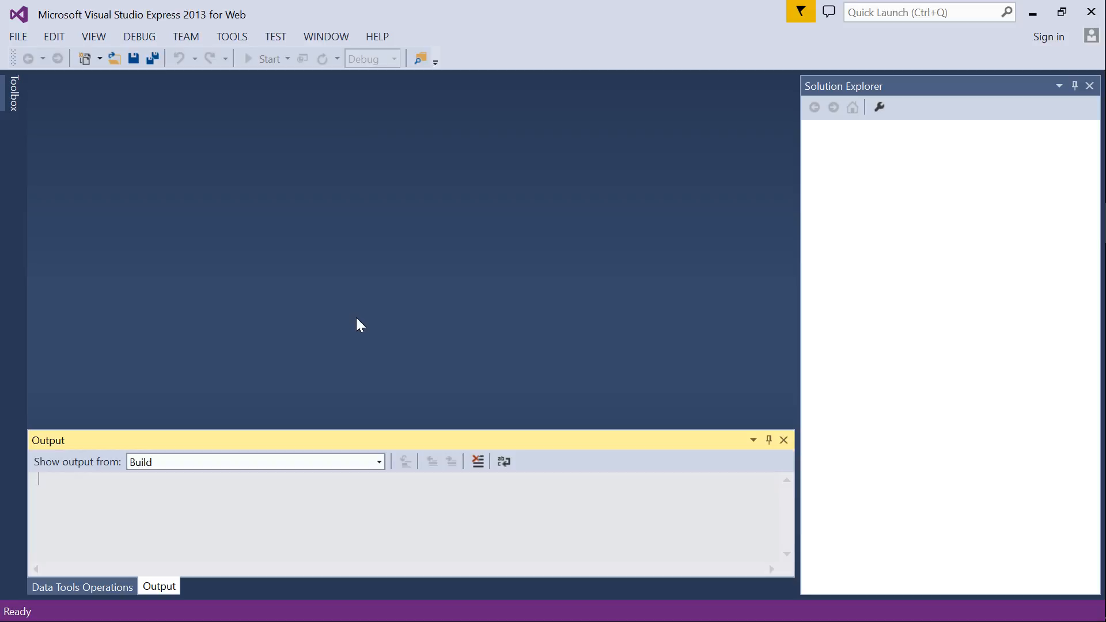
pyautogui.moveTo(367, 306)
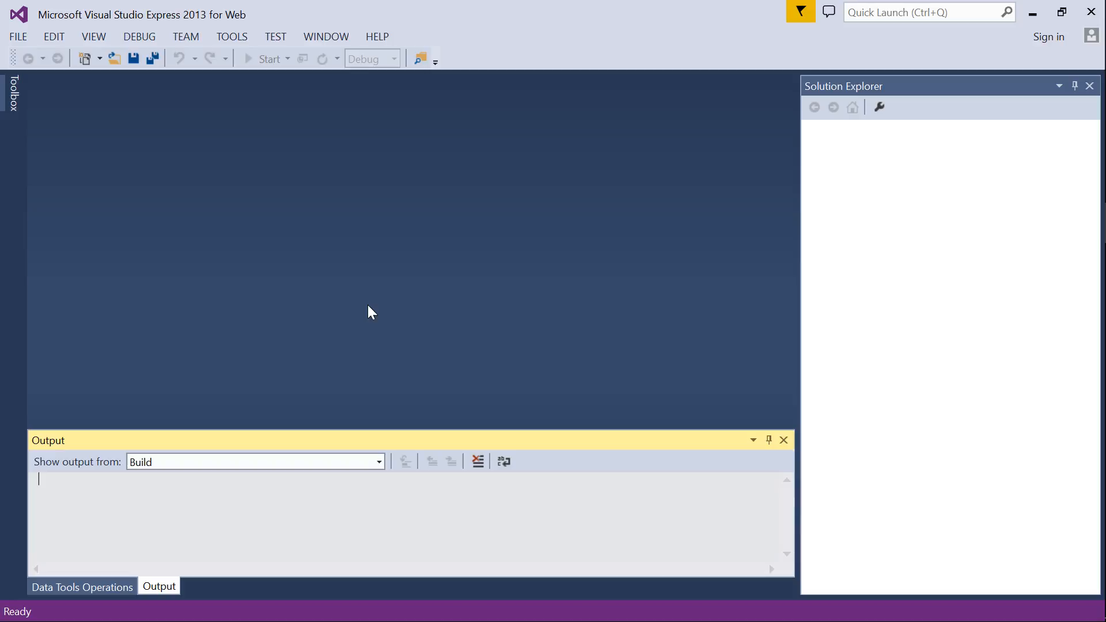
pyautogui.moveTo(375, 304)
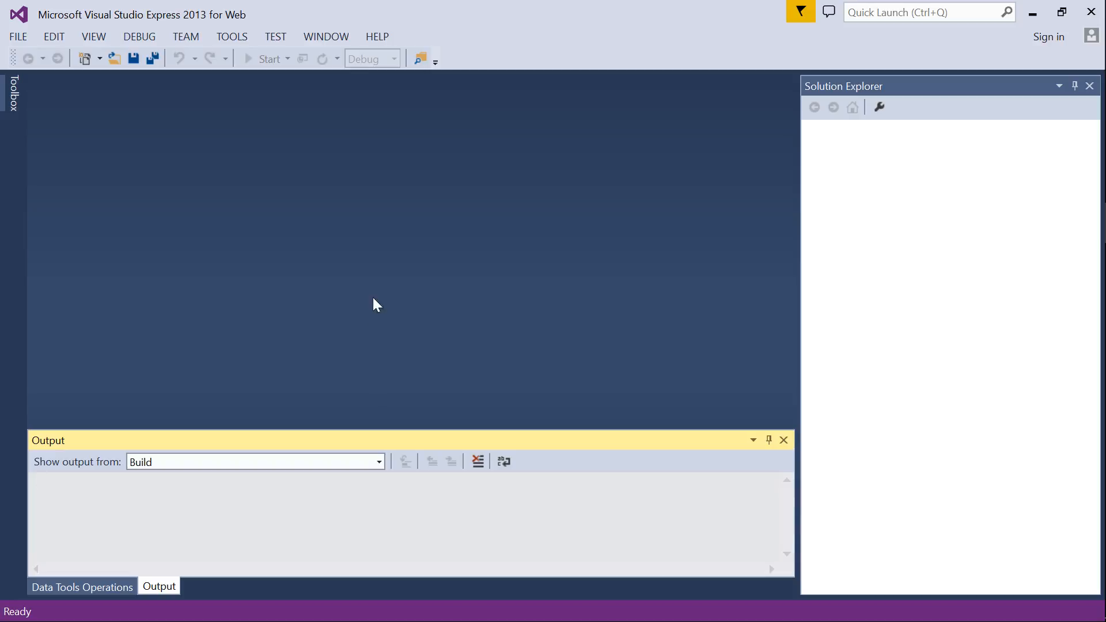
pyautogui.moveTo(305, 303)
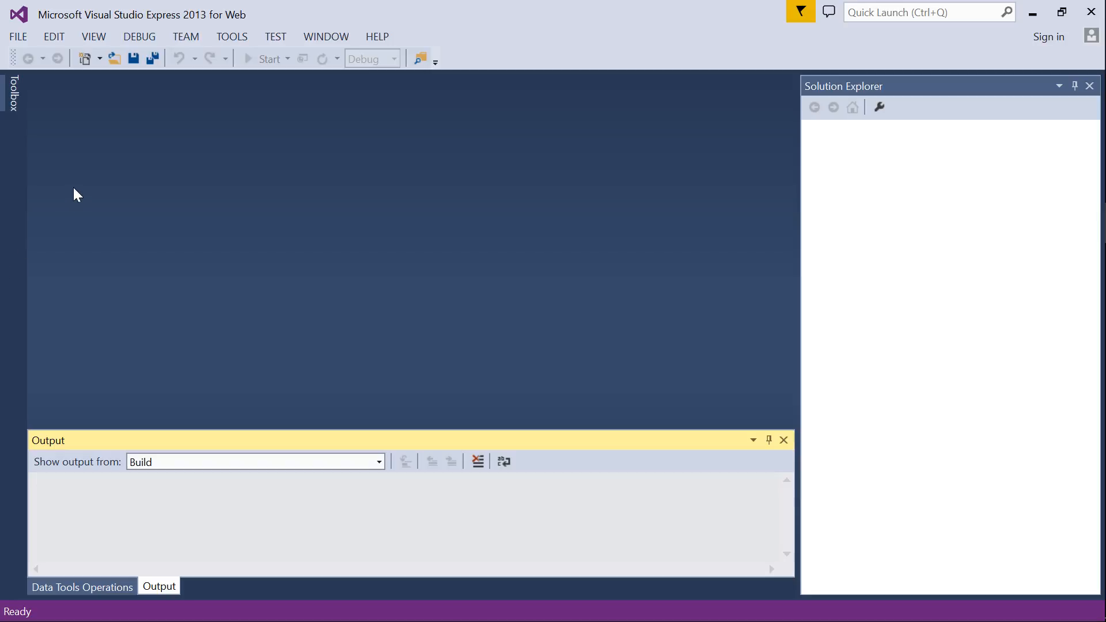
pyautogui.moveTo(65, 205)
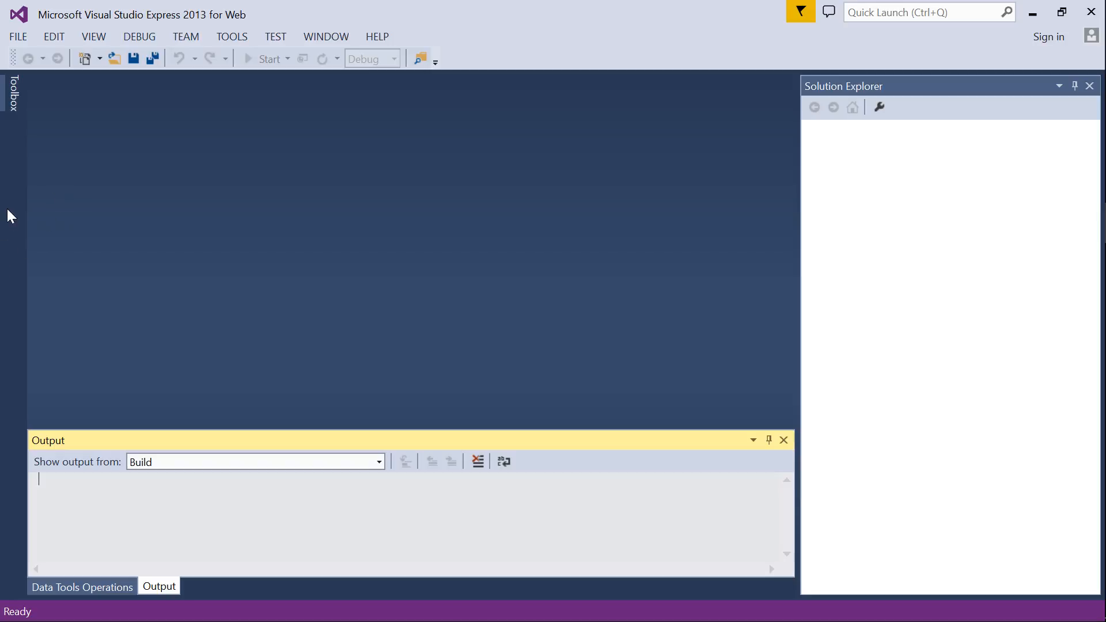
pyautogui.moveTo(9, 211)
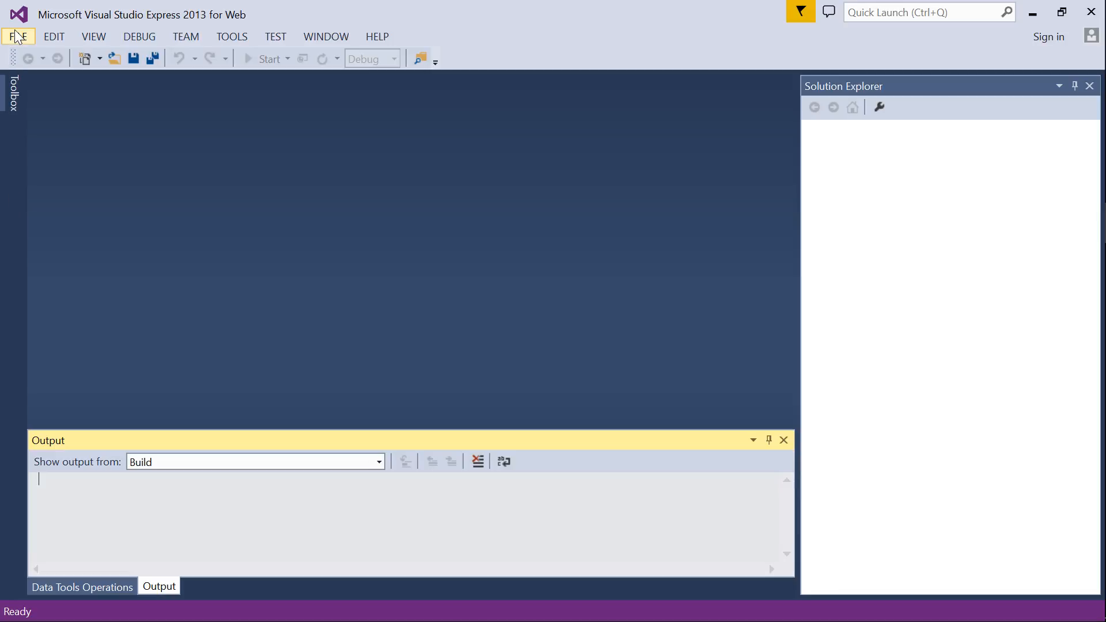
pyautogui.moveTo(32, 10)
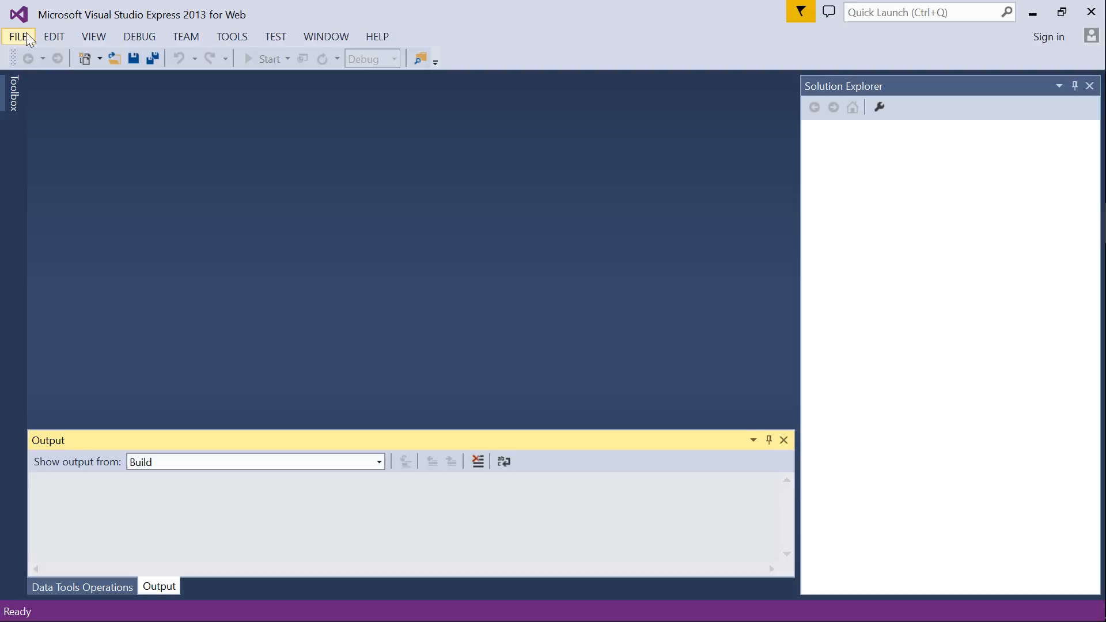
pyautogui.moveTo(29, 43)
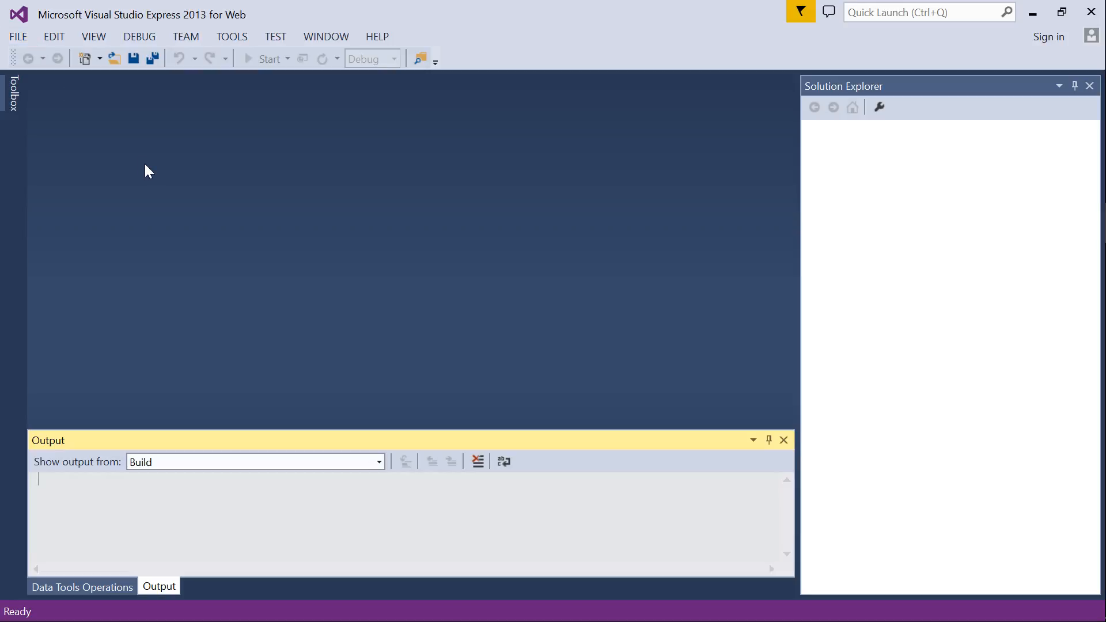
pyautogui.moveTo(243, 202)
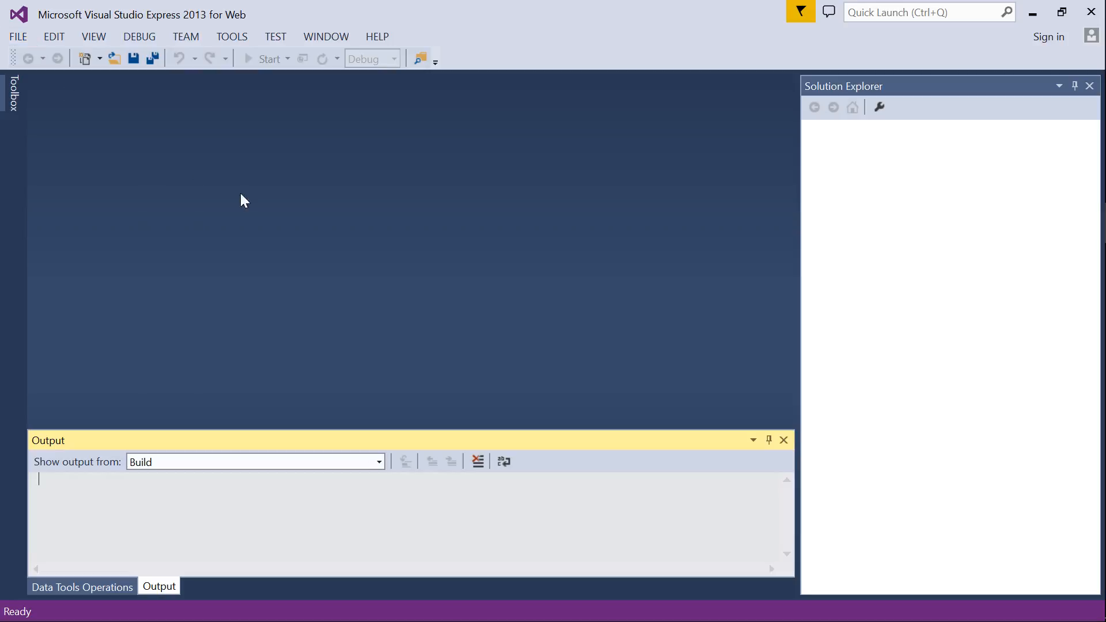
pyautogui.moveTo(311, 235)
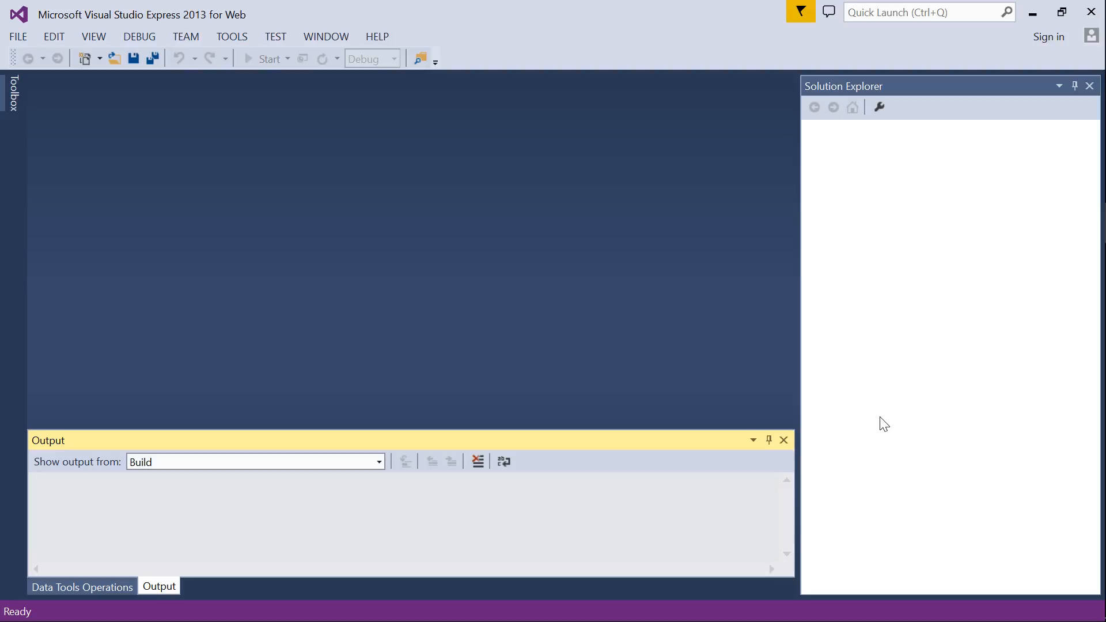
pyautogui.moveTo(882, 410)
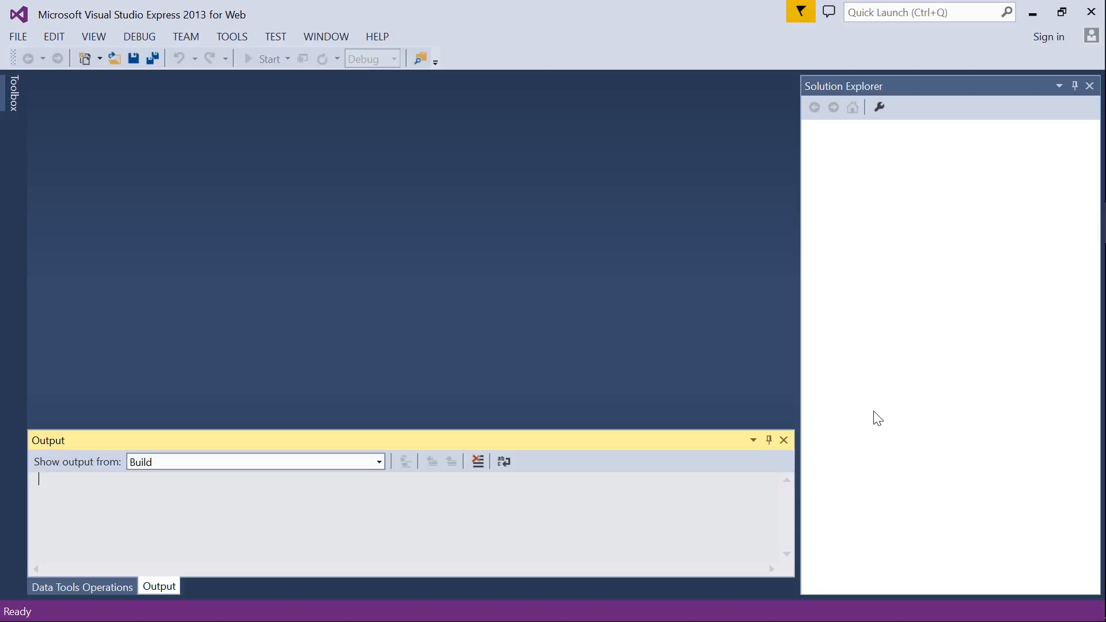
pyautogui.moveTo(870, 423)
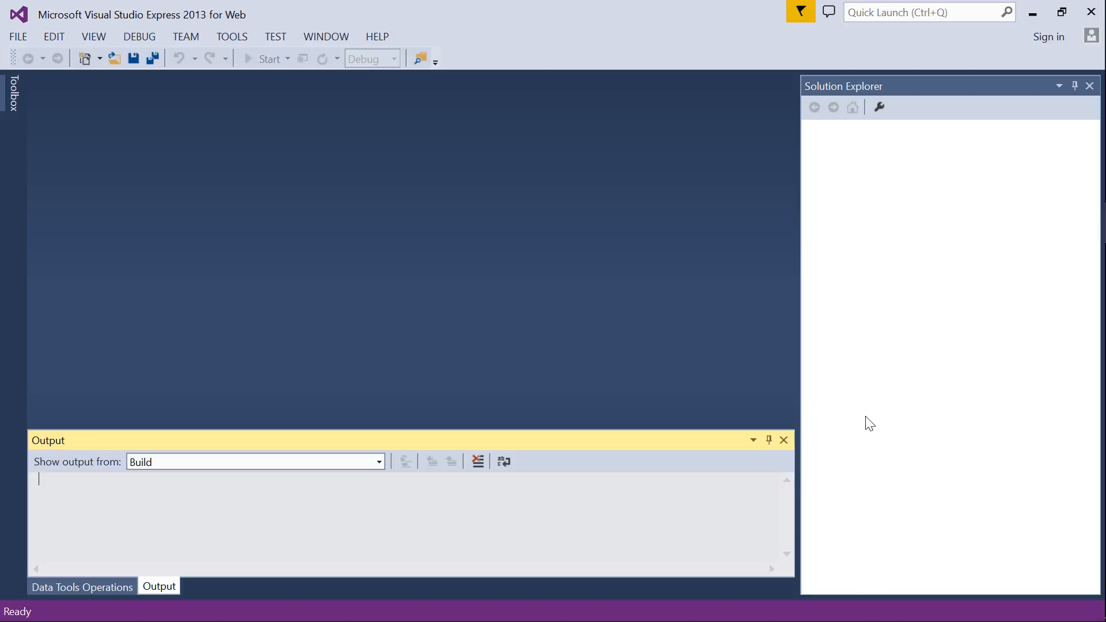
pyautogui.moveTo(871, 395)
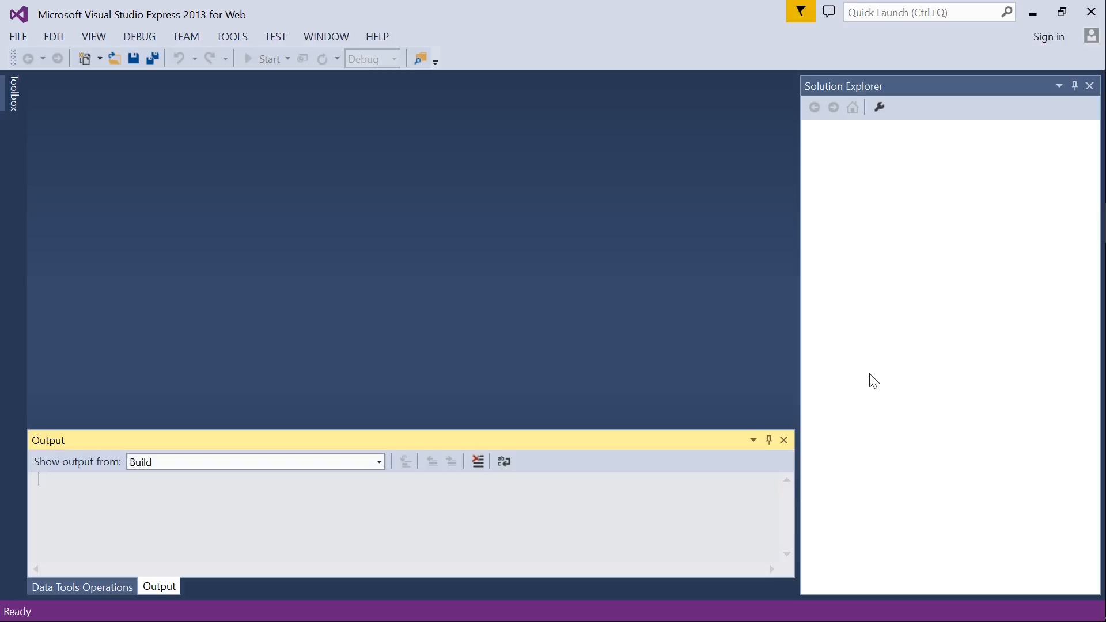
pyautogui.moveTo(874, 375)
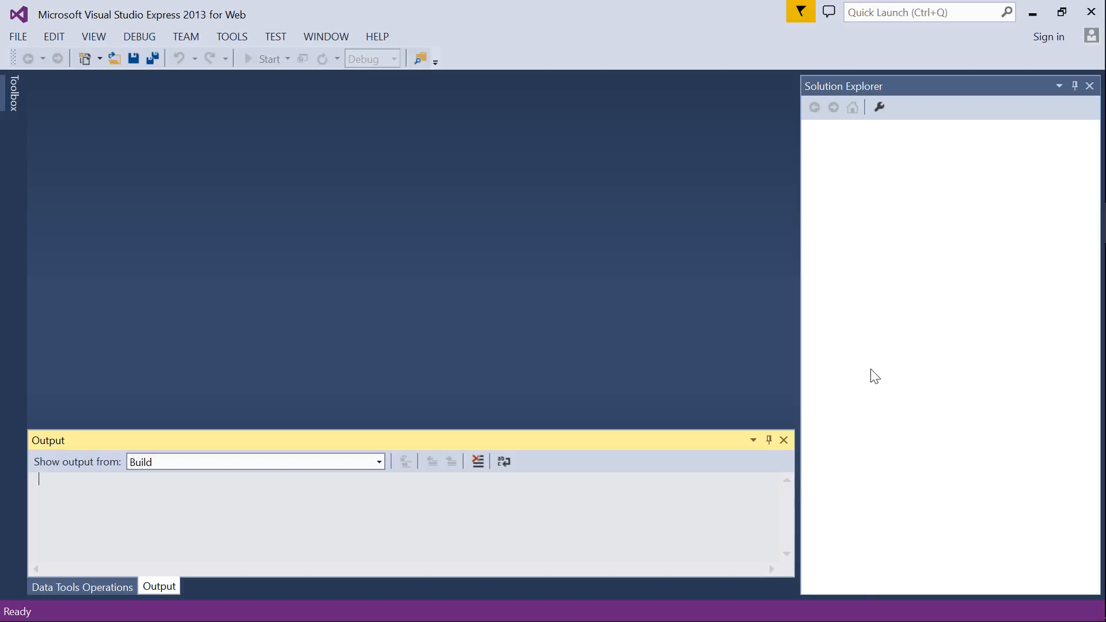
pyautogui.moveTo(876, 374)
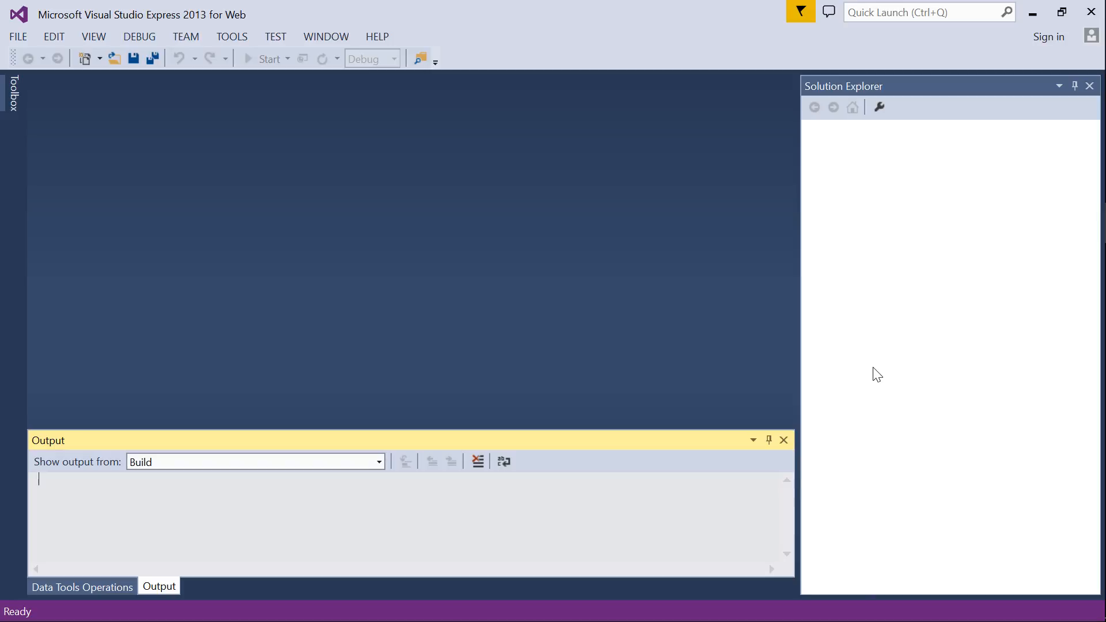
pyautogui.moveTo(880, 317)
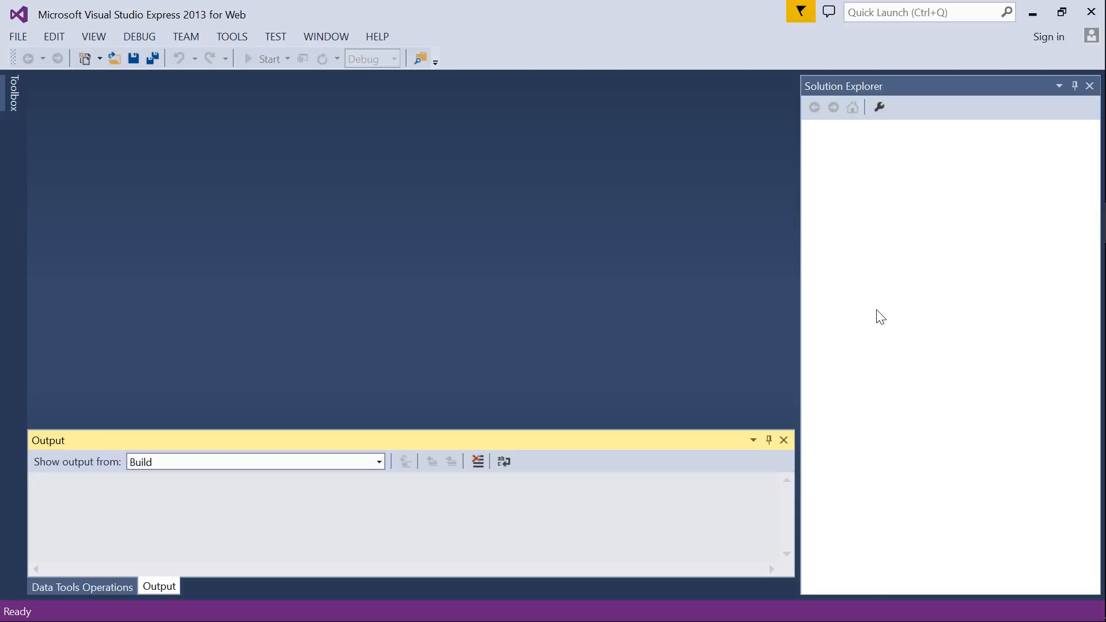
pyautogui.moveTo(944, 361)
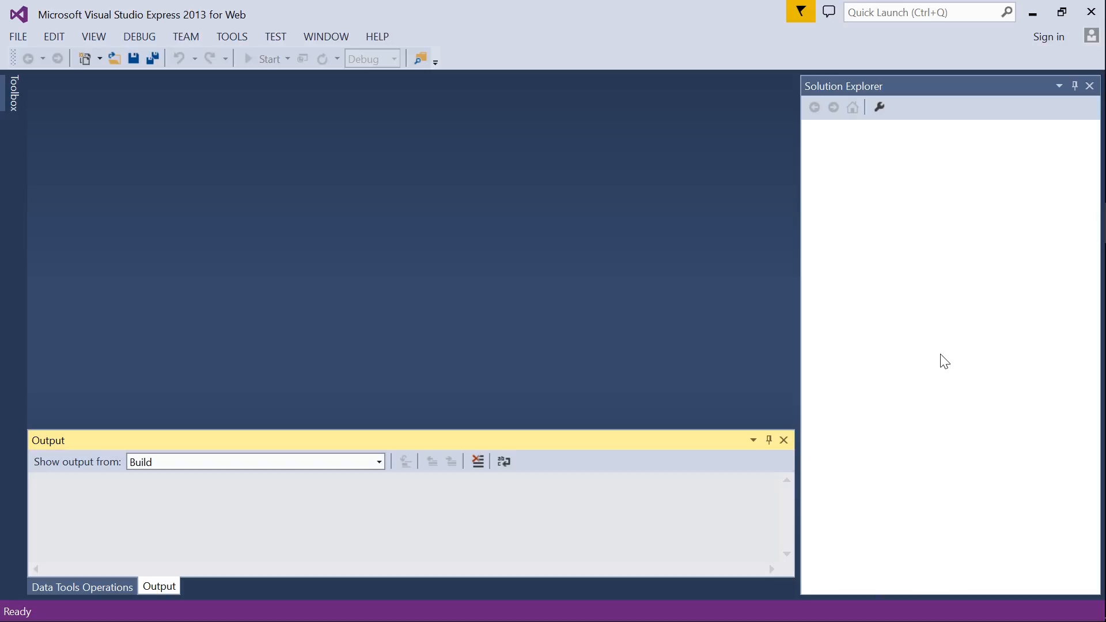
pyautogui.moveTo(1011, 391)
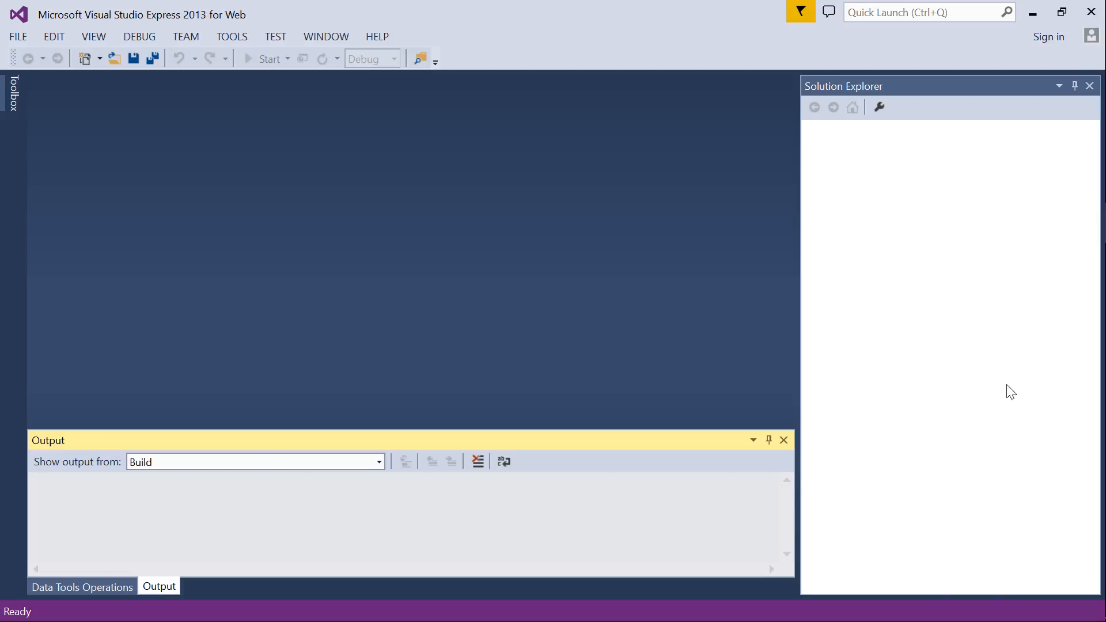
pyautogui.moveTo(1036, 404)
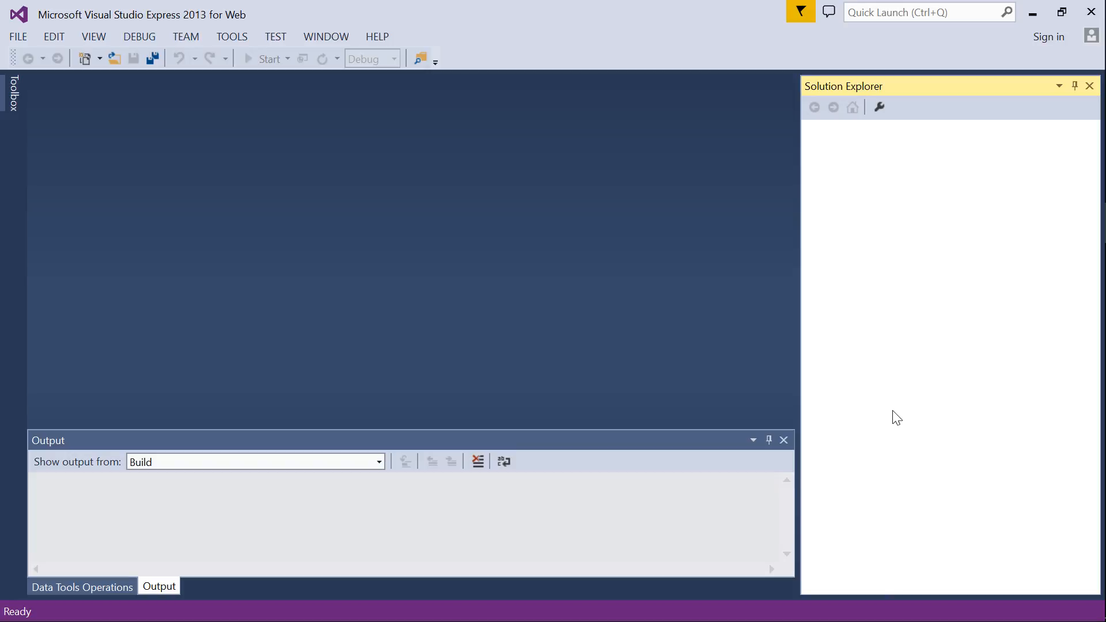
pyautogui.moveTo(902, 412)
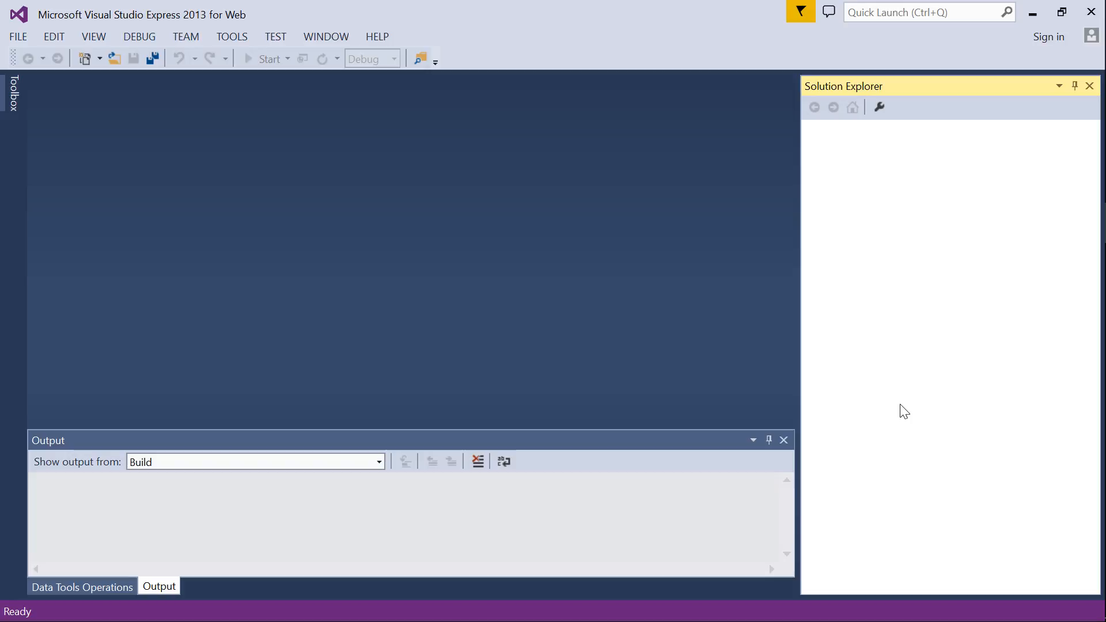
pyautogui.moveTo(530, 284)
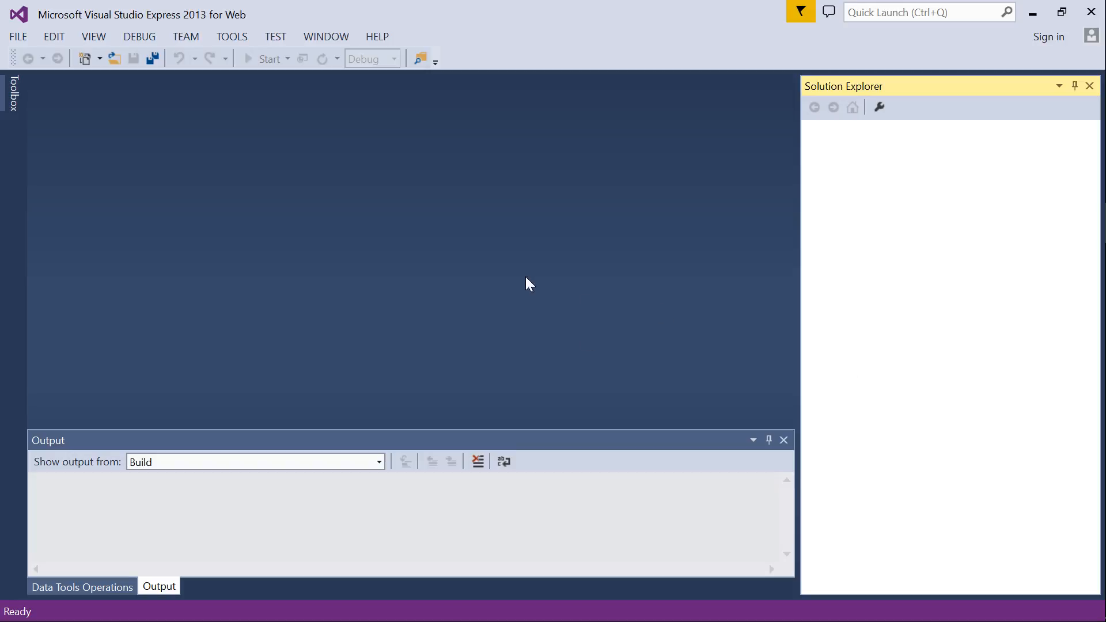
pyautogui.moveTo(519, 274)
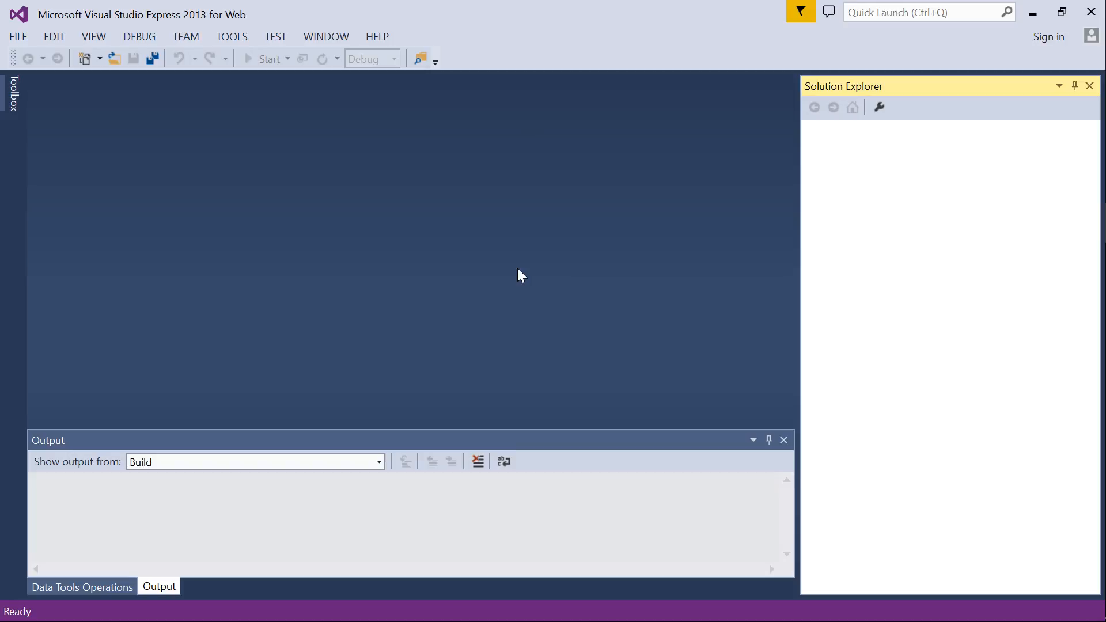
pyautogui.moveTo(525, 282)
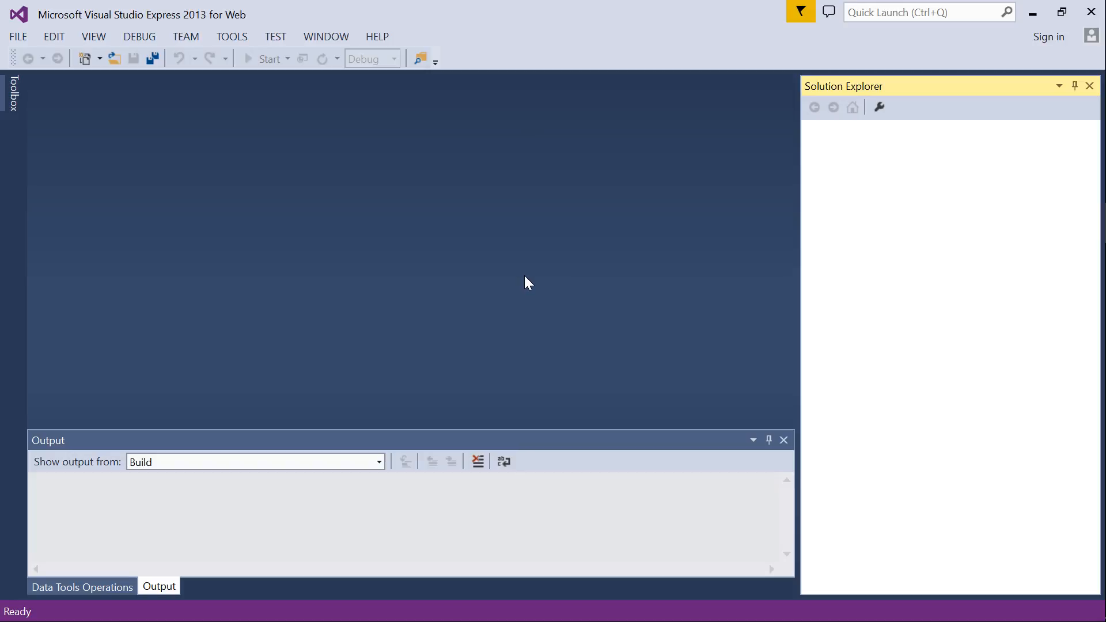
pyautogui.moveTo(518, 295)
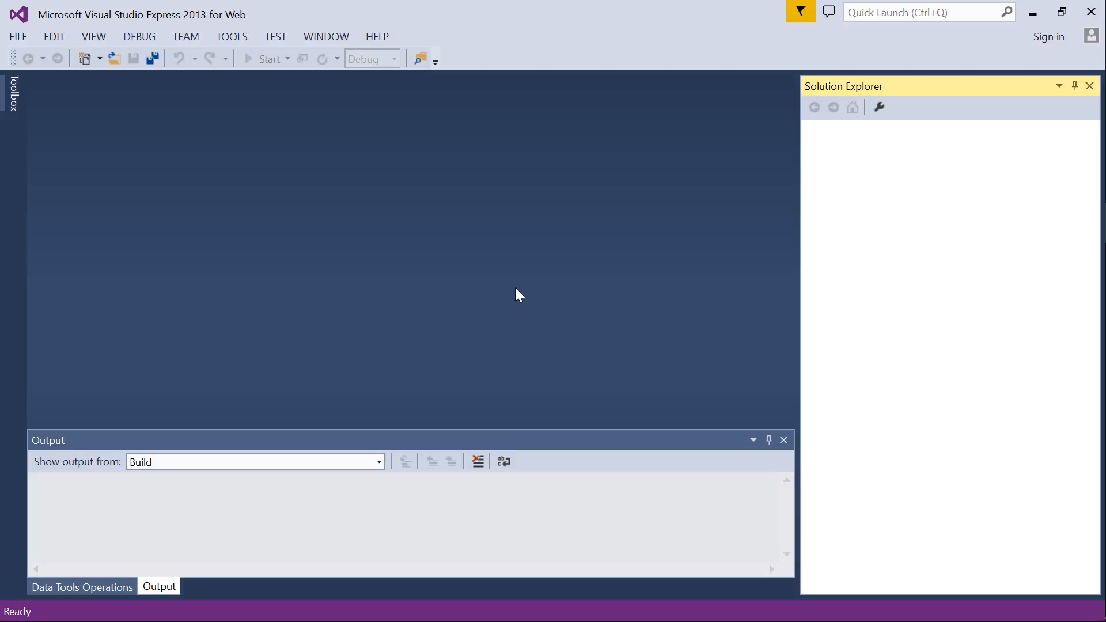
pyautogui.moveTo(518, 304)
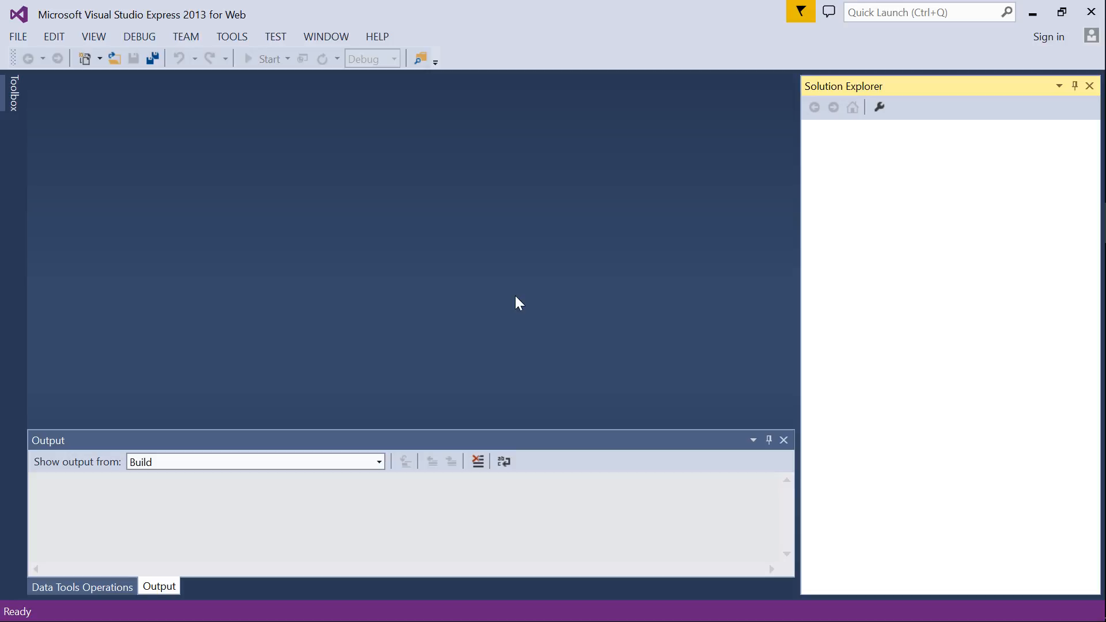
pyautogui.moveTo(491, 293)
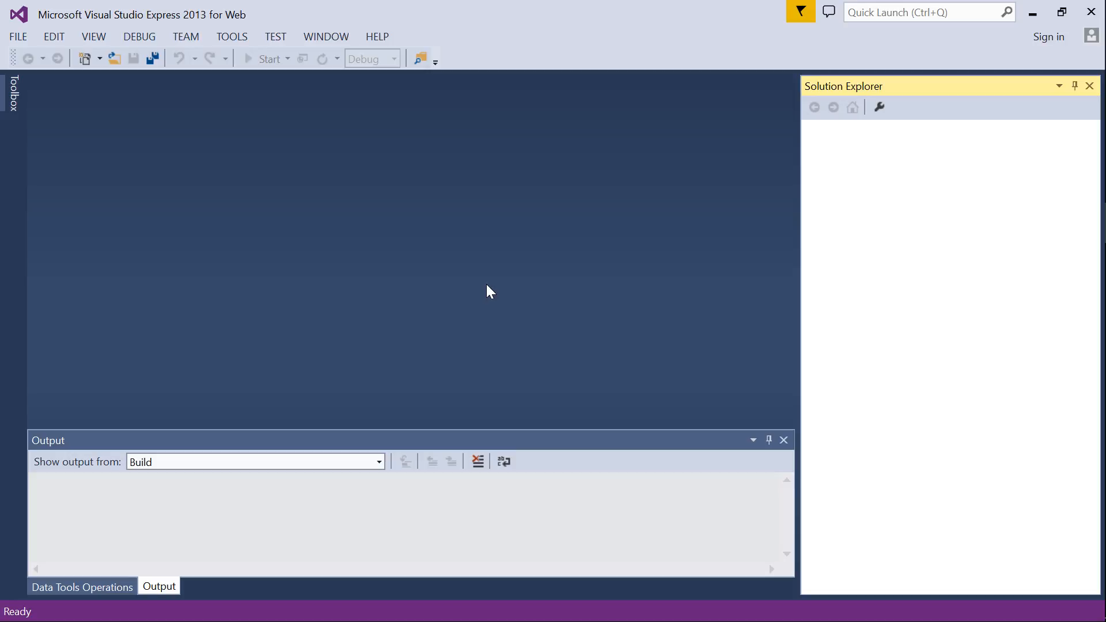
pyautogui.moveTo(474, 291)
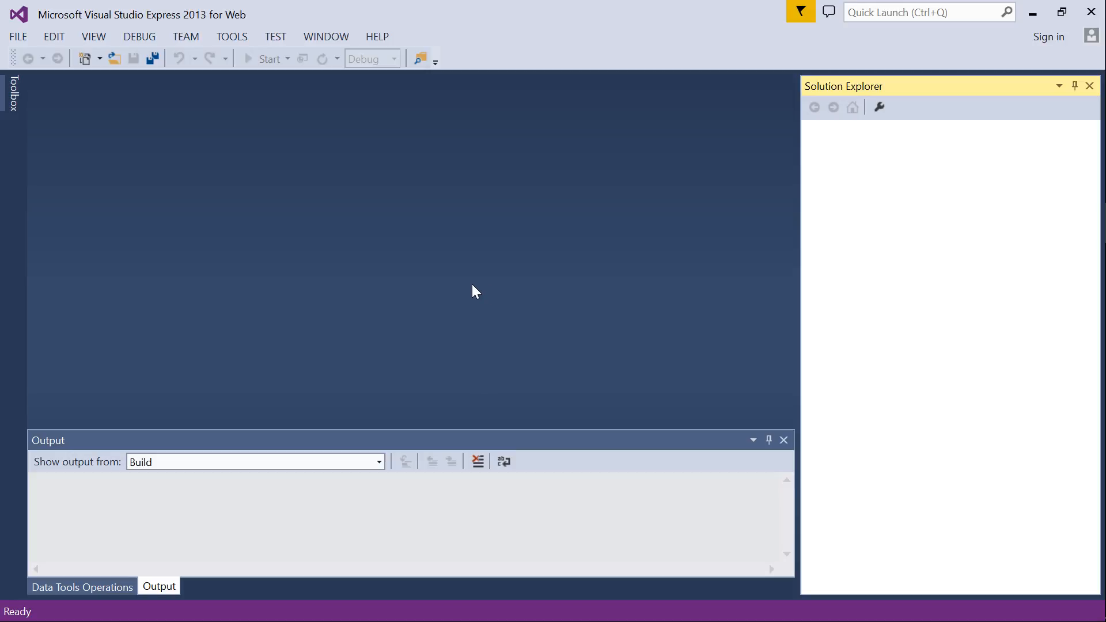
pyautogui.moveTo(452, 291)
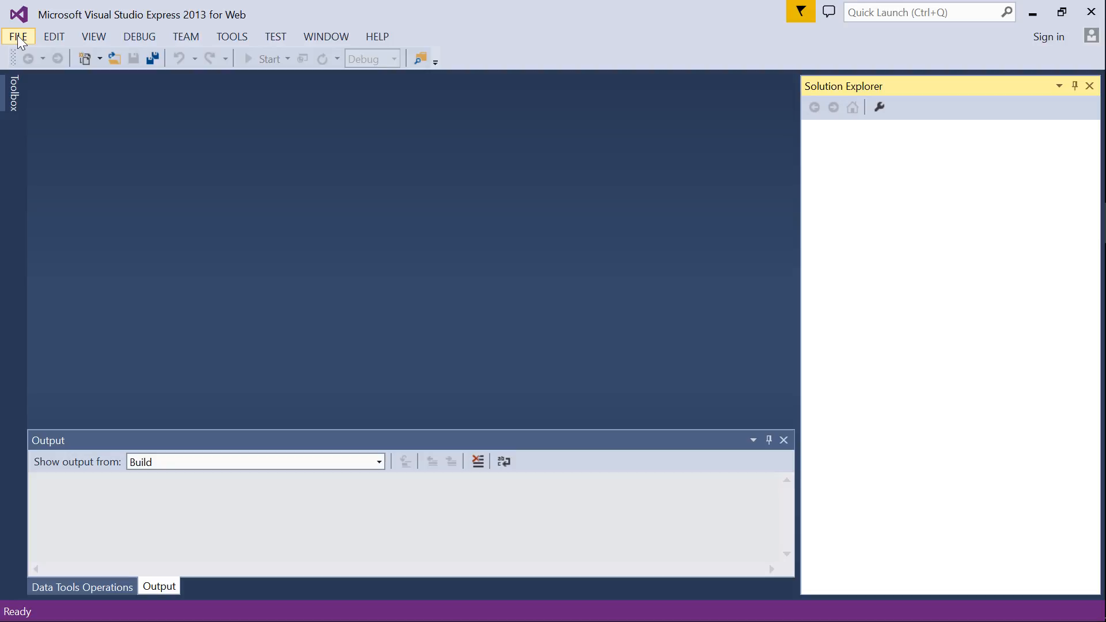
pyautogui.moveTo(19, 44)
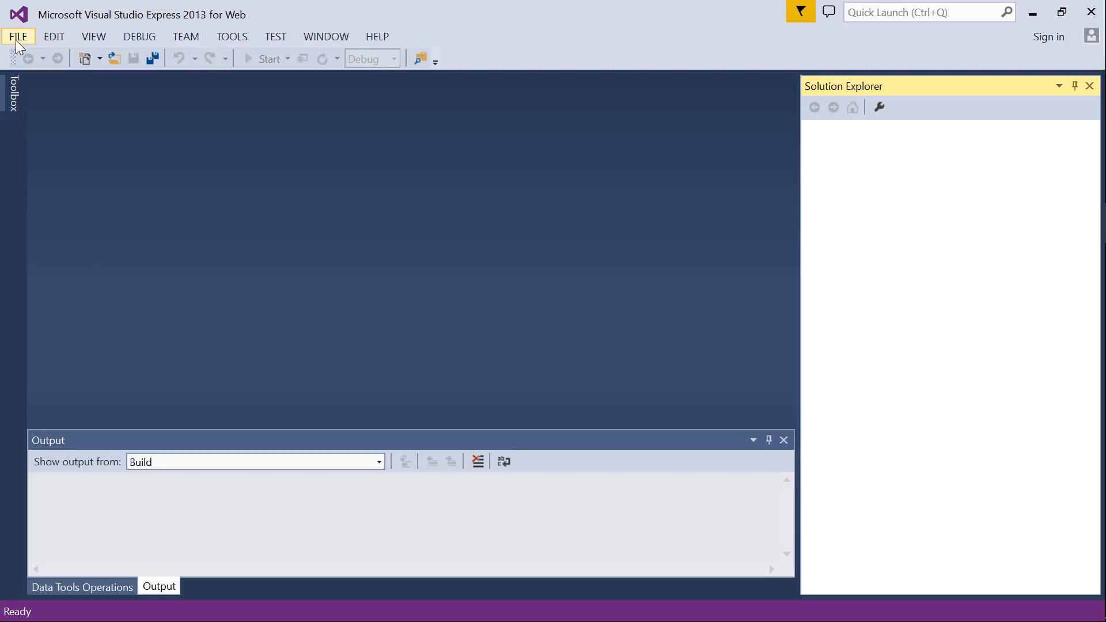
pyautogui.moveTo(7, 46)
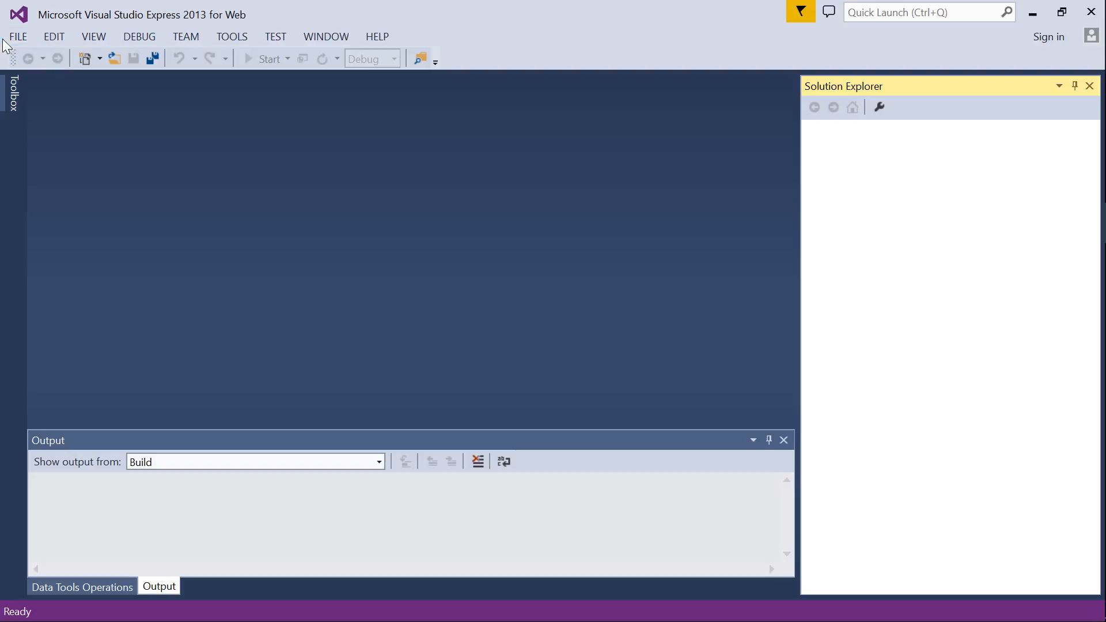
# - Open the New Project dialog from the FILE menu
pyautogui.click(18, 36)
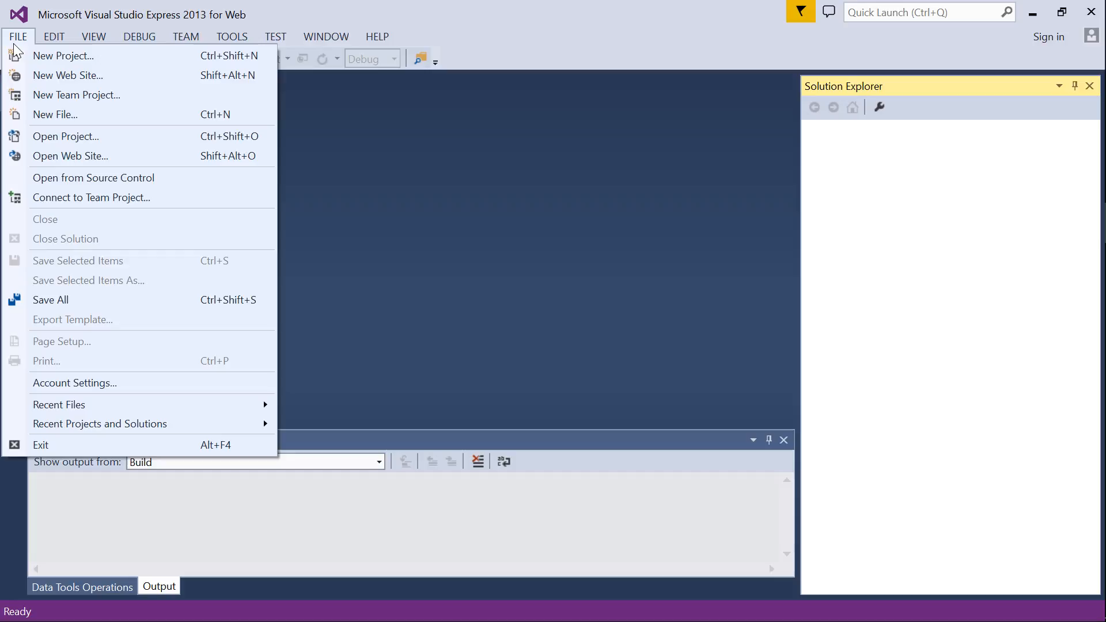
pyautogui.moveTo(68, 75)
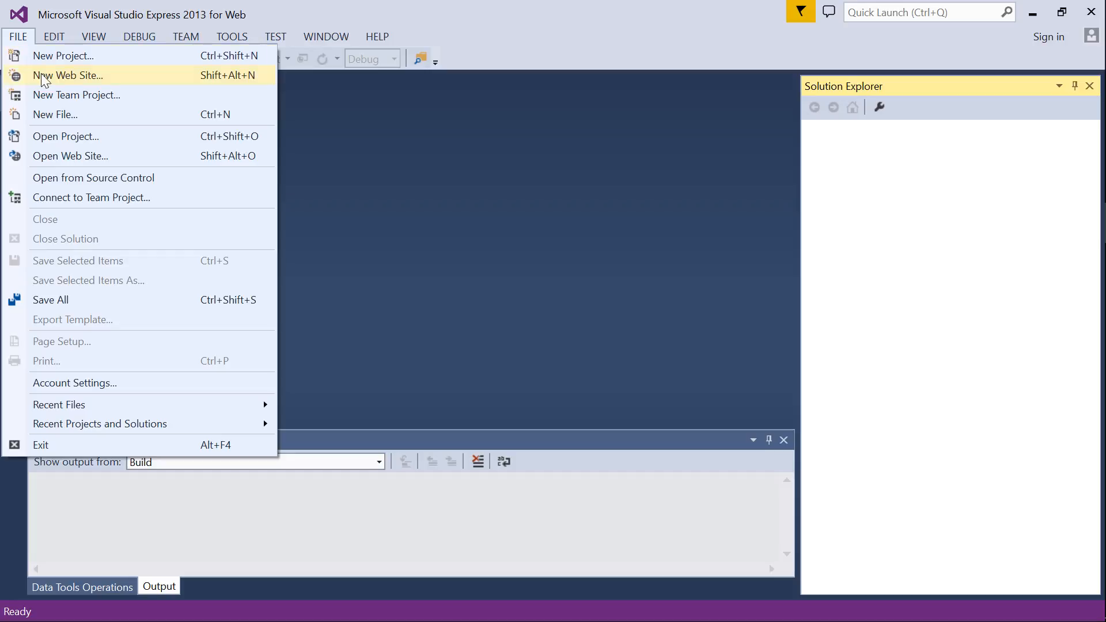
pyautogui.moveTo(84, 66)
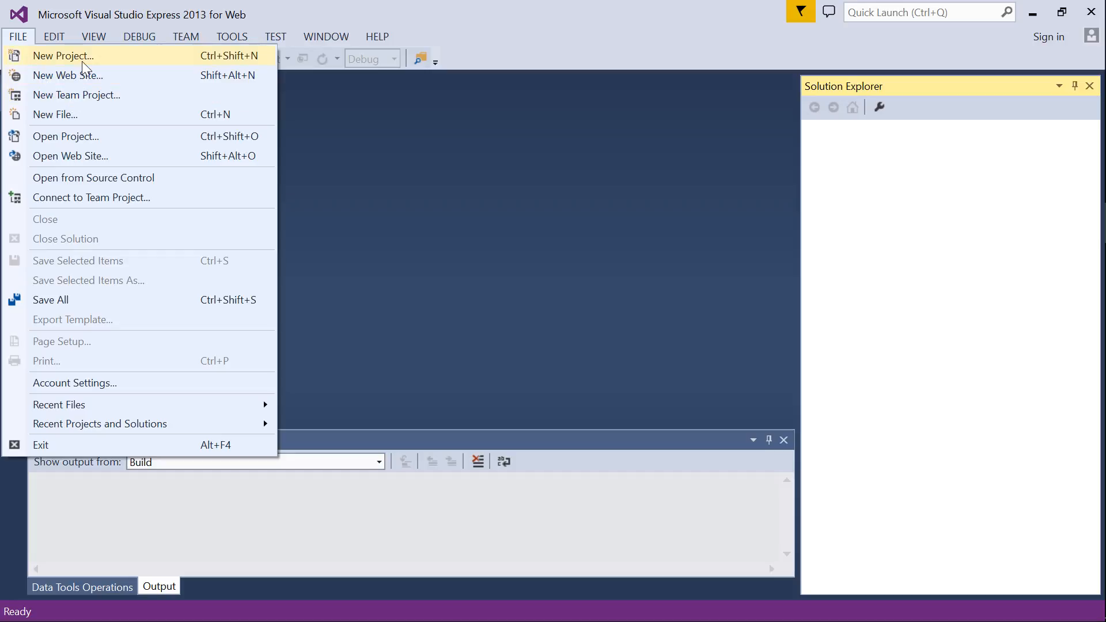
pyautogui.click(63, 55)
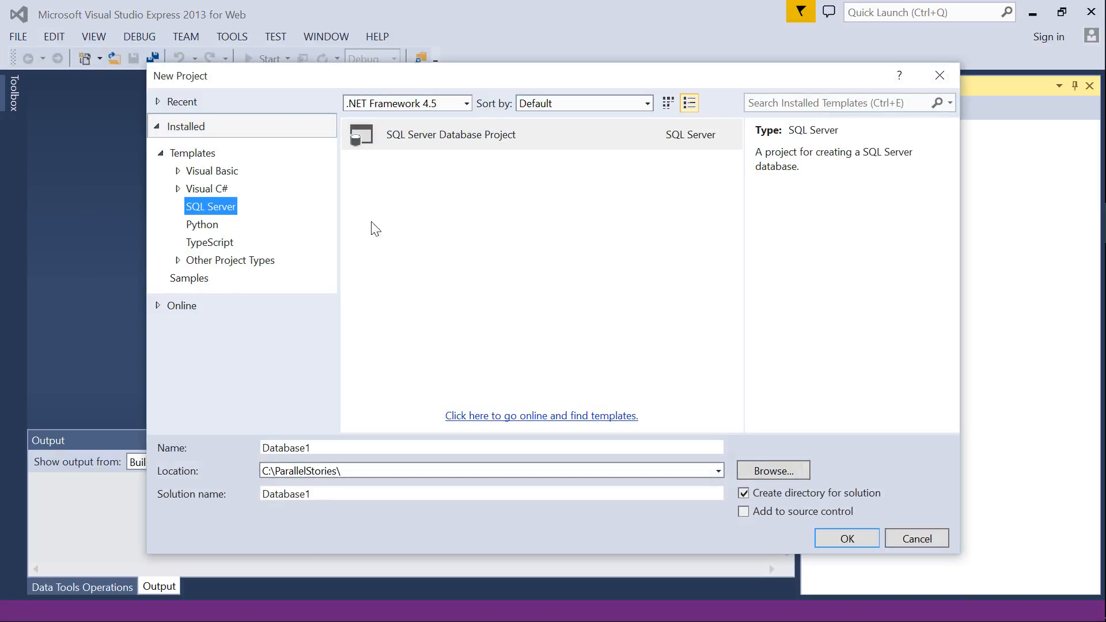
# - Name the new database project Membership.DB
pyautogui.click(491, 447)
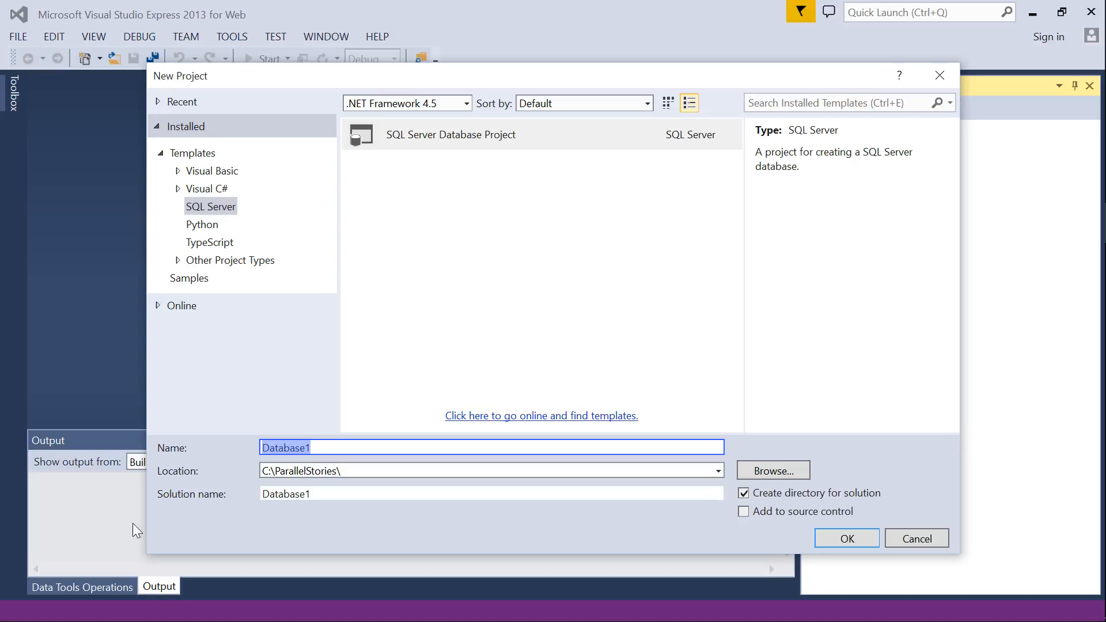
pyautogui.moveTo(270, 595)
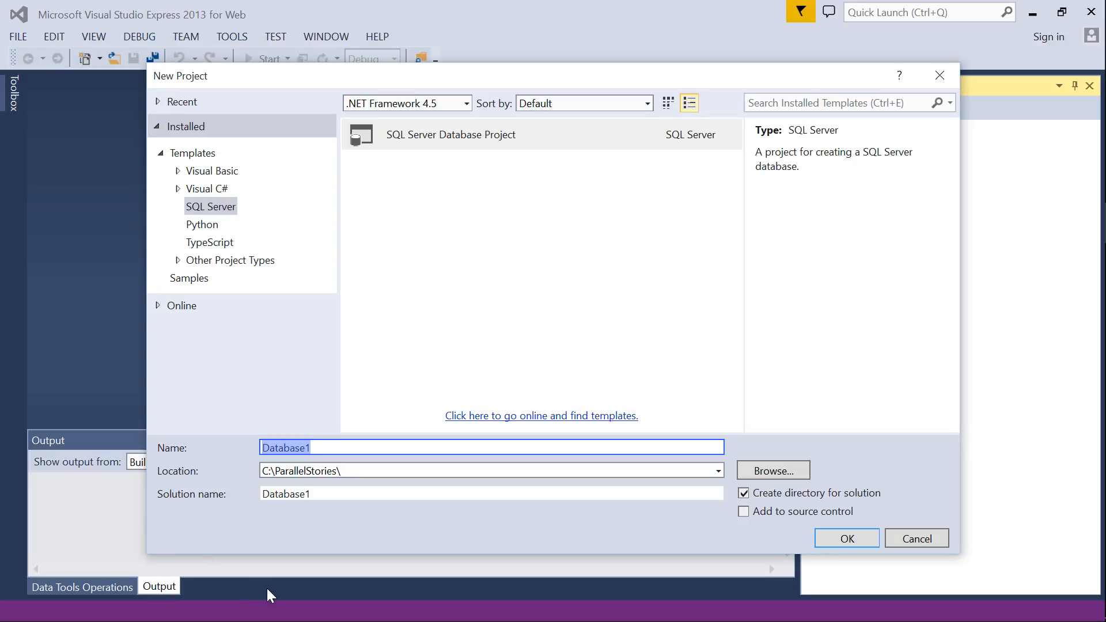
pyautogui.write('Membership.')
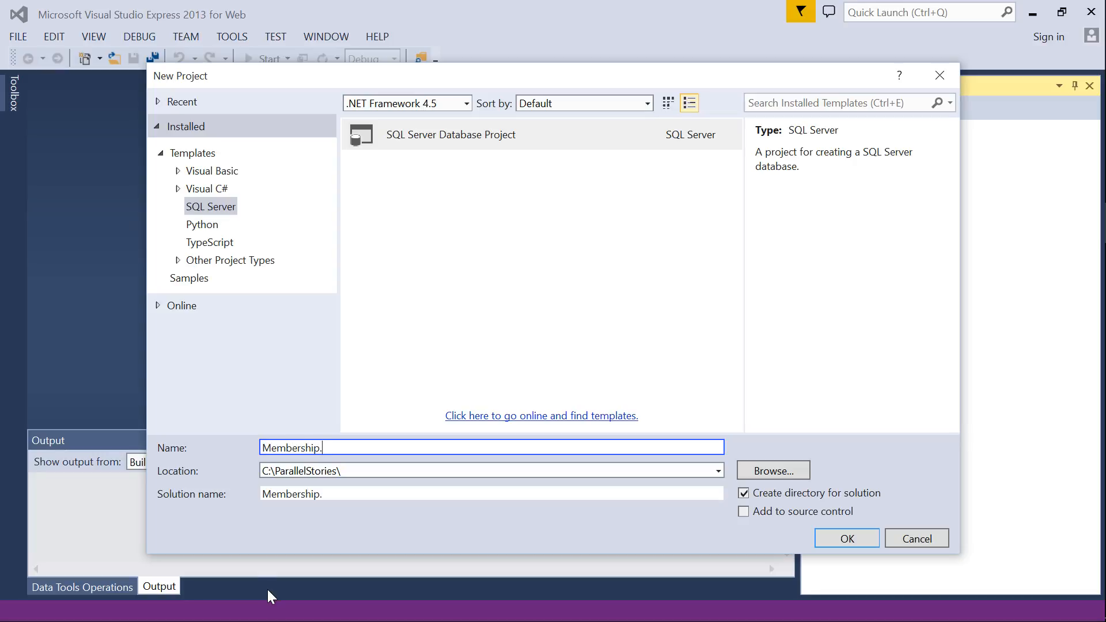
pyautogui.write('DB')
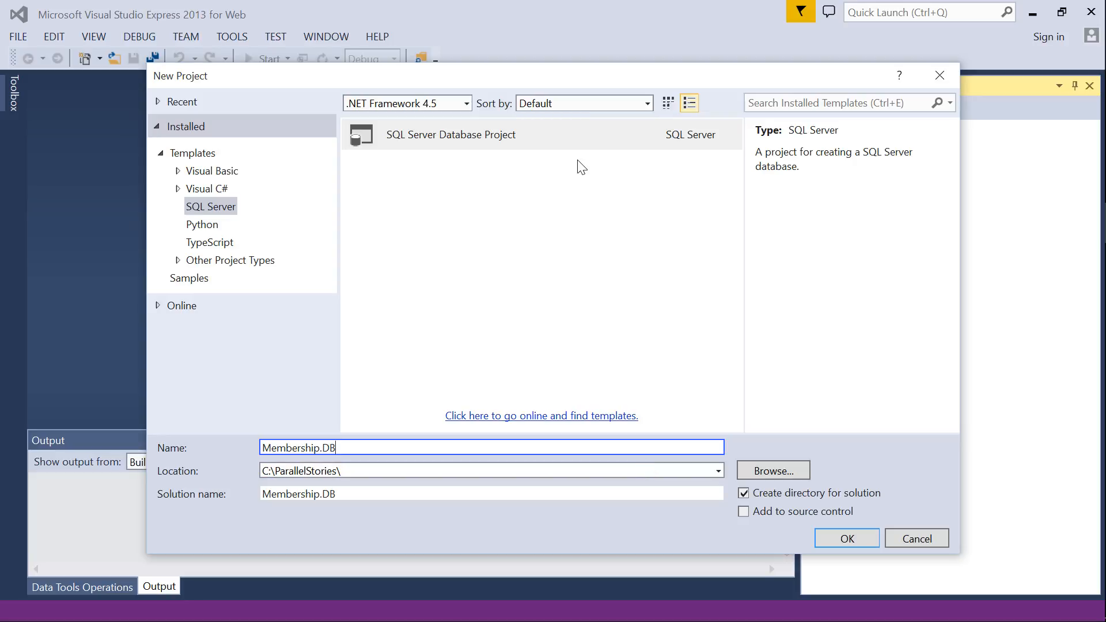
pyautogui.moveTo(588, 190)
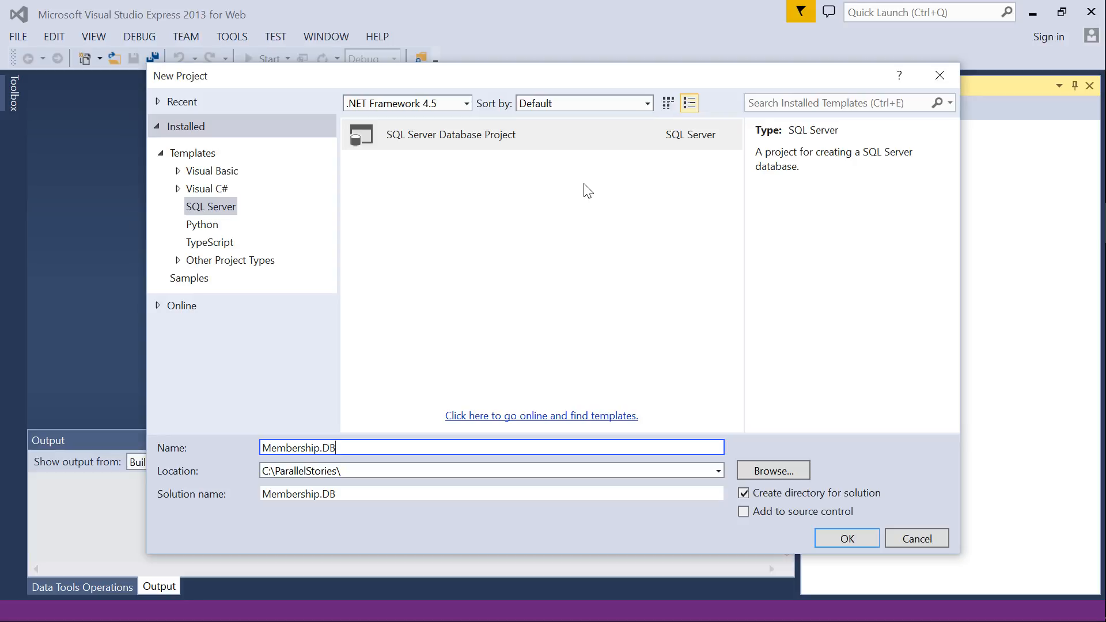
pyautogui.moveTo(322, 519)
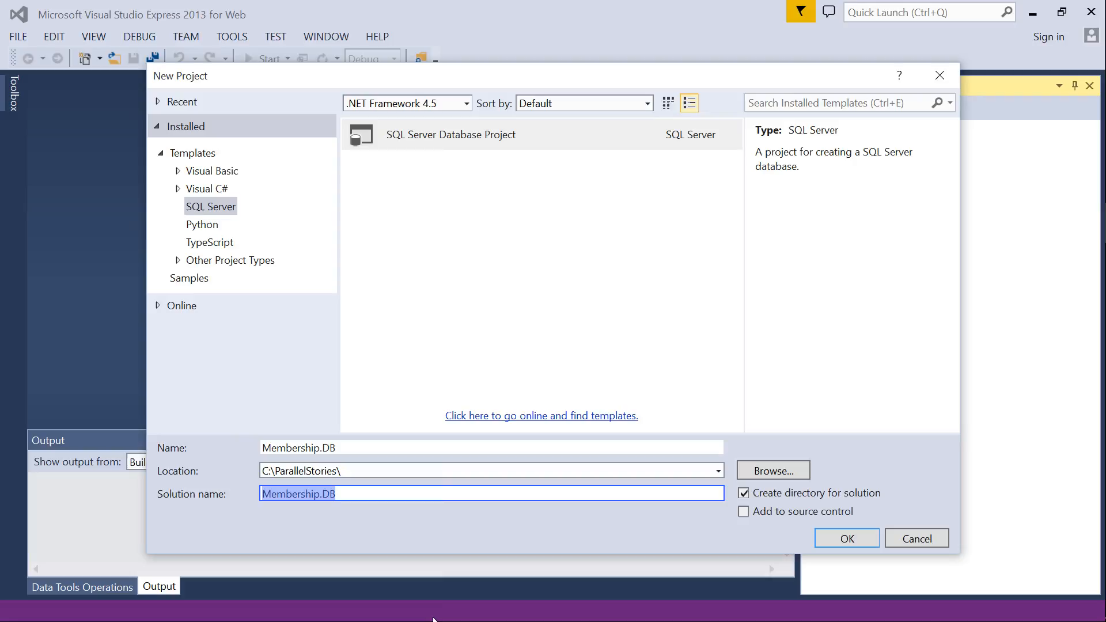
# - Set the solution name to ParallelStories and create it, overwriting the existing solution
pyautogui.write('ParallelStories')
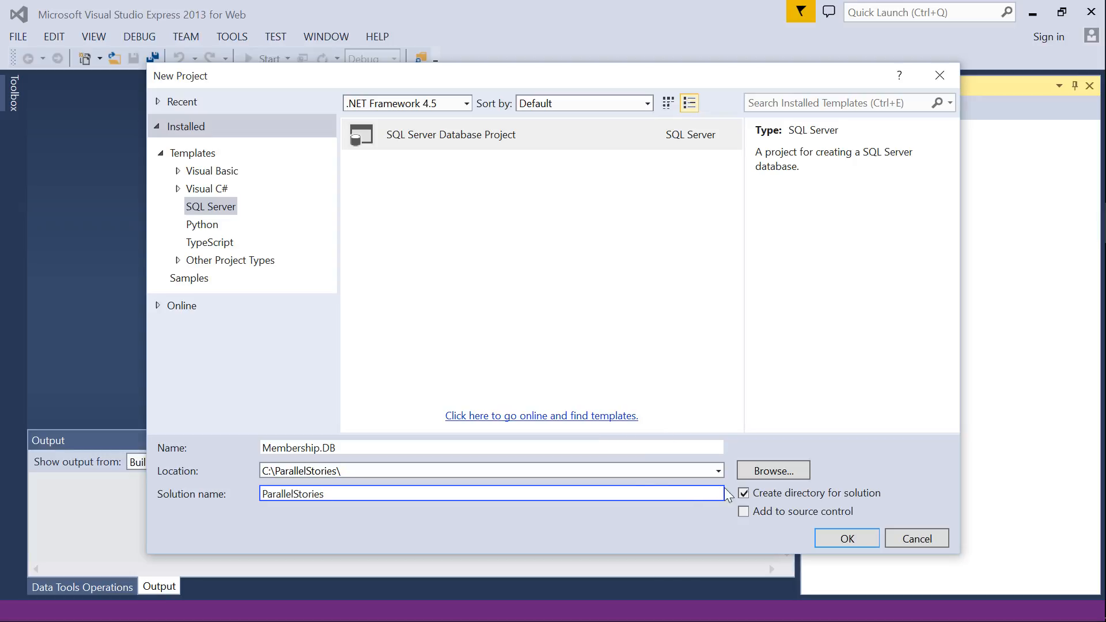
pyautogui.click(743, 493)
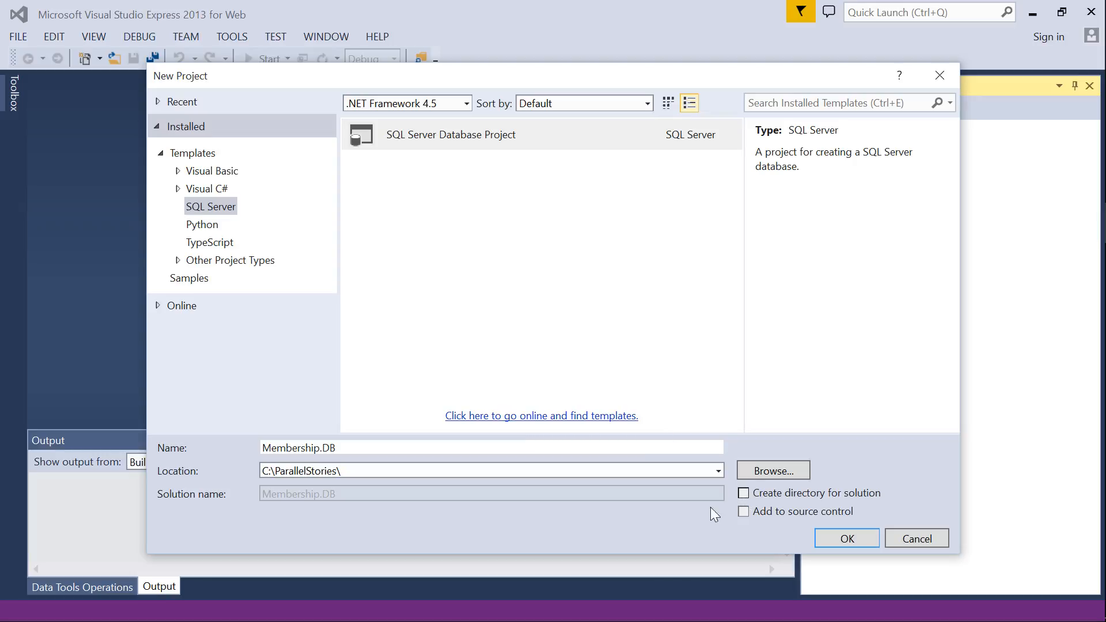
pyautogui.moveTo(722, 506)
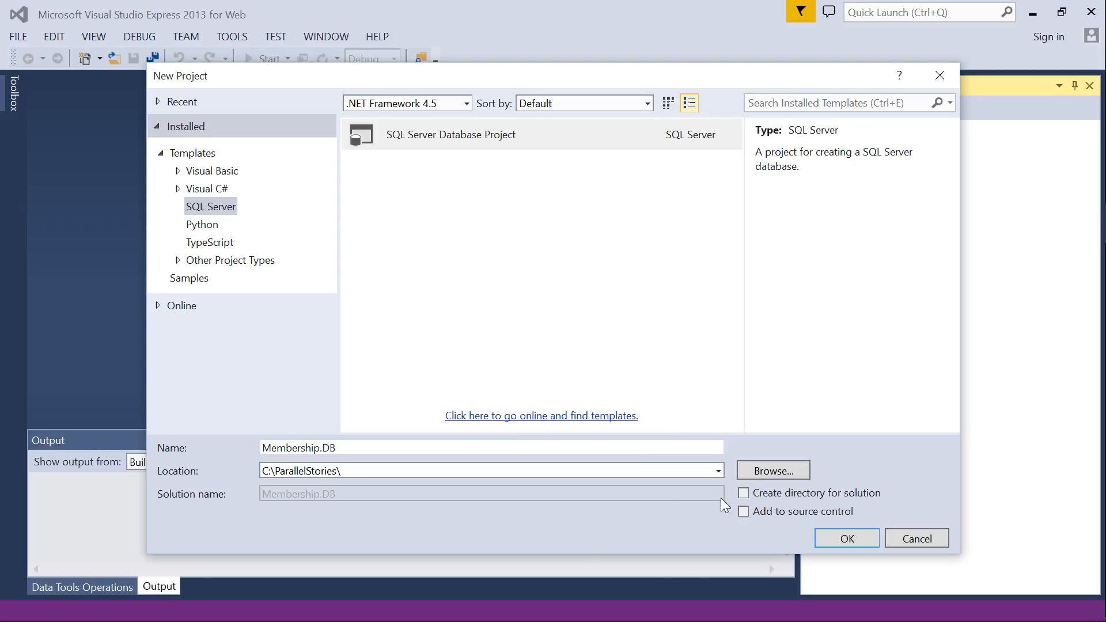
pyautogui.click(743, 493)
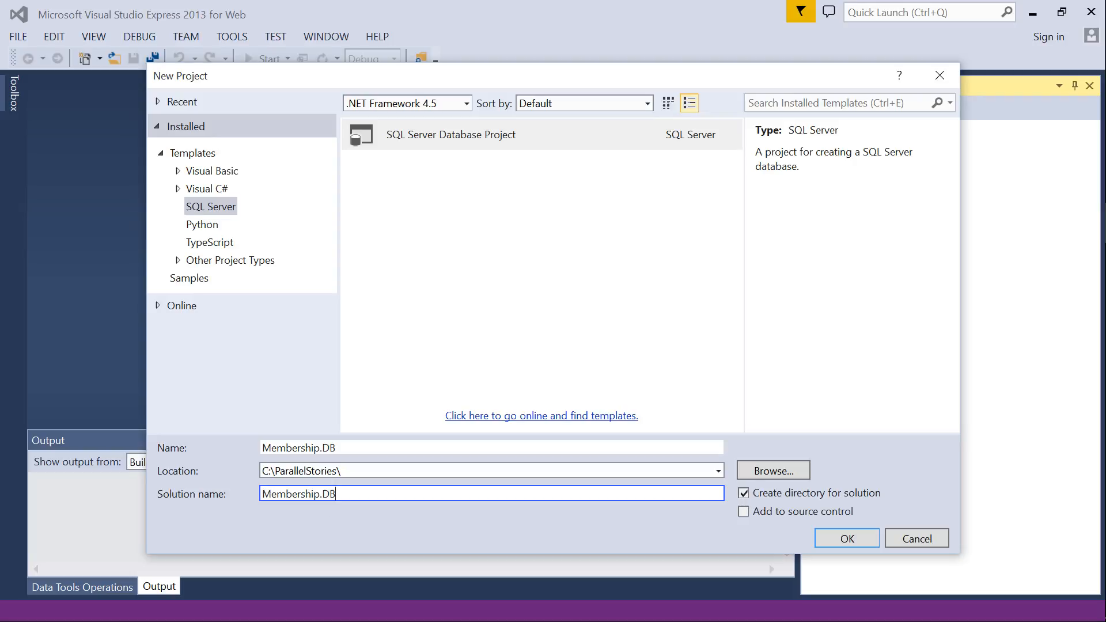
pyautogui.write('P')
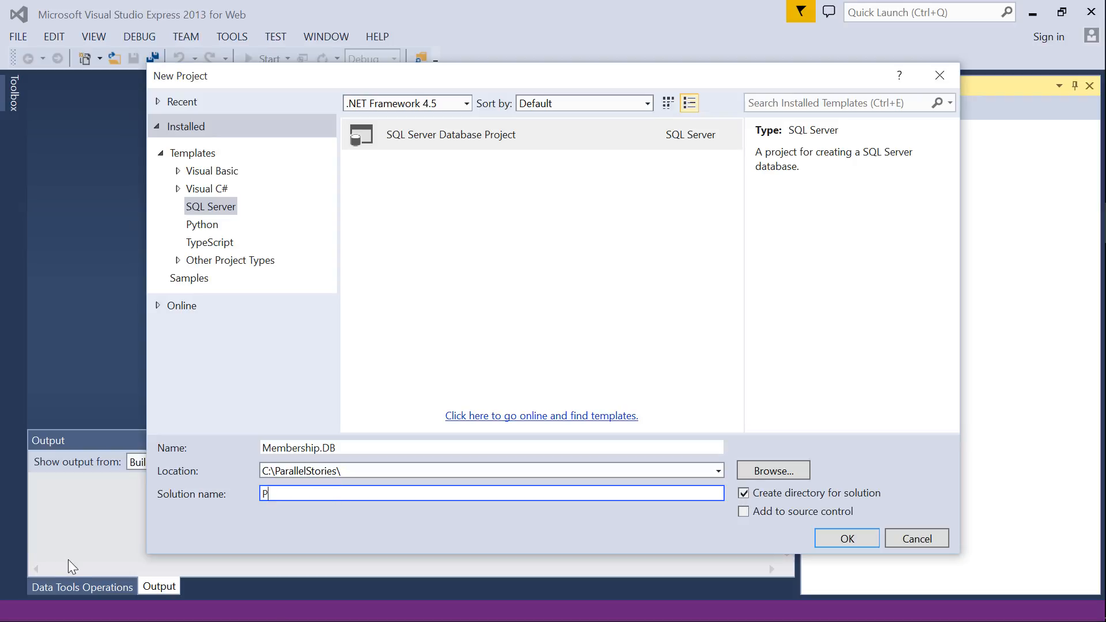
pyautogui.write('arallelStories')
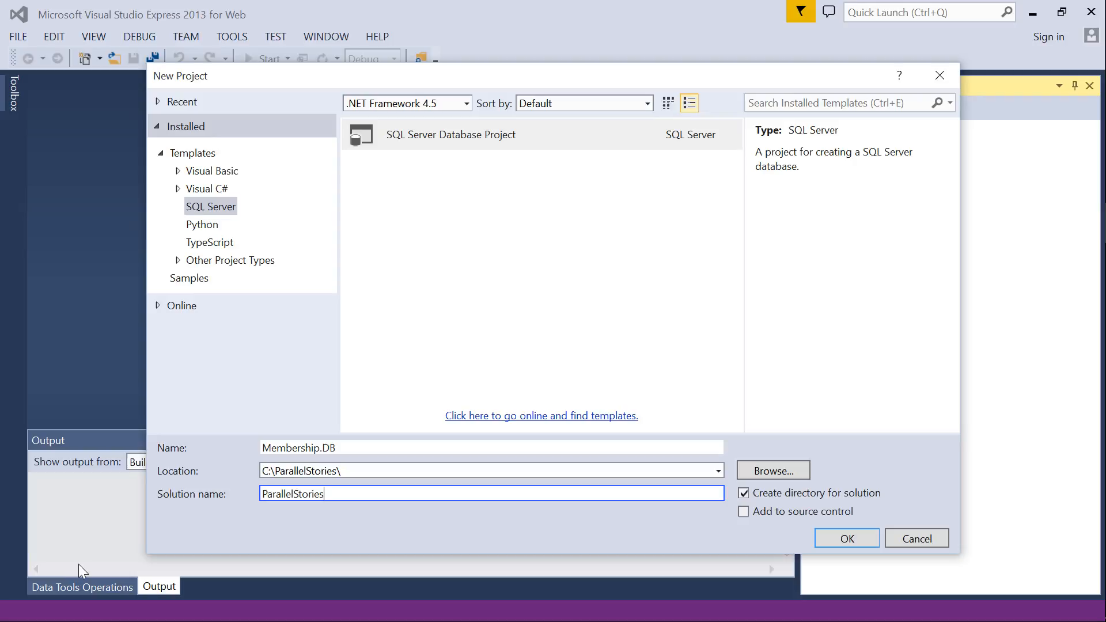
pyautogui.moveTo(846, 538)
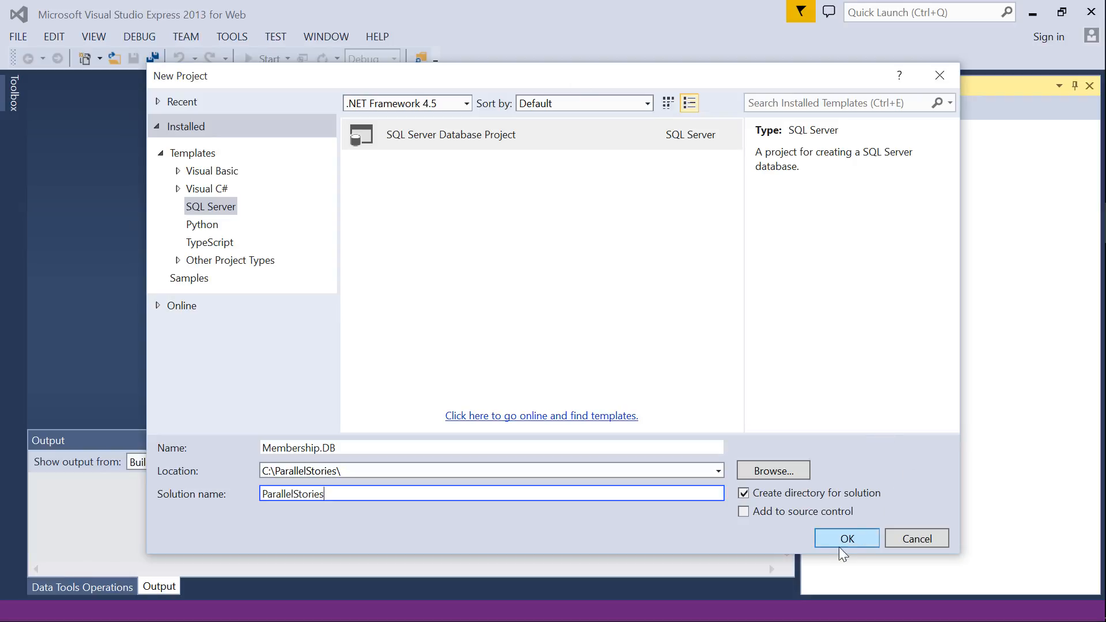
pyautogui.click(846, 538)
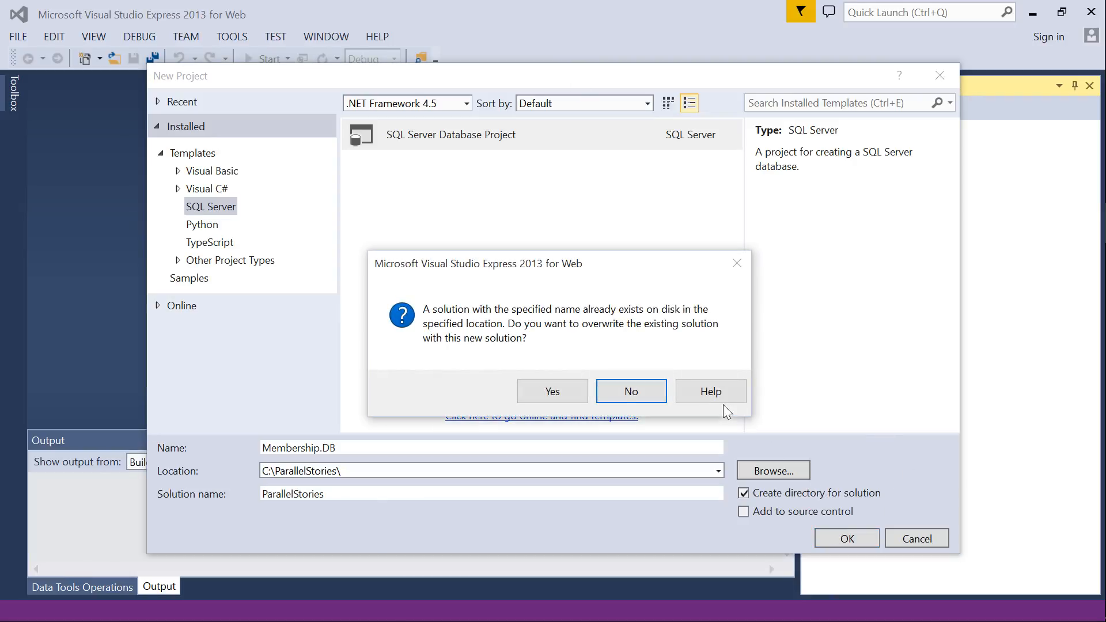
pyautogui.click(552, 392)
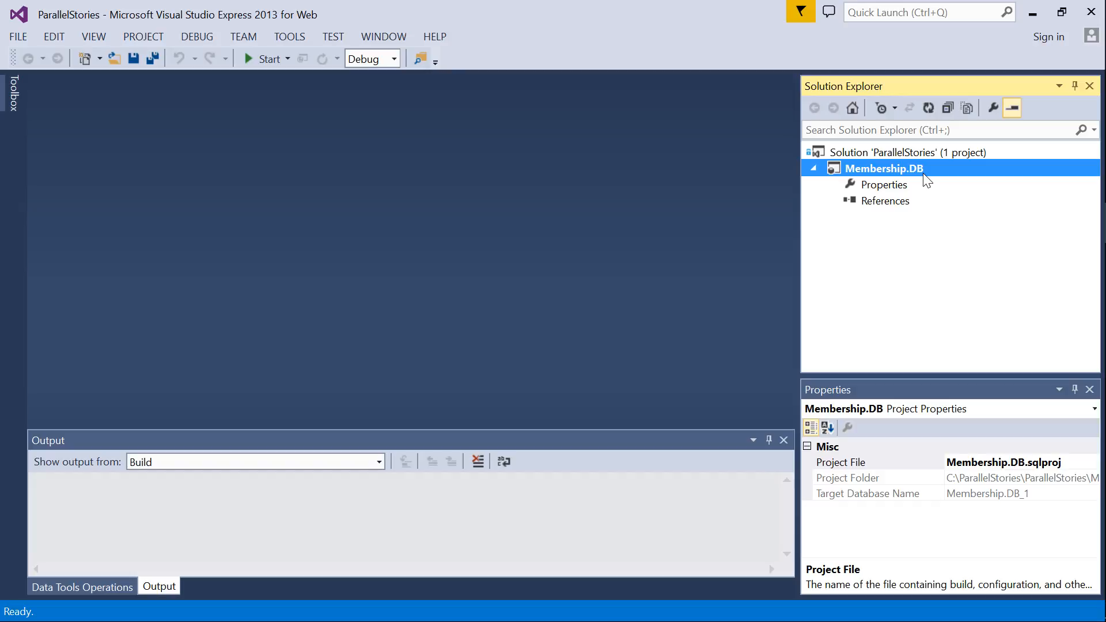
# - Add a new table named Account to the Membership.DB project
pyautogui.rightClick(883, 167)
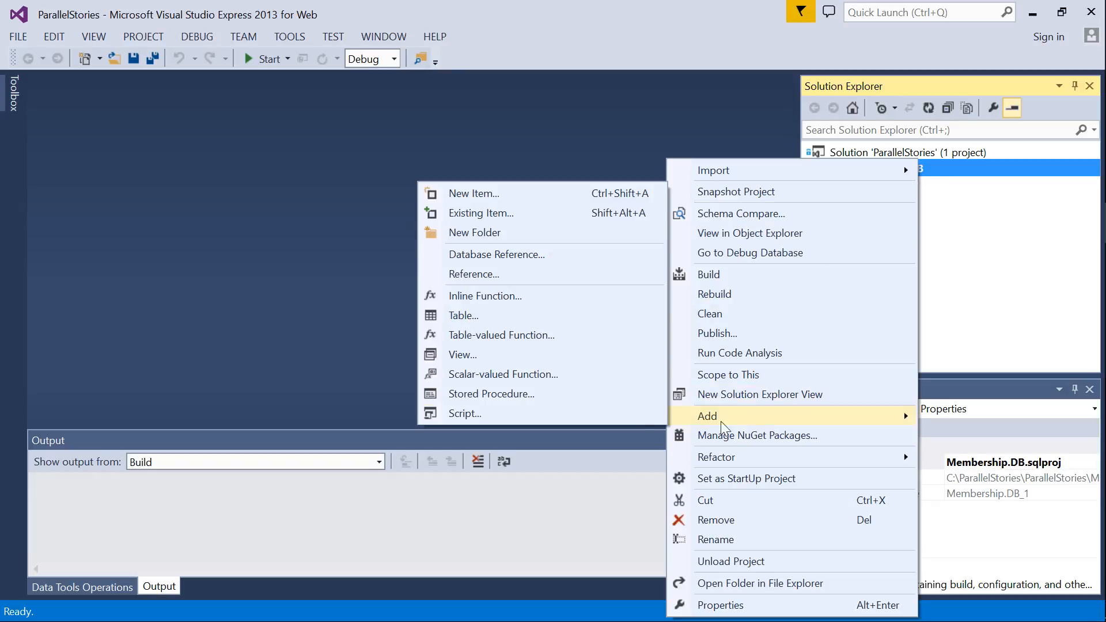
pyautogui.click(473, 193)
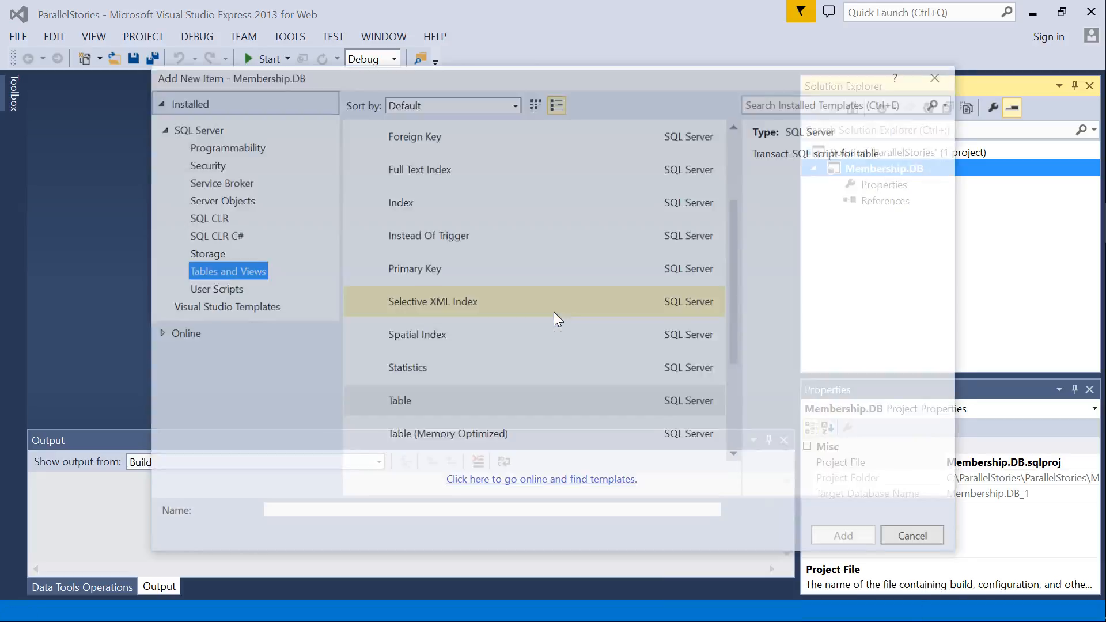
pyautogui.click(399, 401)
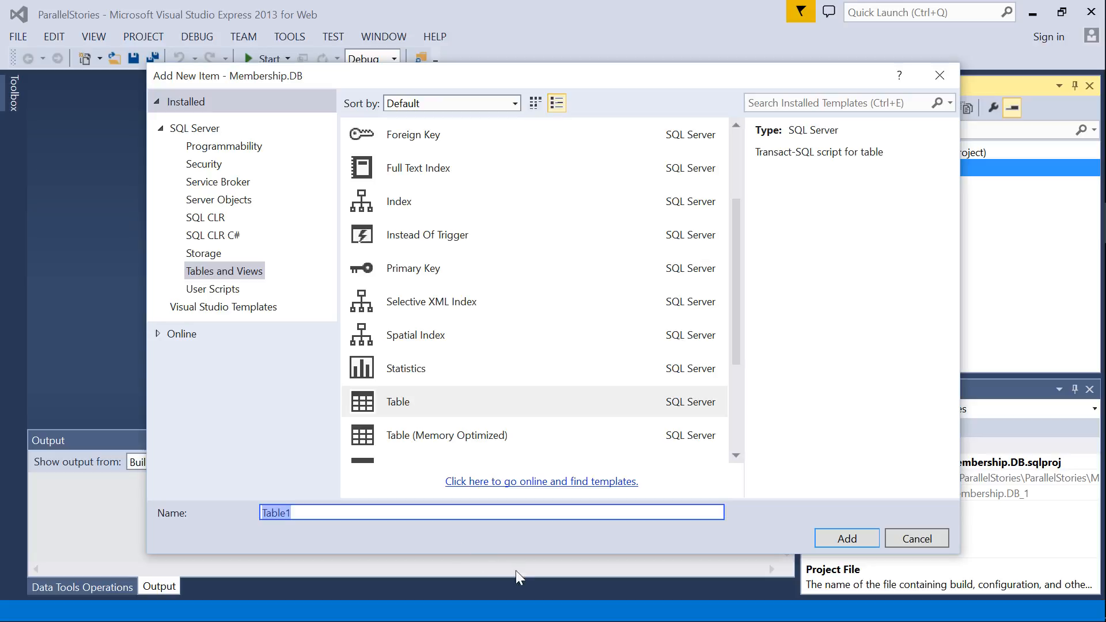
pyautogui.moveTo(616, 619)
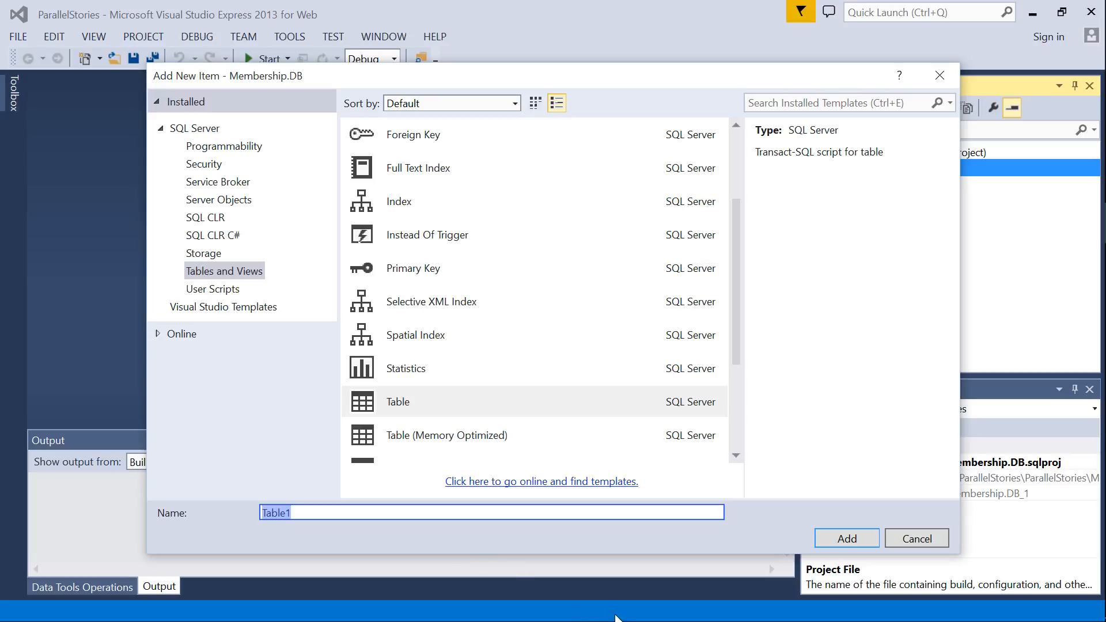
pyautogui.write('U')
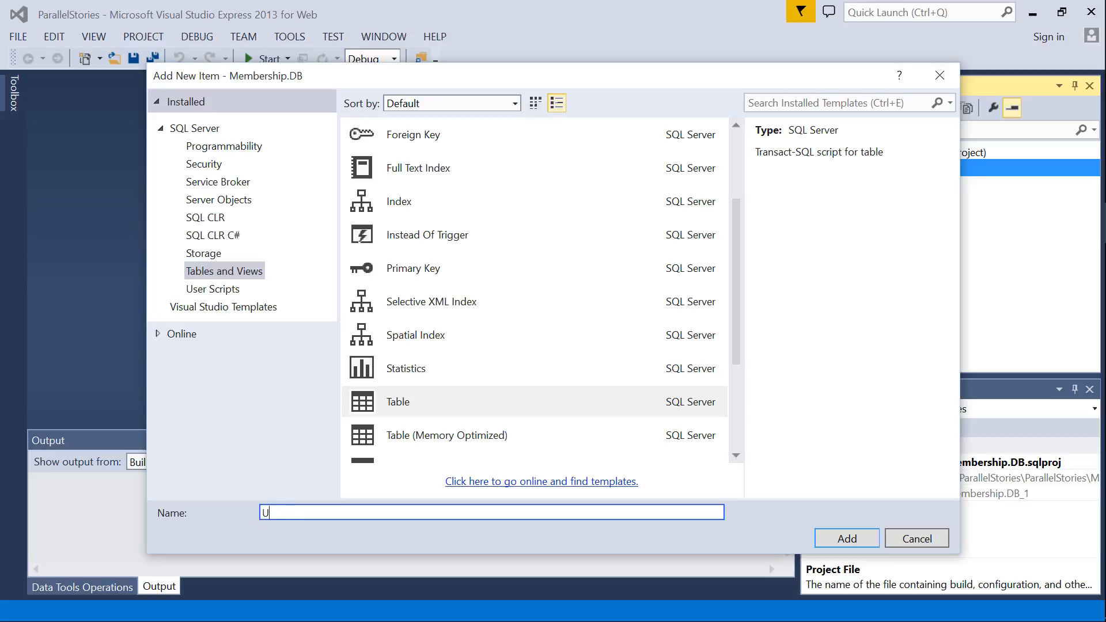
pyautogui.write('ser')
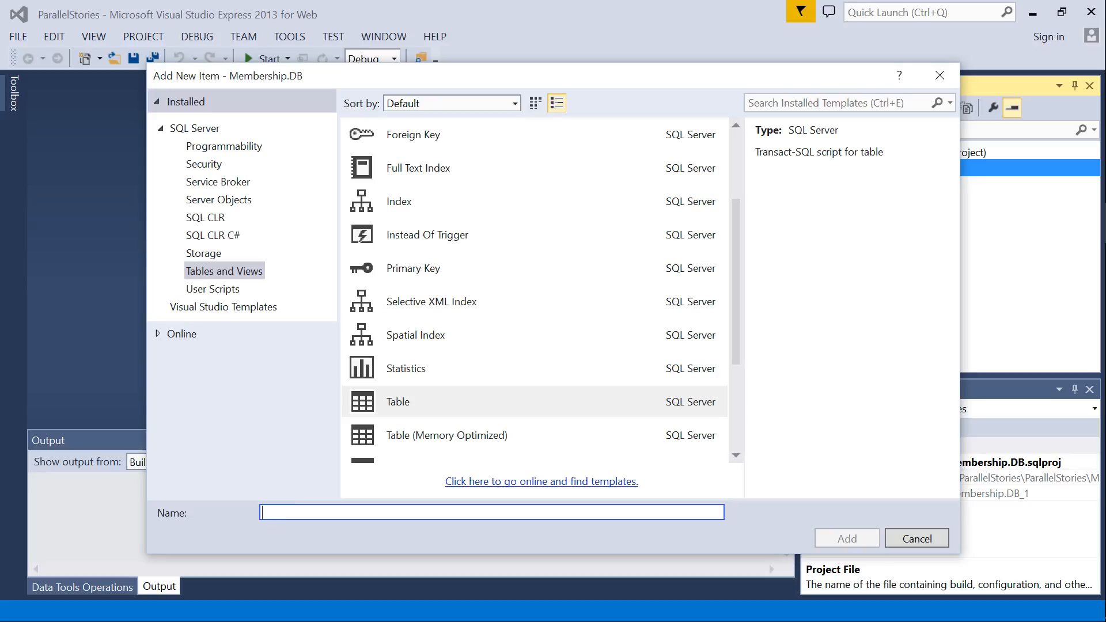
pyautogui.write('Account')
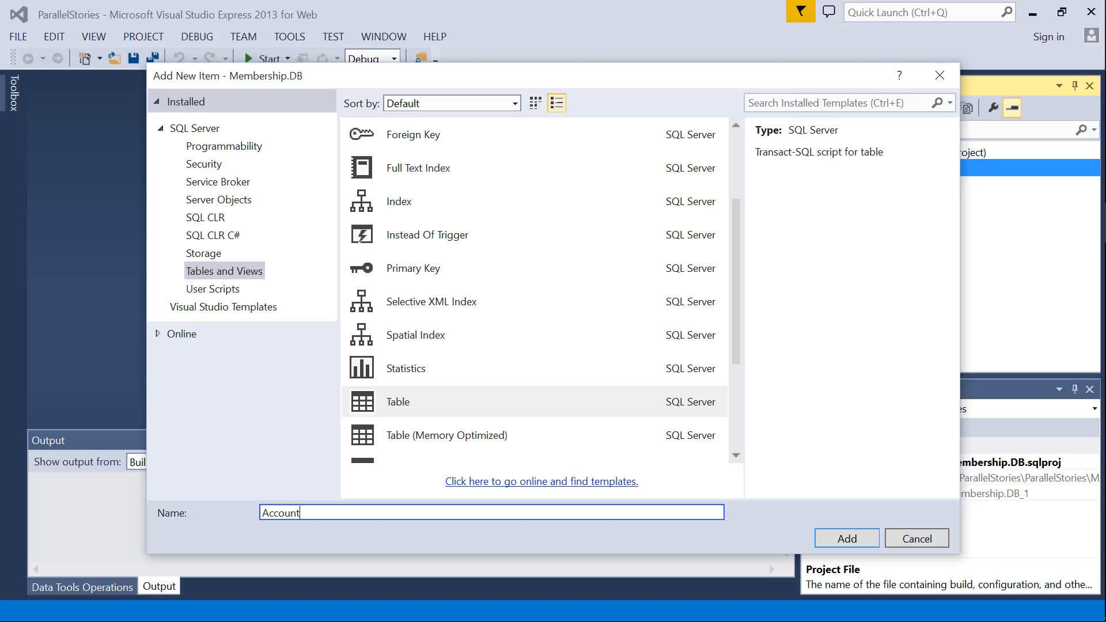
pyautogui.moveTo(859, 569)
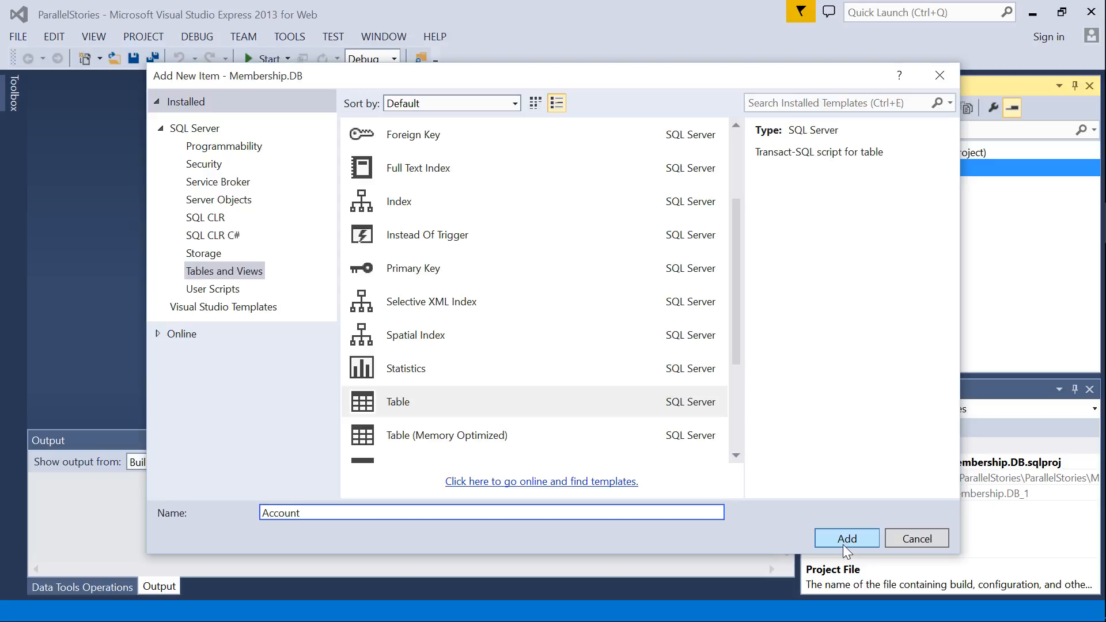
pyautogui.click(845, 538)
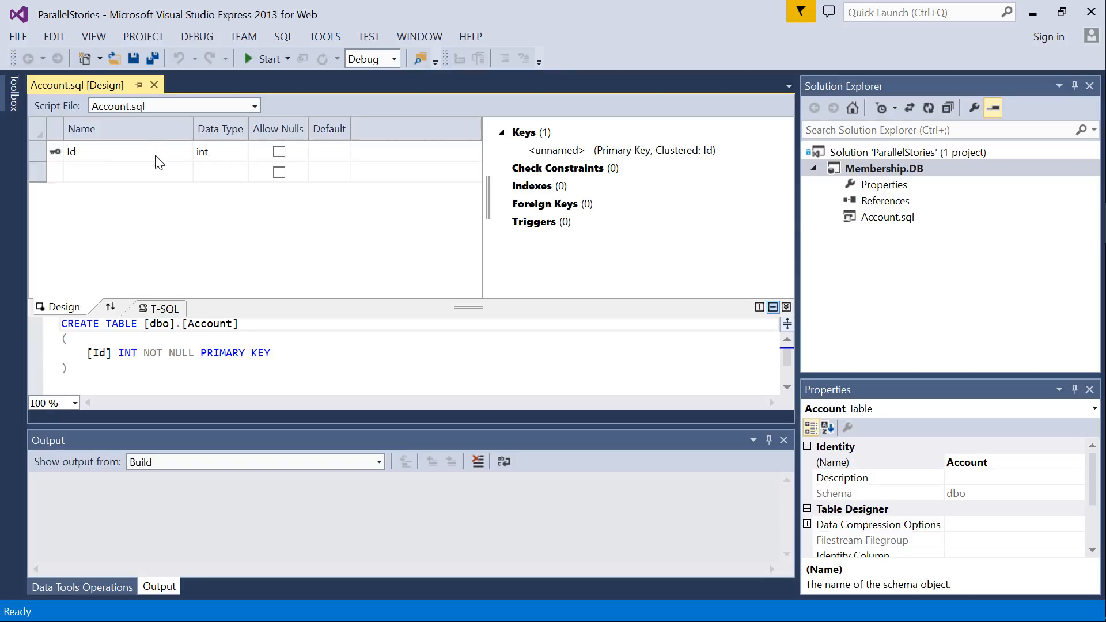
# - Open the Data Type dropdown for the Account table's Id column
pyautogui.click(128, 151)
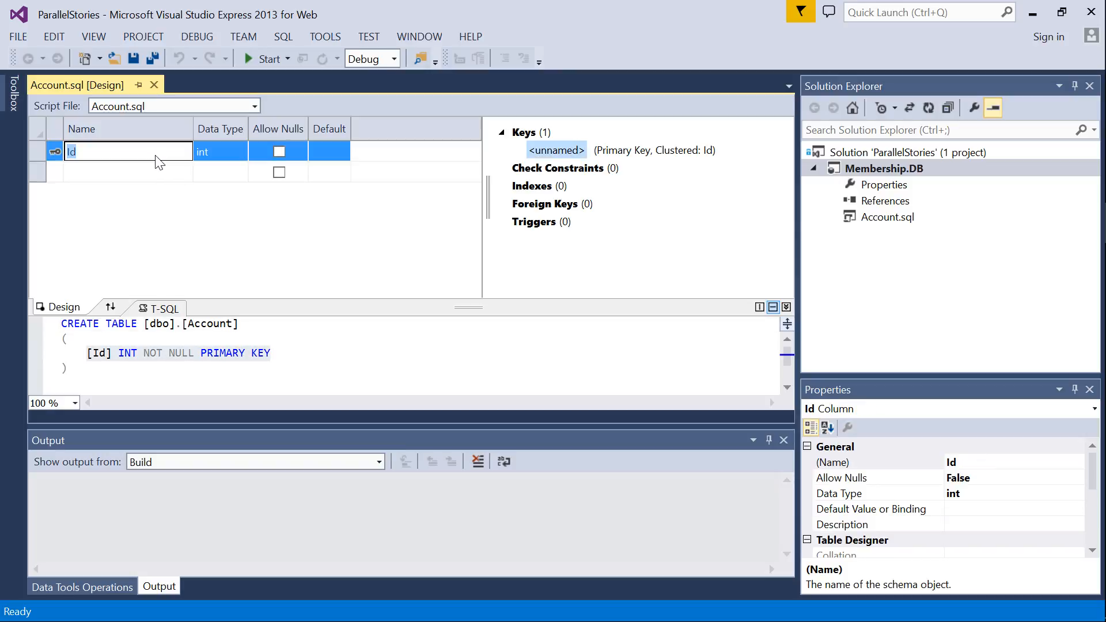
pyautogui.click(220, 151)
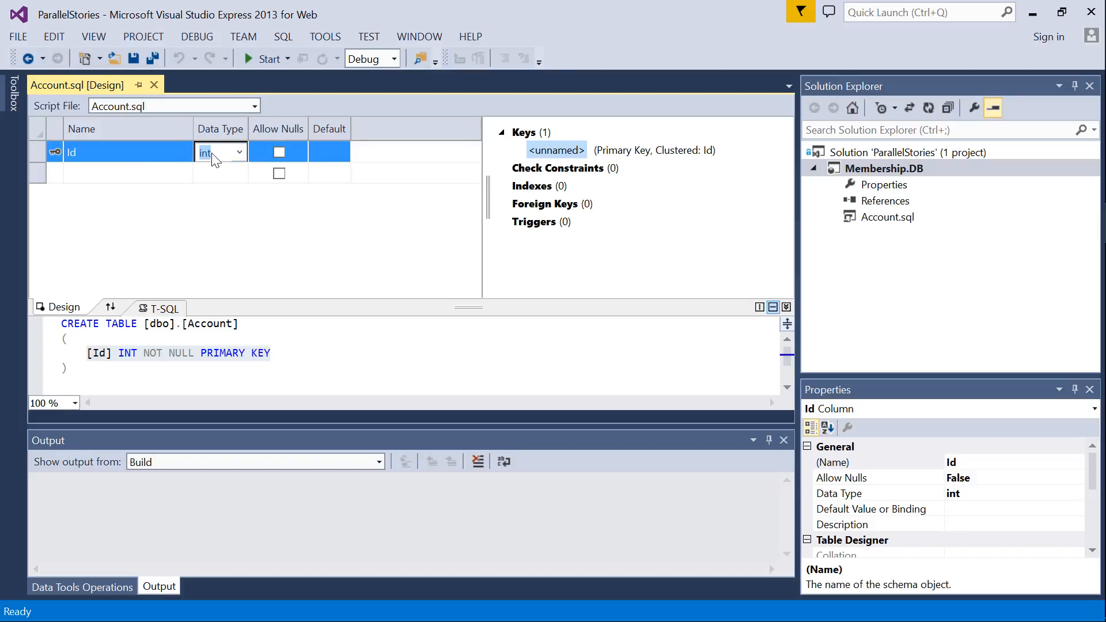
pyautogui.click(239, 152)
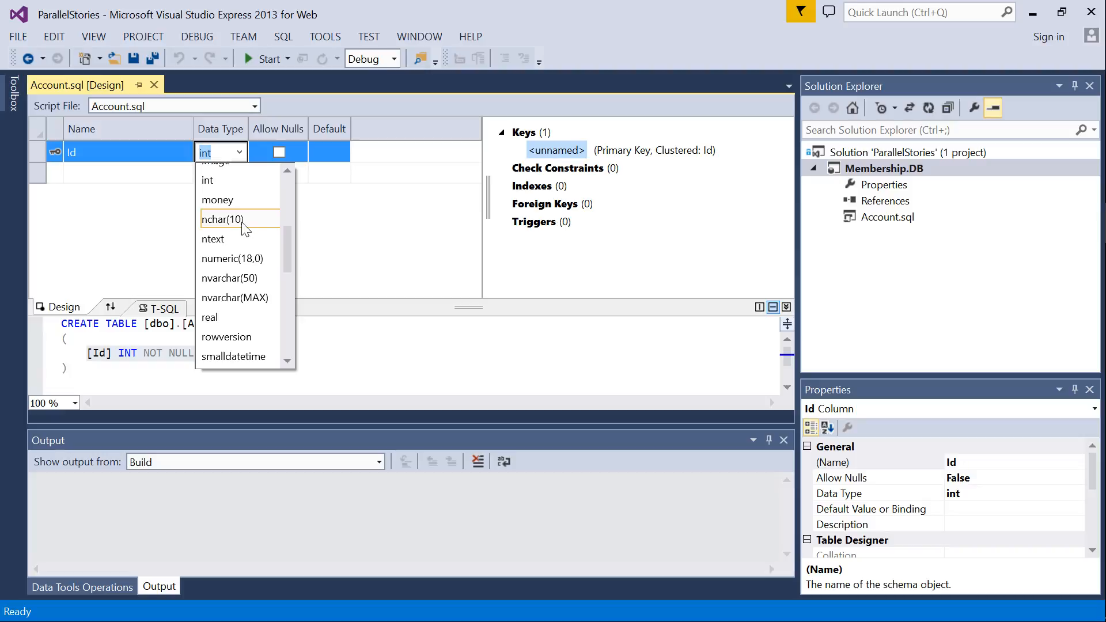
pyautogui.moveTo(248, 234)
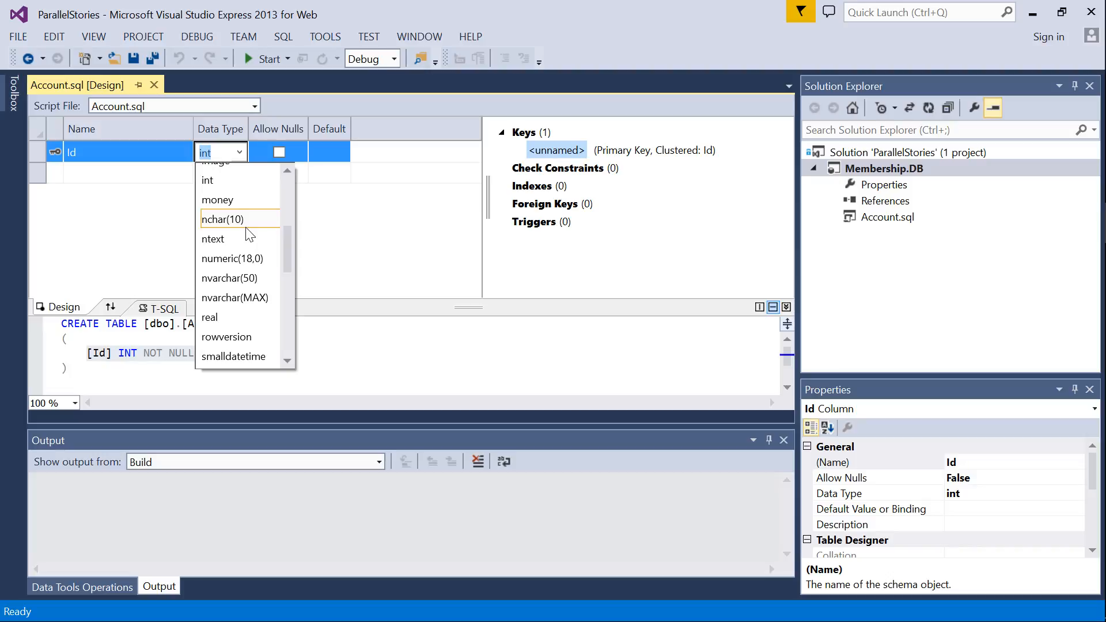
# - Choose uniqueidentifier as the Id column's data type
pyautogui.scroll(-3)
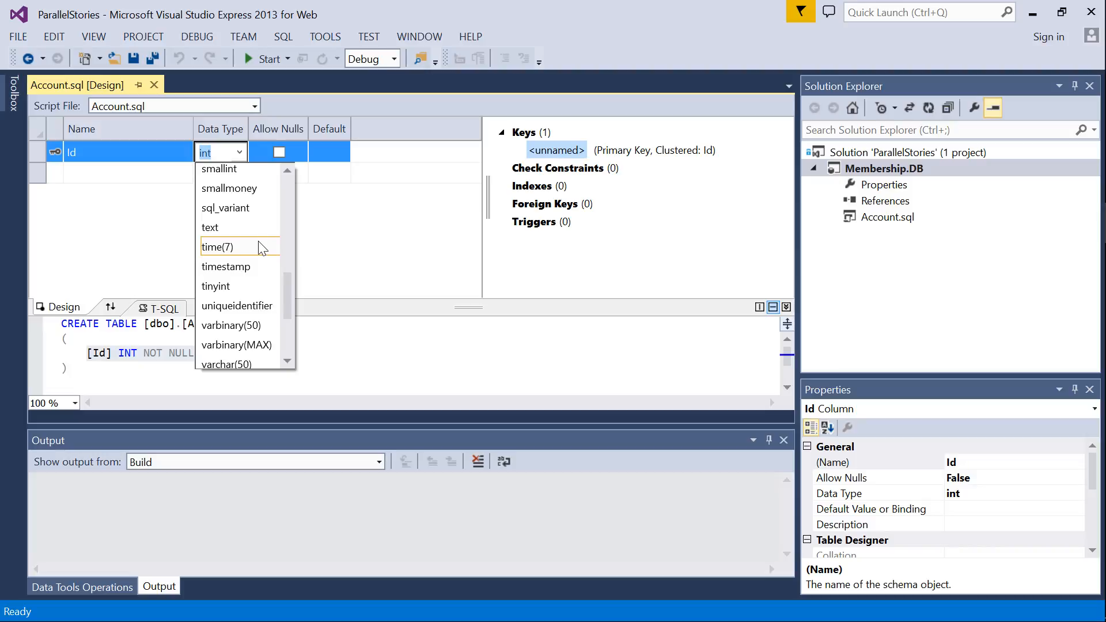
pyautogui.moveTo(260, 251)
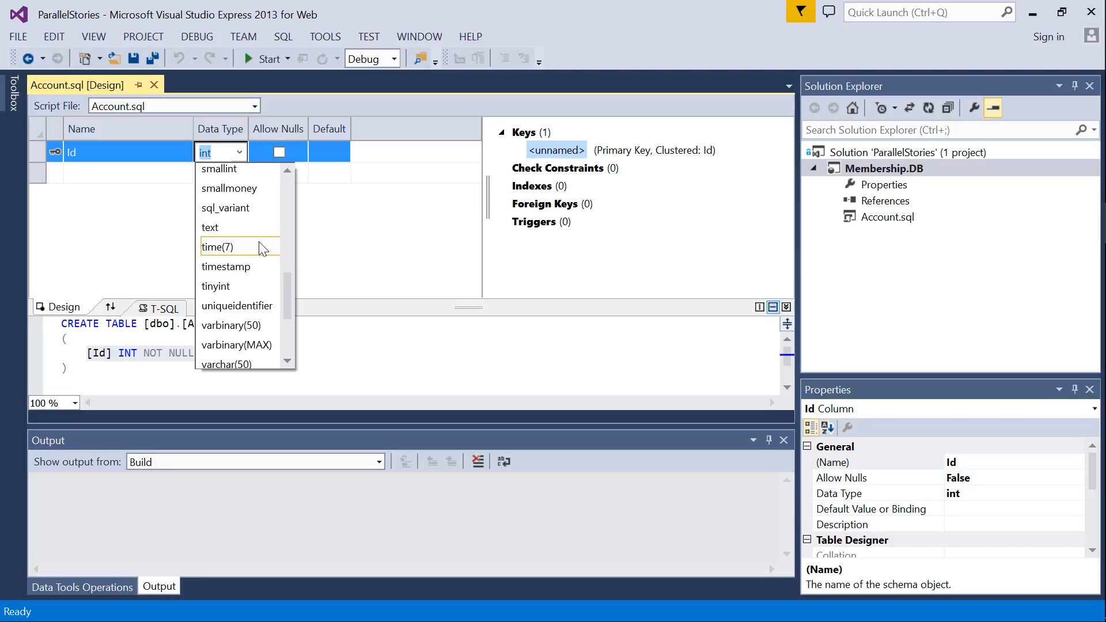
pyautogui.moveTo(217, 286)
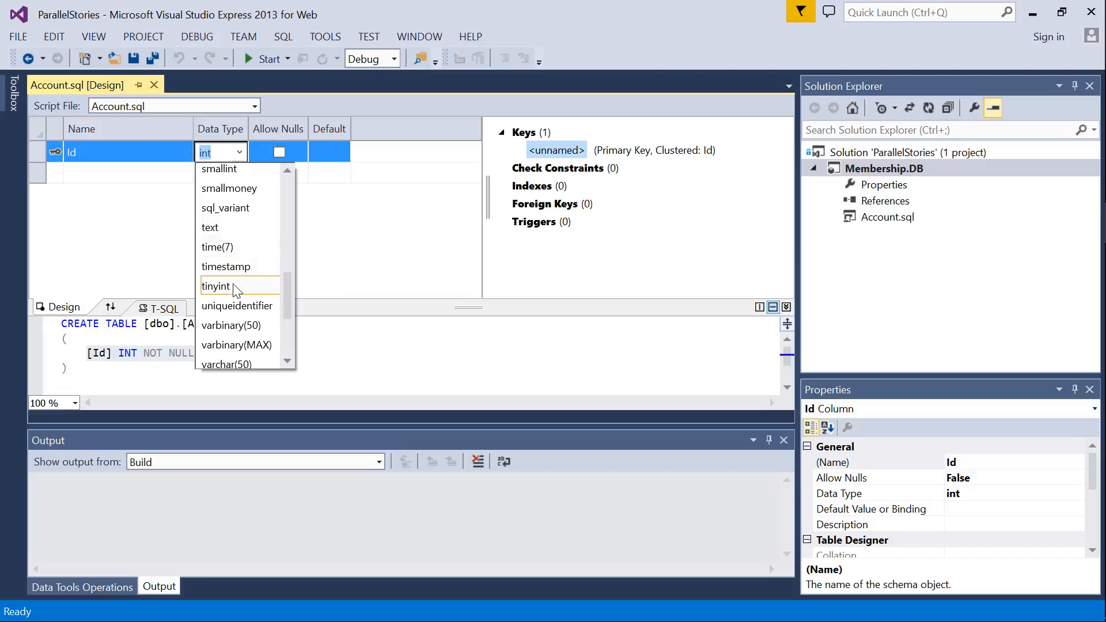
pyautogui.moveTo(236, 305)
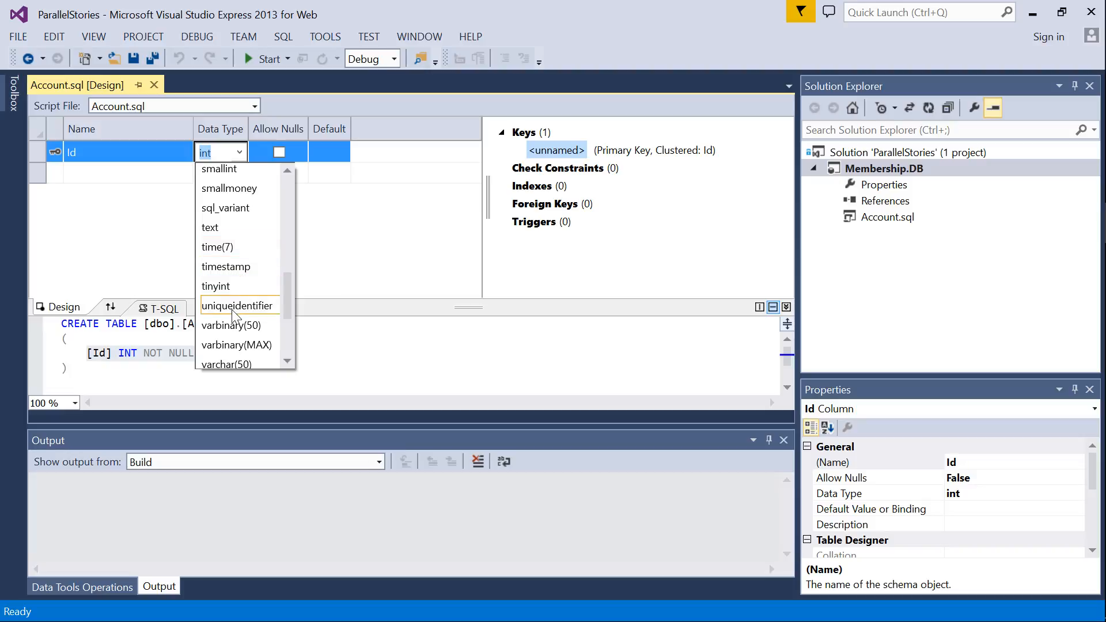
pyautogui.click(238, 305)
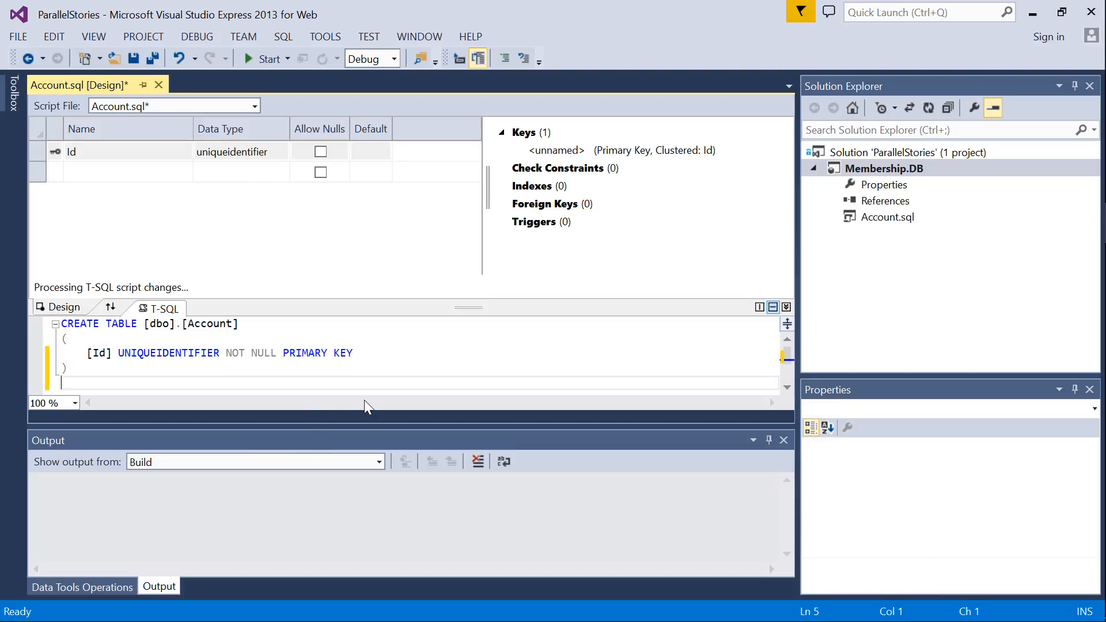
pyautogui.write('GUID')
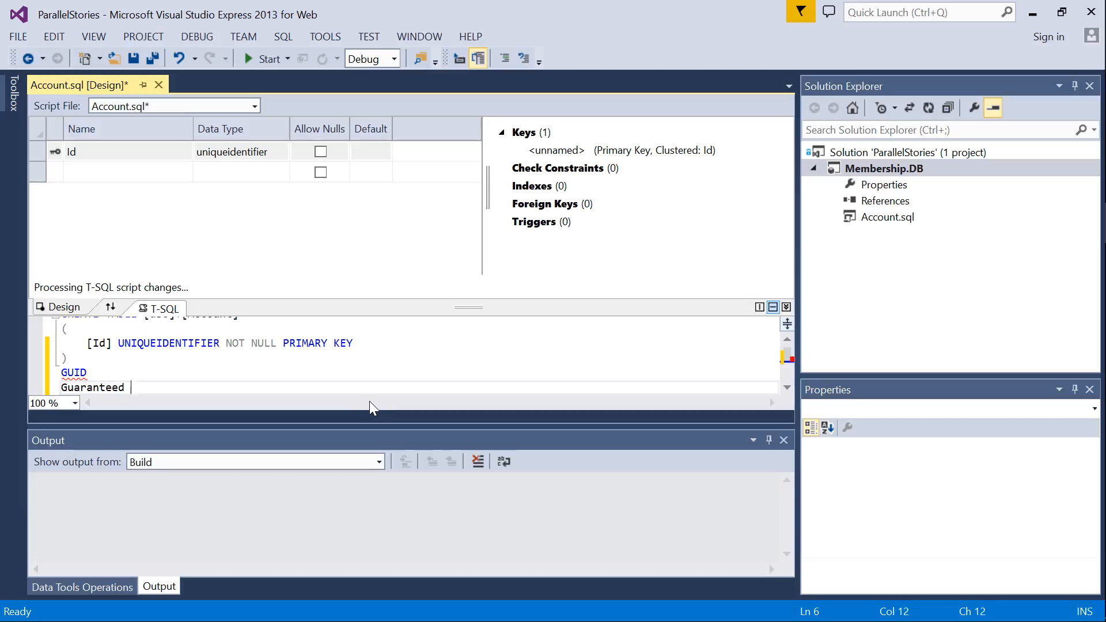
pyautogui.write('Unique I')
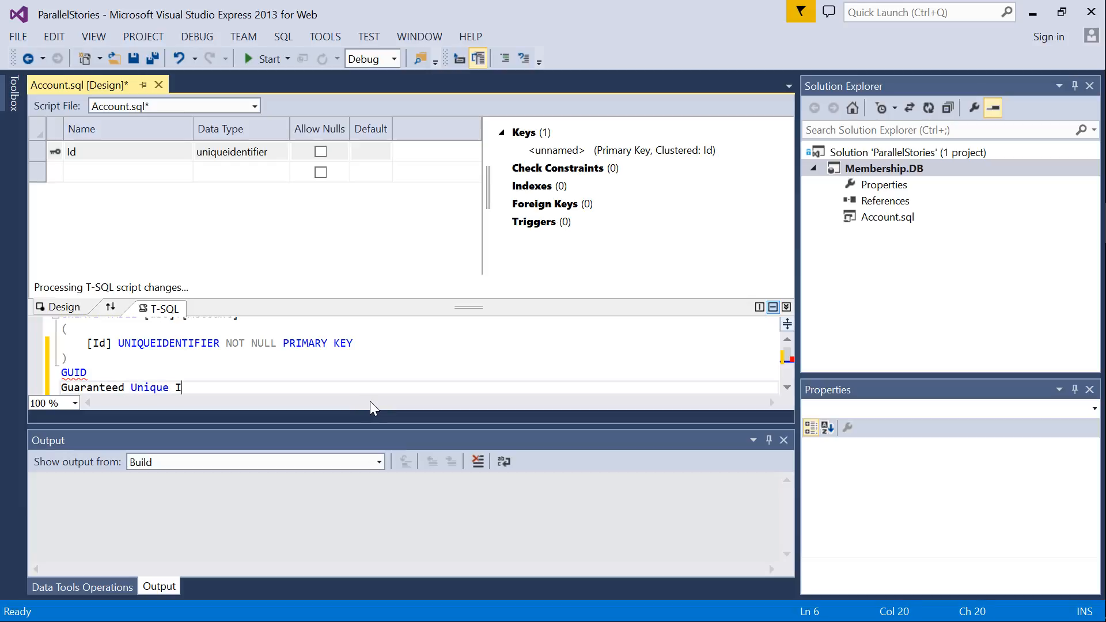
pyautogui.write('D')
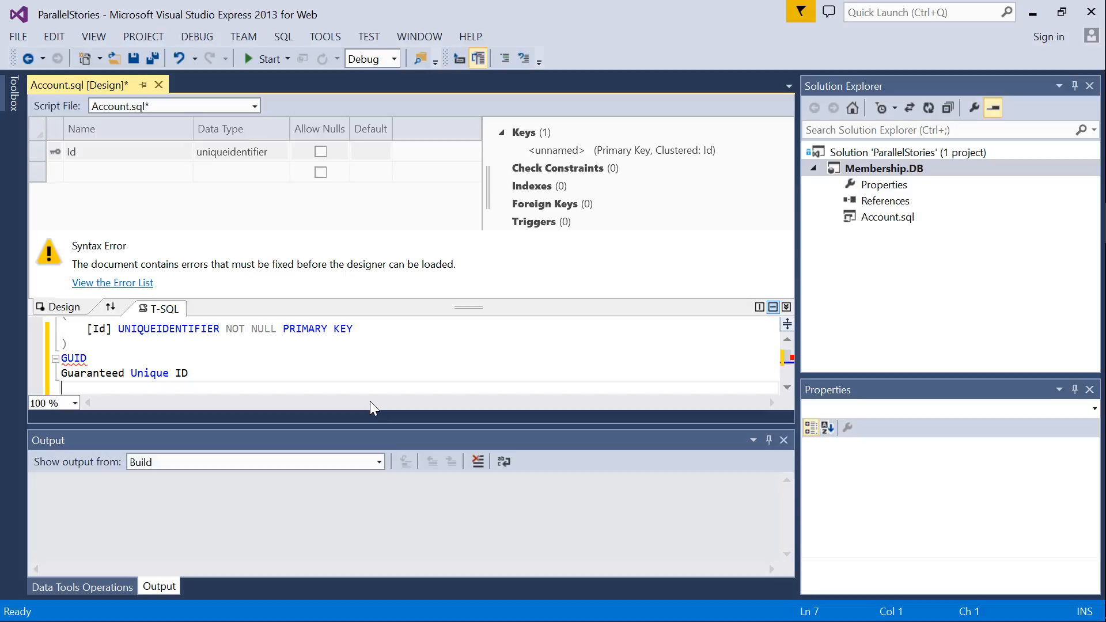
pyautogui.write('Globally')
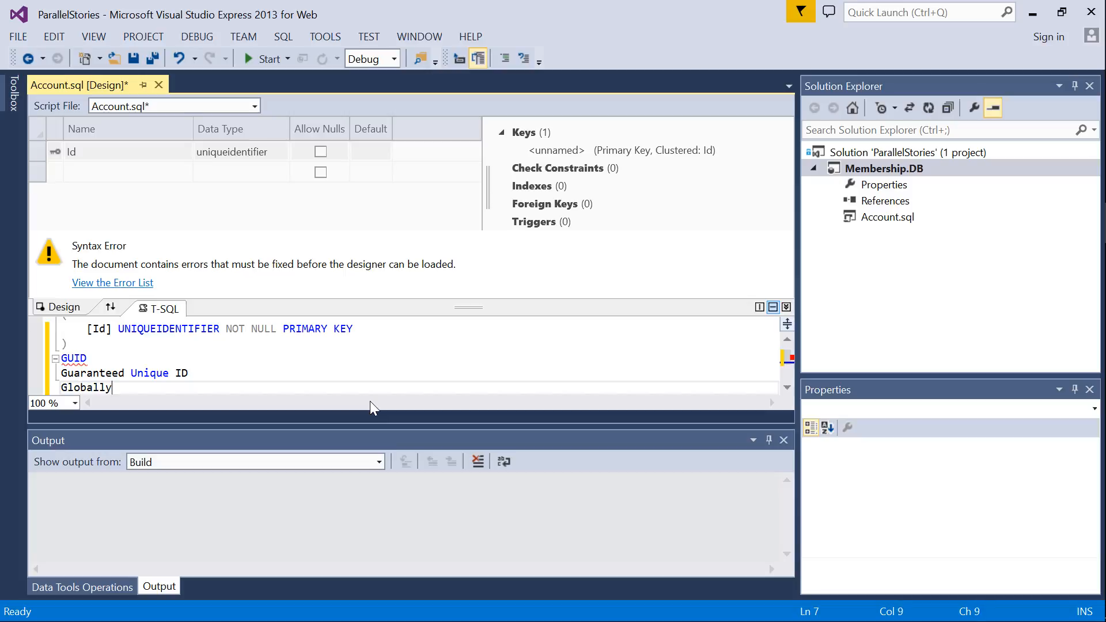
pyautogui.write('Unique')
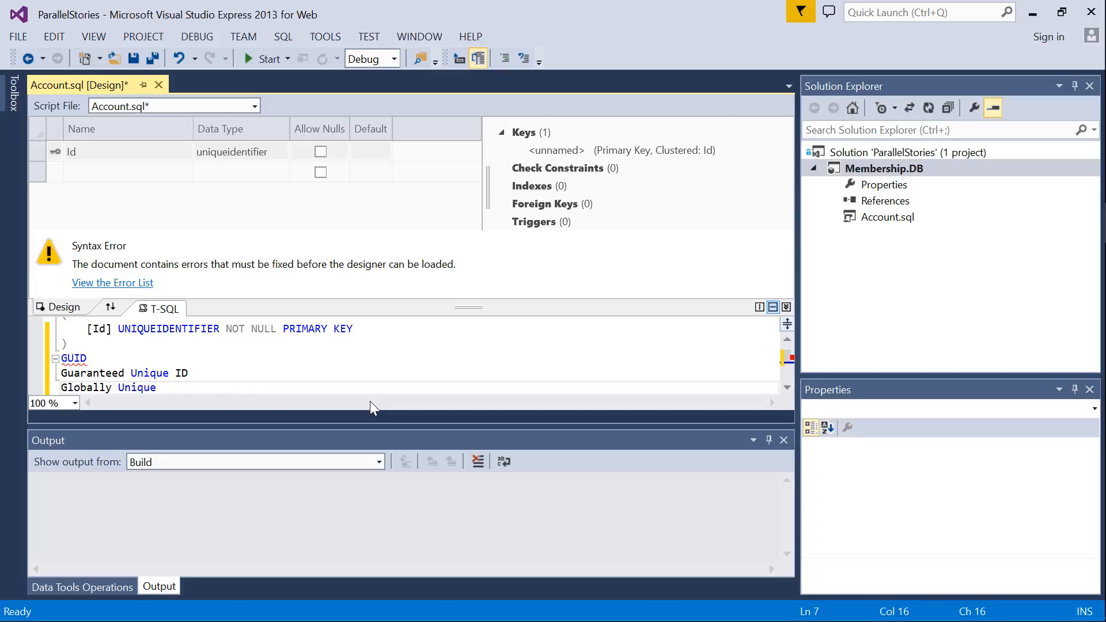
pyautogui.write('ID')
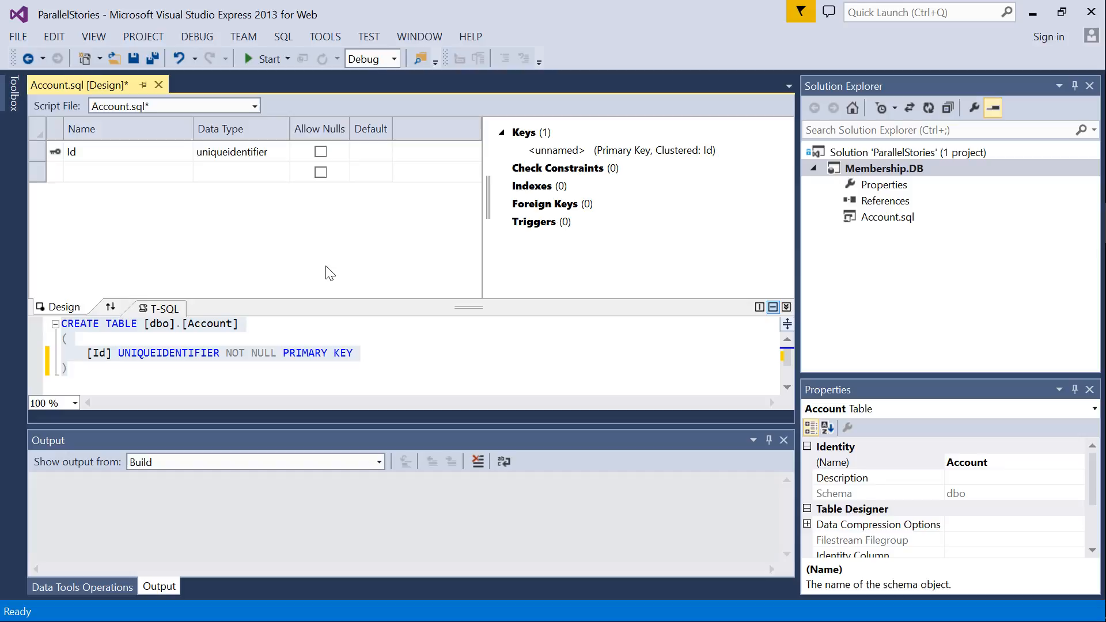
pyautogui.moveTo(350, 231)
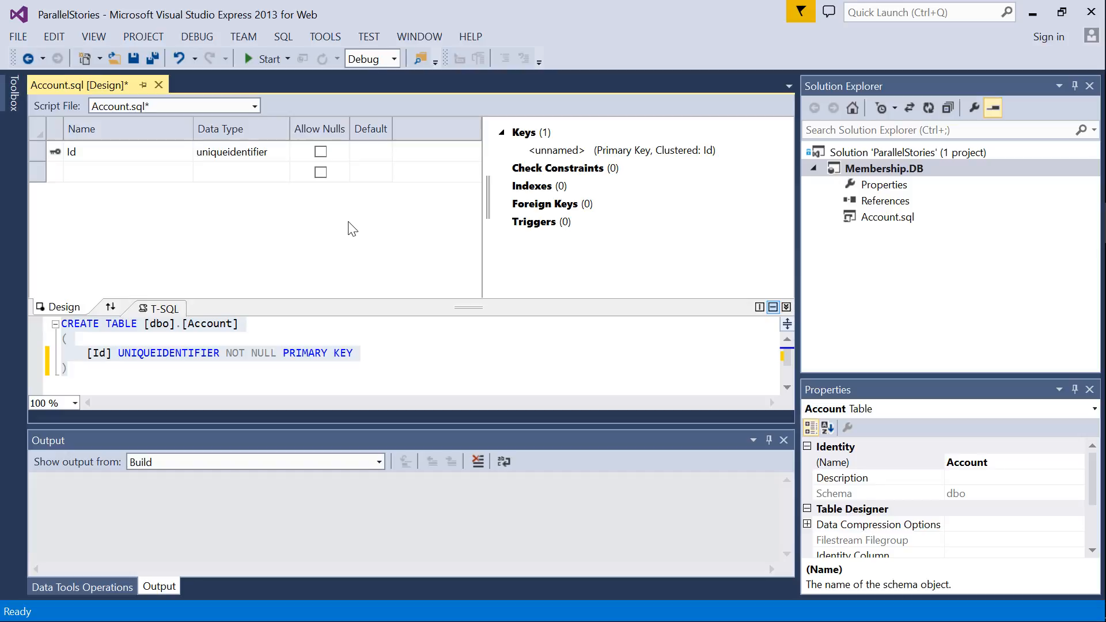
pyautogui.moveTo(137, 198)
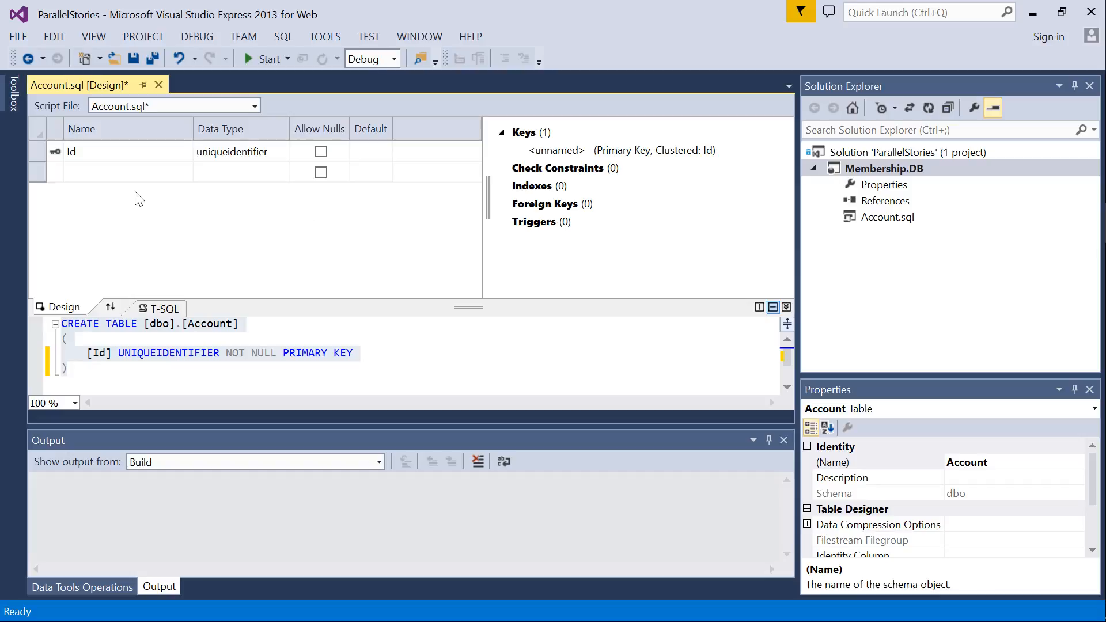
# - Add Username and Password columns below Id, both typed nchar(254)
pyautogui.click(128, 172)
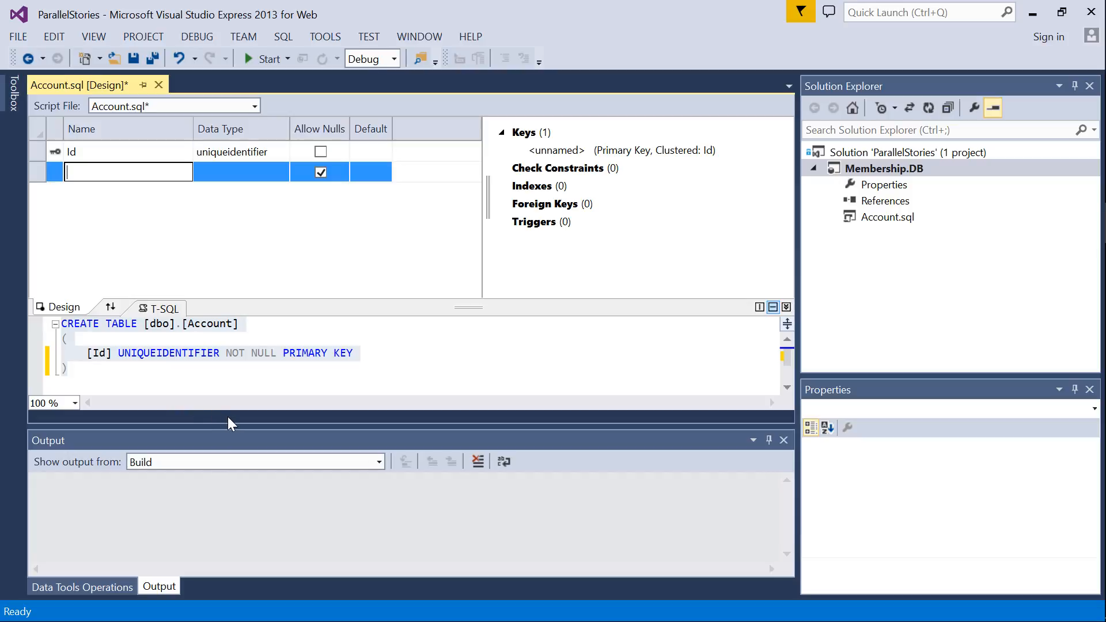
pyautogui.moveTo(166, 166)
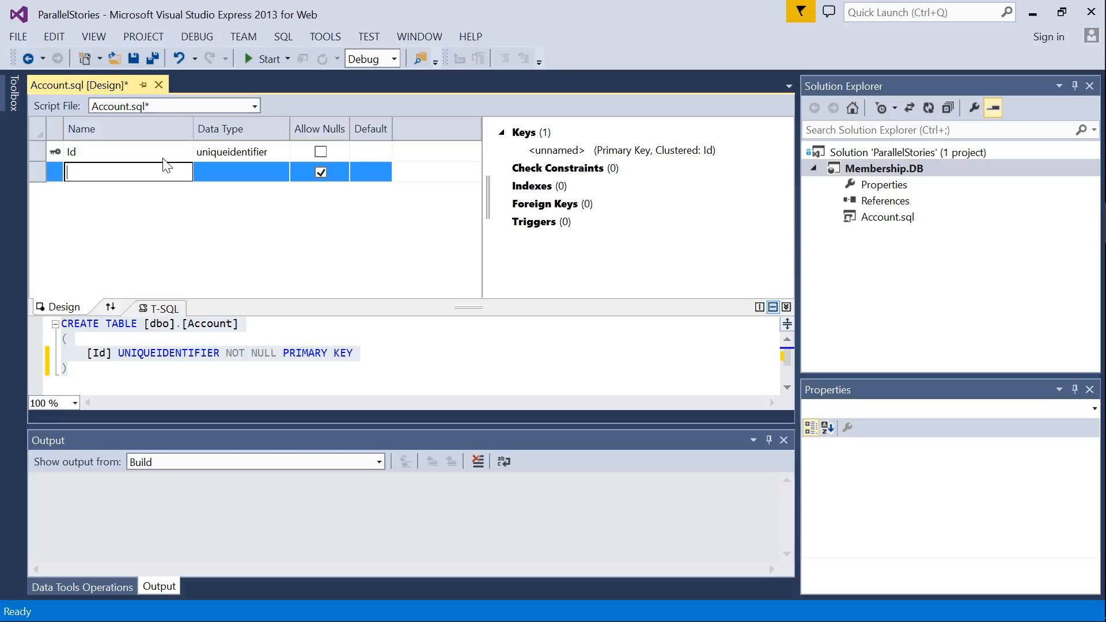
pyautogui.moveTo(172, 148)
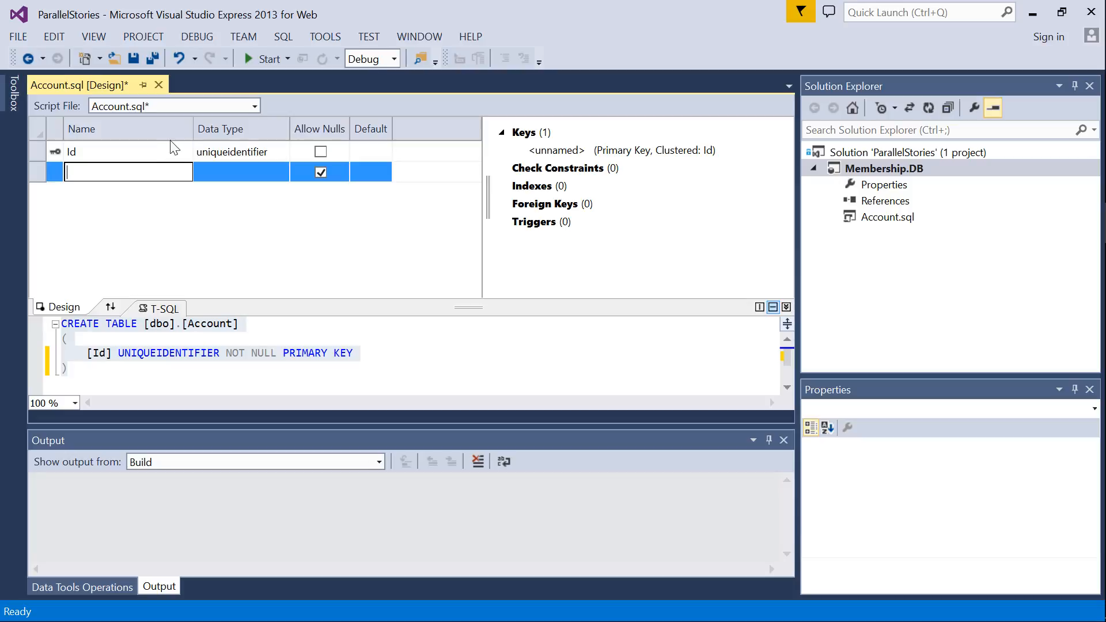
pyautogui.moveTo(172, 154)
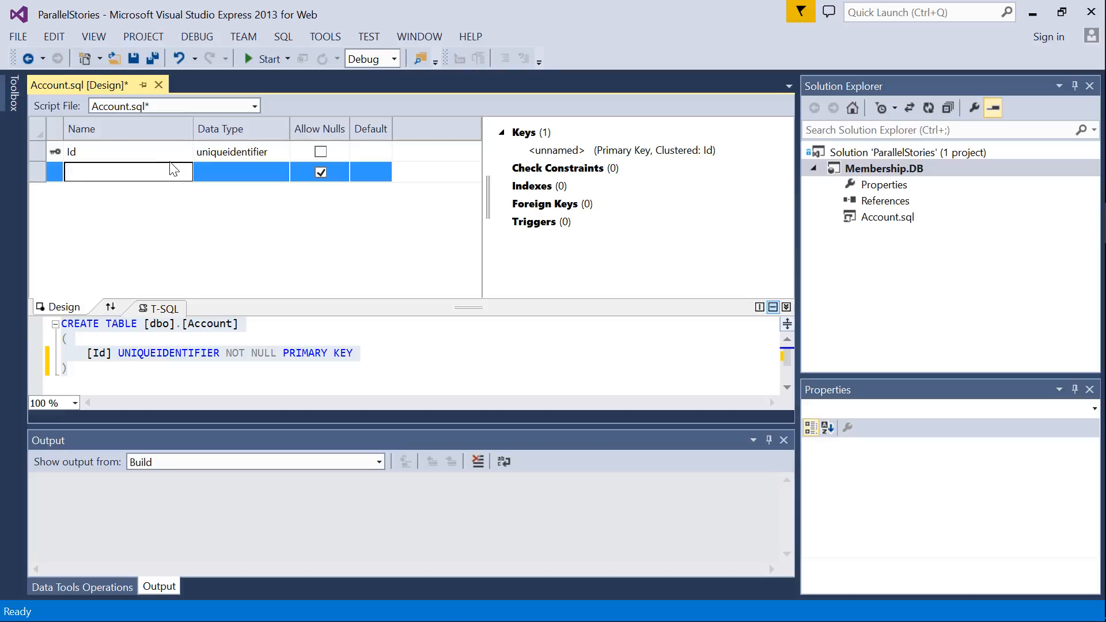
pyautogui.moveTo(167, 163)
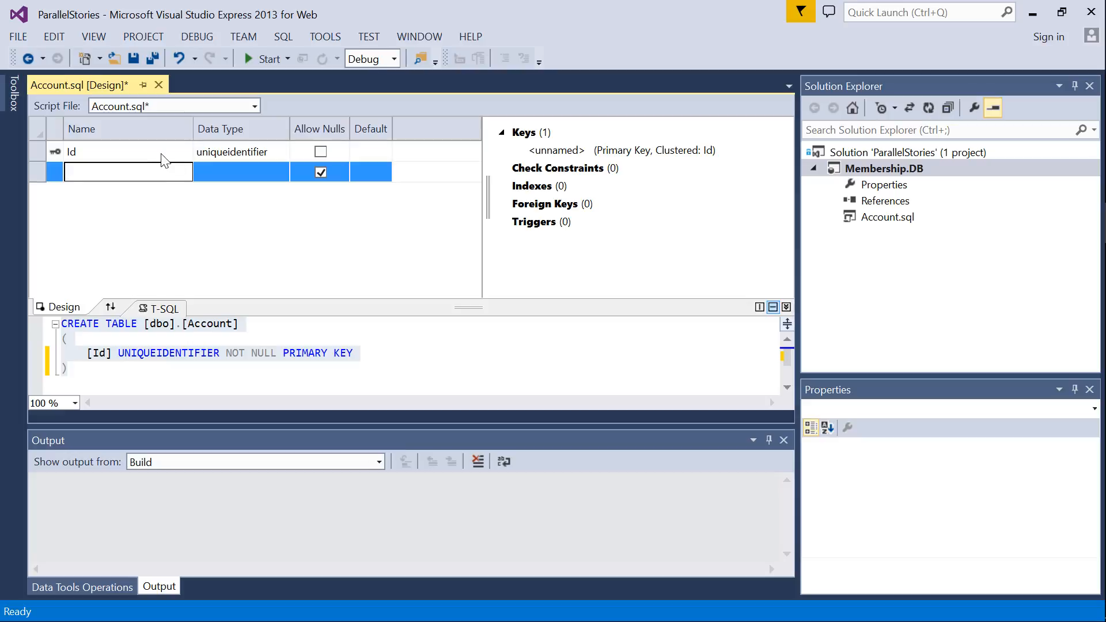
pyautogui.moveTo(163, 159)
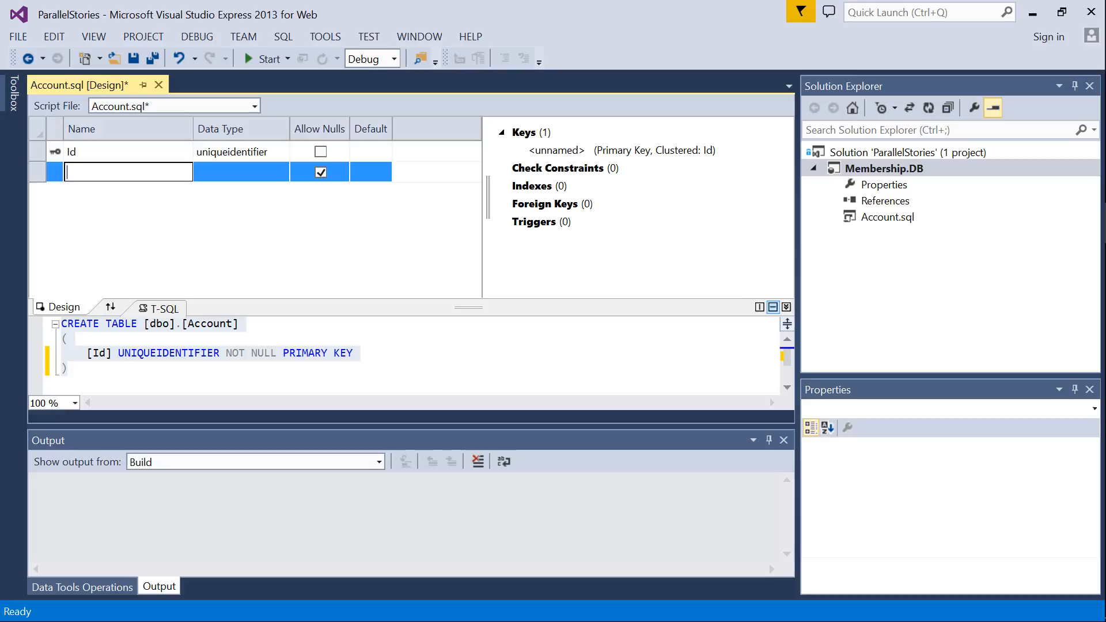
pyautogui.moveTo(185, 160)
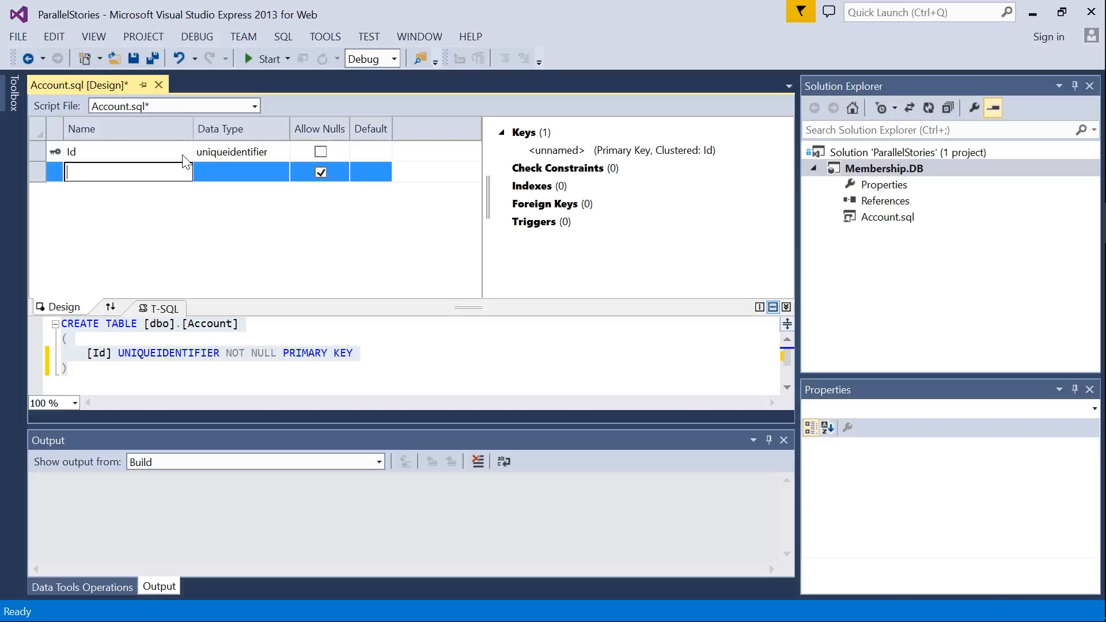
pyautogui.moveTo(229, 160)
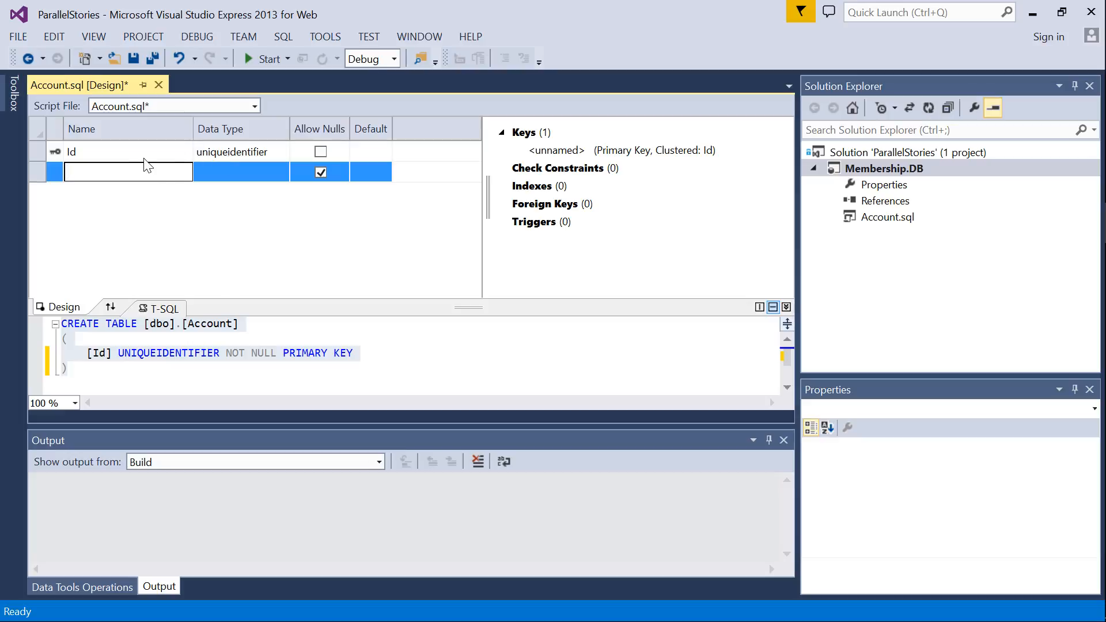
pyautogui.moveTo(310, 304)
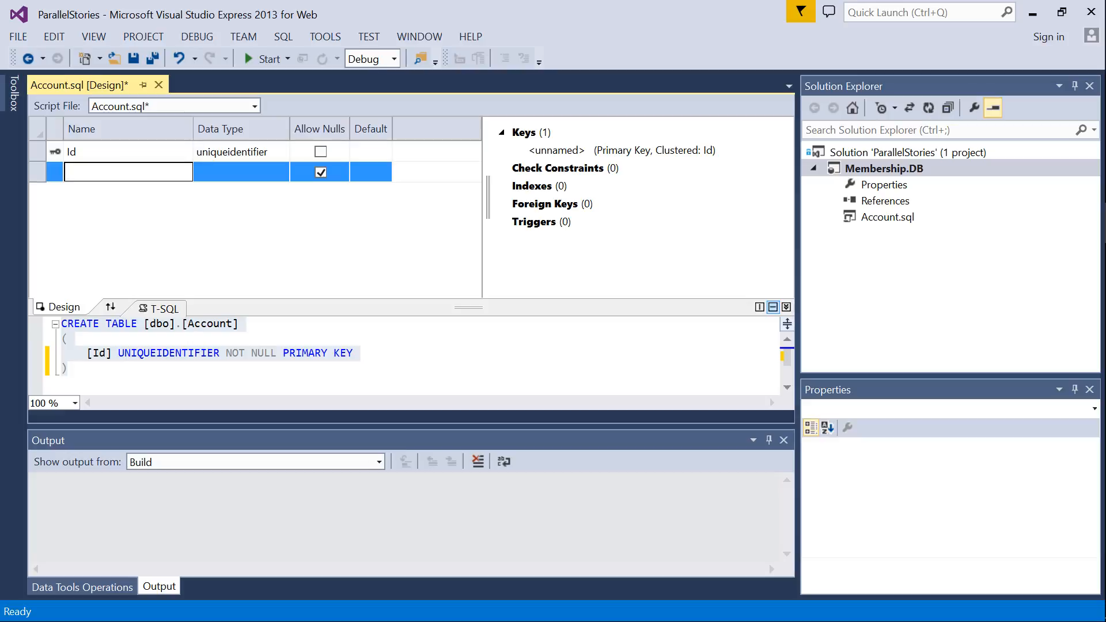
pyautogui.write('Username')
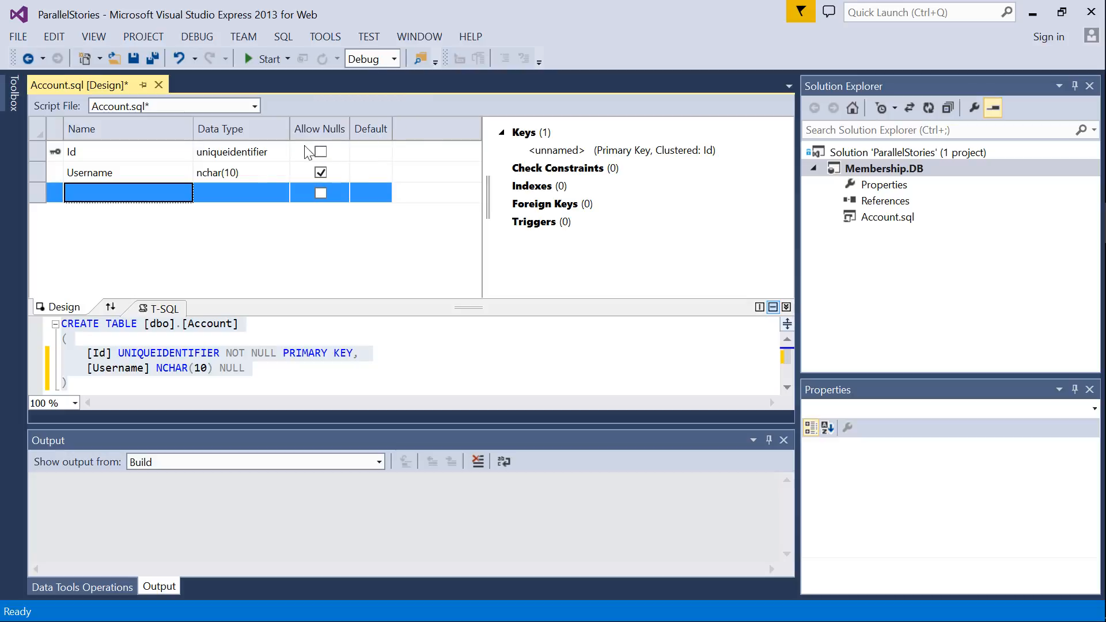
pyautogui.click(281, 172)
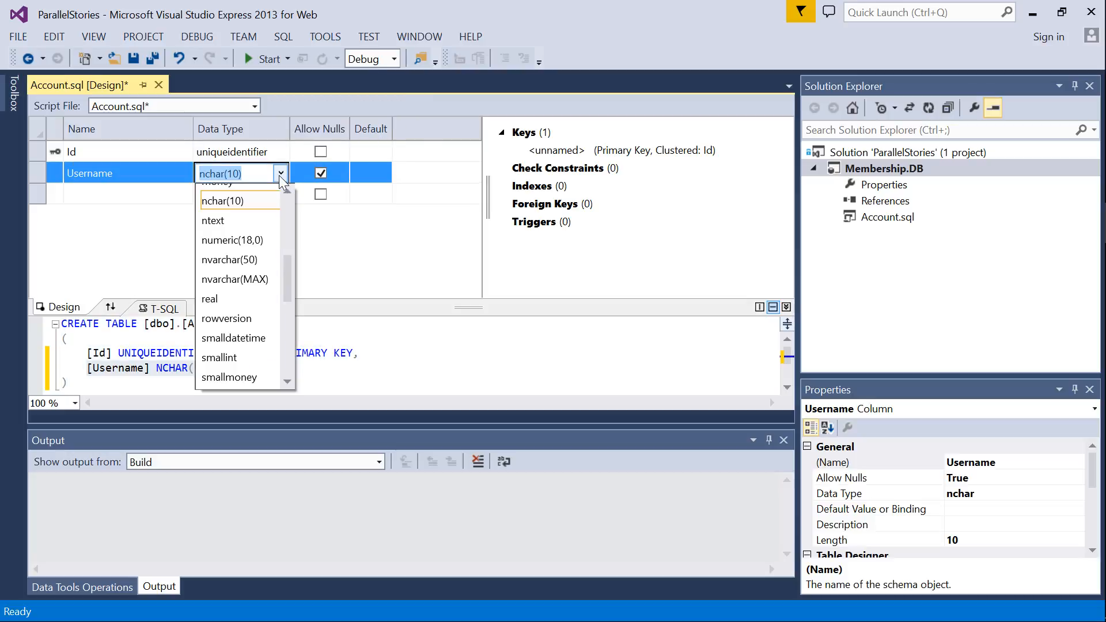
pyautogui.click(222, 201)
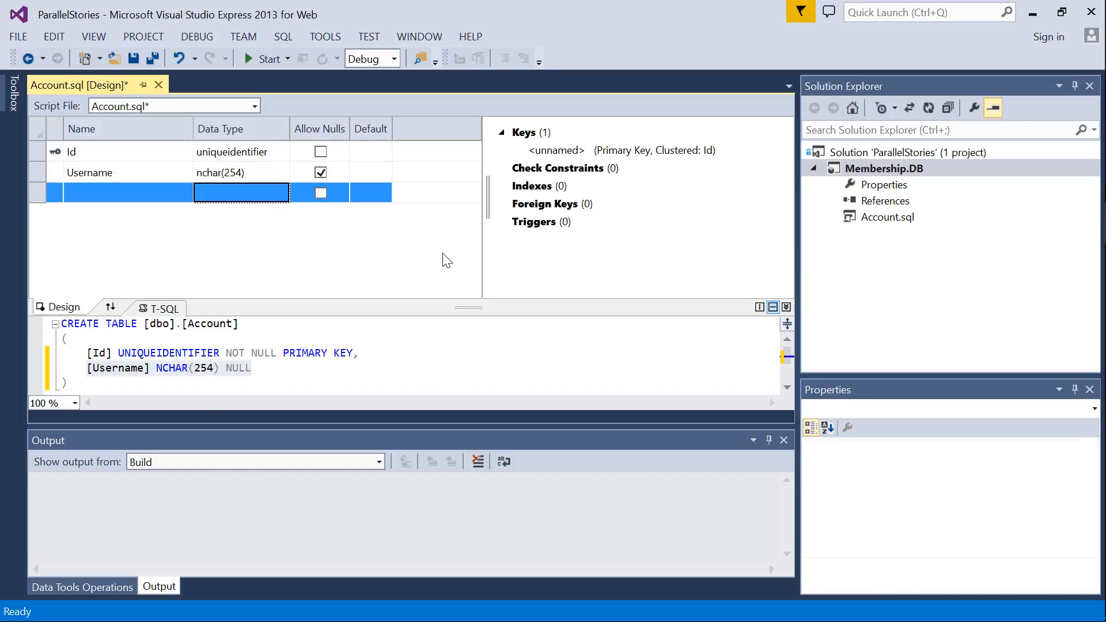
pyautogui.click(127, 192)
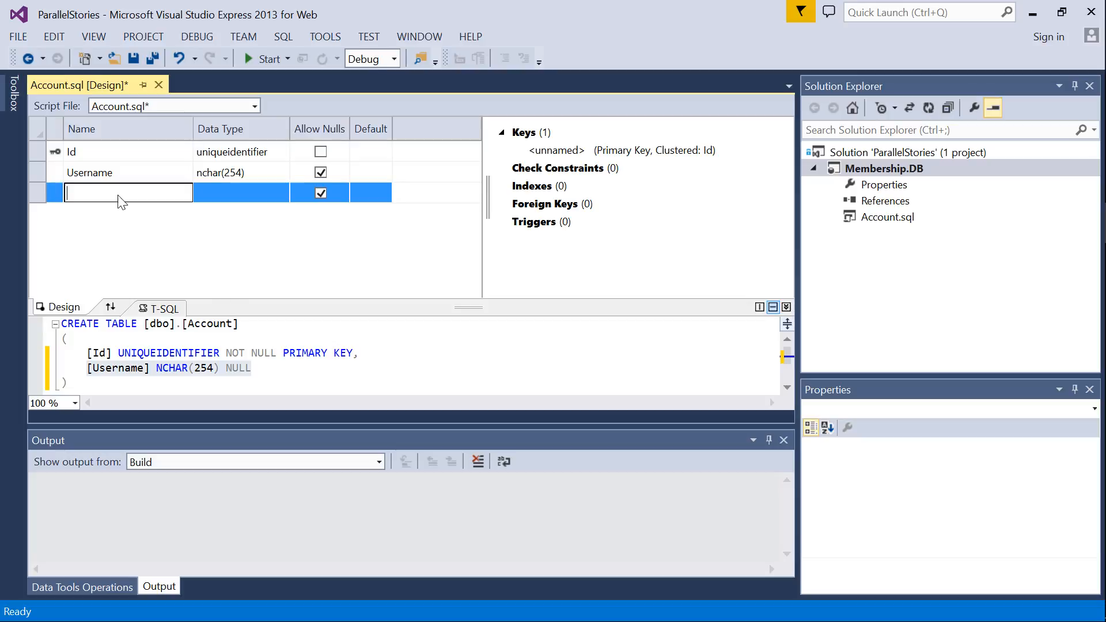
pyautogui.write('Pas')
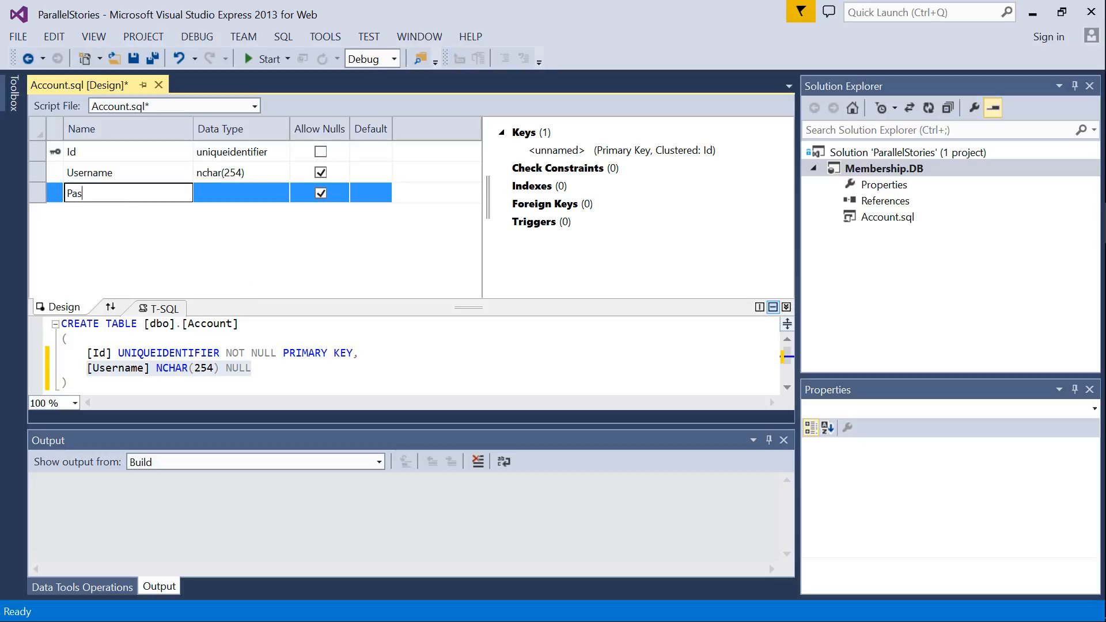
pyautogui.write('sword')
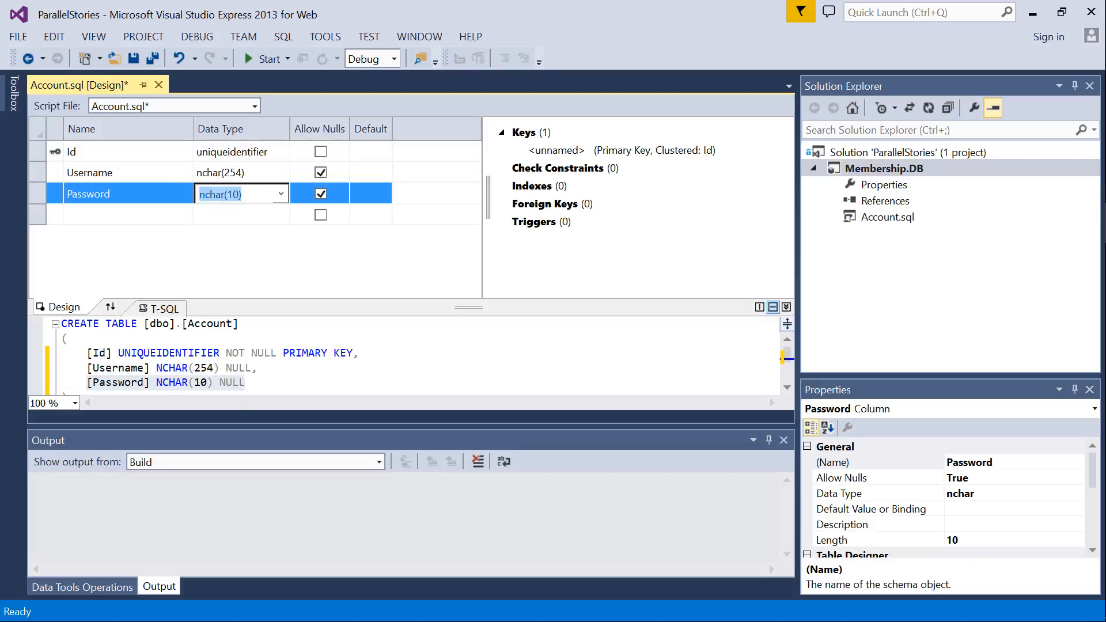
pyautogui.moveTo(239, 205)
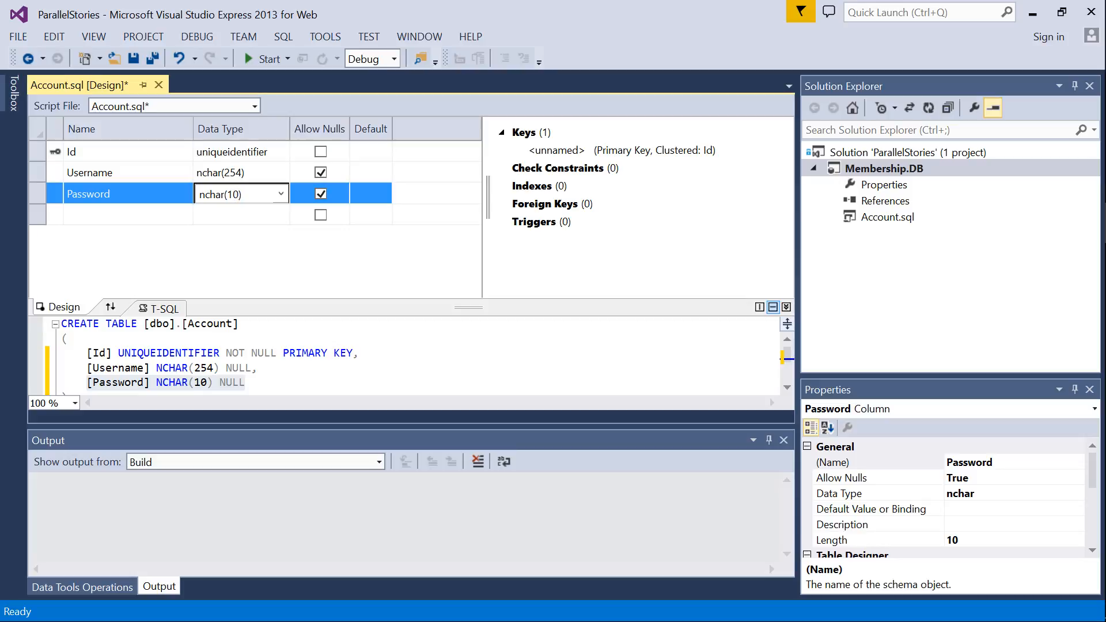
pyautogui.write('254')
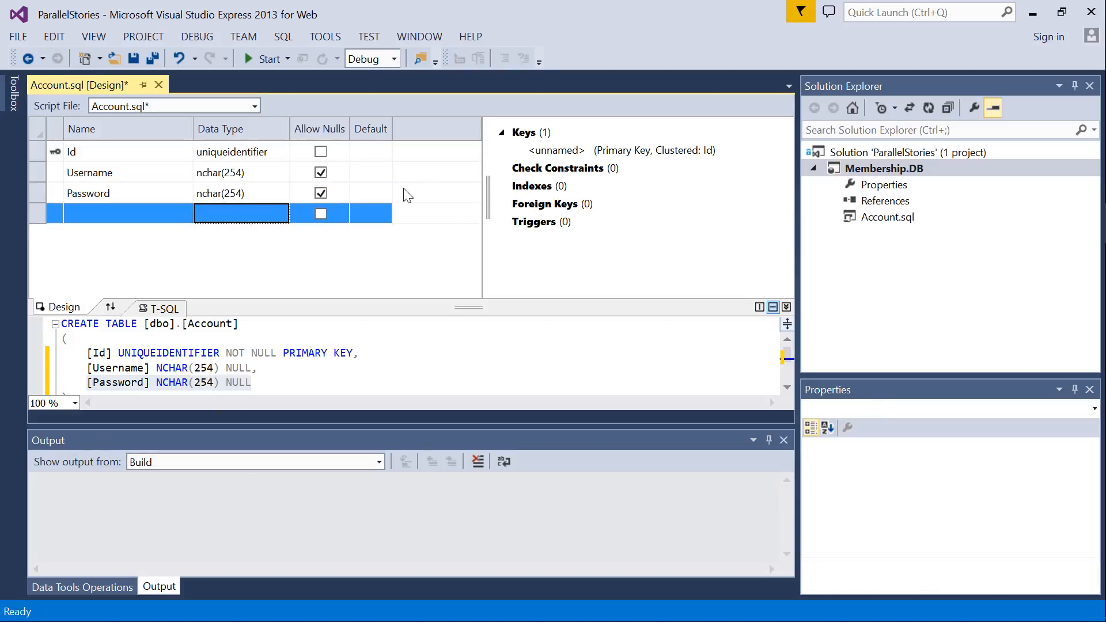
# - Make the Username and Password columns NOT NULL
pyautogui.click(320, 192)
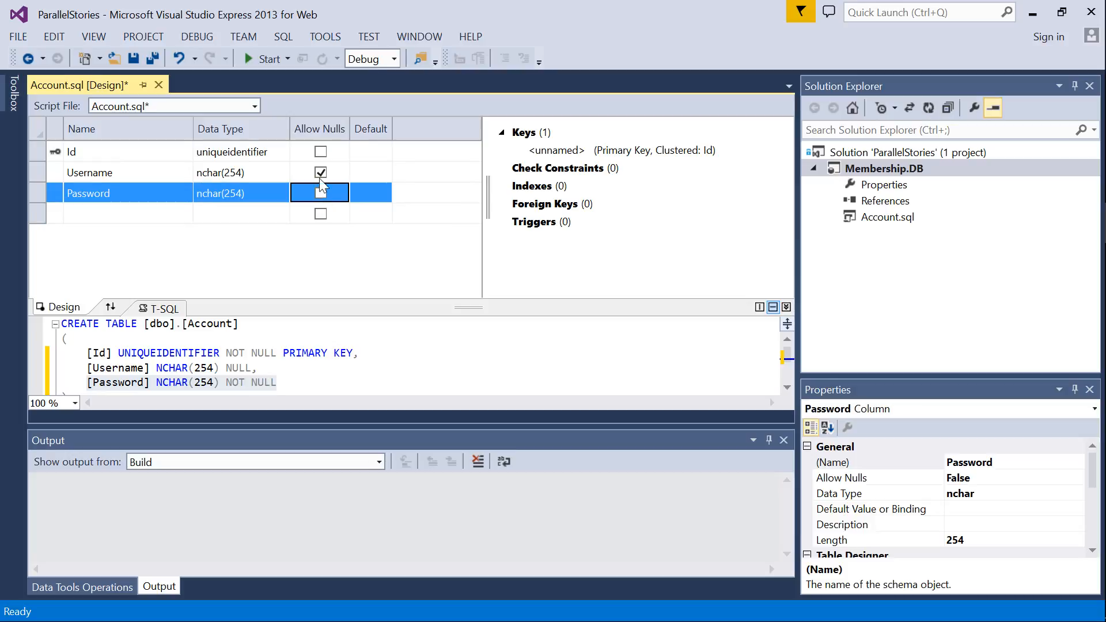
pyautogui.click(320, 172)
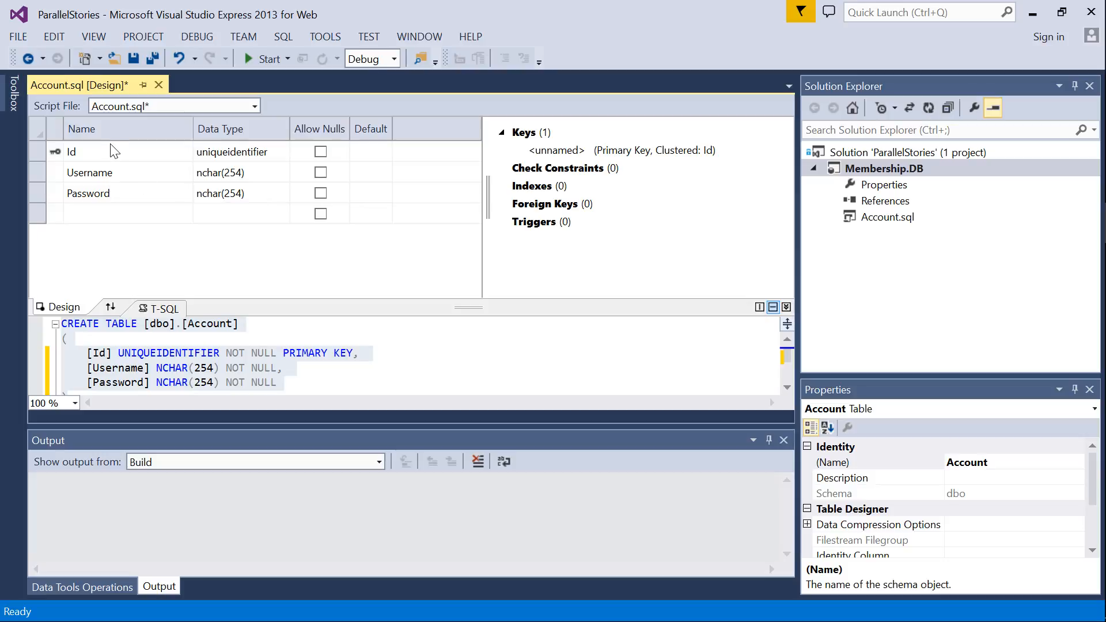
pyautogui.moveTo(117, 159)
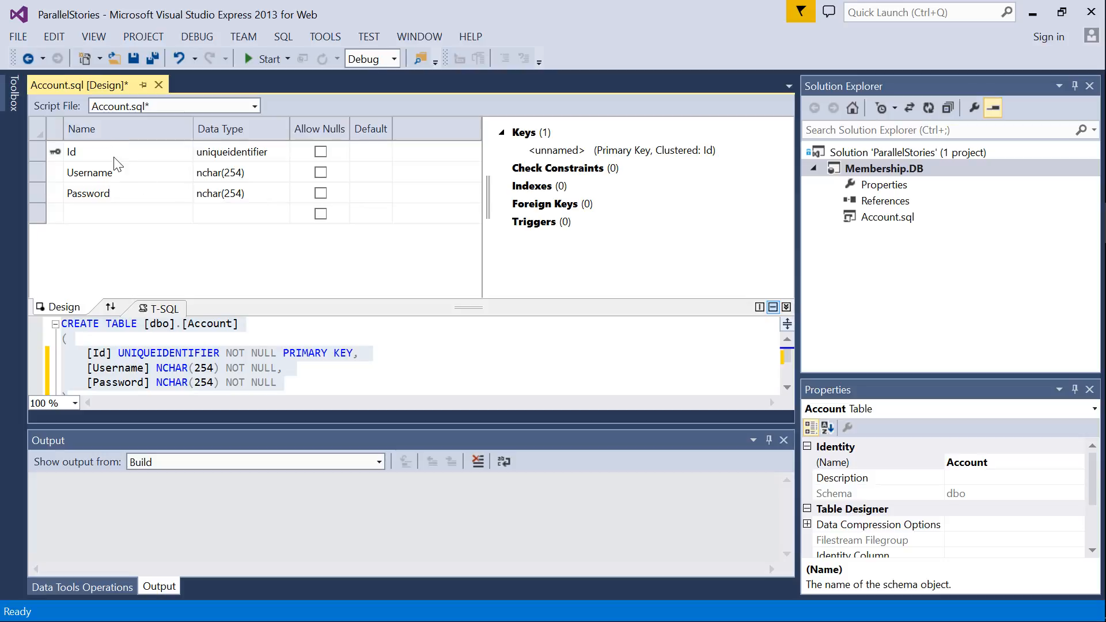
pyautogui.click(88, 193)
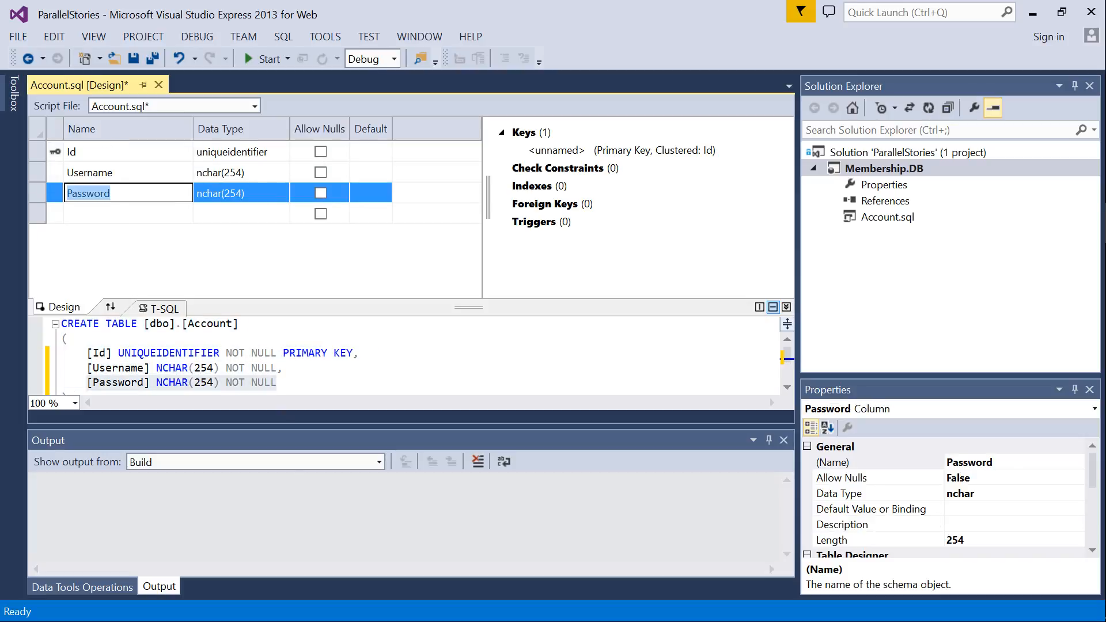
# - Add a nullable int column named Age below Password
pyautogui.click(128, 213)
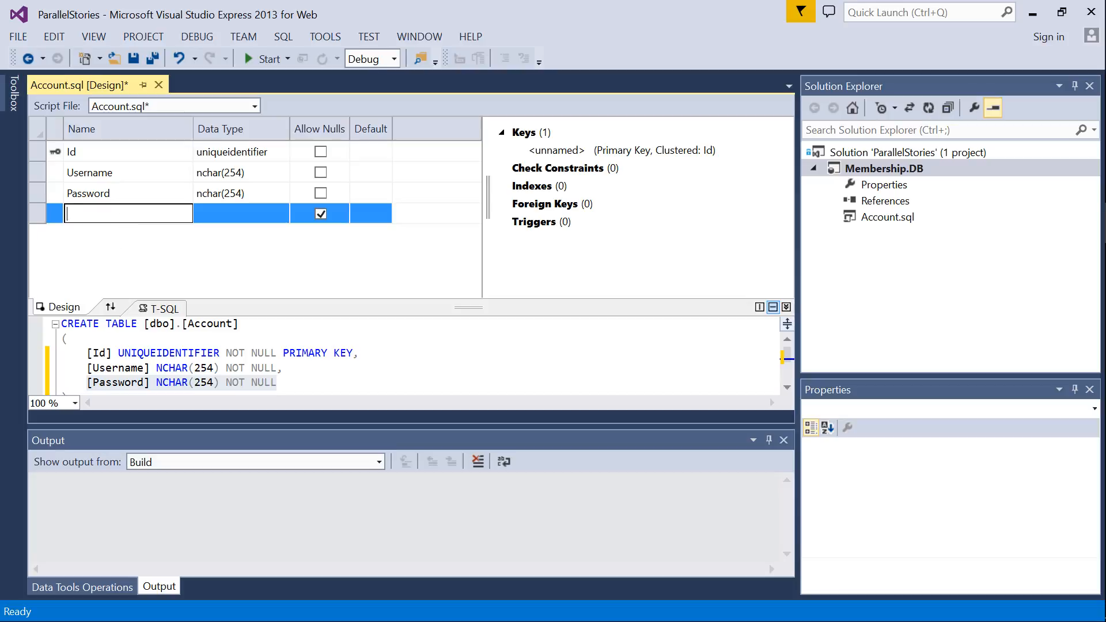
pyautogui.write('Age')
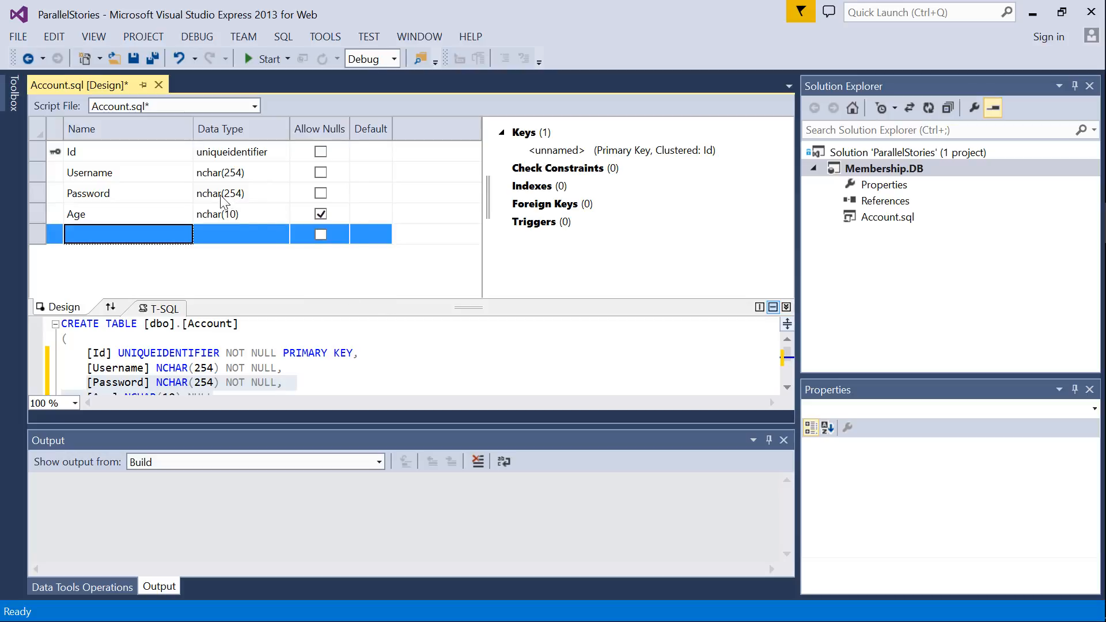
pyautogui.click(280, 215)
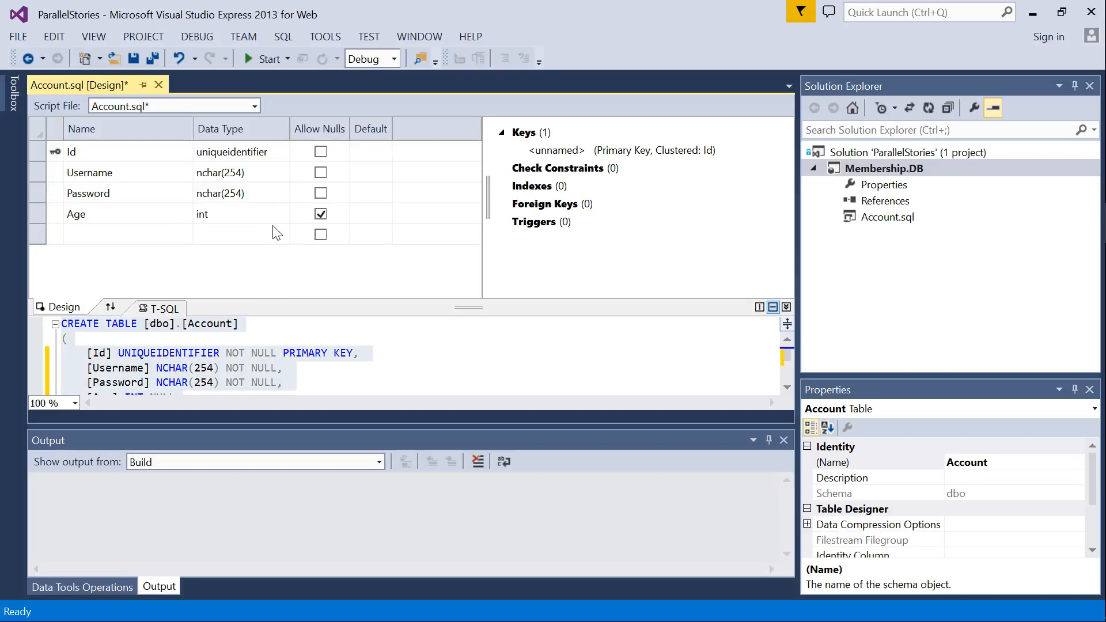
pyautogui.moveTo(304, 217)
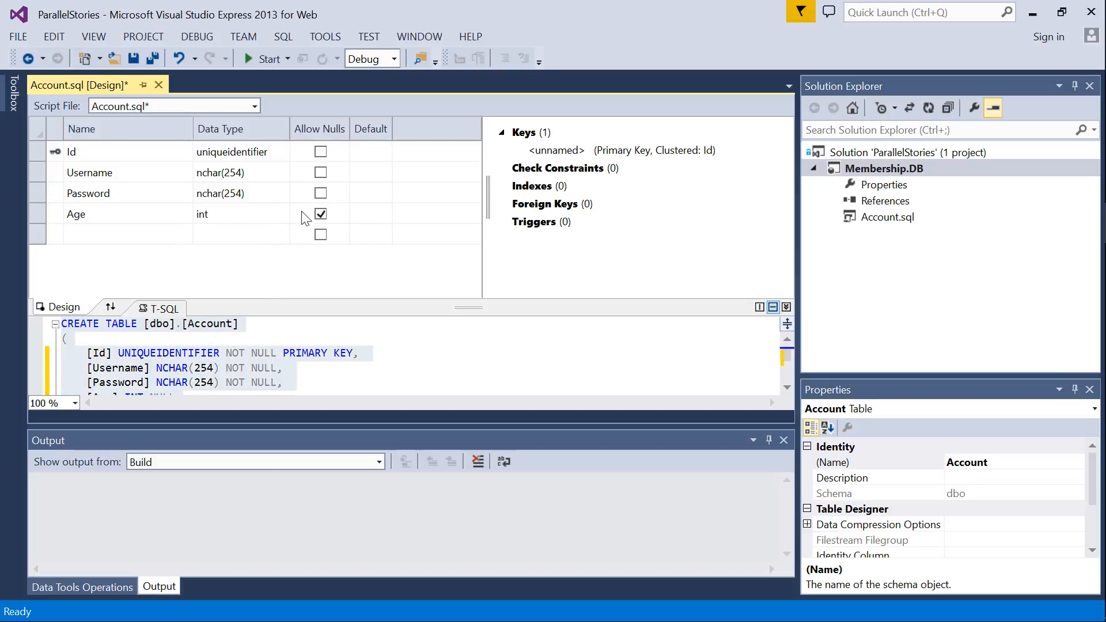
pyautogui.moveTo(173, 208)
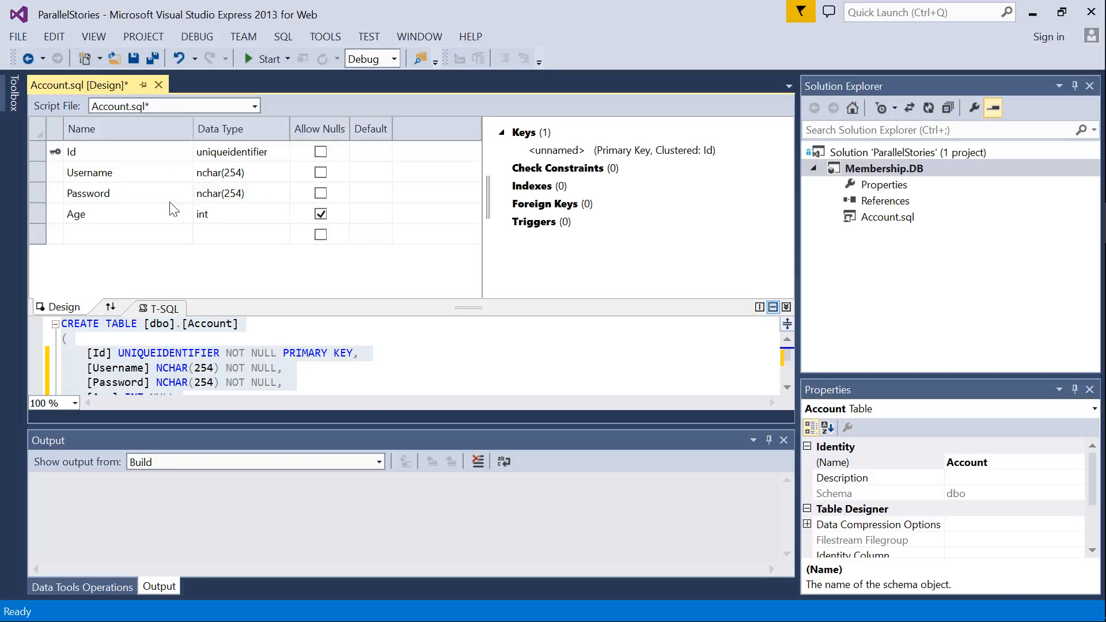
pyautogui.moveTo(196, 226)
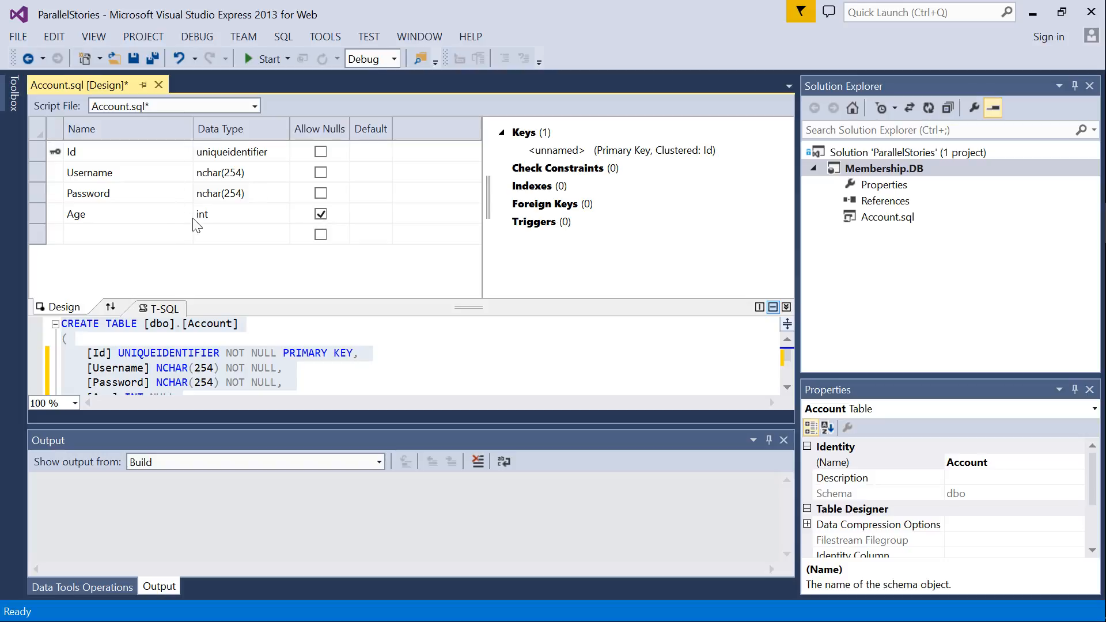
pyautogui.moveTo(321, 148)
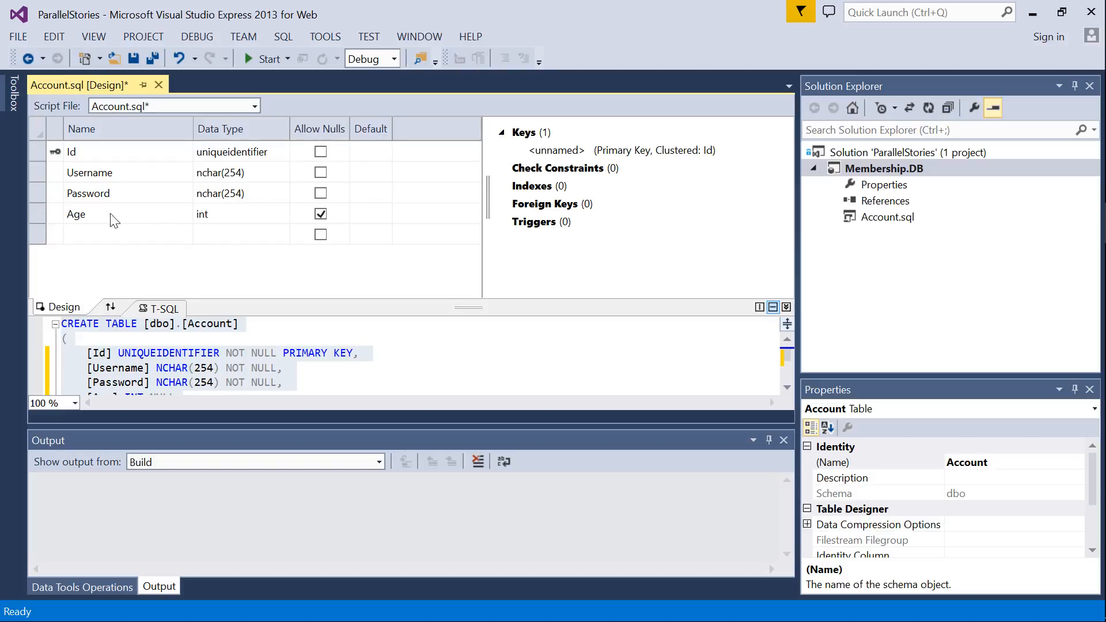
# - Delete the Age column and save the Account table definition
pyautogui.rightClick(75, 214)
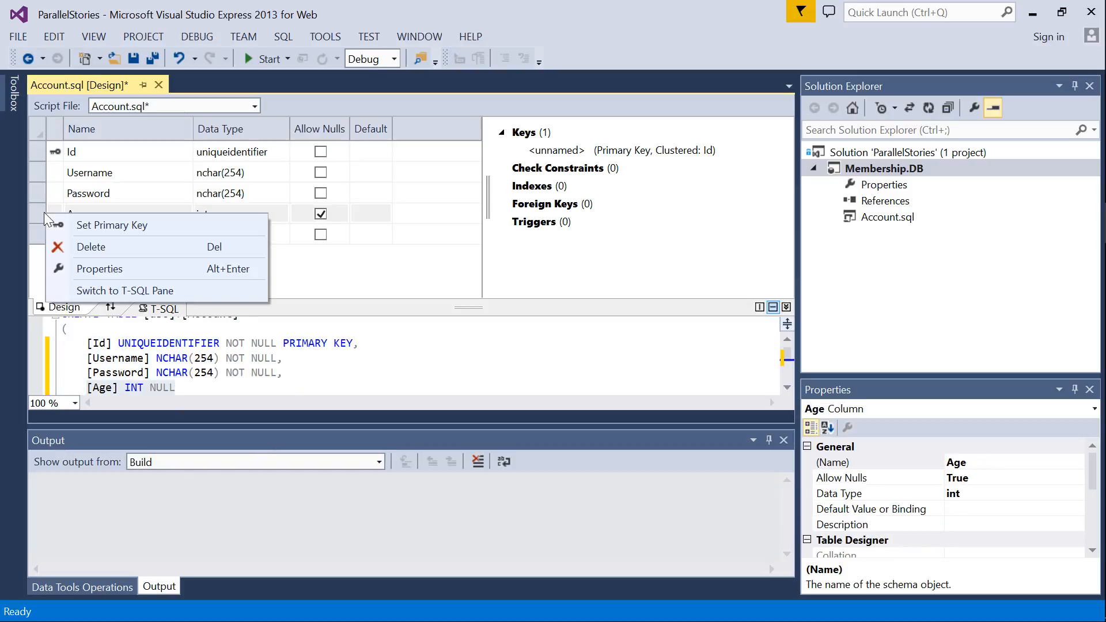
pyautogui.click(91, 248)
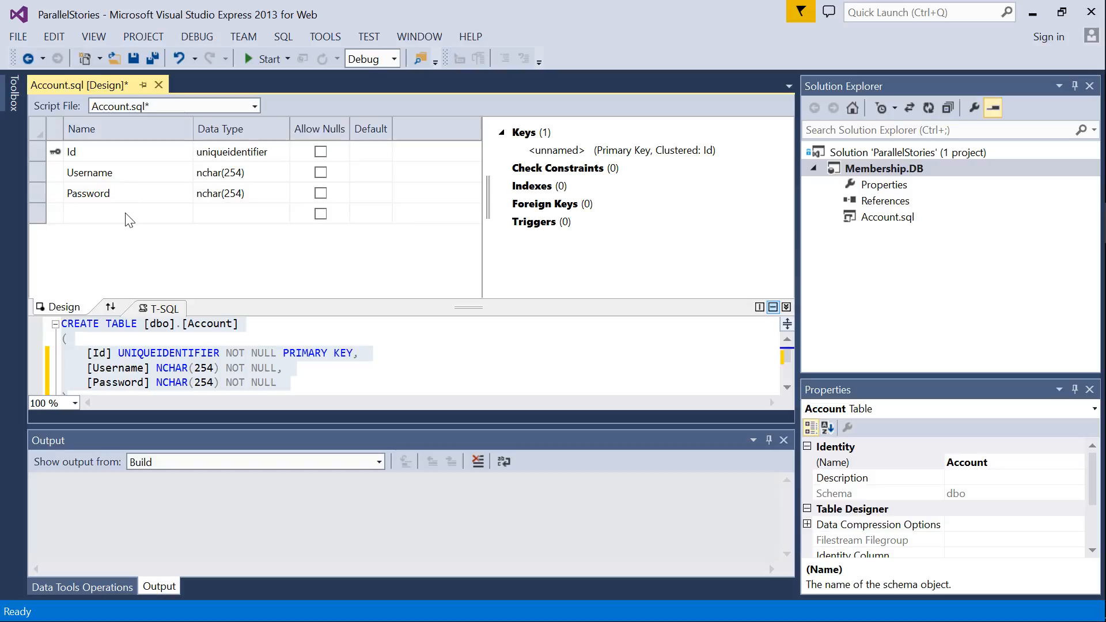
pyautogui.click(126, 213)
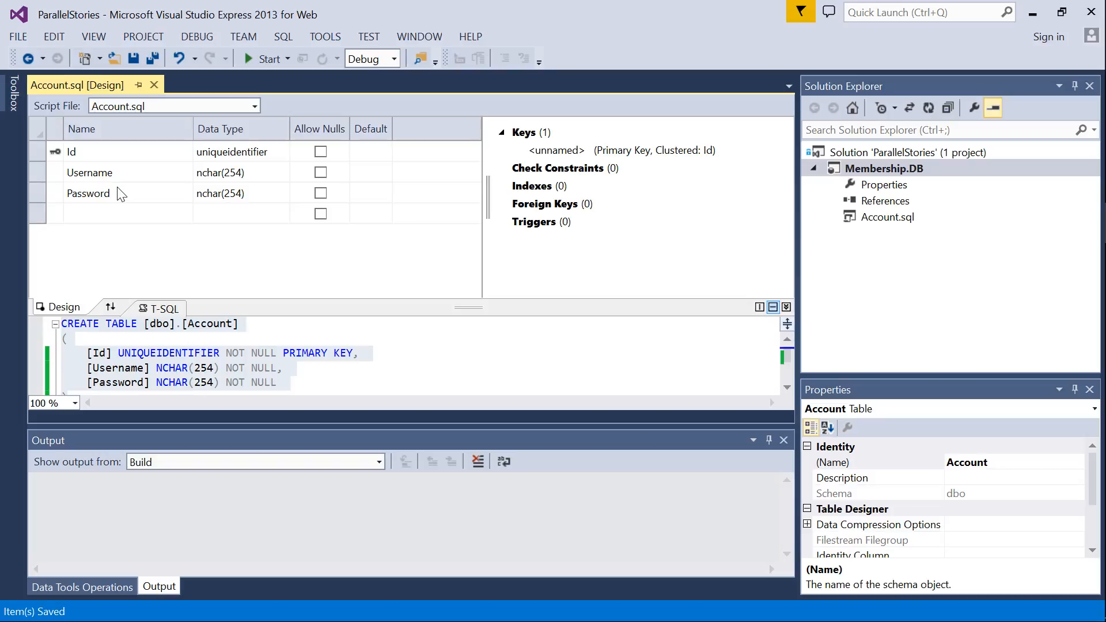
pyautogui.moveTo(113, 207)
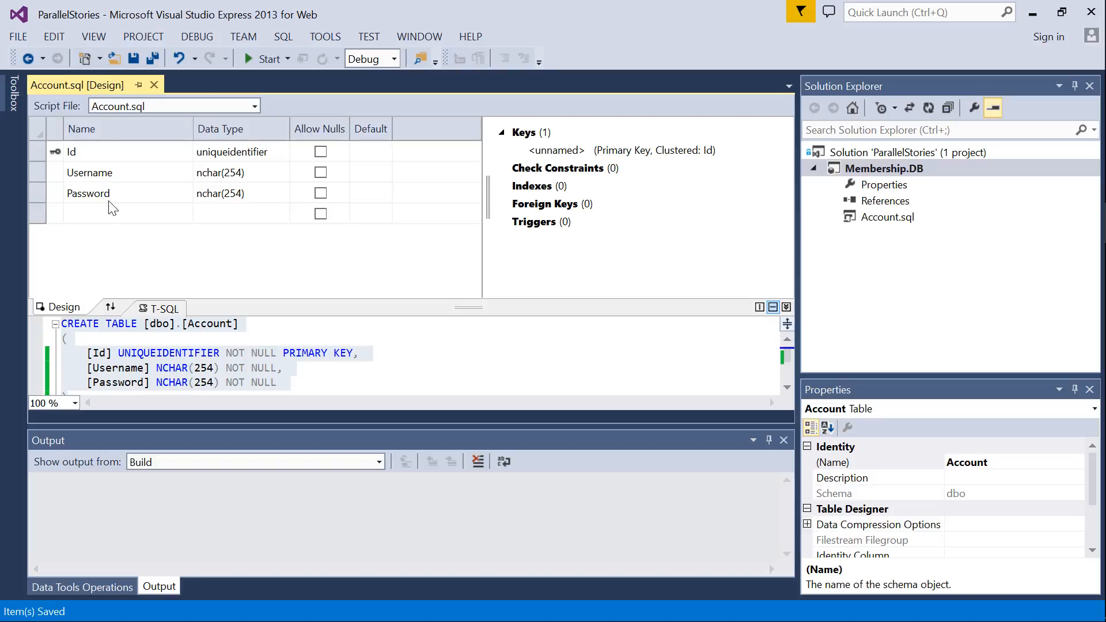
pyautogui.moveTo(78, 85)
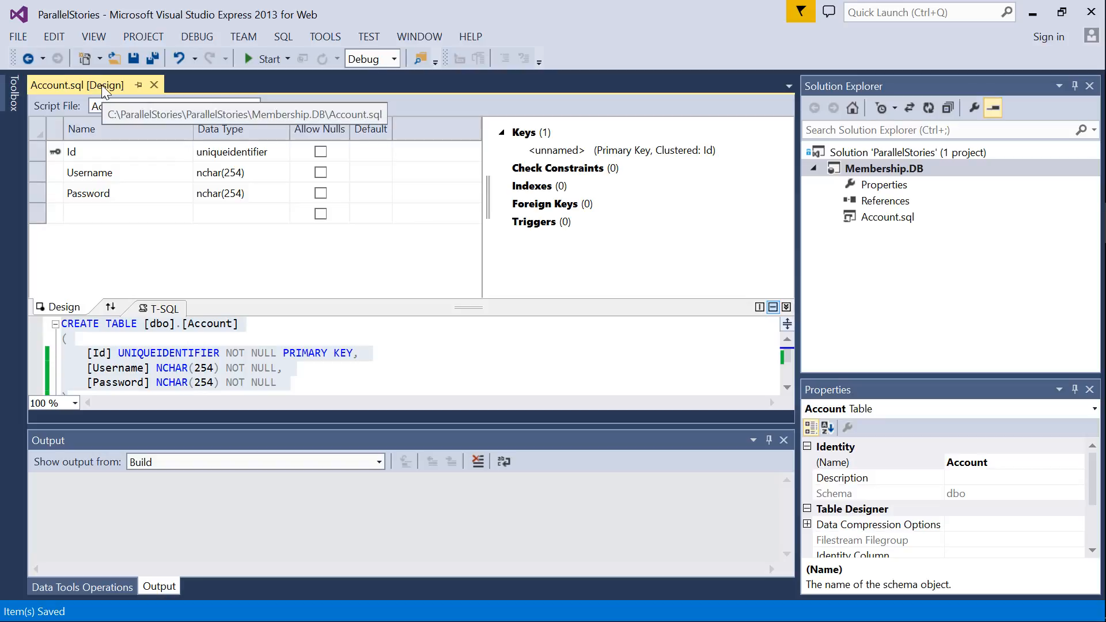
# - Close the Account table designer and bring up the Membership.DB project's actions
pyautogui.click(883, 167)
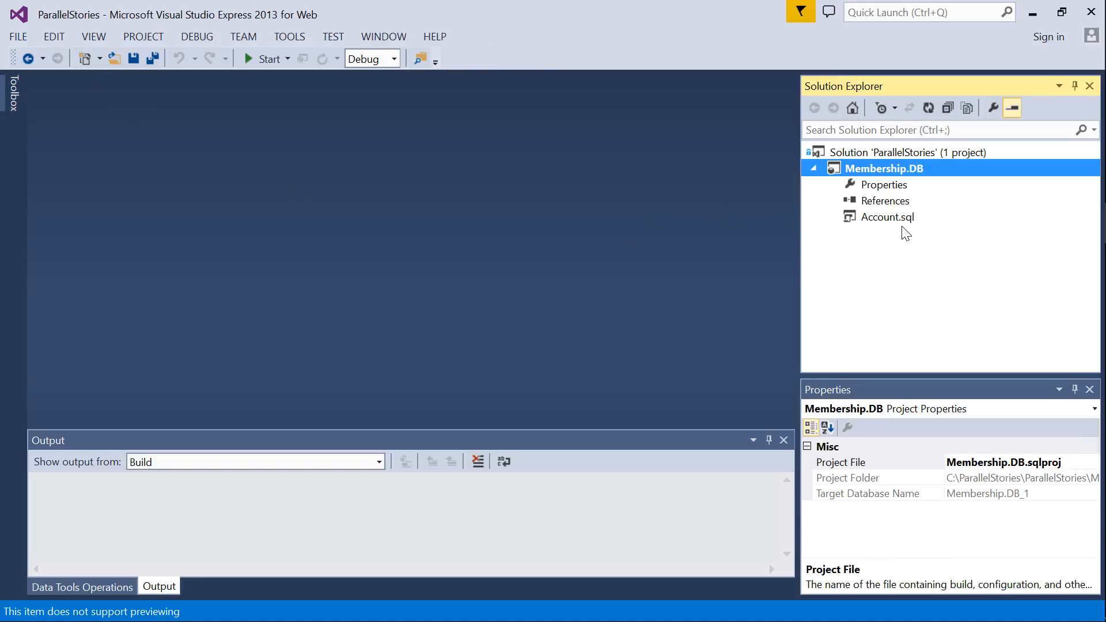
pyautogui.click(886, 217)
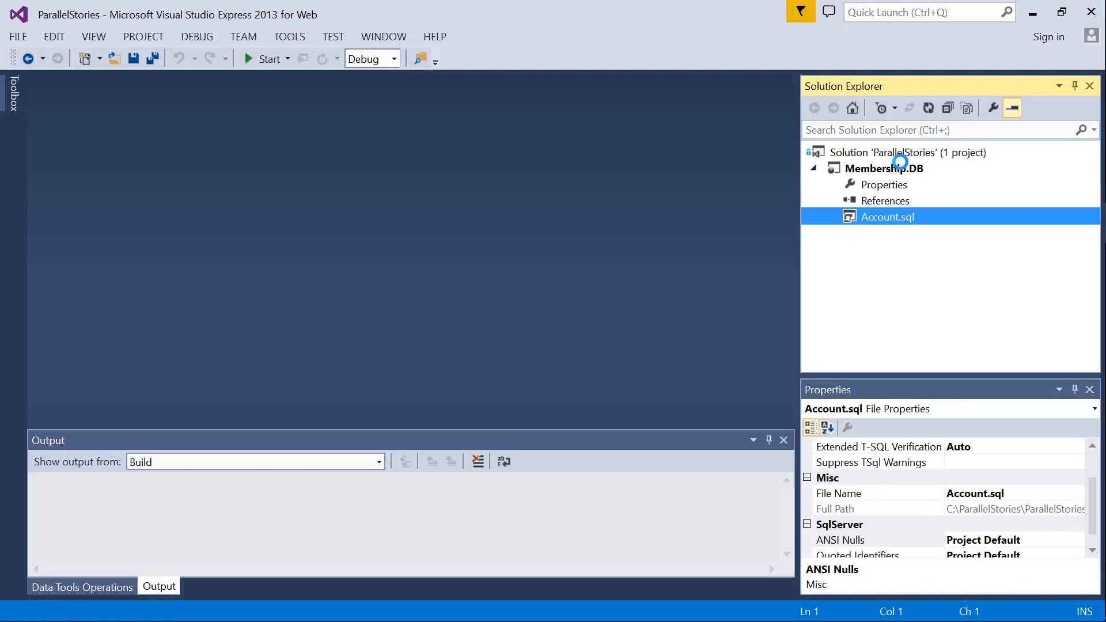
pyautogui.doubleClick(887, 217)
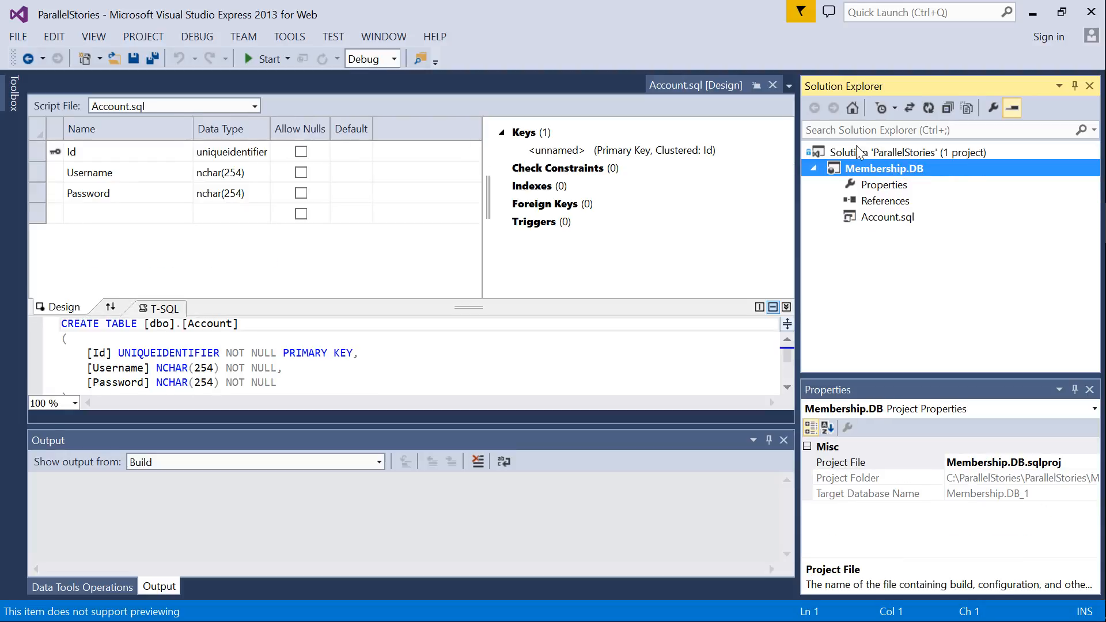
pyautogui.click(772, 85)
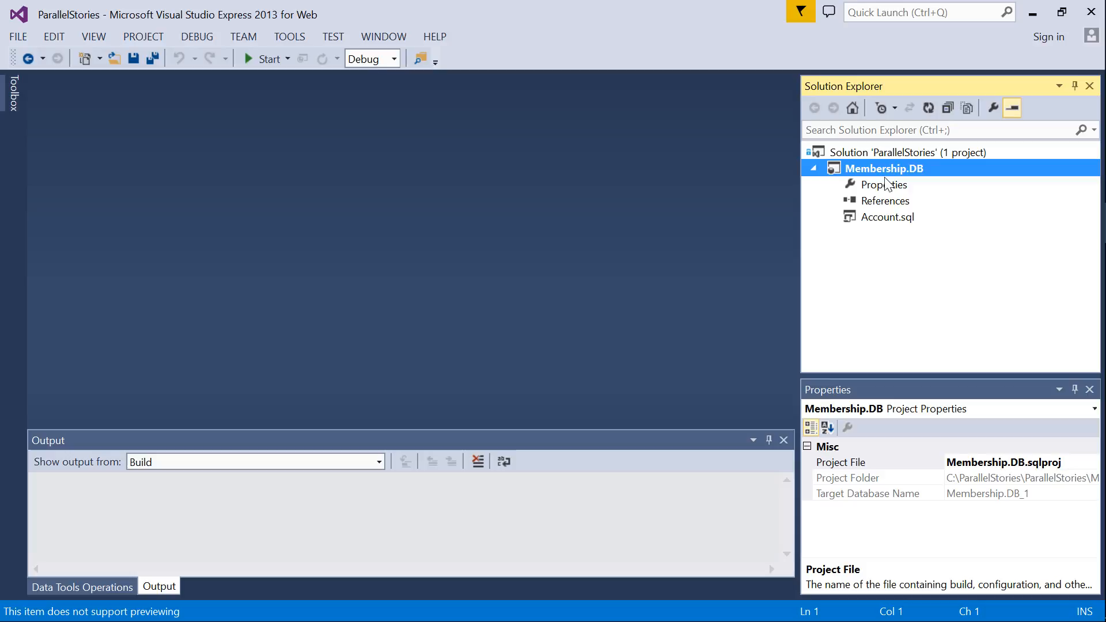
pyautogui.rightClick(884, 167)
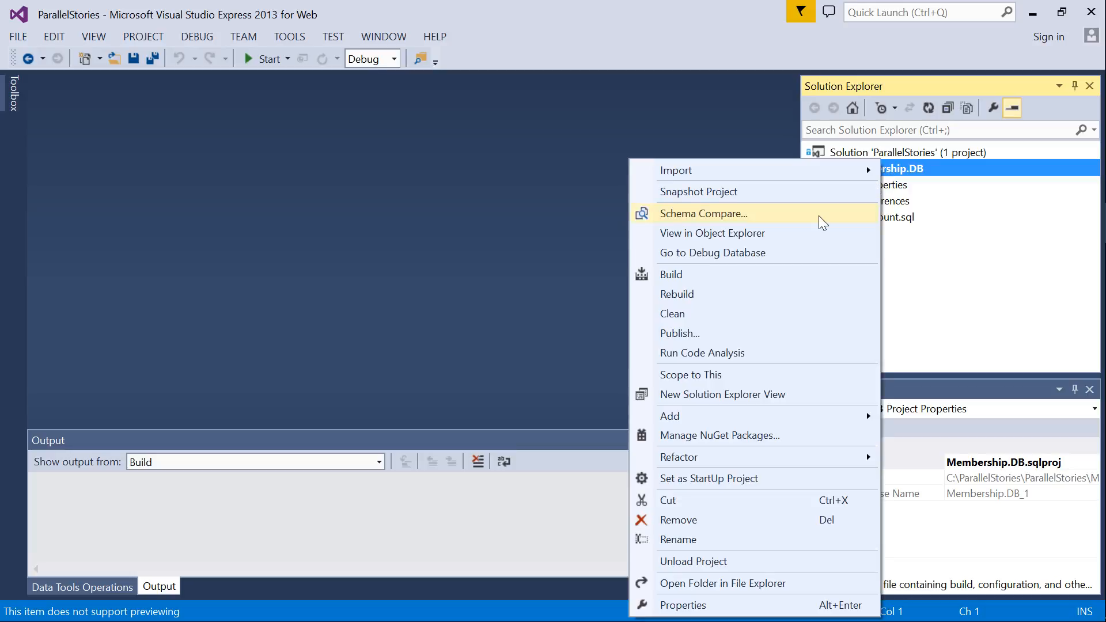
pyautogui.moveTo(750, 333)
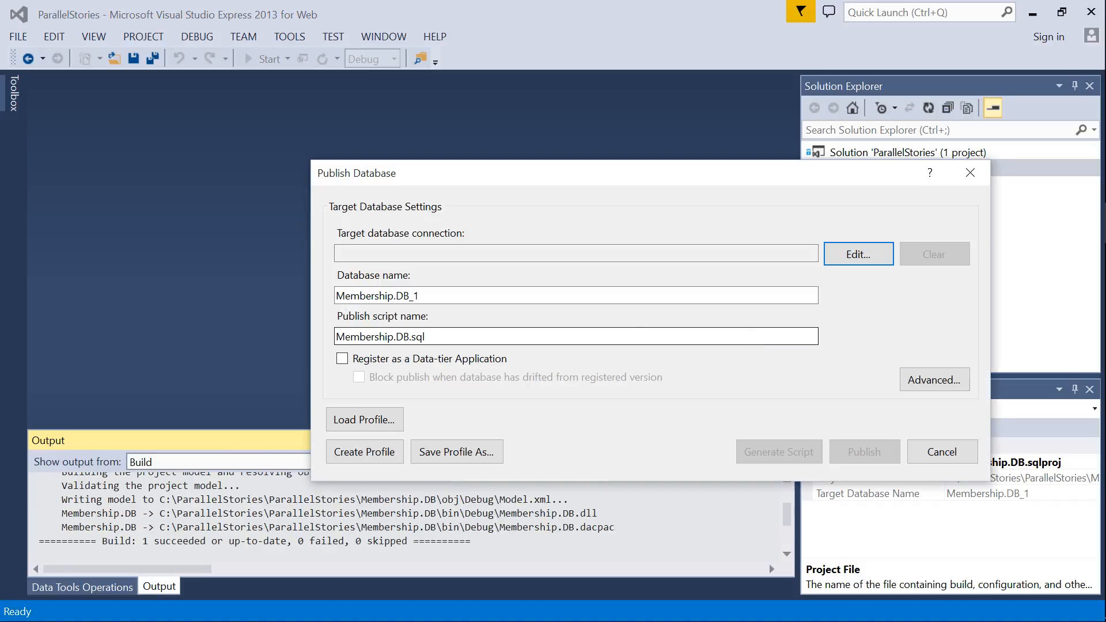
# - Set the publish target connection to the local ENRIQU…\SQLEXPRESS server
pyautogui.click(575, 294)
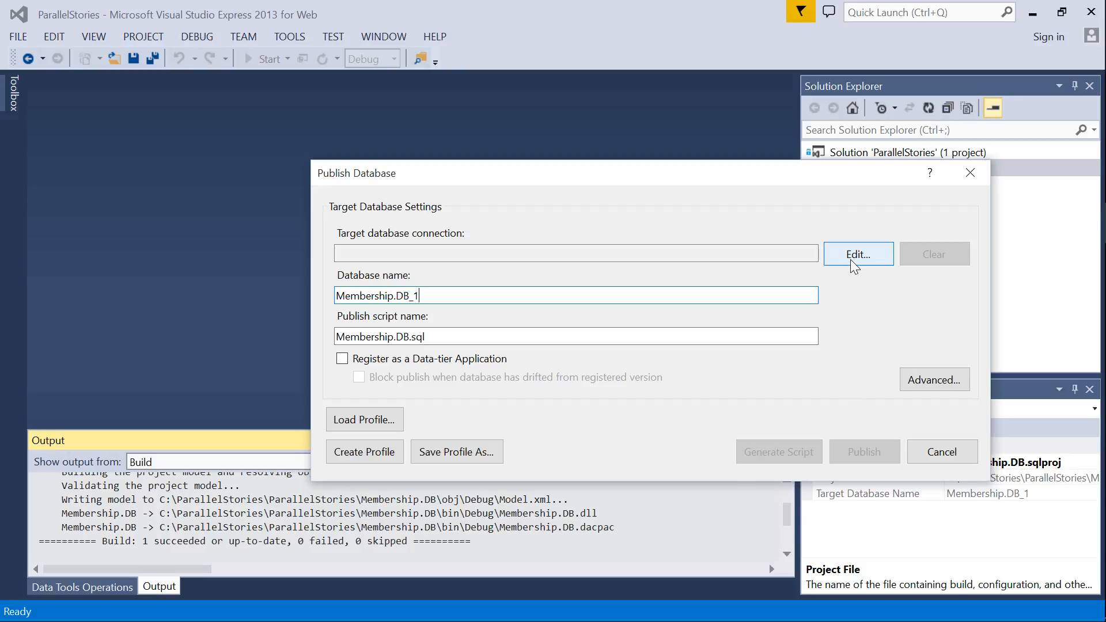
pyautogui.click(858, 254)
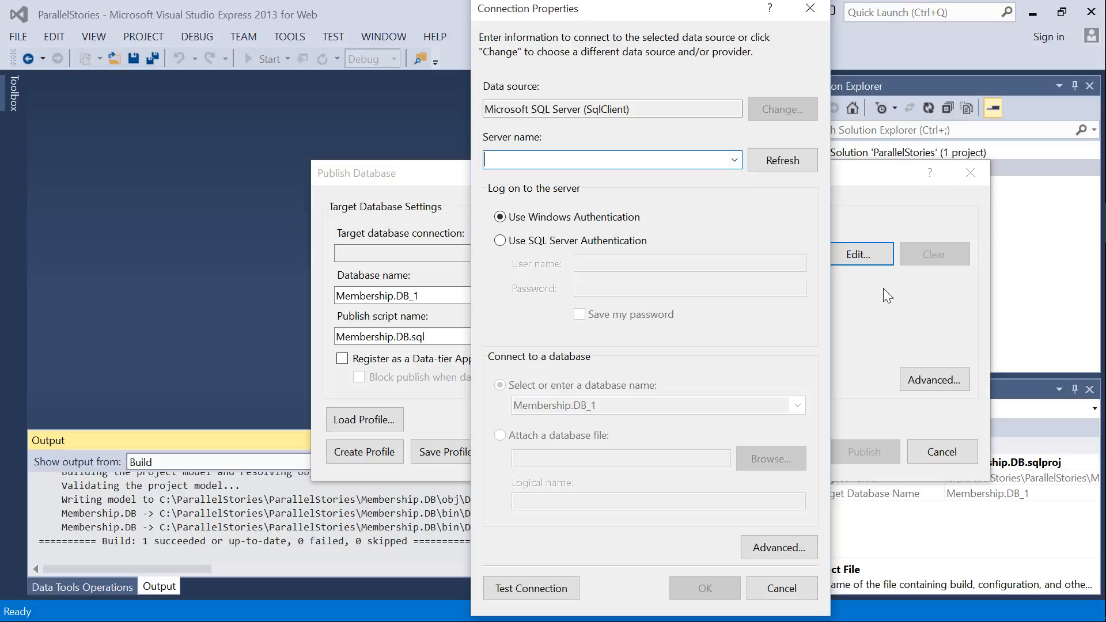
pyautogui.write('ENRIQUO-PC\\')
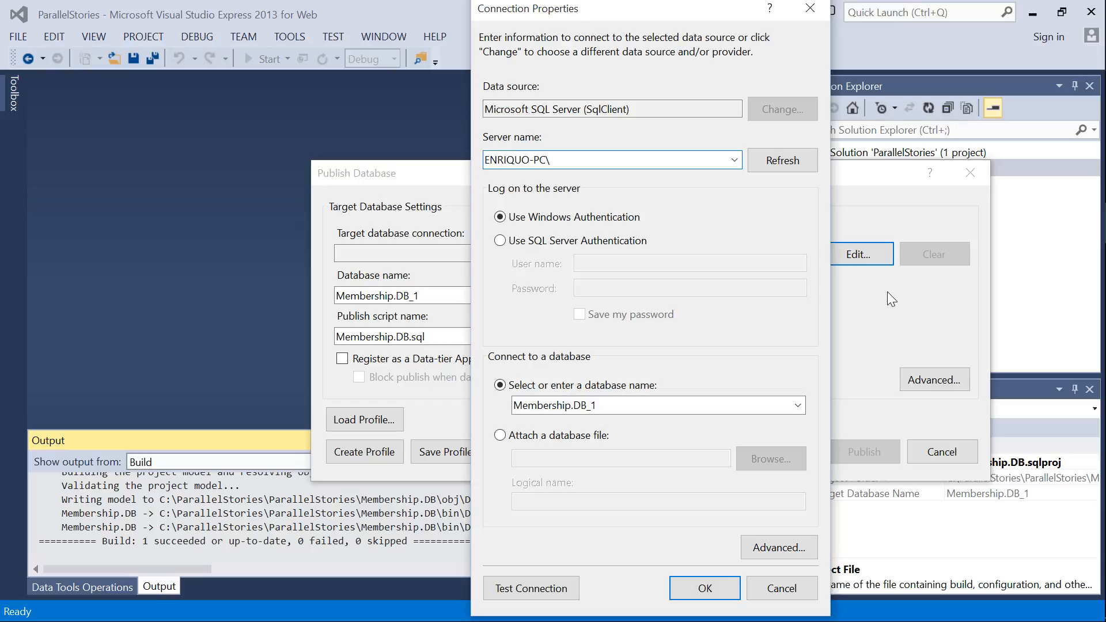
pyautogui.write('SQLEXPRESS')
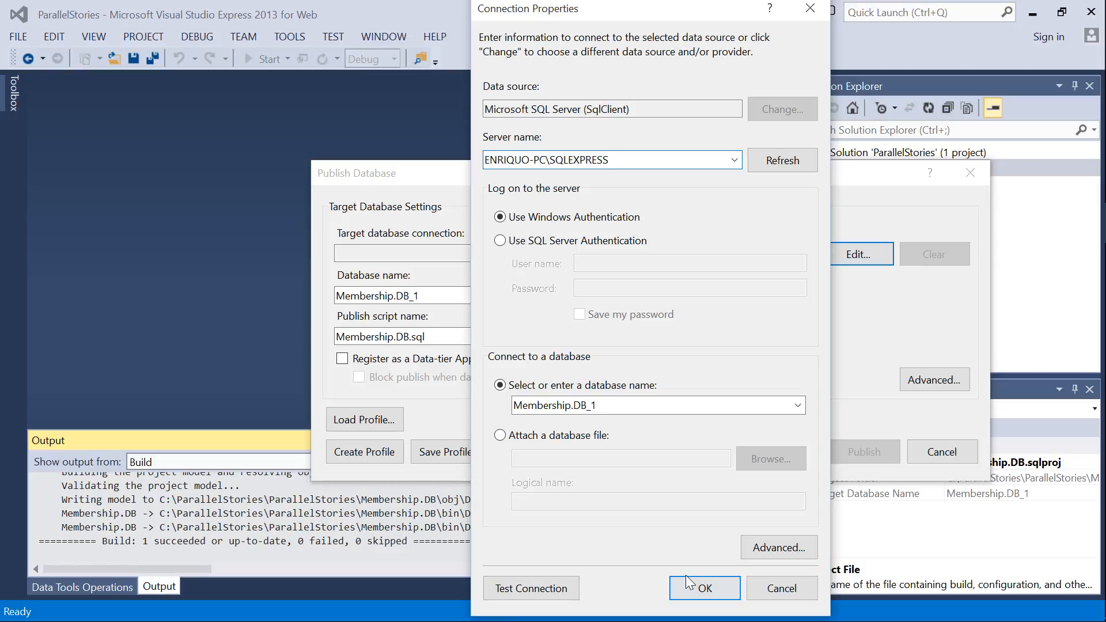
pyautogui.click(704, 587)
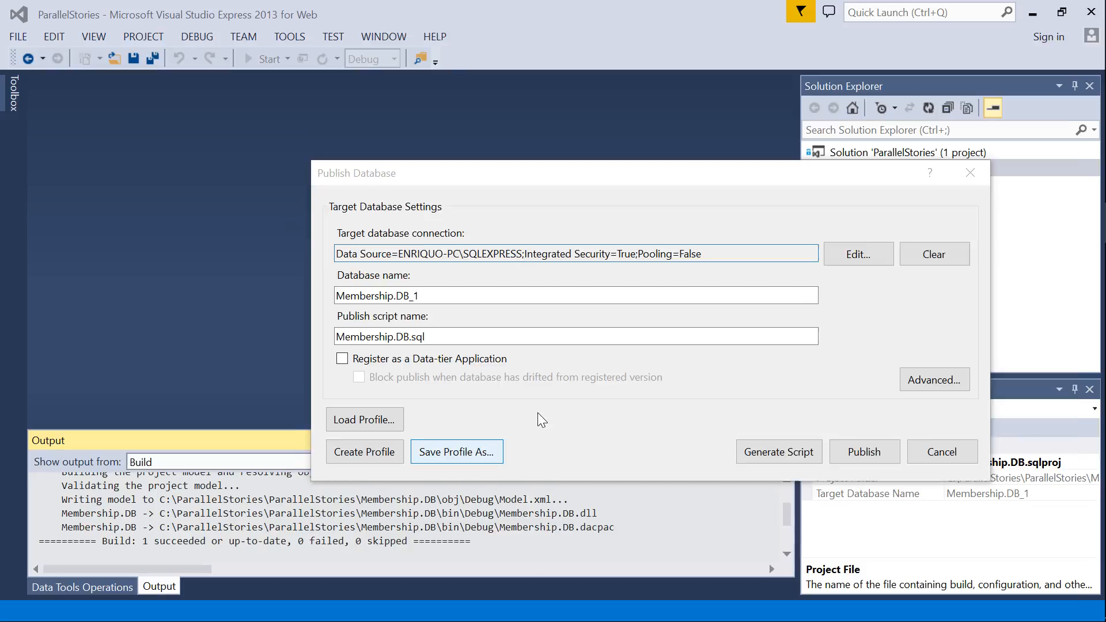
# - Overwrite Membership.DB.publish.xml with the current settings, then publish the Membership.DB database
pyautogui.click(457, 452)
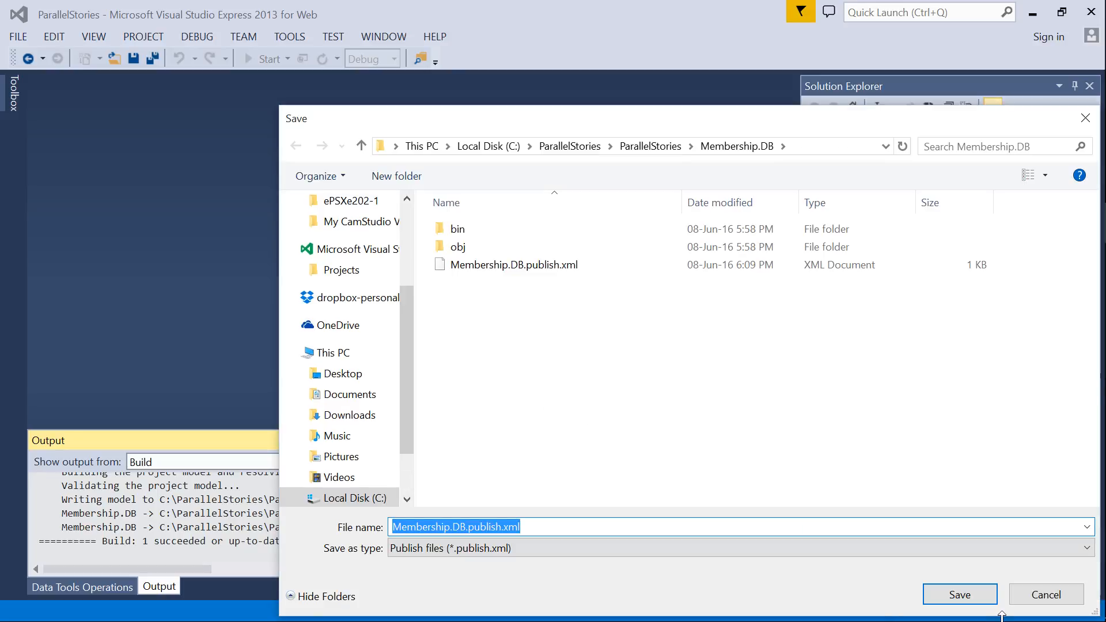
pyautogui.moveTo(960, 594)
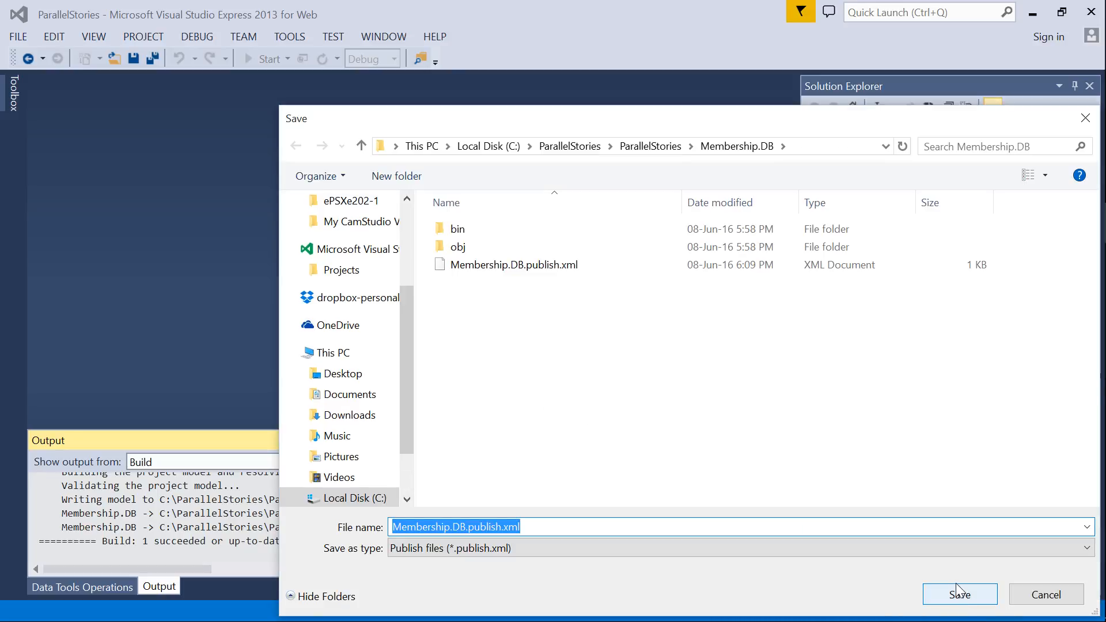
pyautogui.click(960, 594)
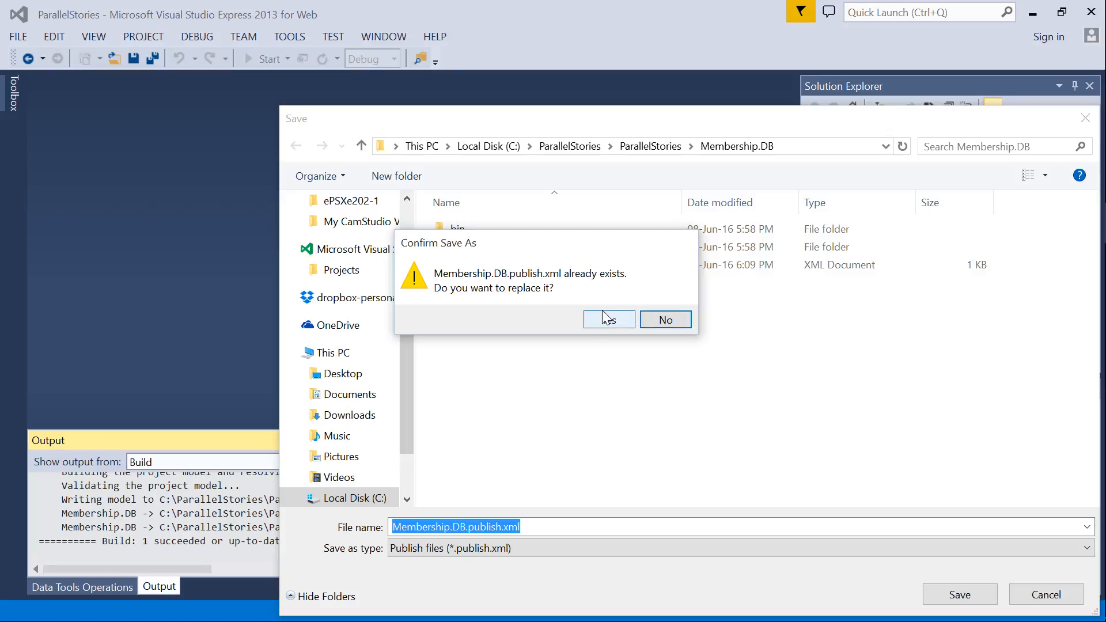
pyautogui.click(608, 318)
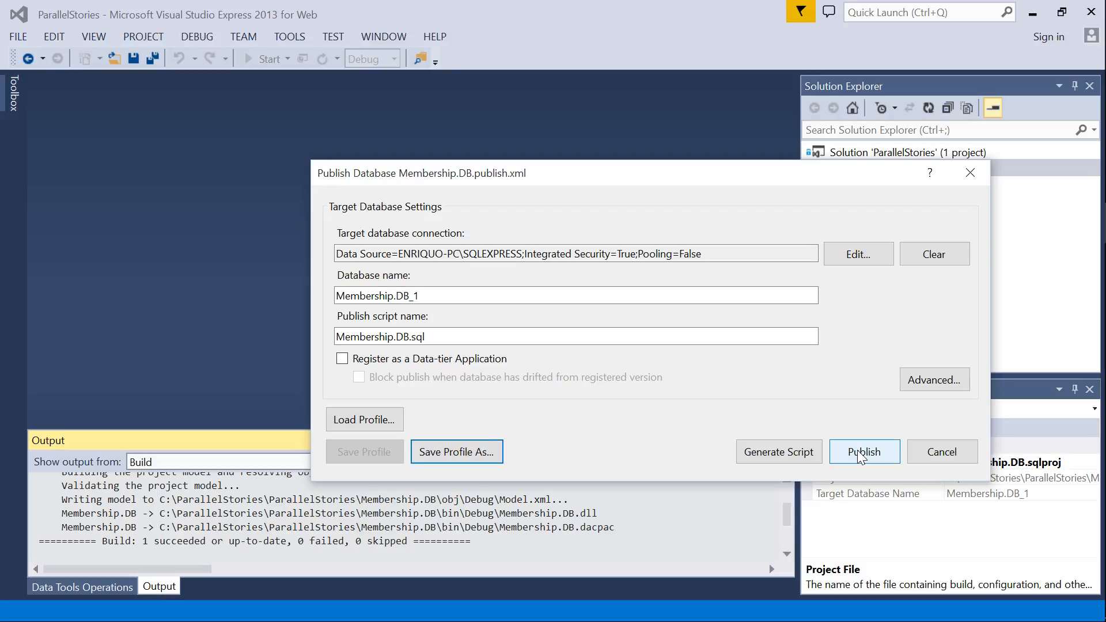
pyautogui.click(864, 451)
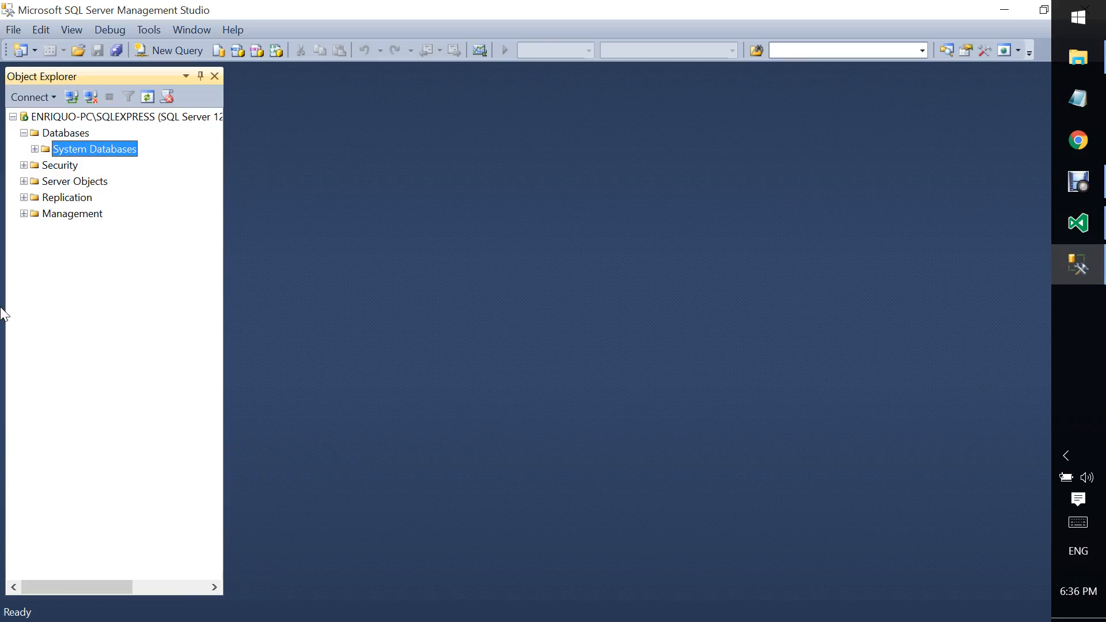
# - Dismiss the Membership.DB login error dialog
pyautogui.click(66, 133)
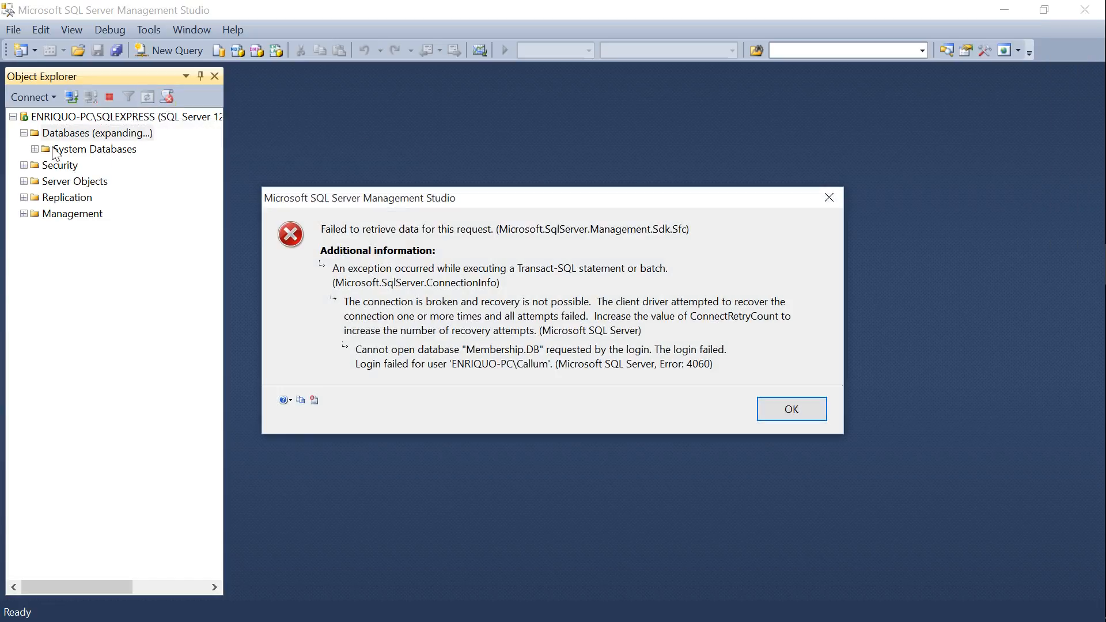
pyautogui.moveTo(785, 424)
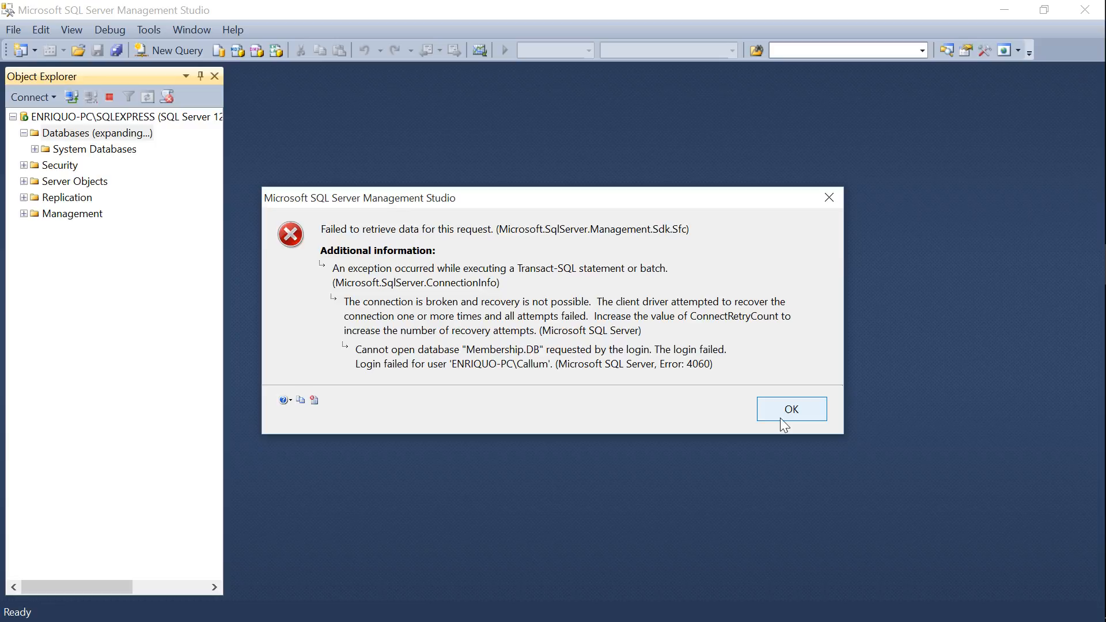
pyautogui.click(790, 409)
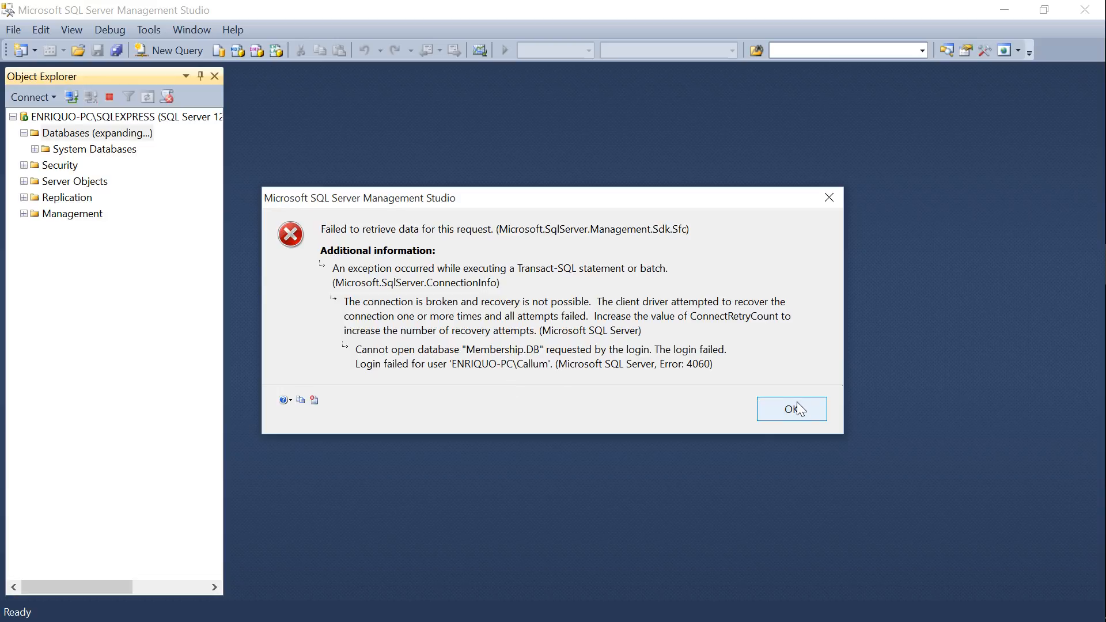
pyautogui.click(791, 409)
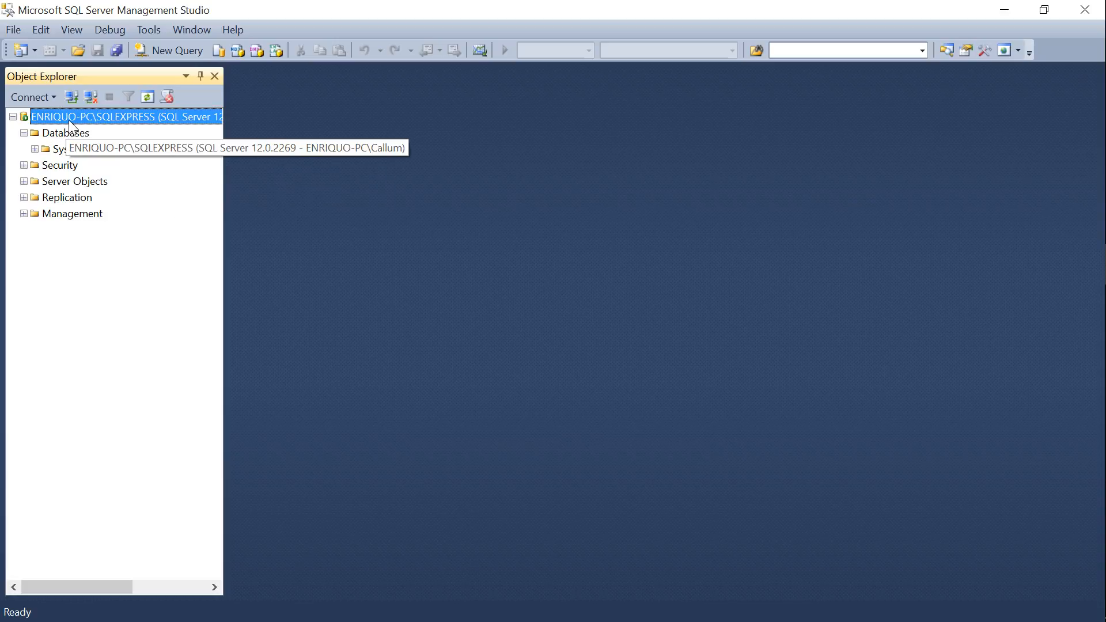
# - Disconnect Object Explorer from the SQLEXPRESS server
pyautogui.click(65, 132)
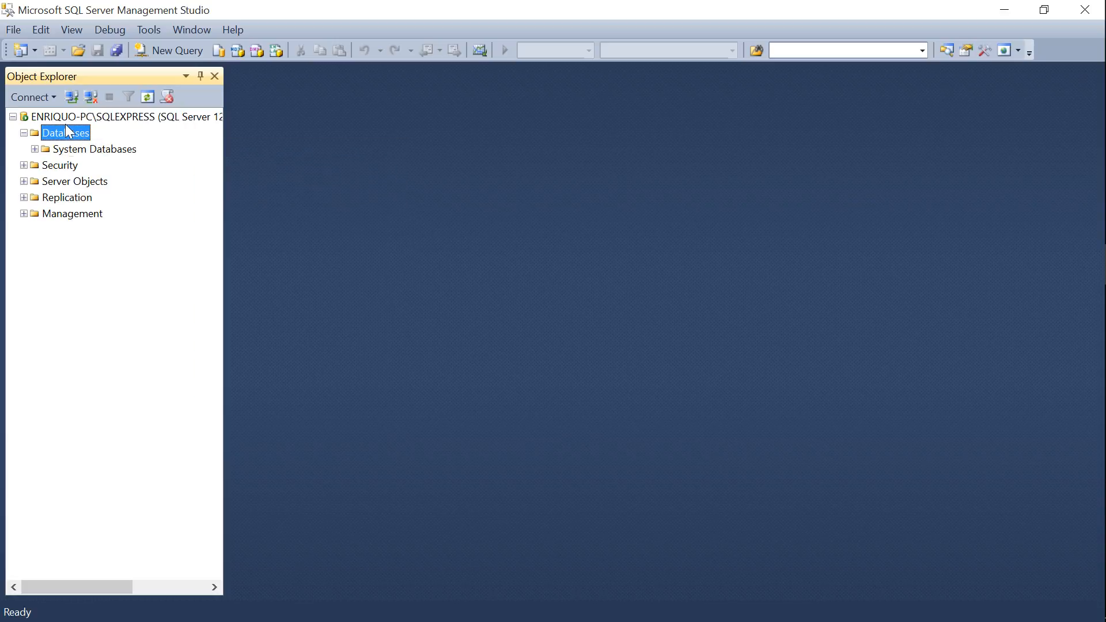
pyautogui.rightClick(113, 116)
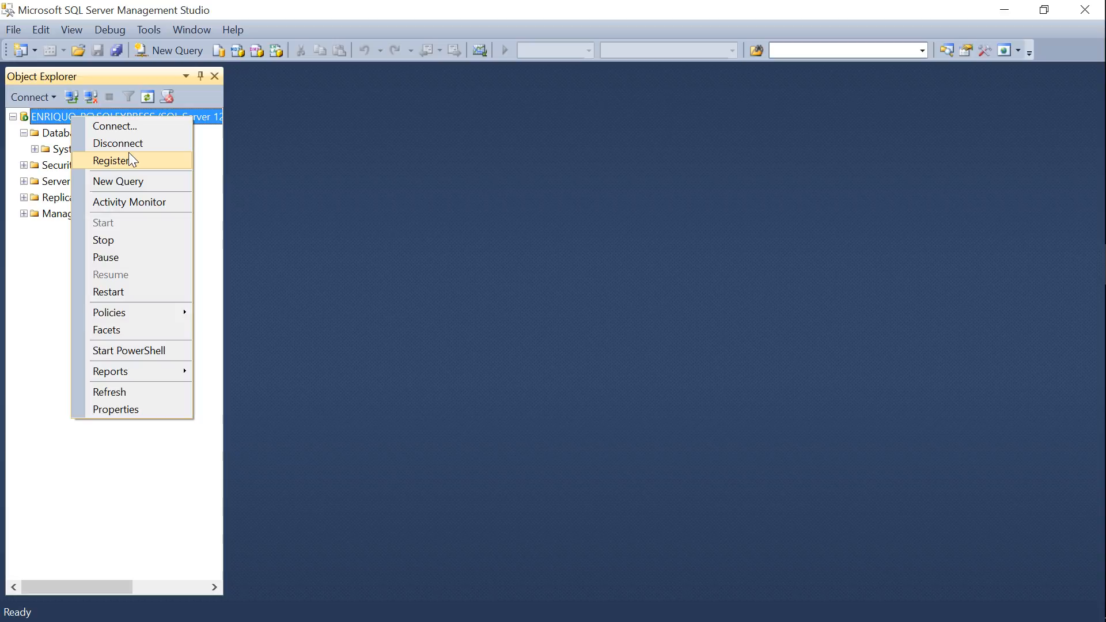
pyautogui.click(117, 143)
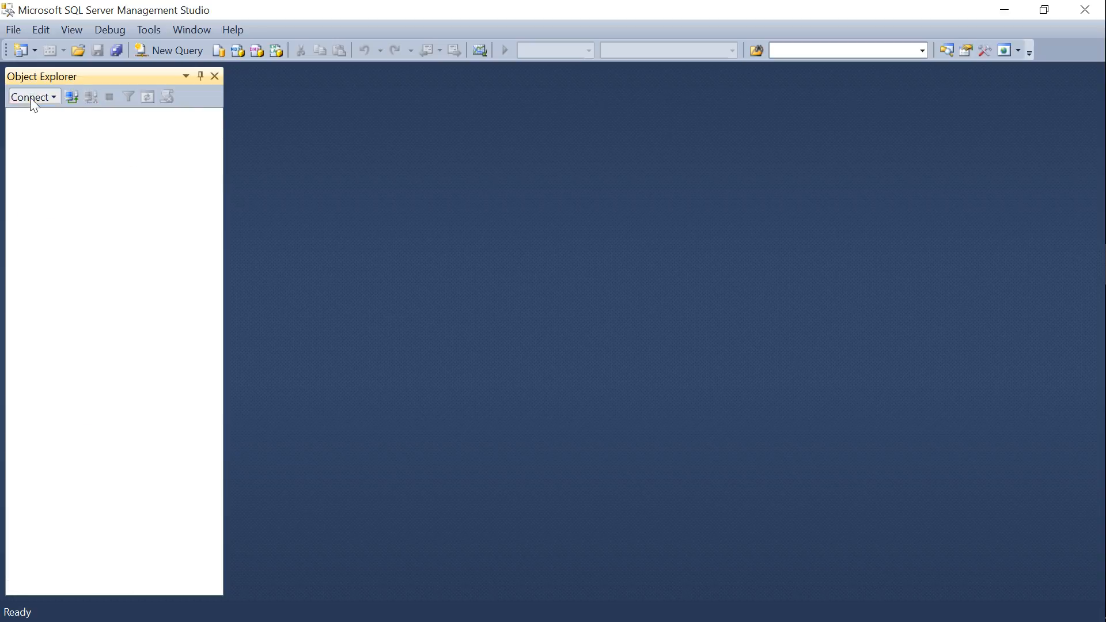
# - Reconnect to the SQLEXPRESS server and collapse its Security folder
pyautogui.click(29, 96)
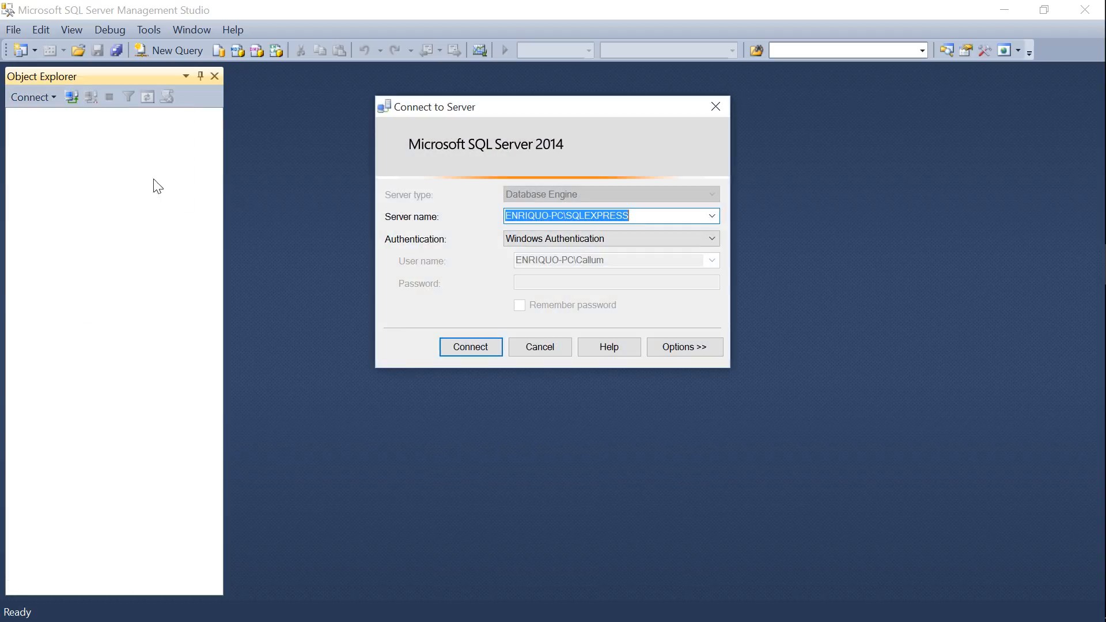
pyautogui.click(470, 347)
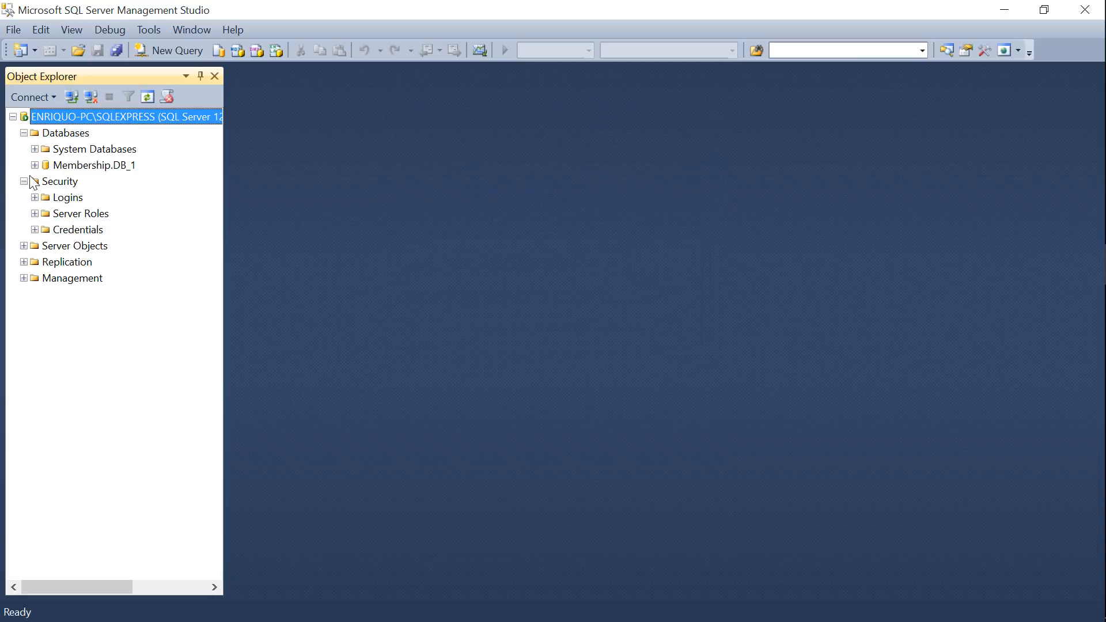
pyautogui.click(23, 182)
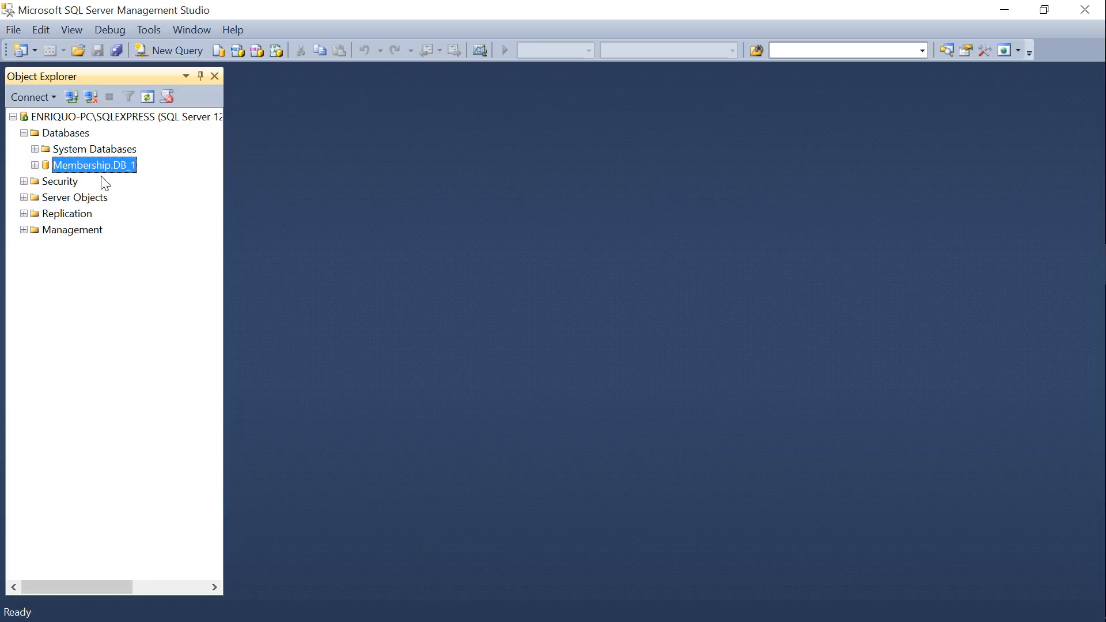
# - Expand Membership.DB_1's tables and run Select Top 1000 Rows on dbo.Account
pyautogui.click(34, 166)
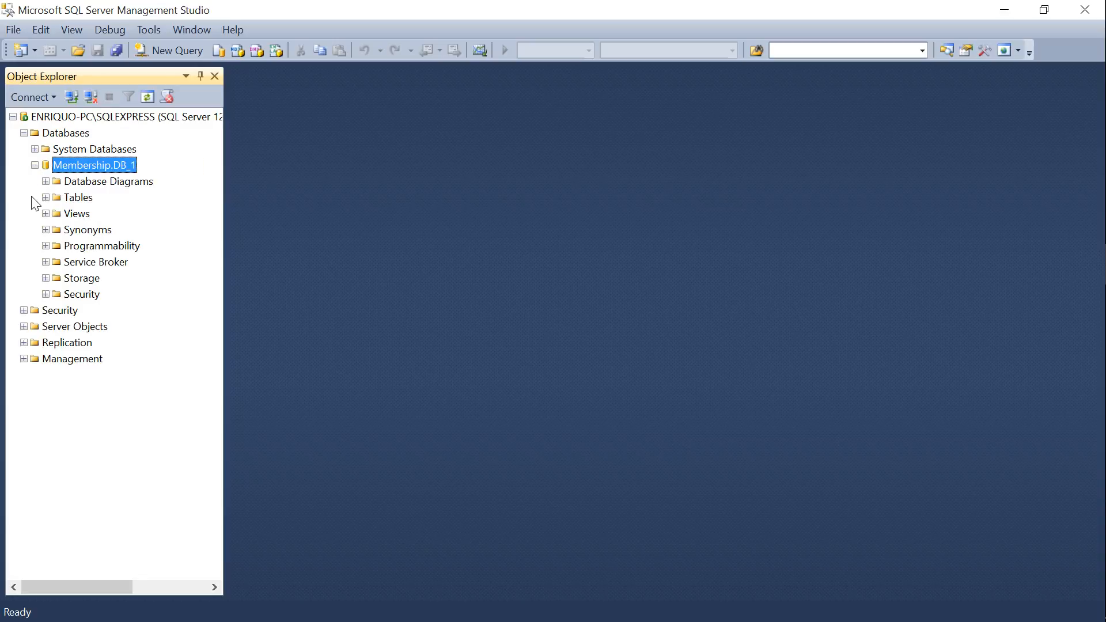
pyautogui.click(45, 197)
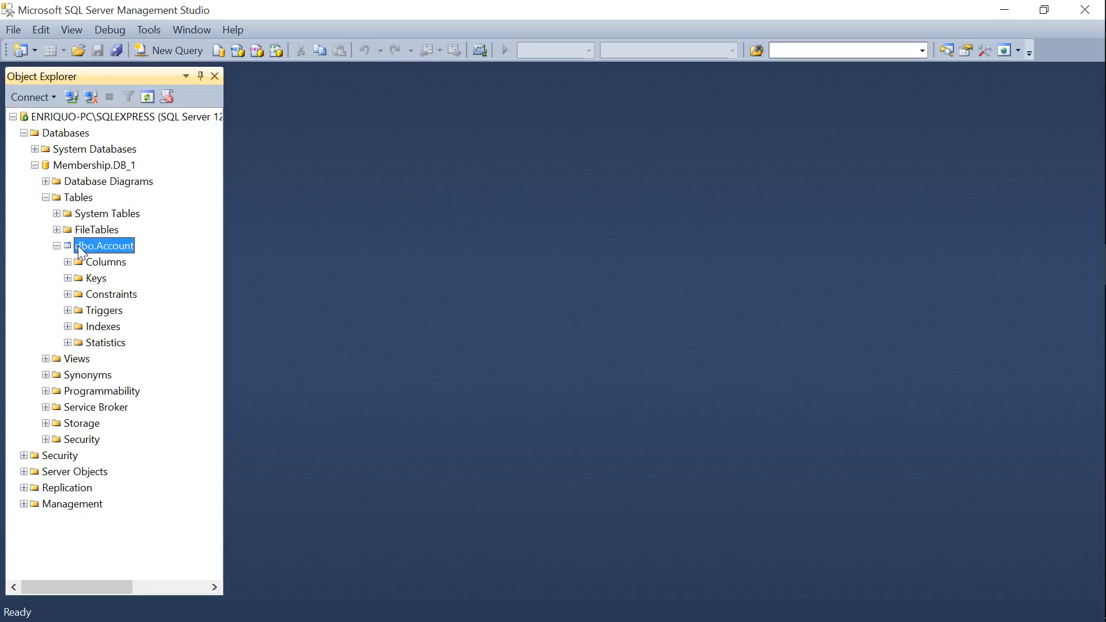
pyautogui.moveTo(85, 254)
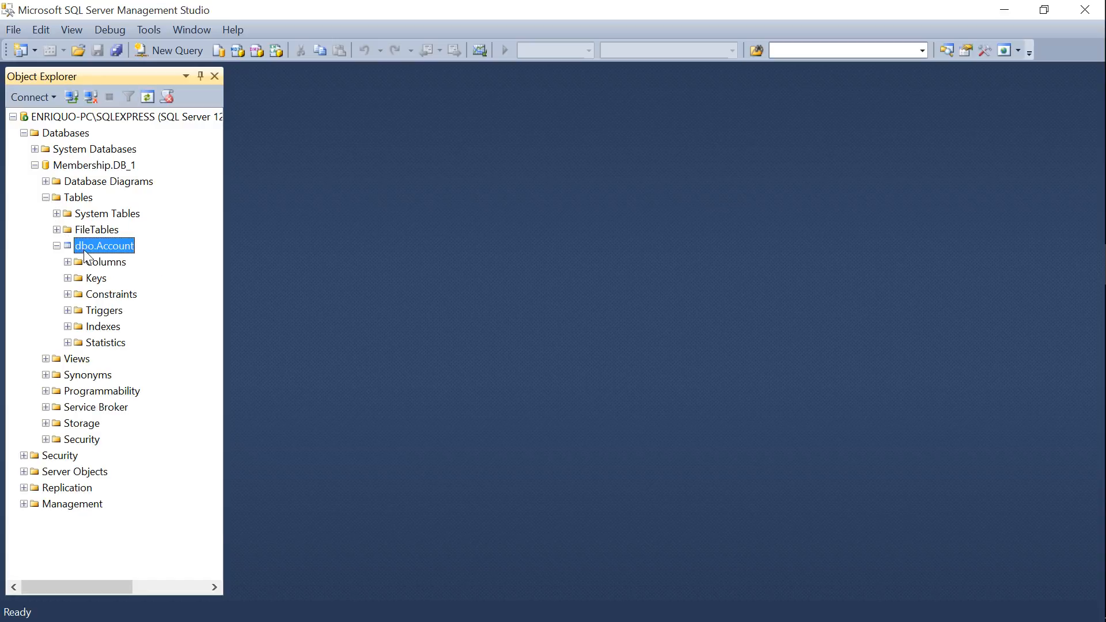
pyautogui.rightClick(103, 245)
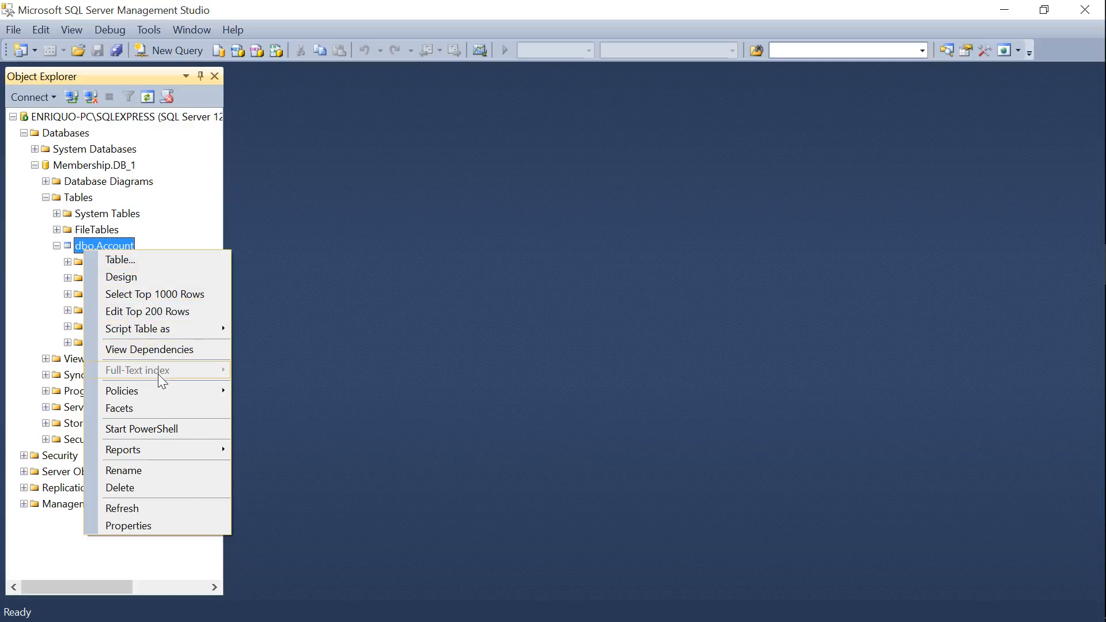
pyautogui.click(154, 294)
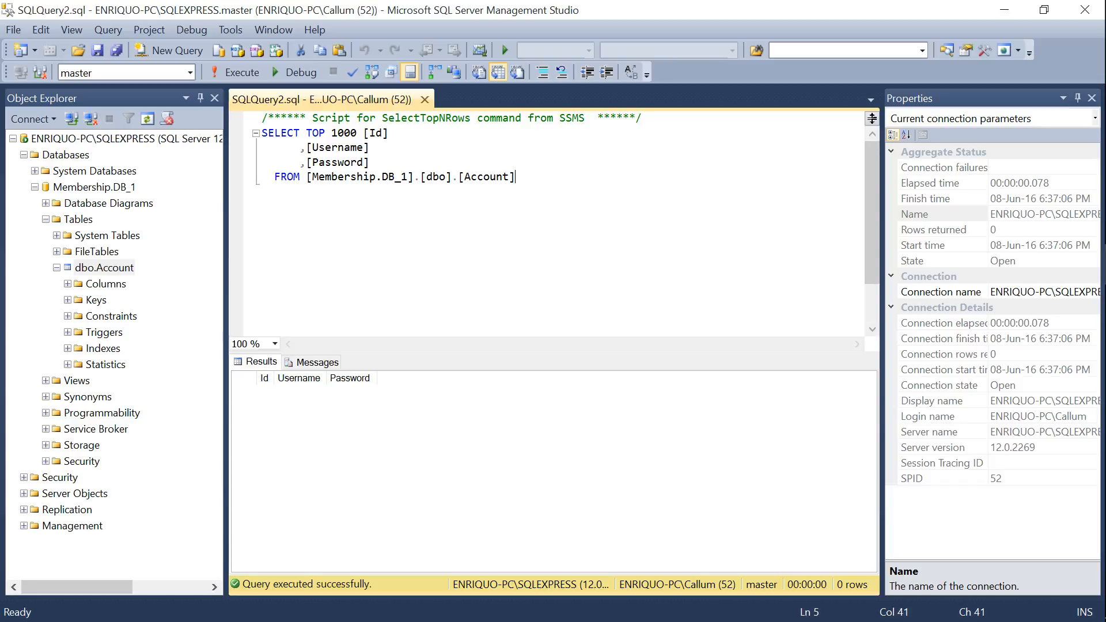
pyautogui.moveTo(242, 213)
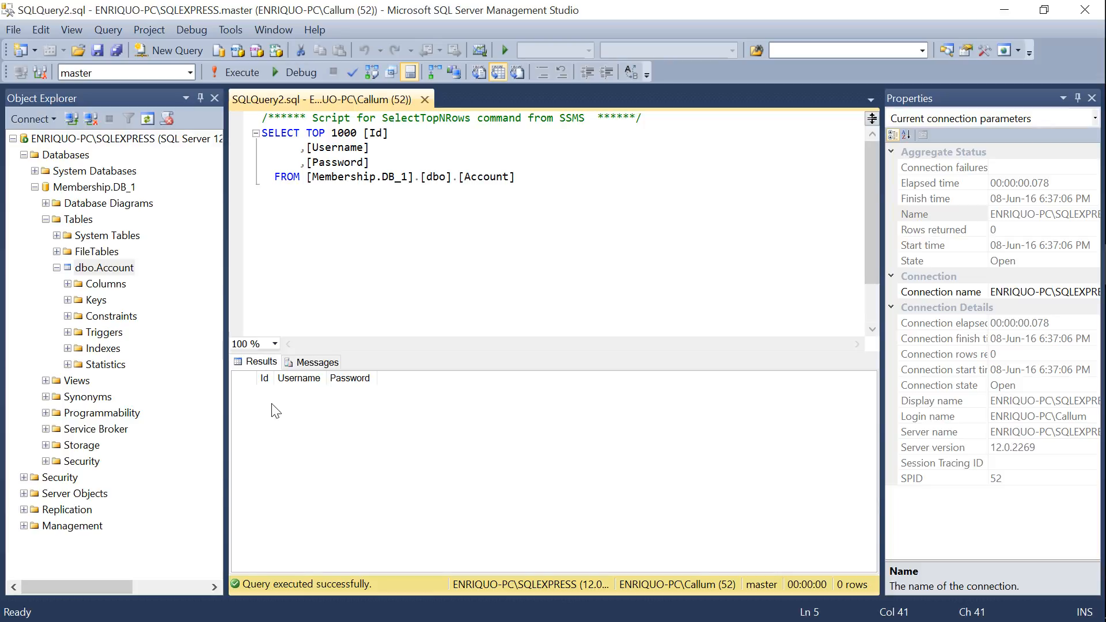
pyautogui.moveTo(319, 400)
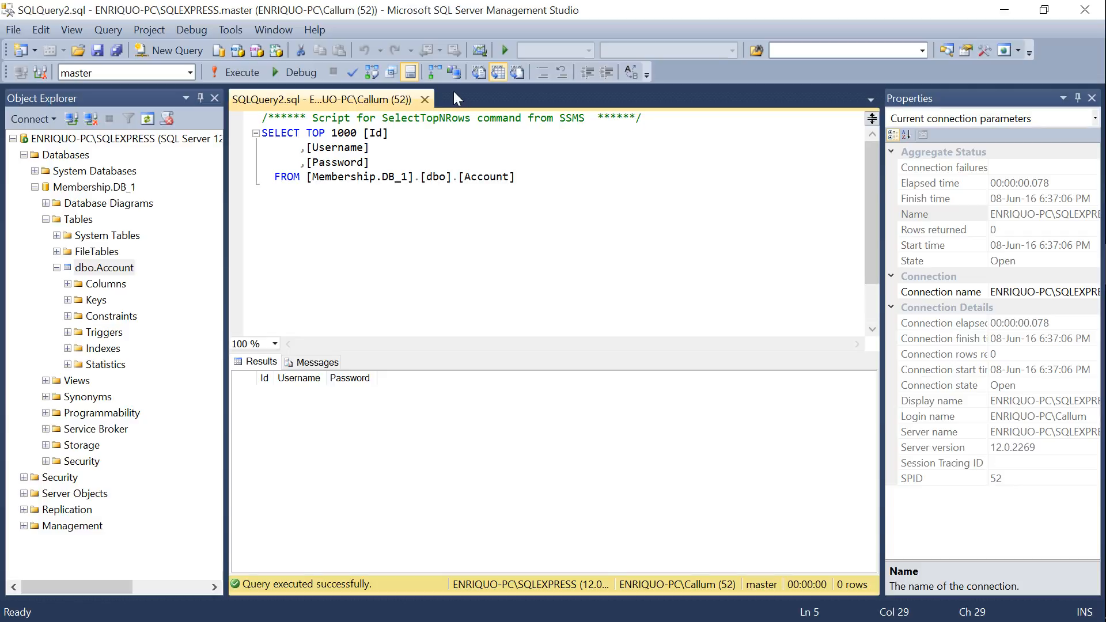
# - Open the File menu over the empty Account results
pyautogui.click(12, 29)
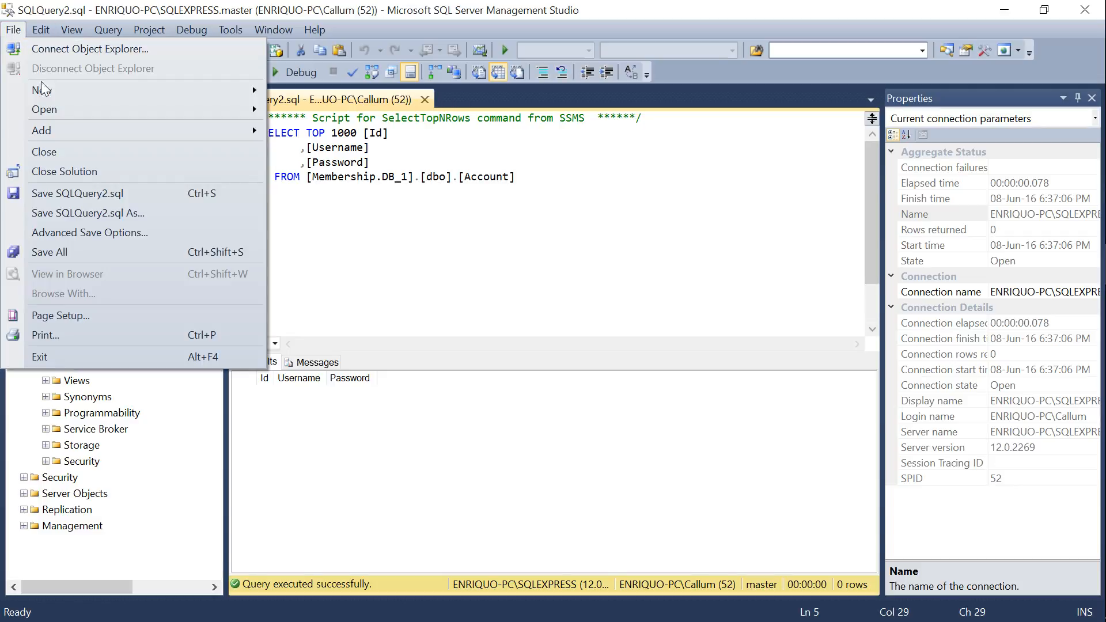
# - Open a query with the current connection, type INSERT INTO dbo.Account, then trim to INSERT
pyautogui.click(42, 90)
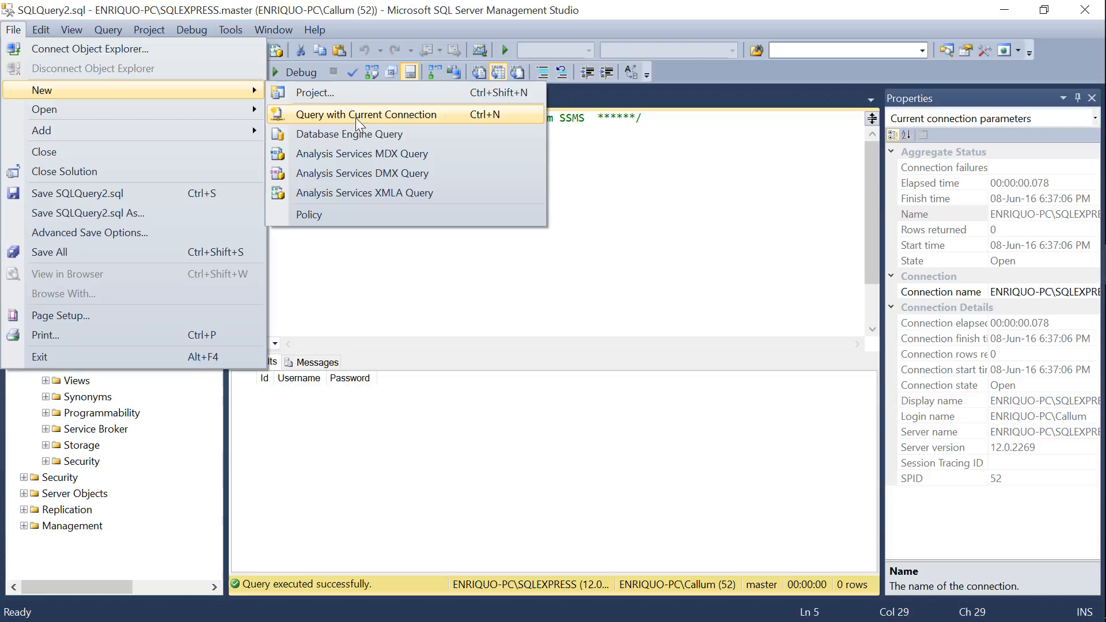
pyautogui.click(366, 114)
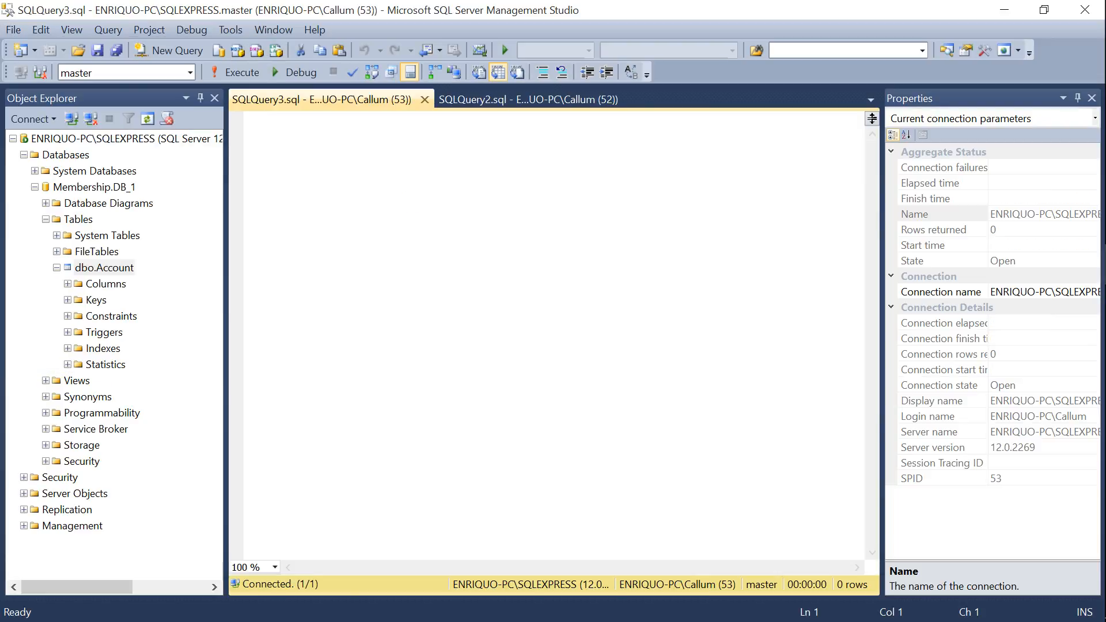
pyautogui.write('INSE')
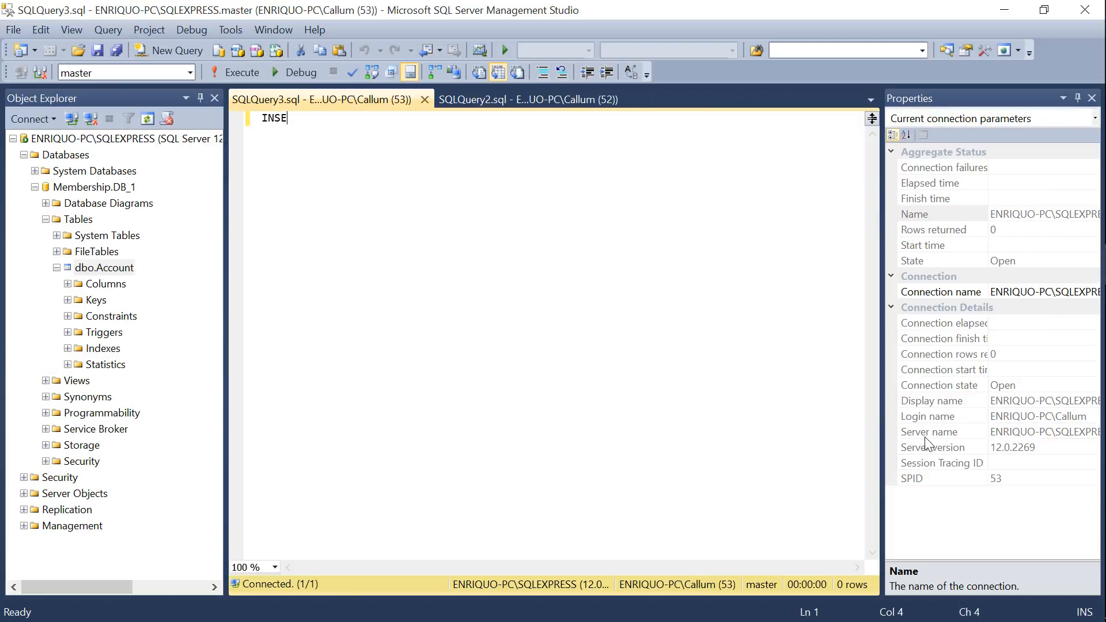
pyautogui.write('RT INTO')
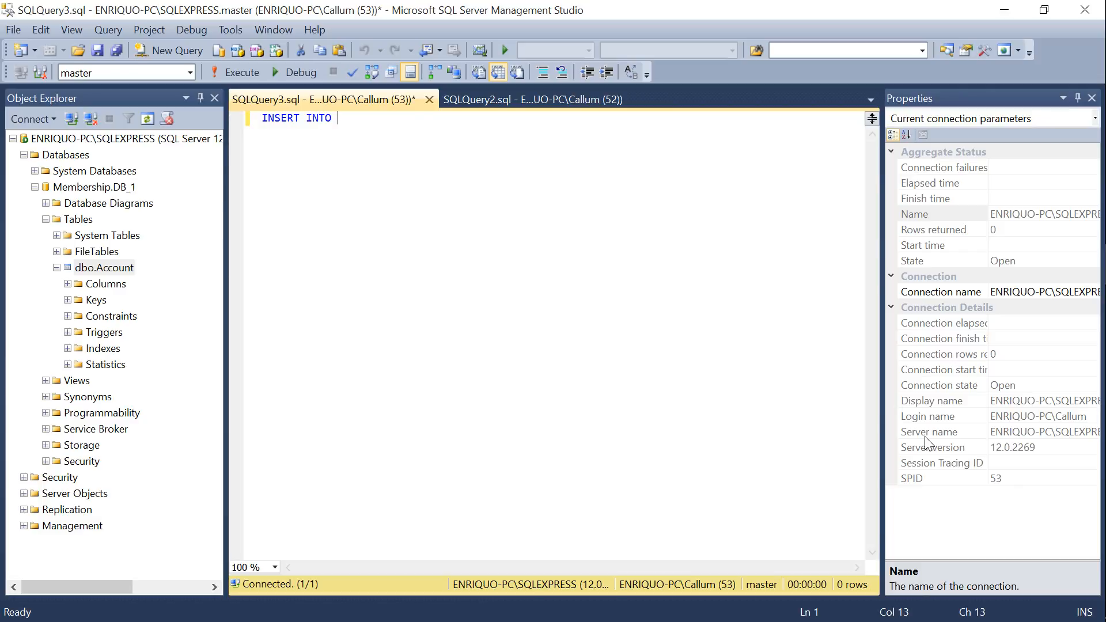
pyautogui.write('dbo.Ac')
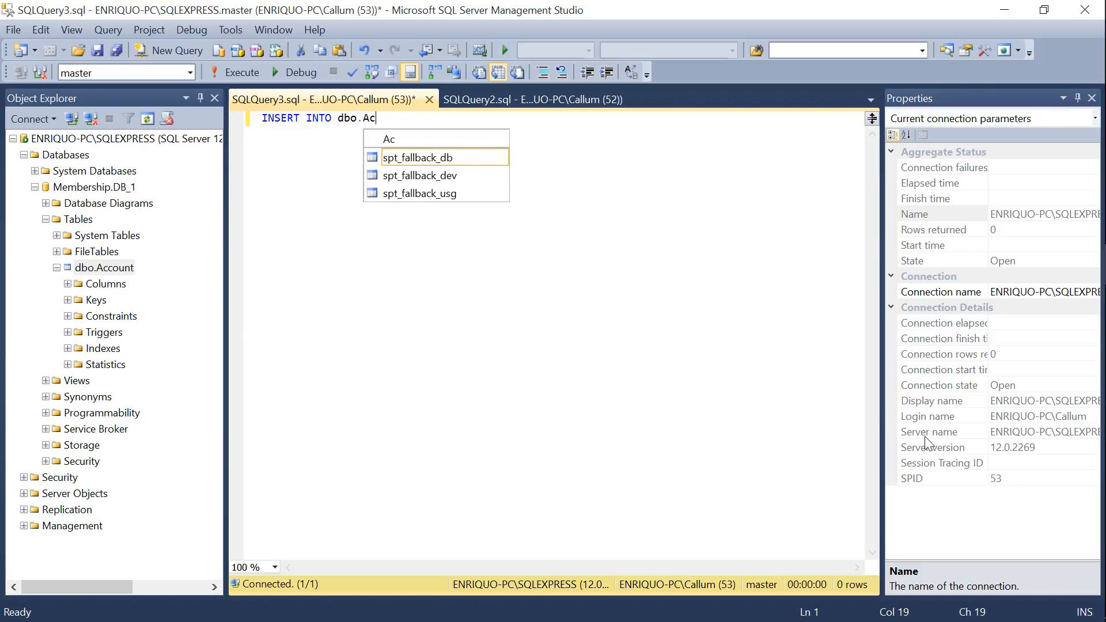
pyautogui.write('count')
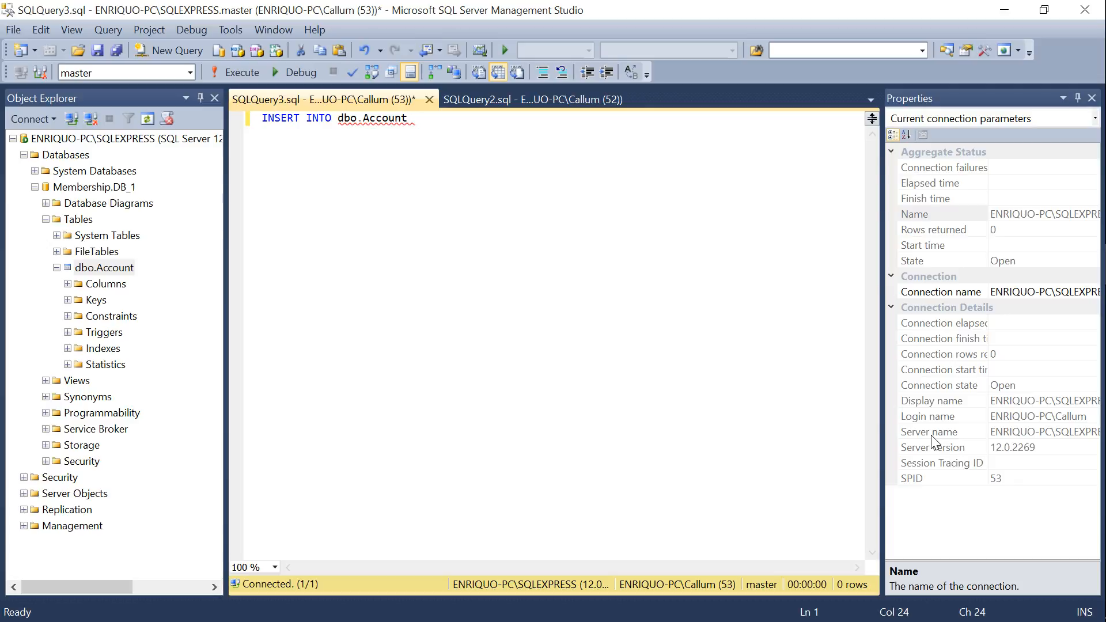
pyautogui.press('BackSpace')
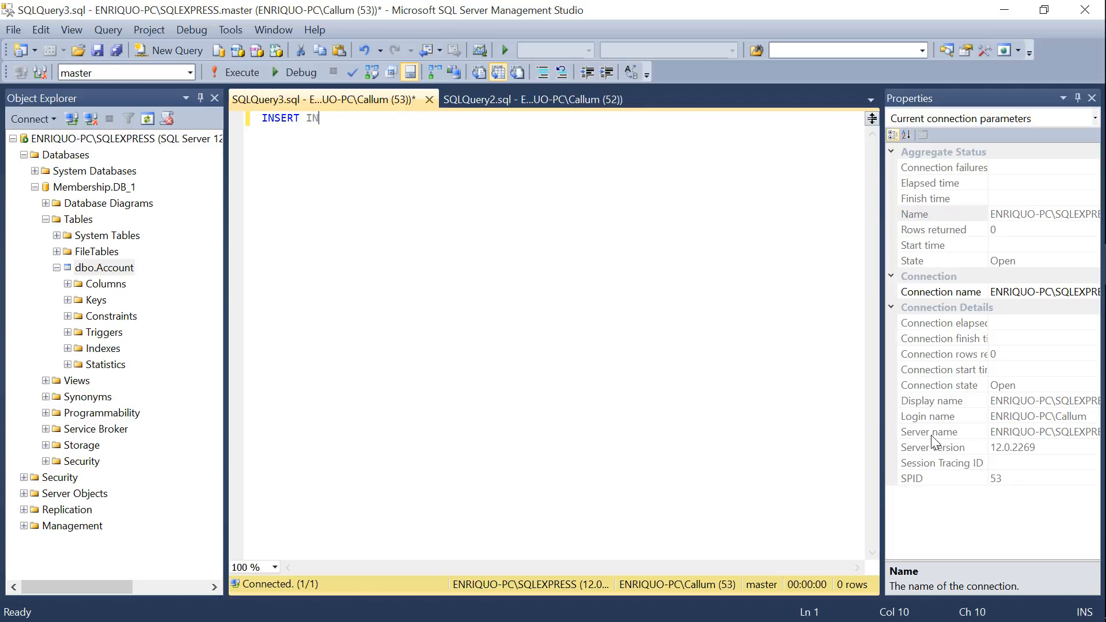
pyautogui.press('BackSpace')
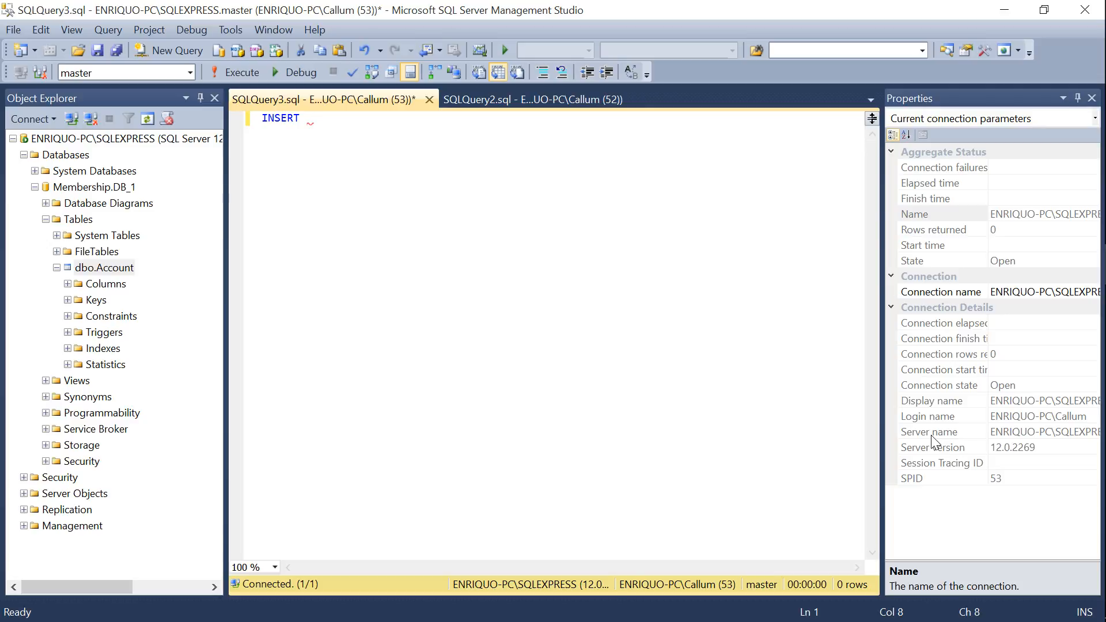
pyautogui.moveTo(934, 443)
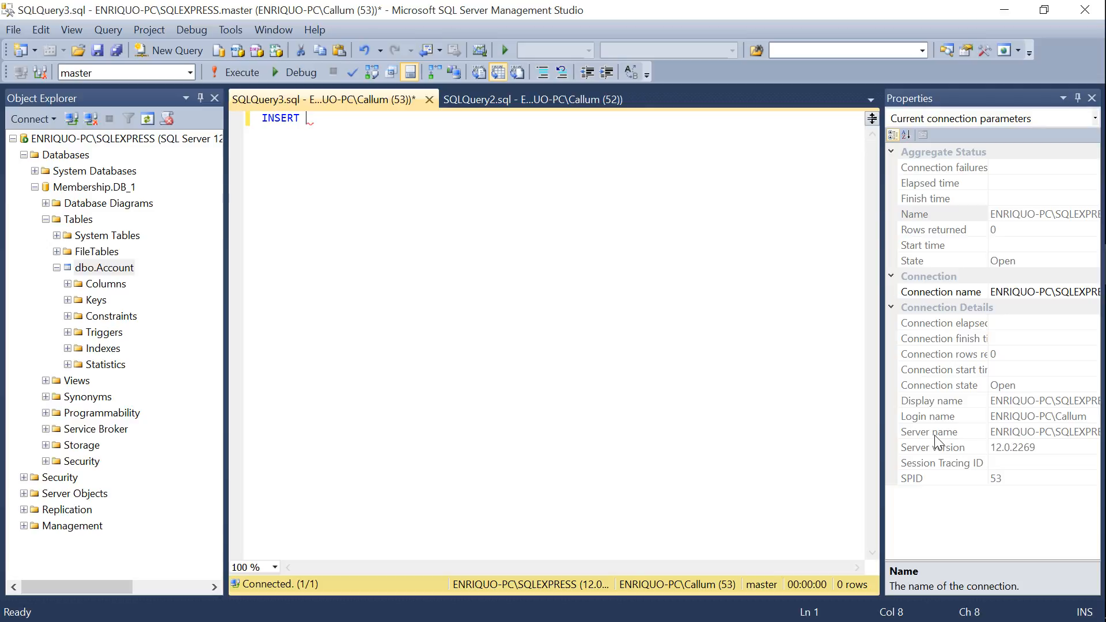
pyautogui.moveTo(1100, 392)
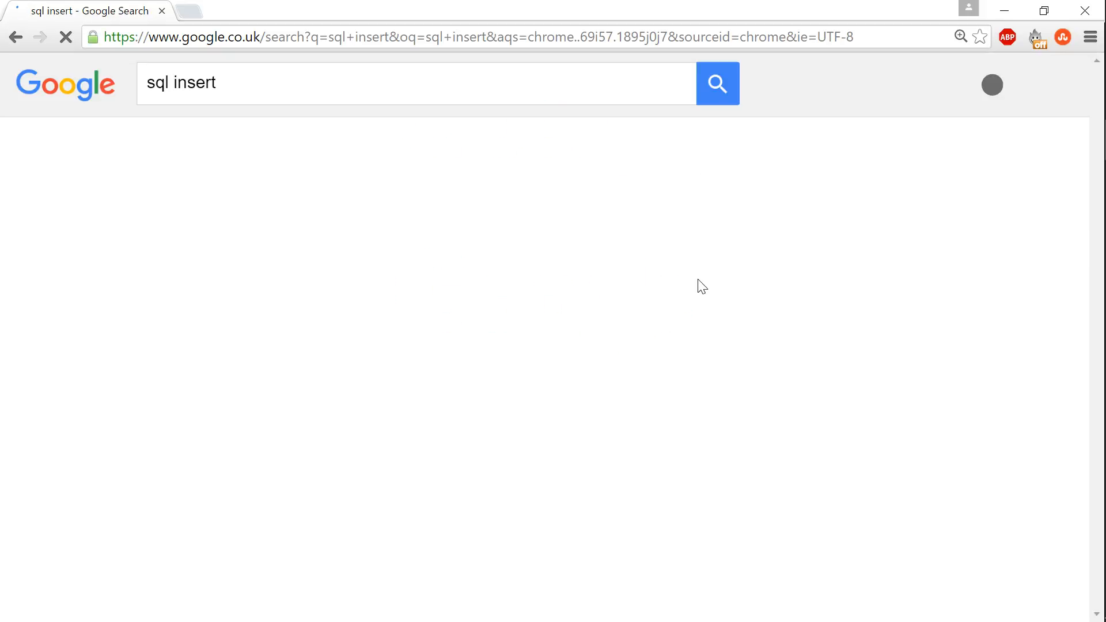
# - Open the W3Schools SQL INSERT INTO tutorial and scroll through its syntax and example
pyautogui.click(716, 83)
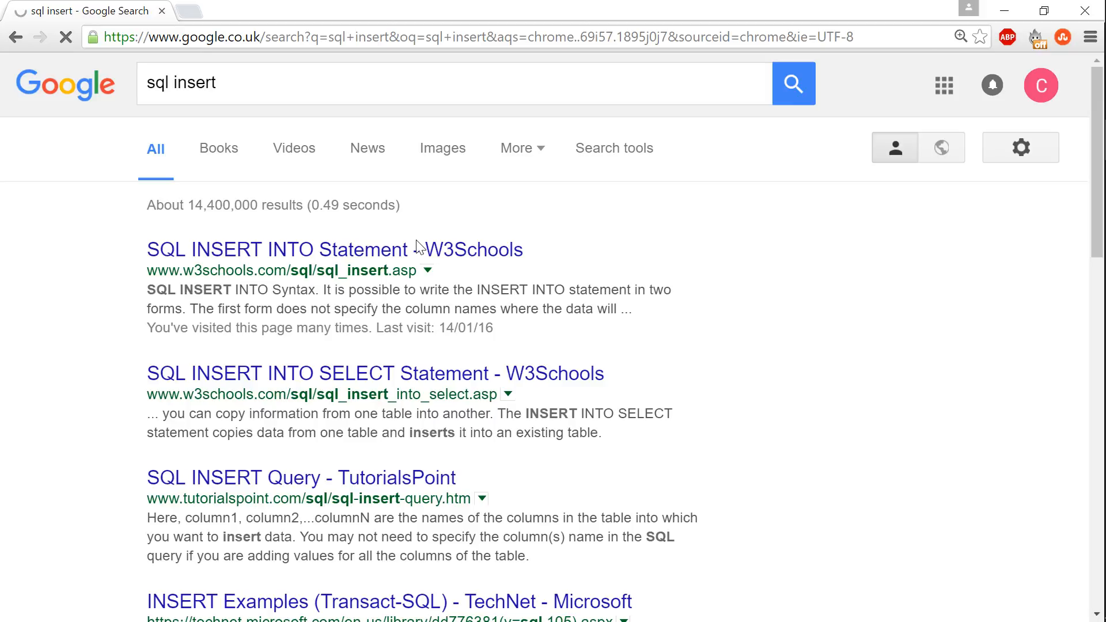
pyautogui.click(279, 249)
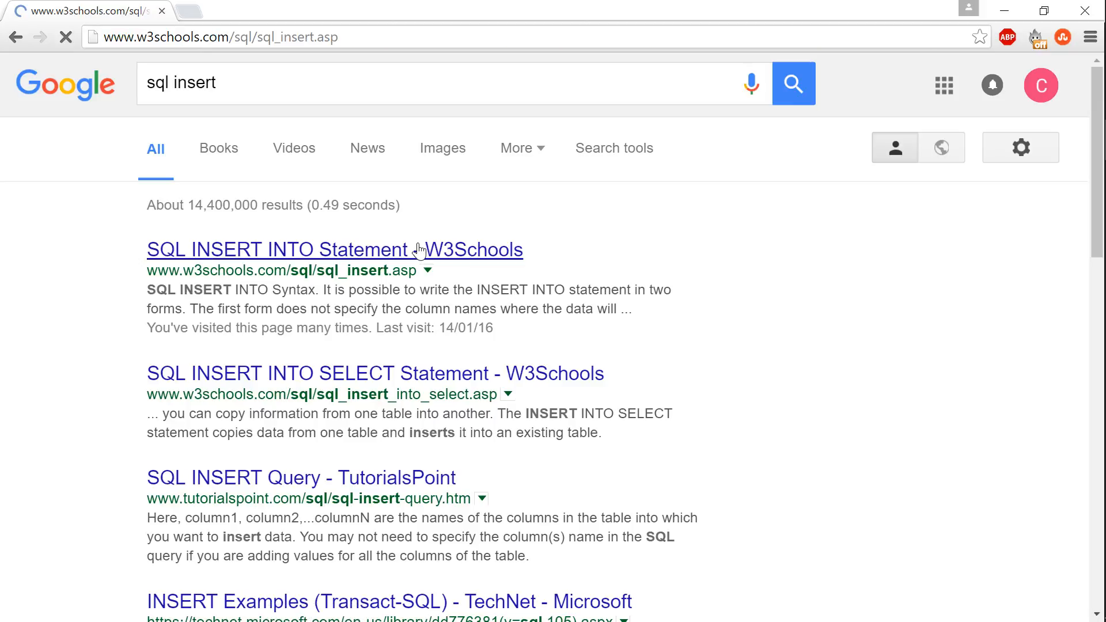
pyautogui.click(289, 249)
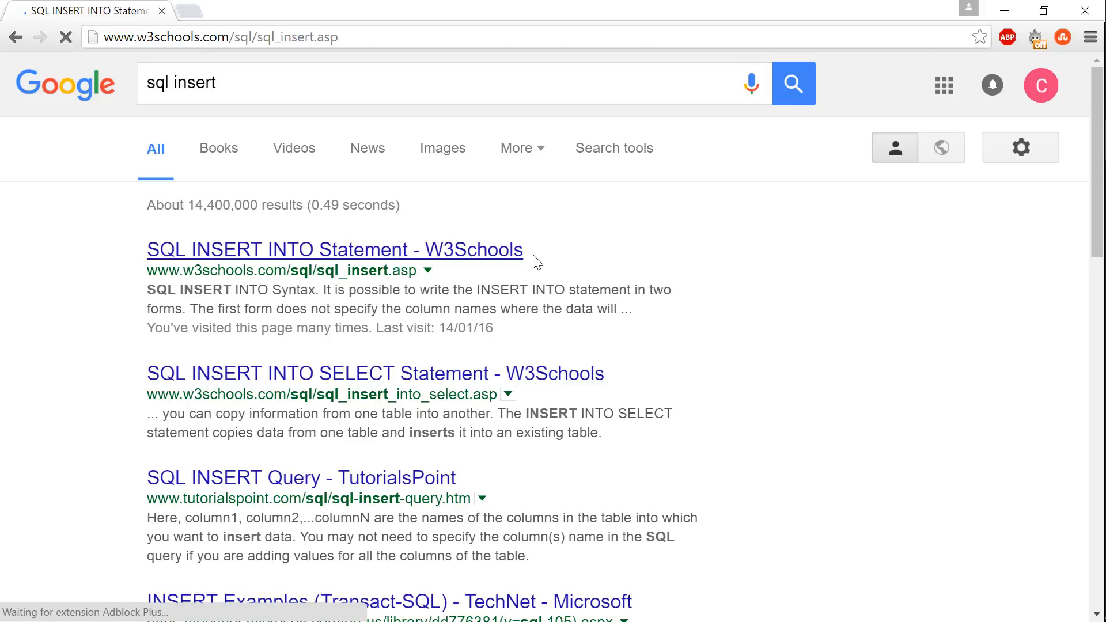
pyautogui.click(333, 249)
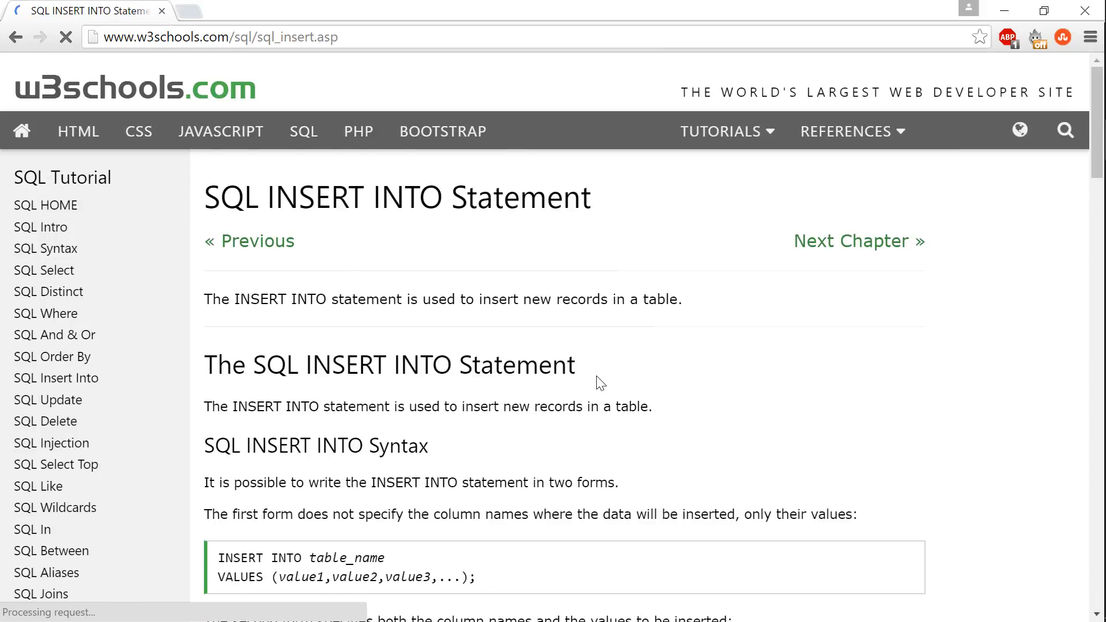
pyautogui.scroll(-3)
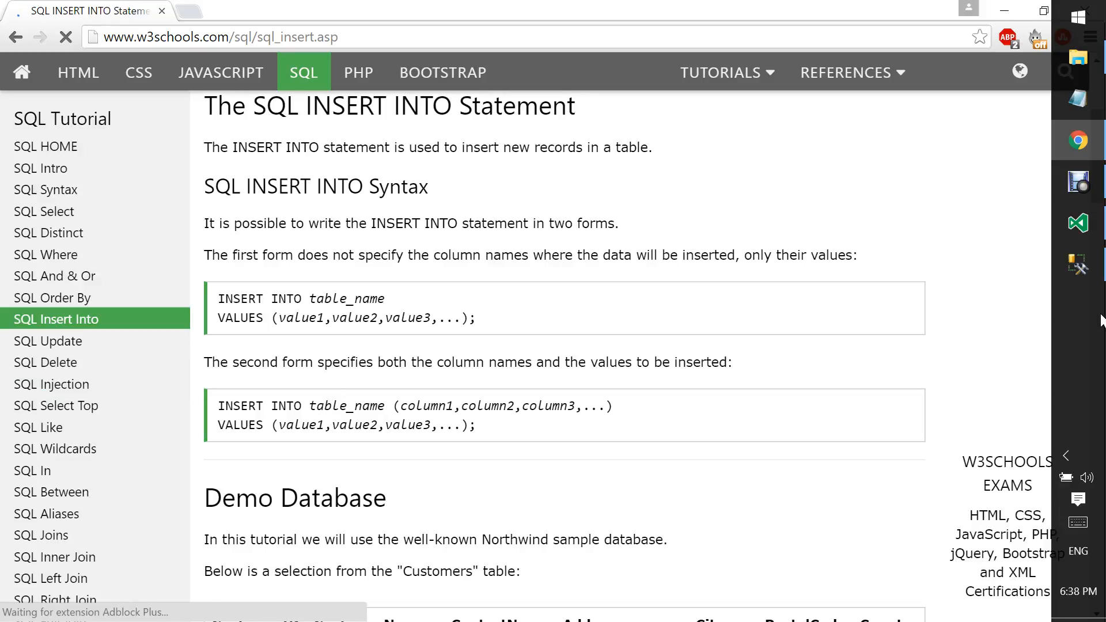
pyautogui.scroll(-3)
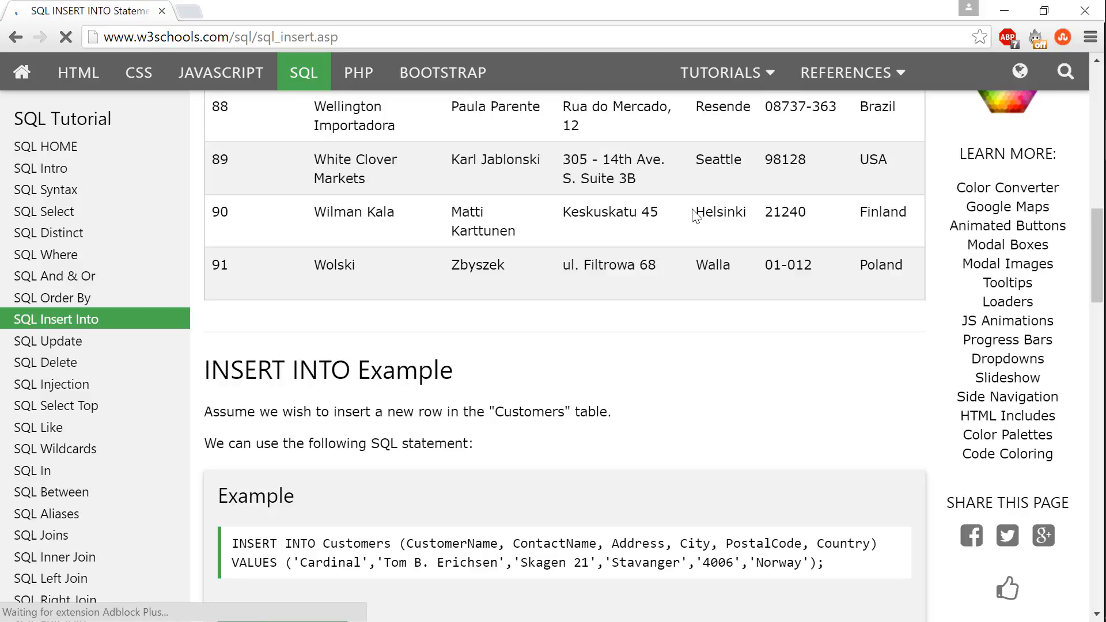
pyautogui.scroll(-3)
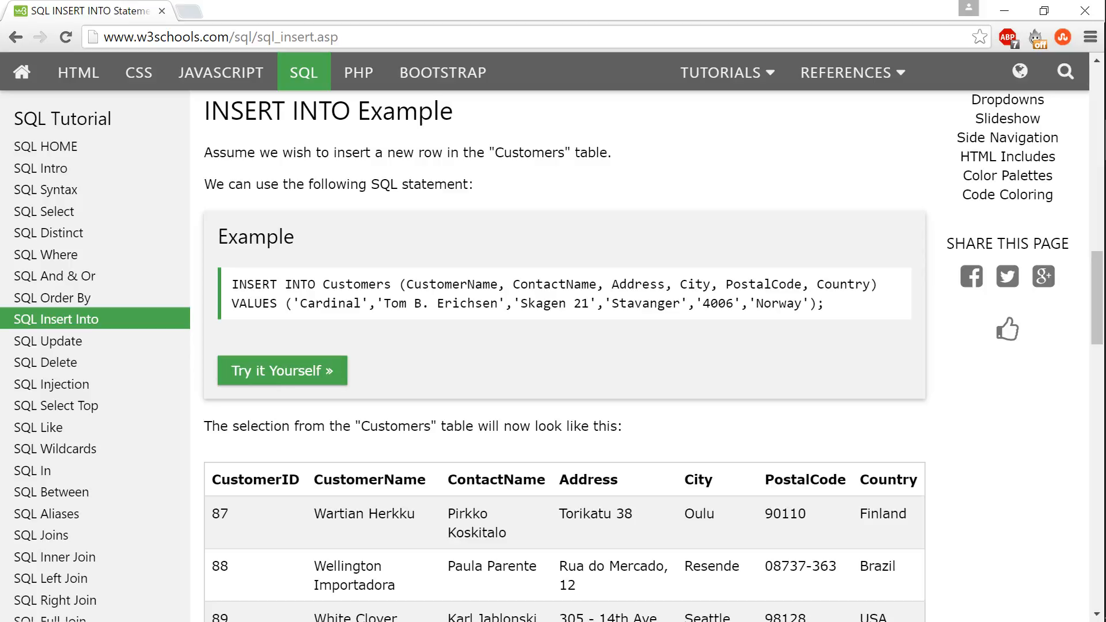
pyautogui.scroll(-3)
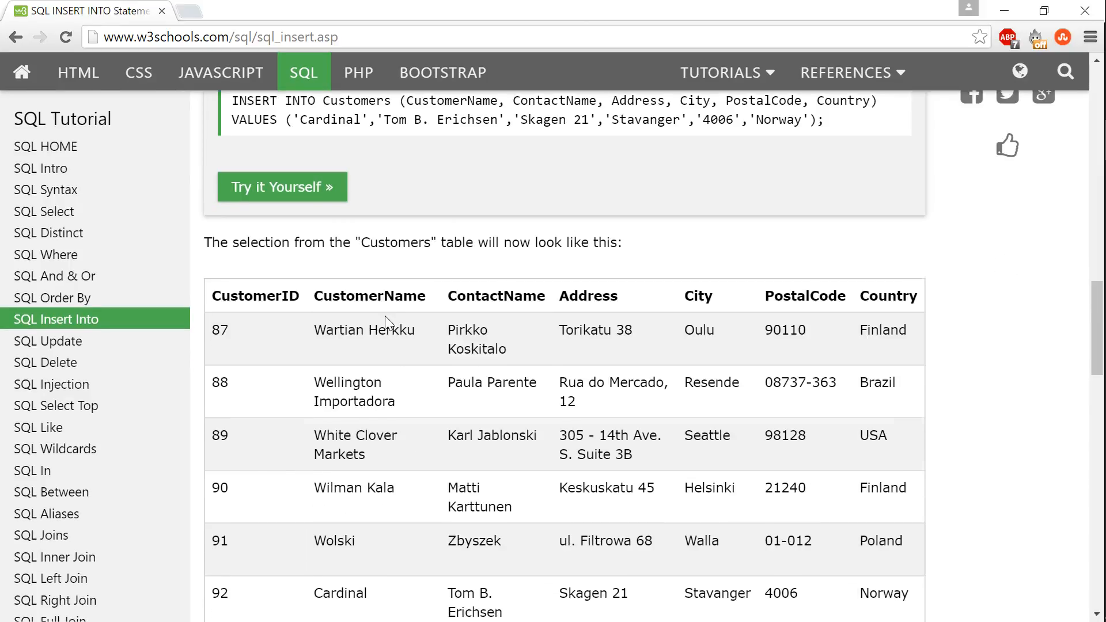
pyautogui.scroll(-3)
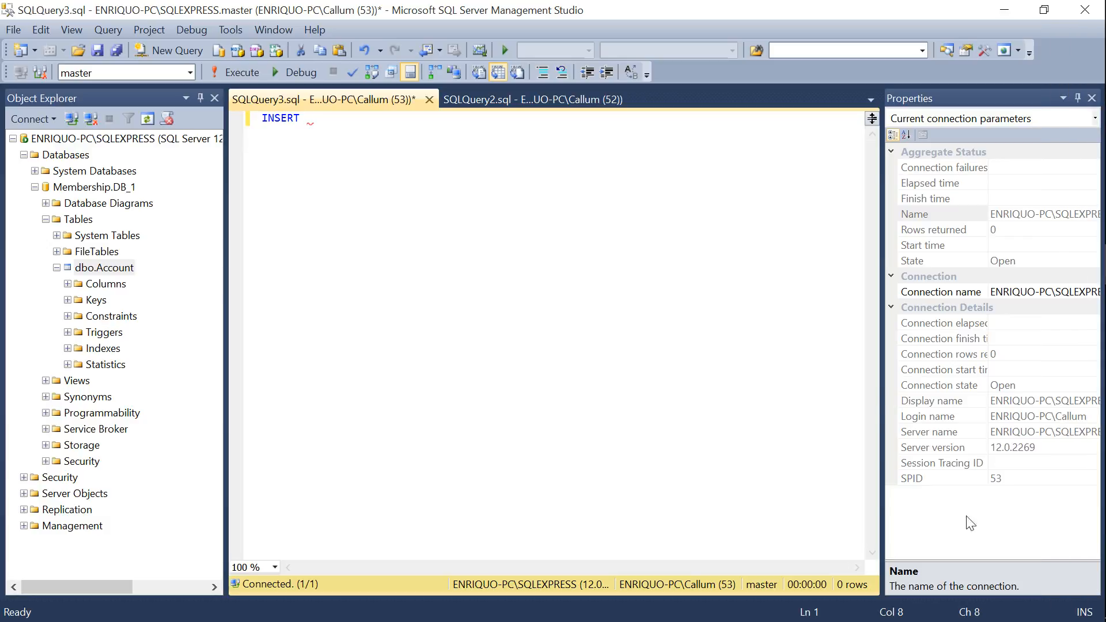
# - Start a new query on Membership.DB_1, discarding the unsaved SQLQuery3
pyautogui.rightClick(104, 267)
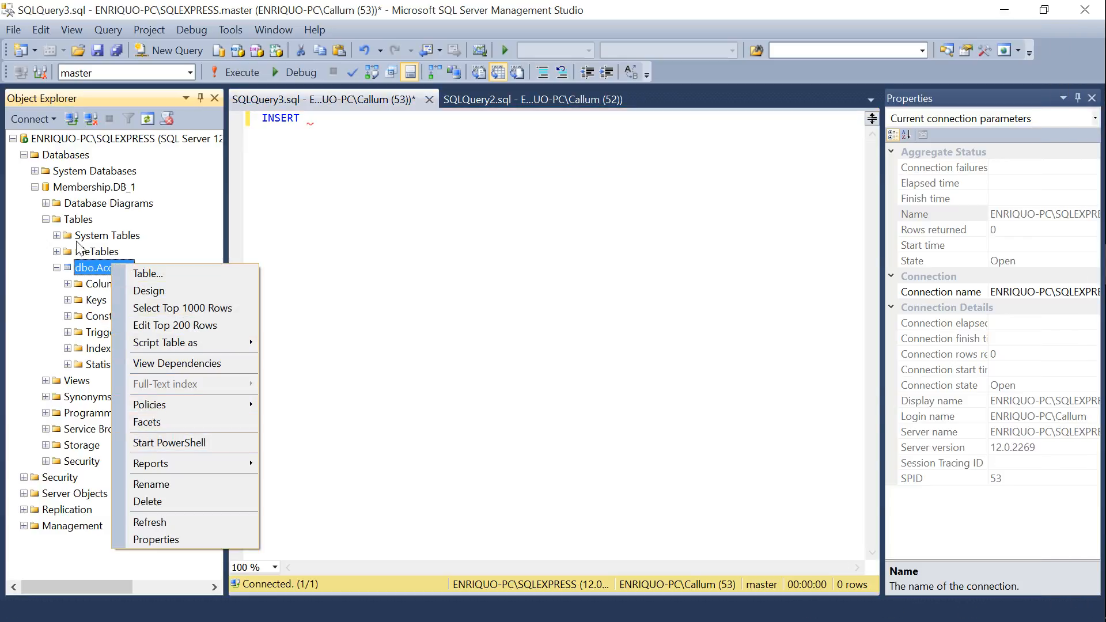
pyautogui.rightClick(92, 187)
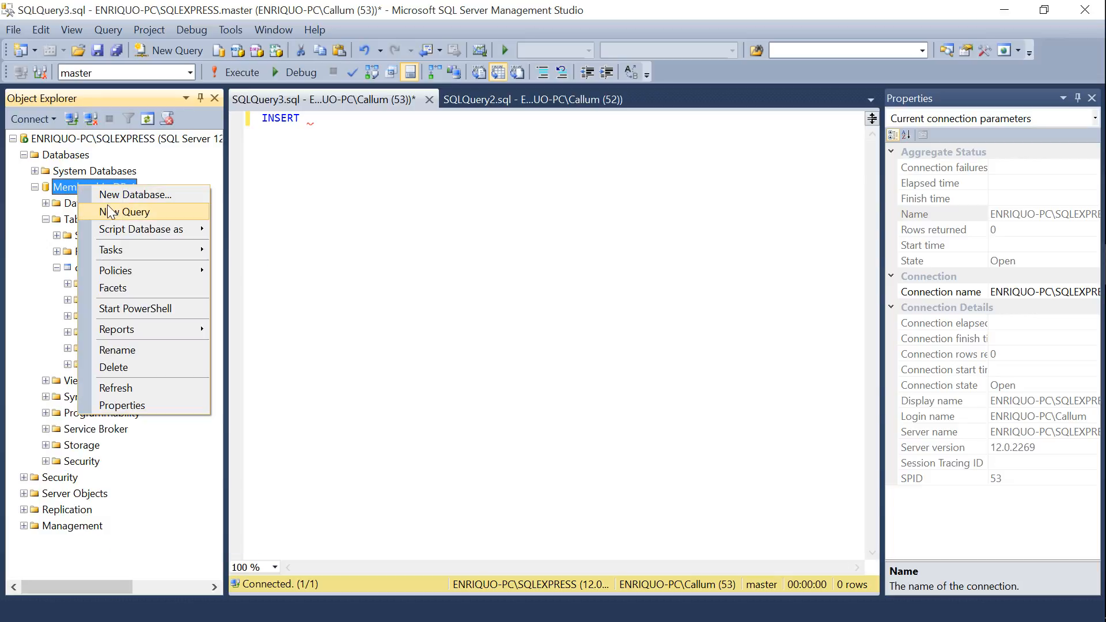
pyautogui.click(125, 211)
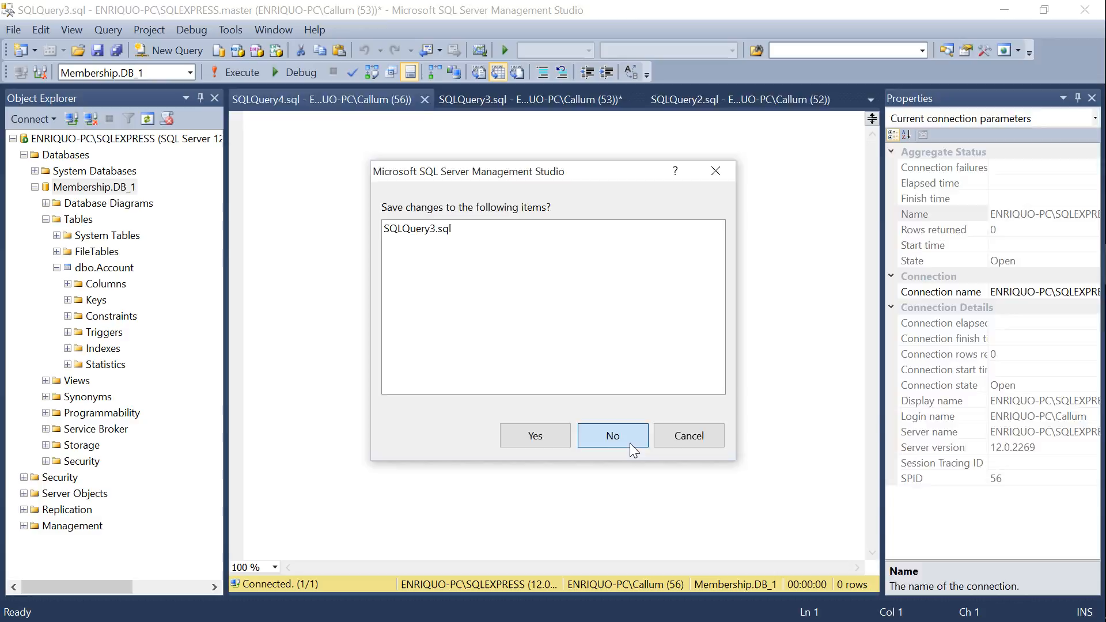
pyautogui.click(610, 435)
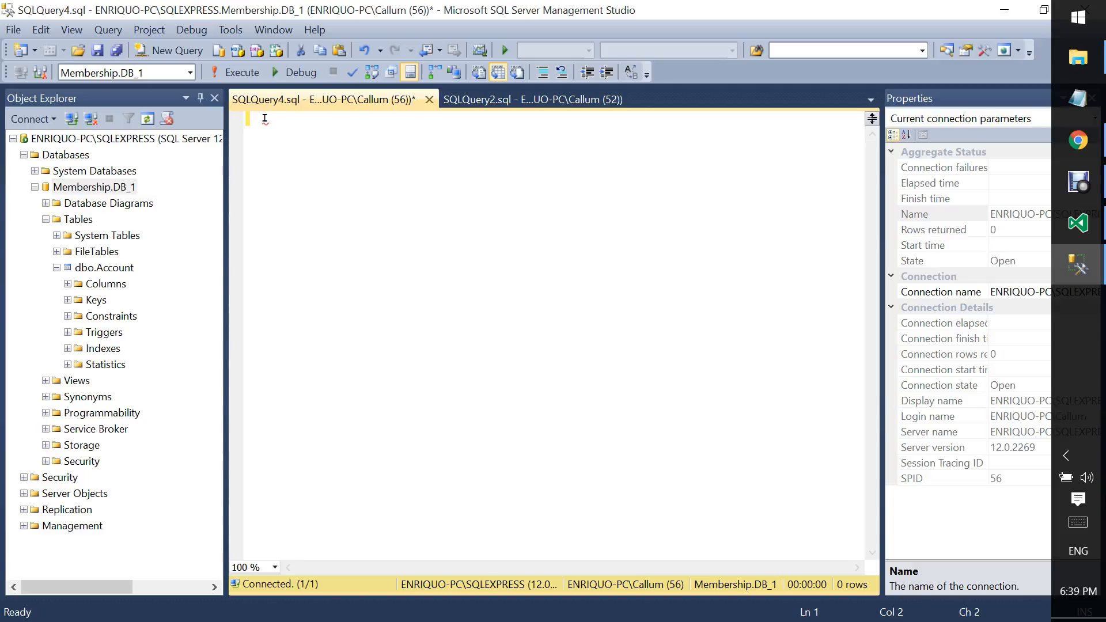
# - Type INSERT INTO dbo.Account (Username, Password)
pyautogui.write('INSERT INTO')
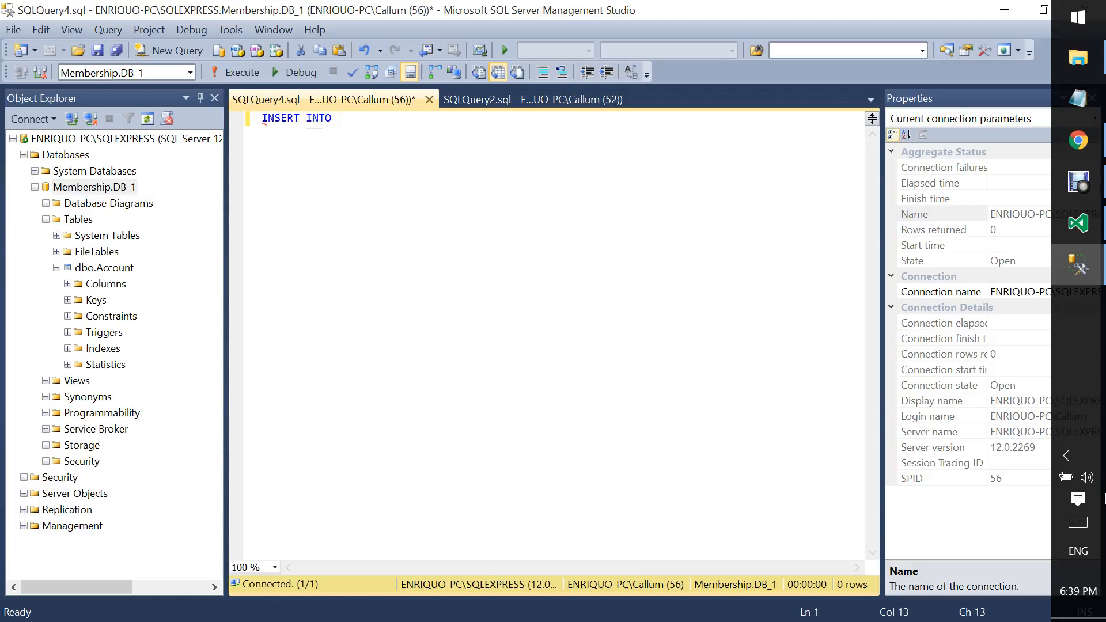
pyautogui.write('dbo')
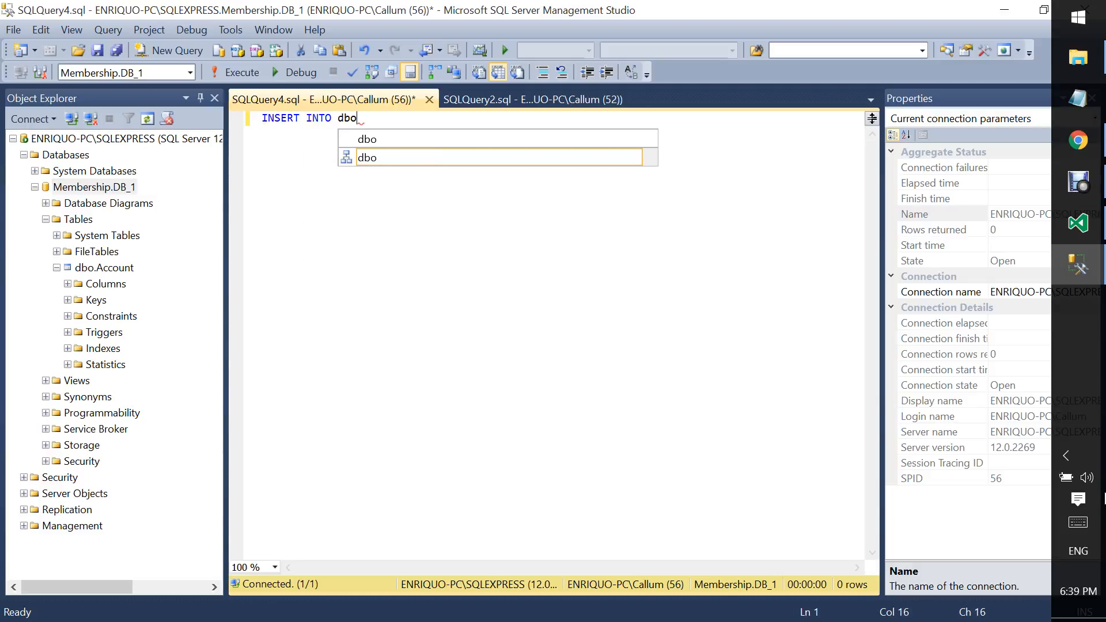
pyautogui.write('.Account')
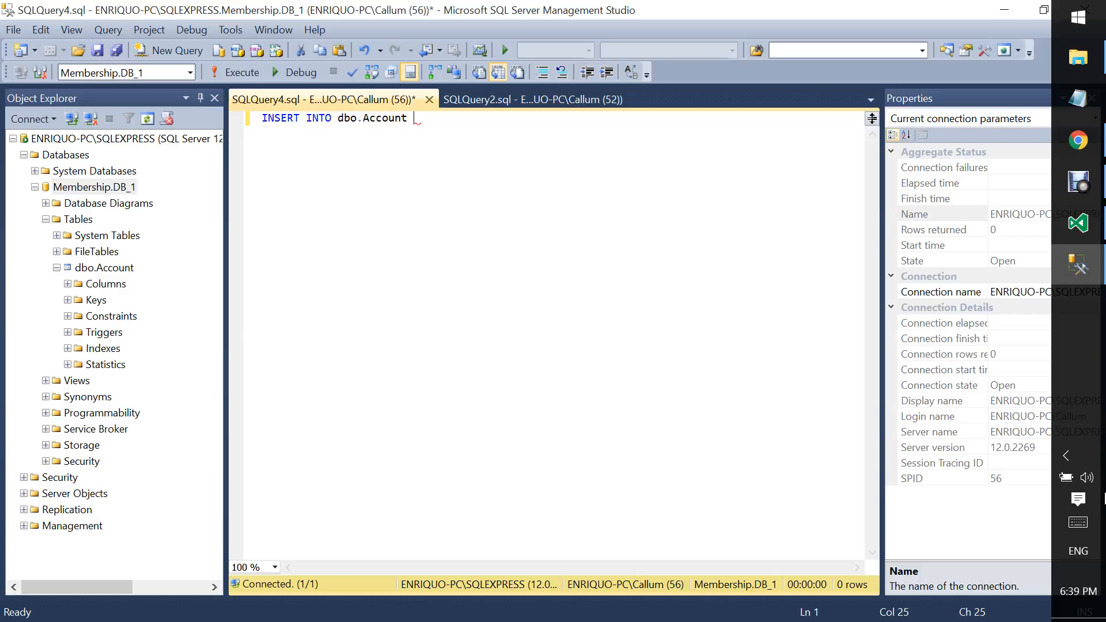
pyautogui.press('alt+tab')
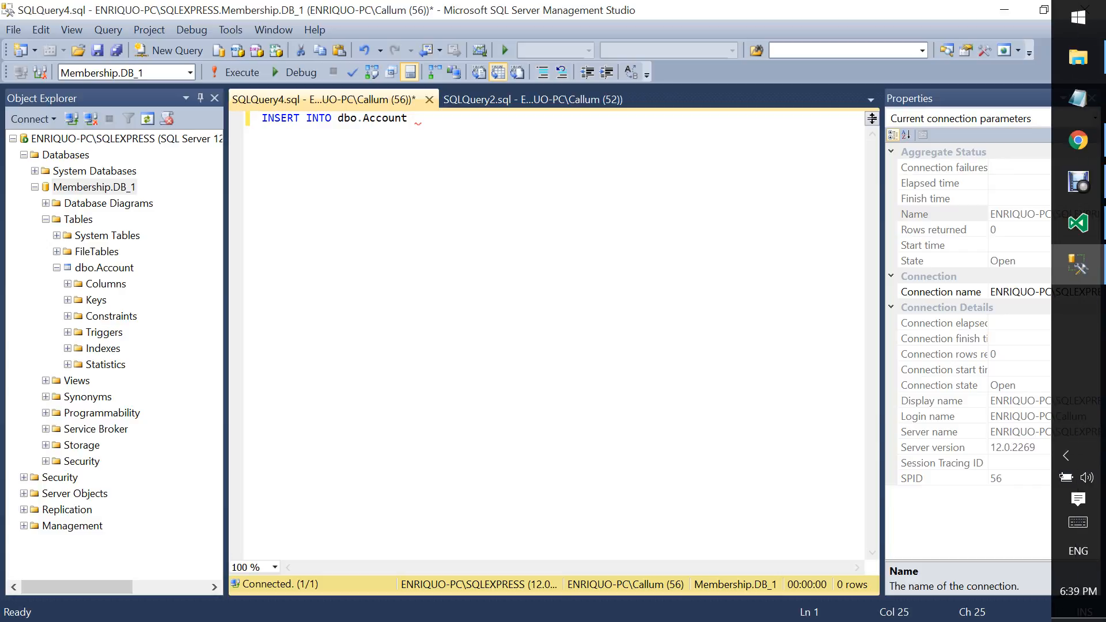
pyautogui.write('(')
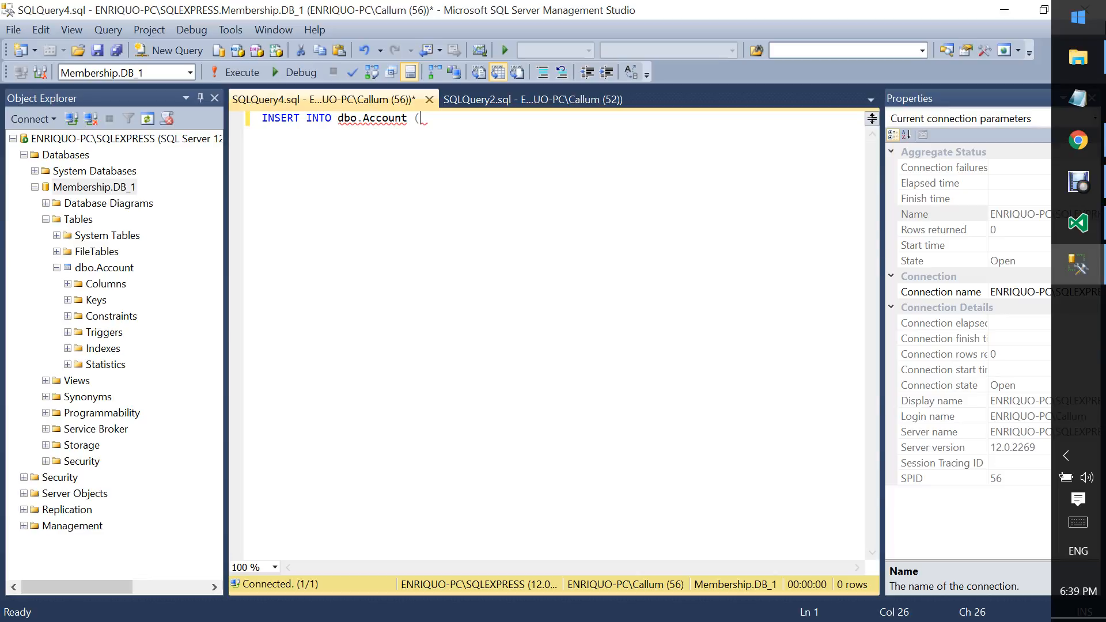
pyautogui.moveTo(1061, 6)
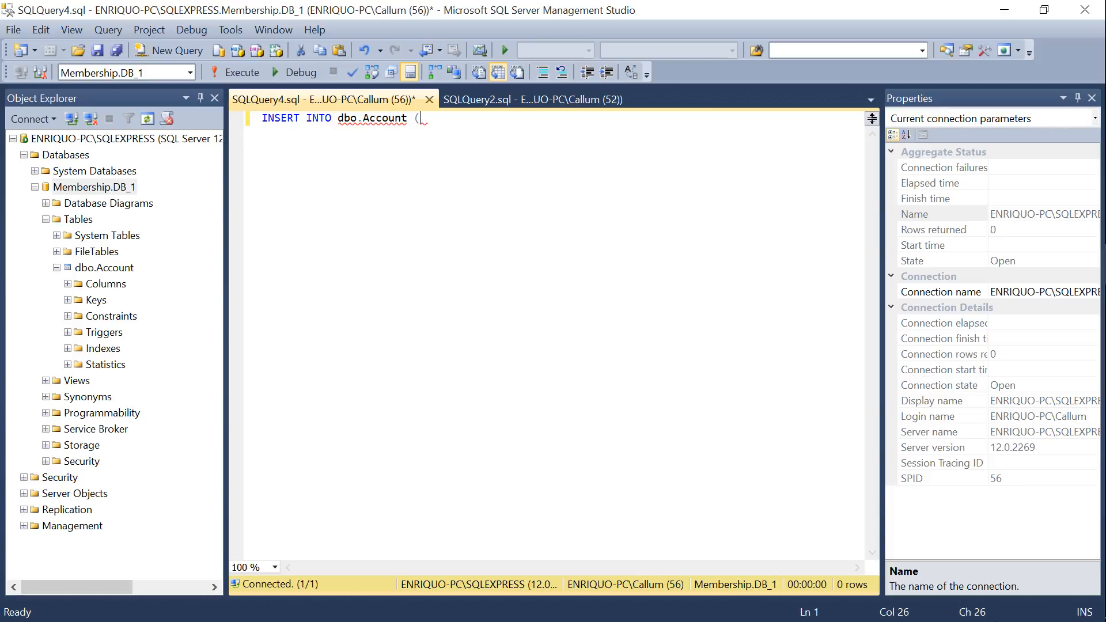
pyautogui.write('US')
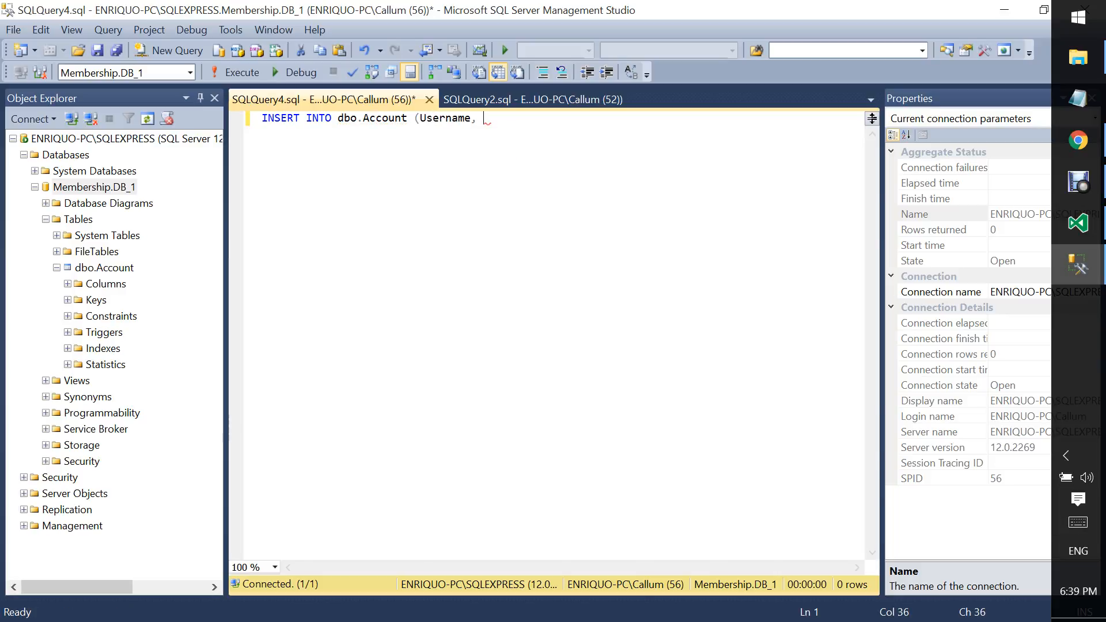
pyautogui.write('Password)')
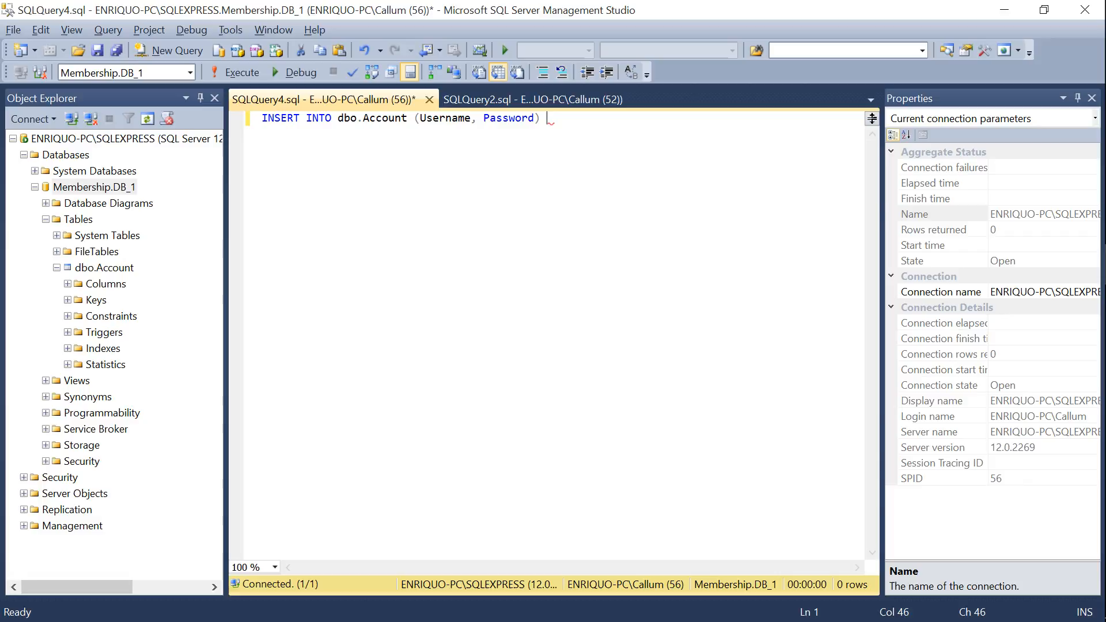
# - Add VALUES ('TestAccountA', 'TestPasswordA') to the statement
pyautogui.write('VALUES')
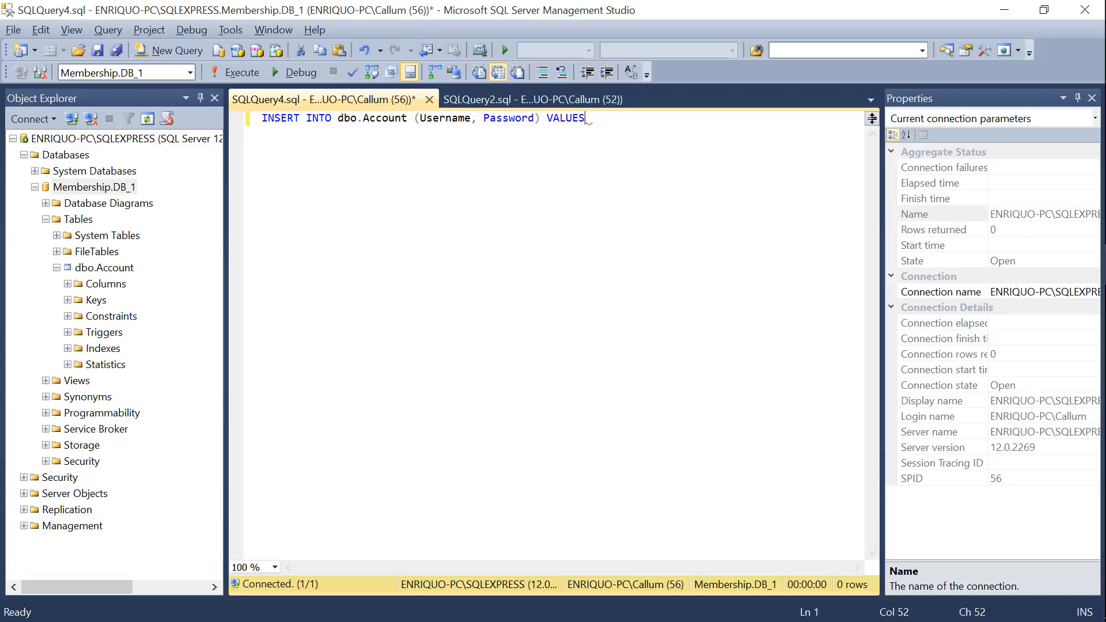
pyautogui.write('("')
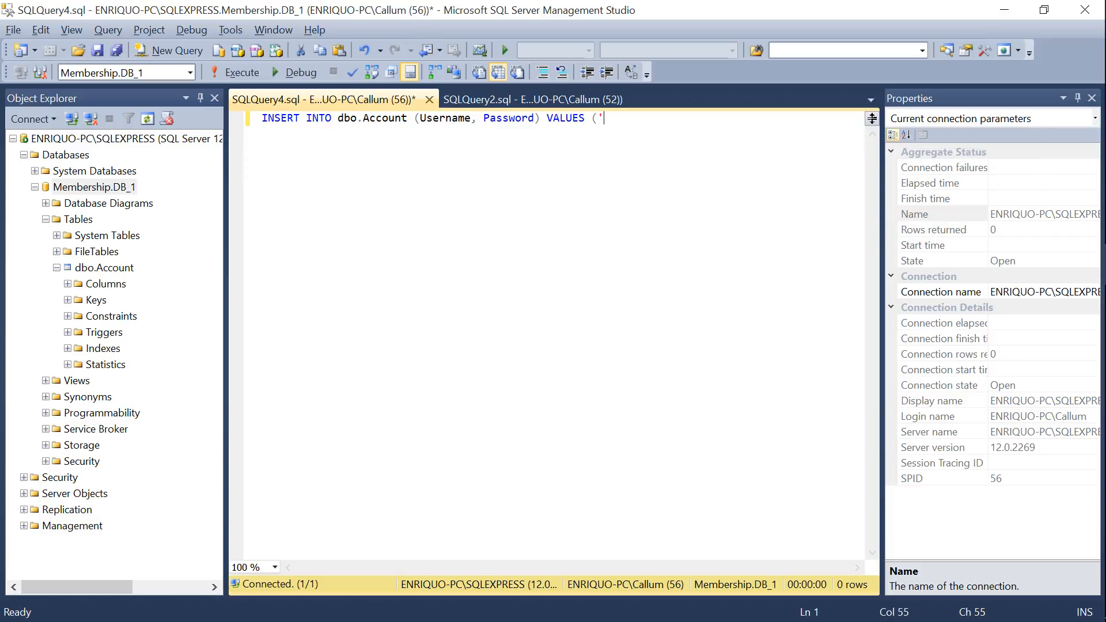
pyautogui.write('Test')
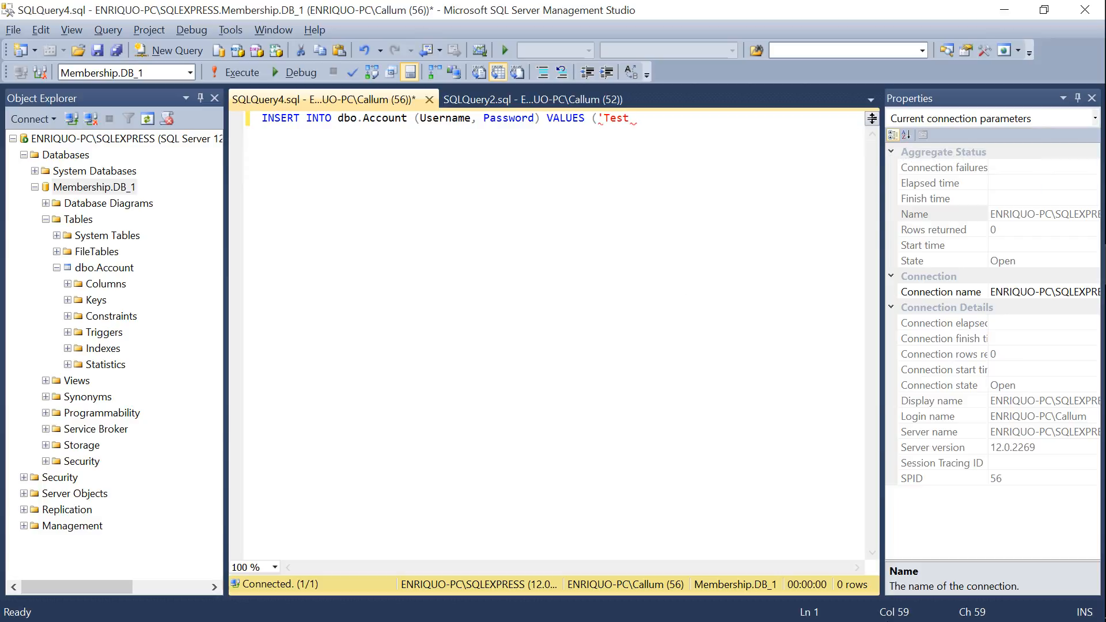
pyautogui.write('Accoun')
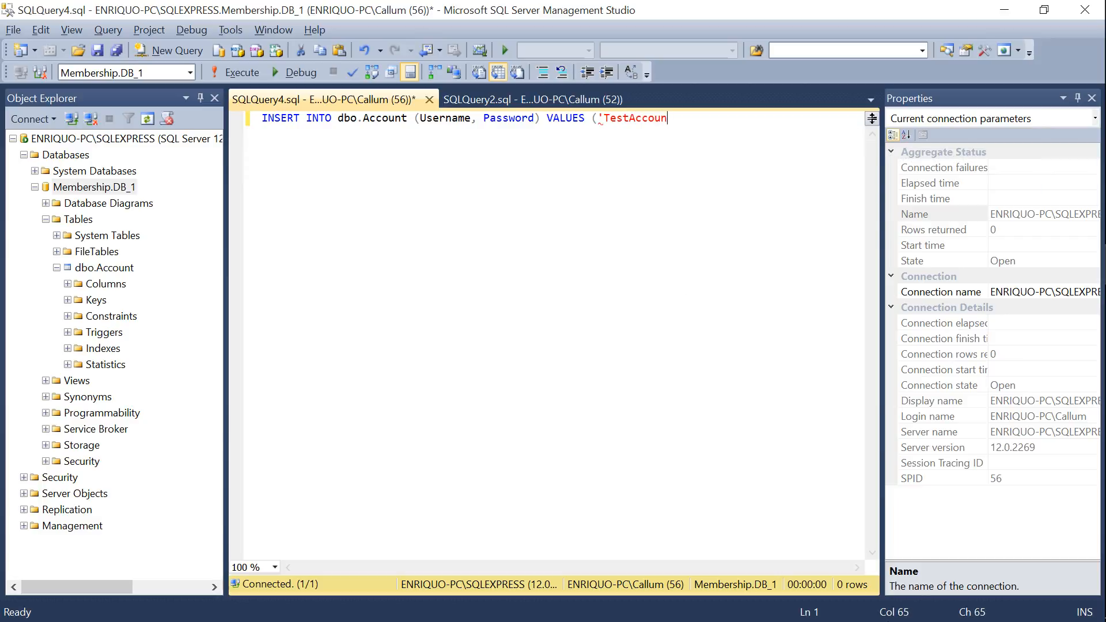
pyautogui.write("A',")
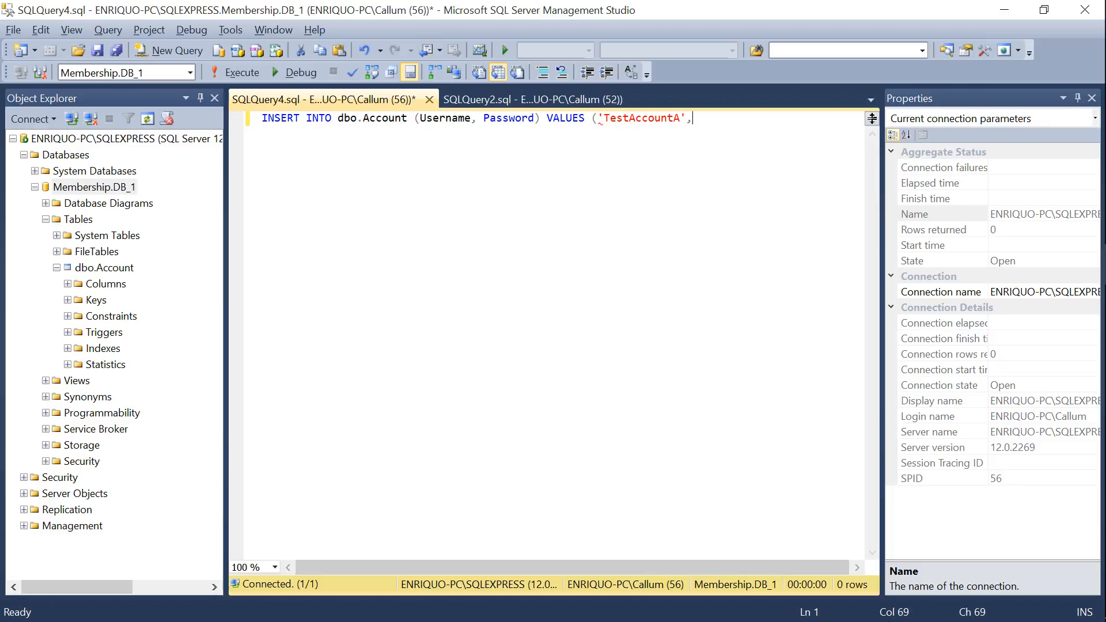
pyautogui.write("'Test")
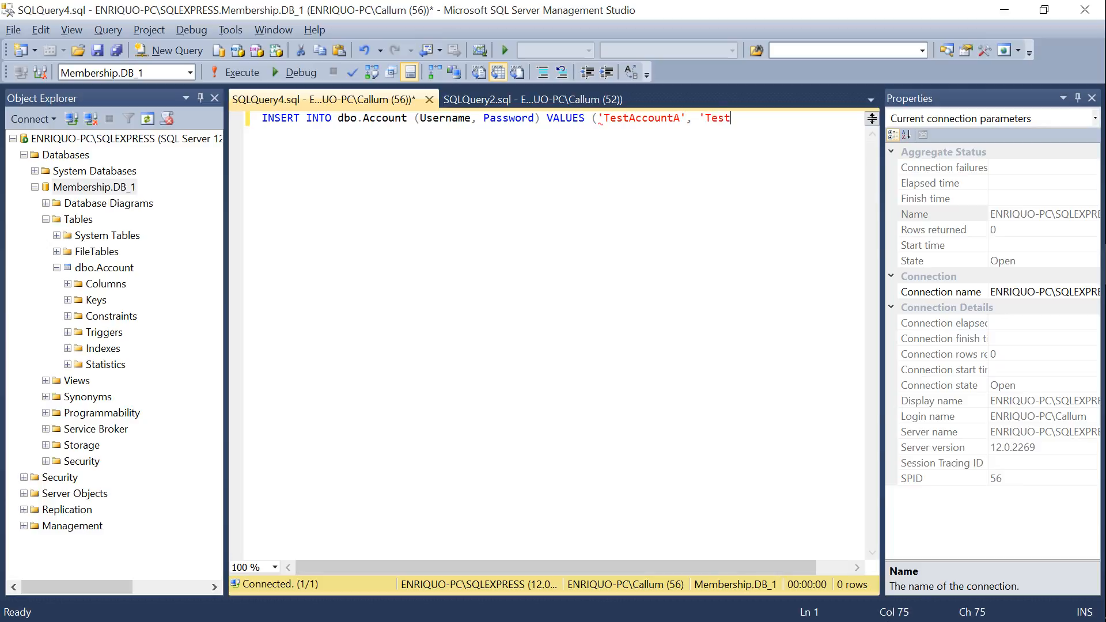
pyautogui.write("PasswordA'")
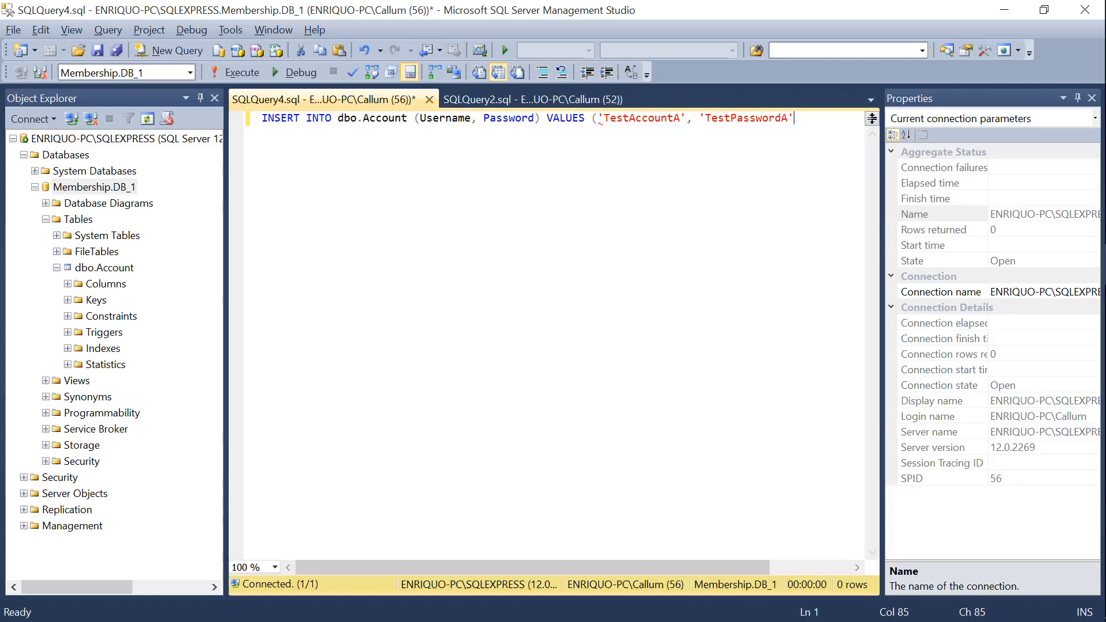
pyautogui.write(')')
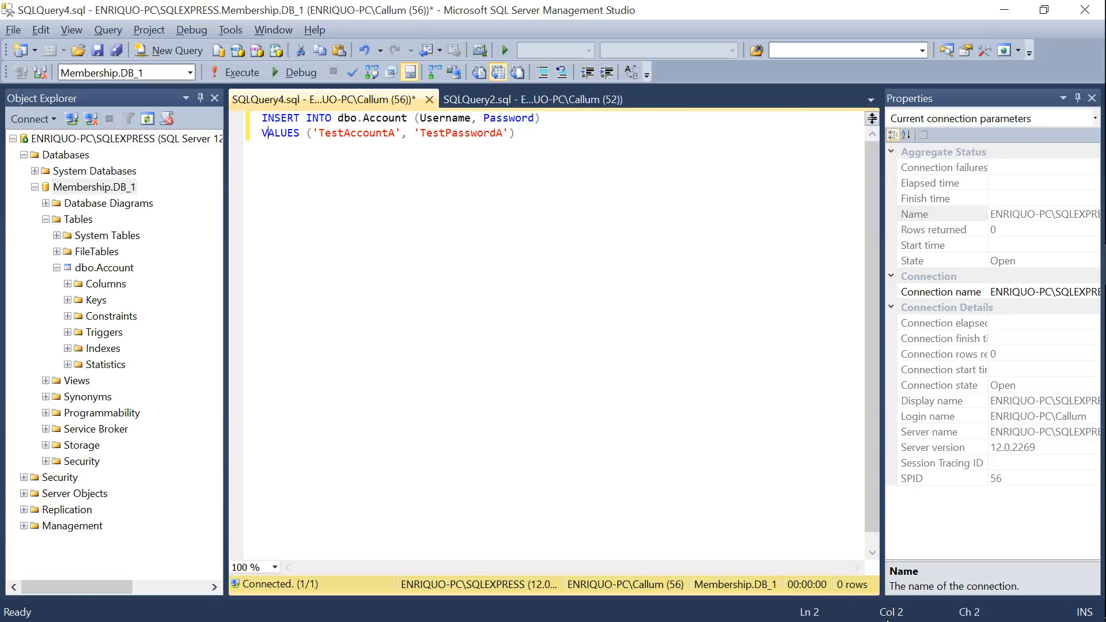
# - Add a second values row ('TestAccountB', 'TestPasswordB') on a new line
pyautogui.press('Enter')
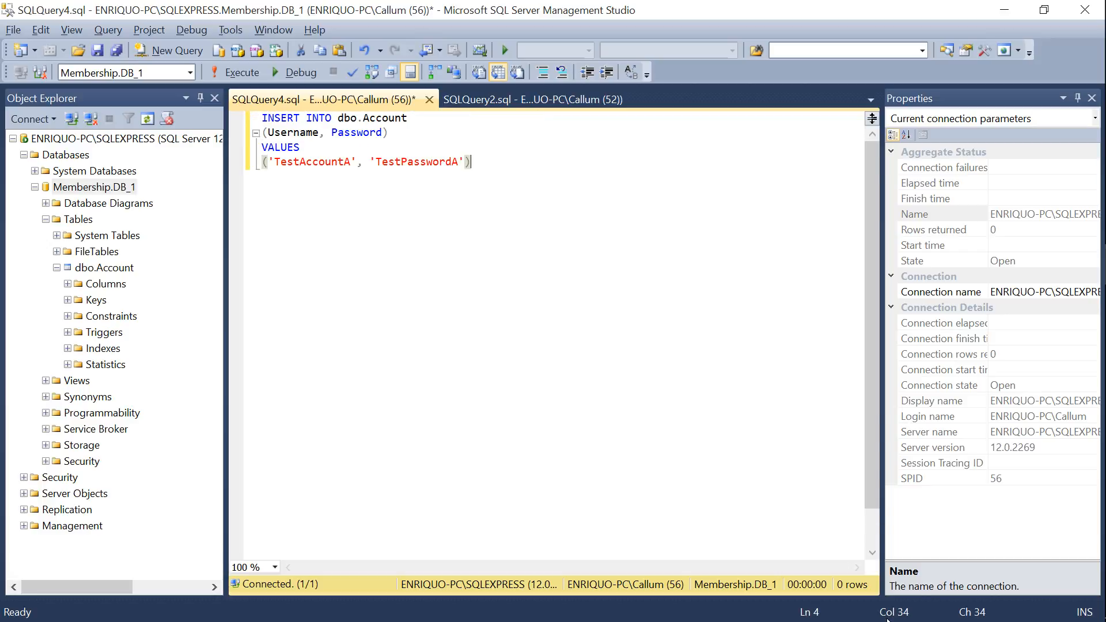
pyautogui.write(',')
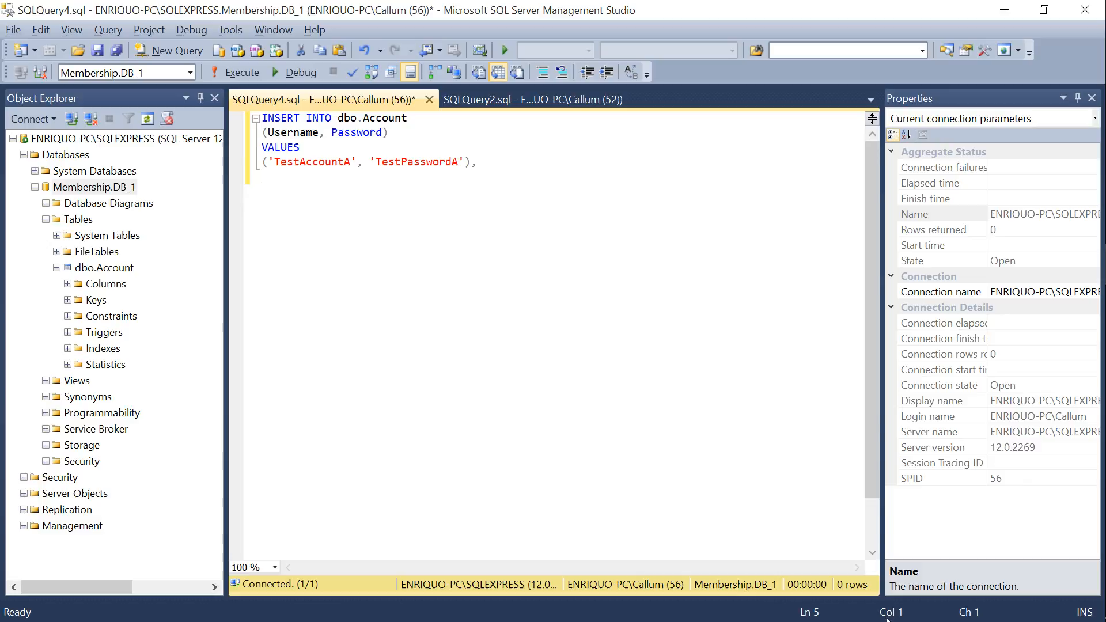
pyautogui.write("('TestA")
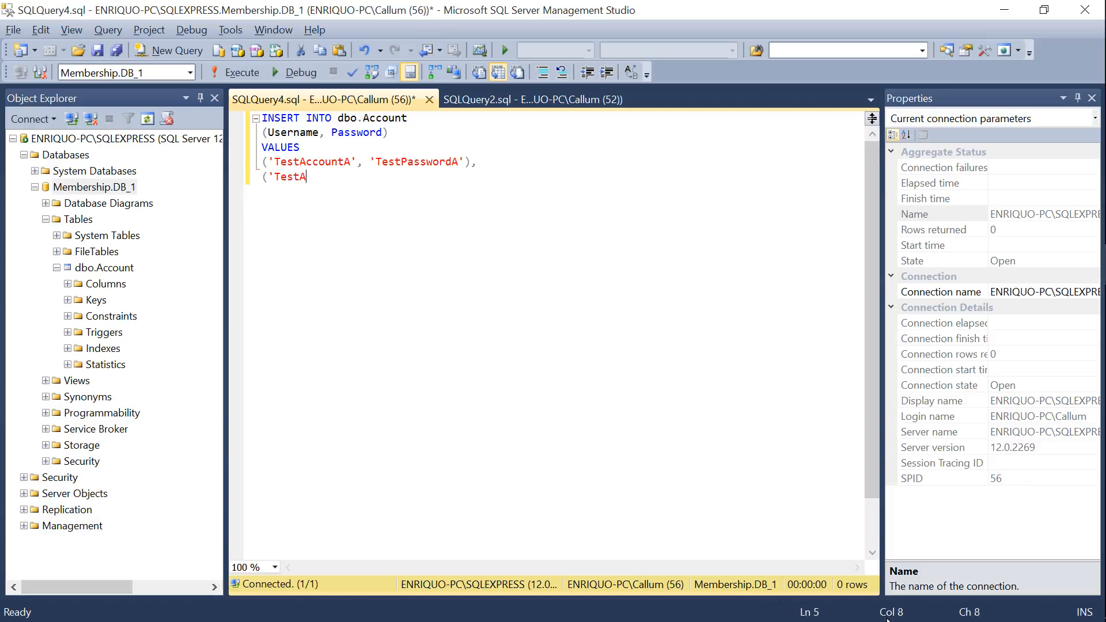
pyautogui.write("ccountB',")
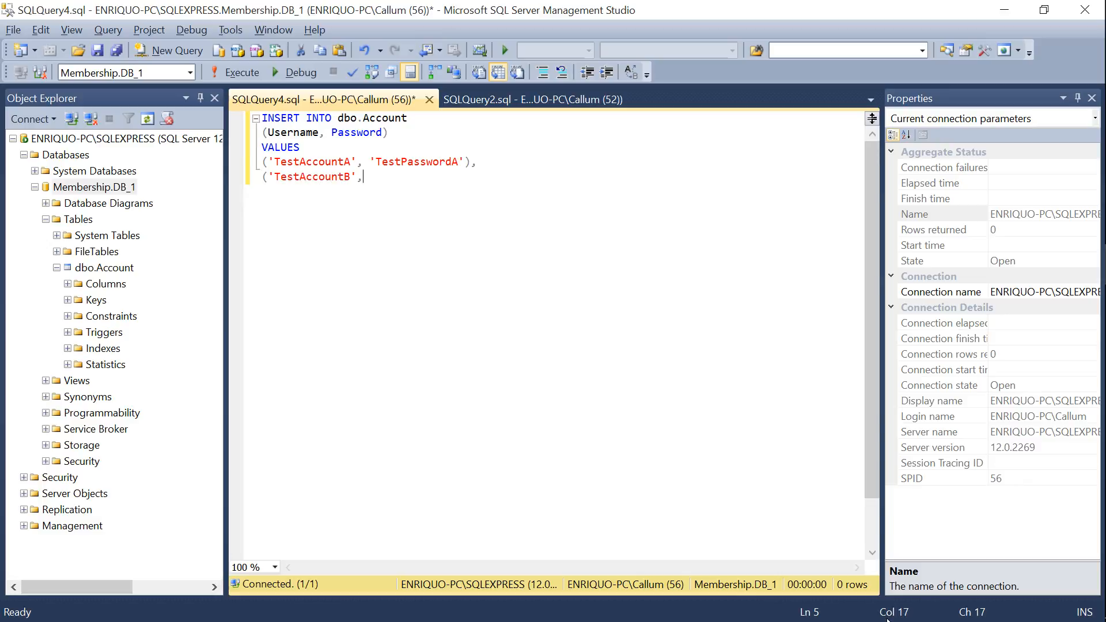
pyautogui.write("'TestPAssw")
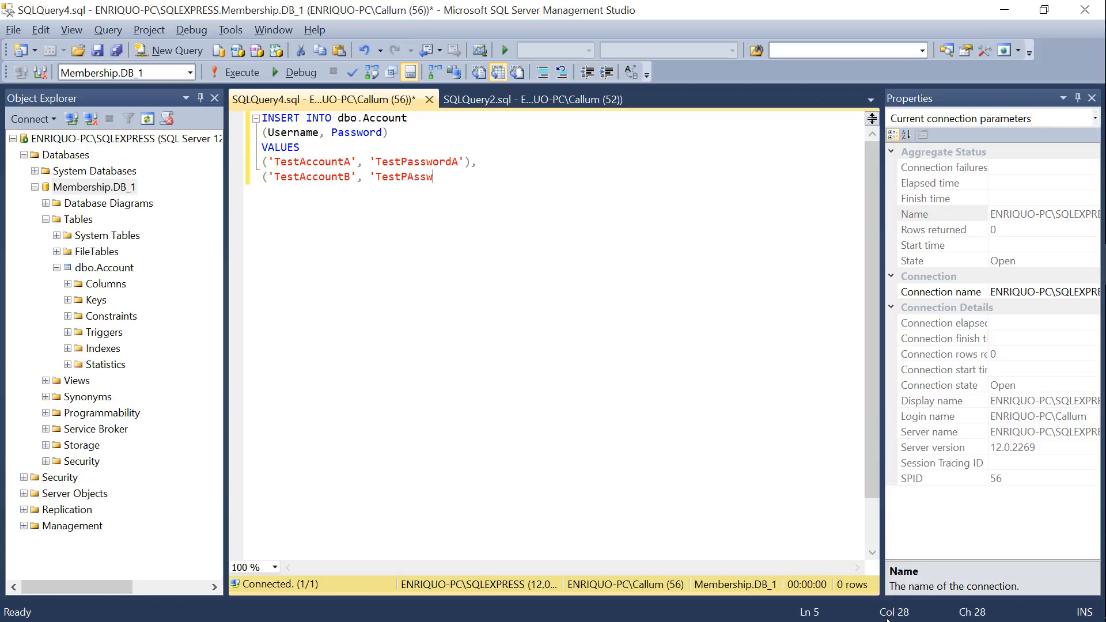
pyautogui.write('ordB')
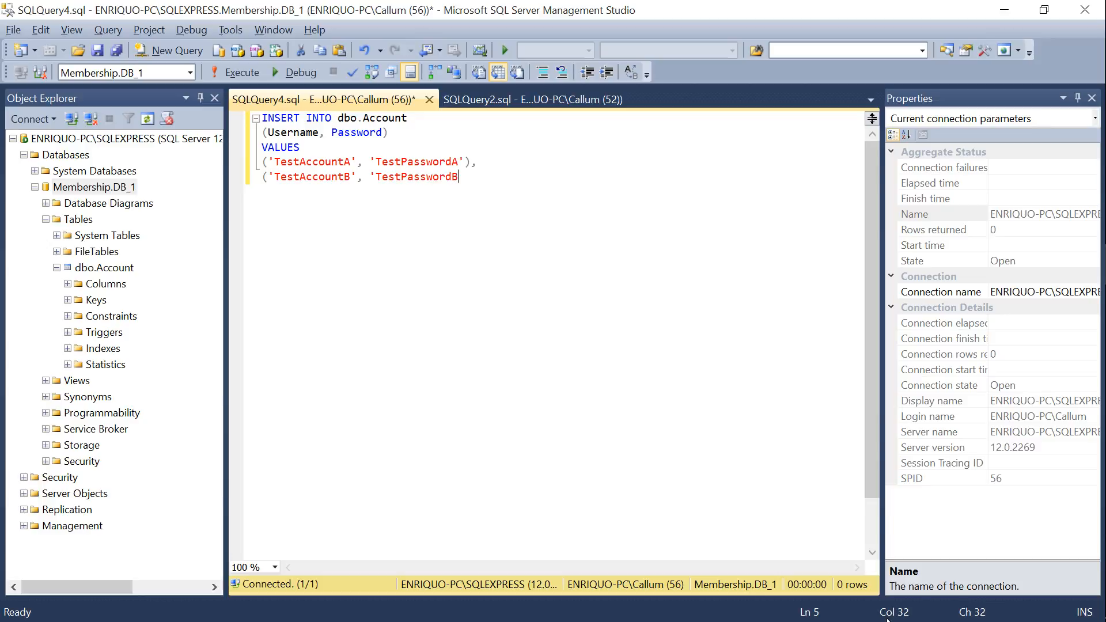
pyautogui.write(')')
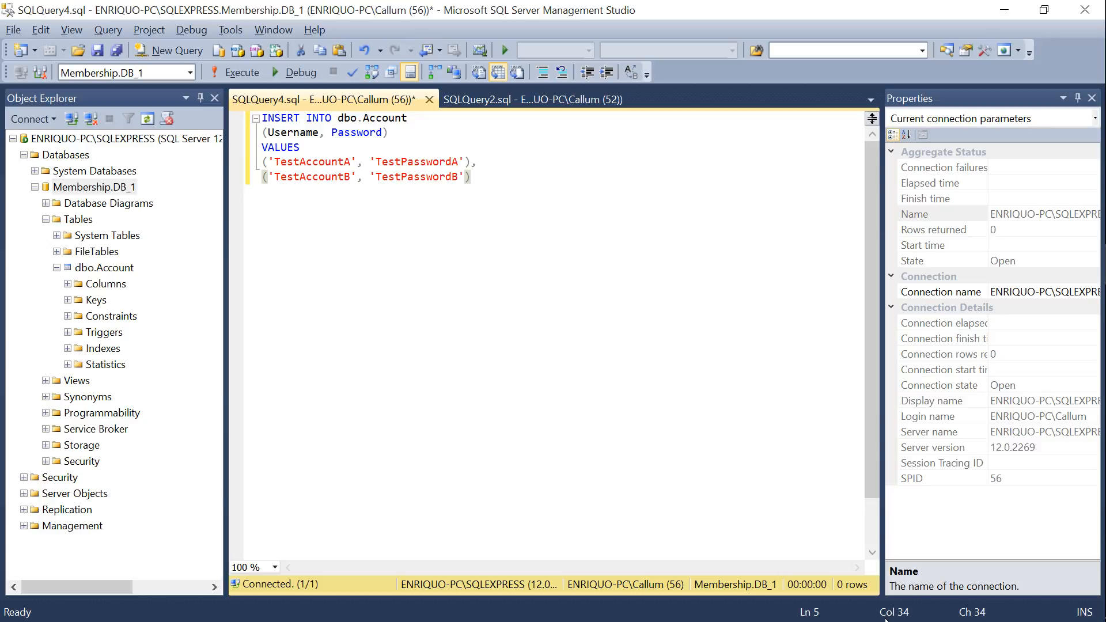
pyautogui.moveTo(895, 615)
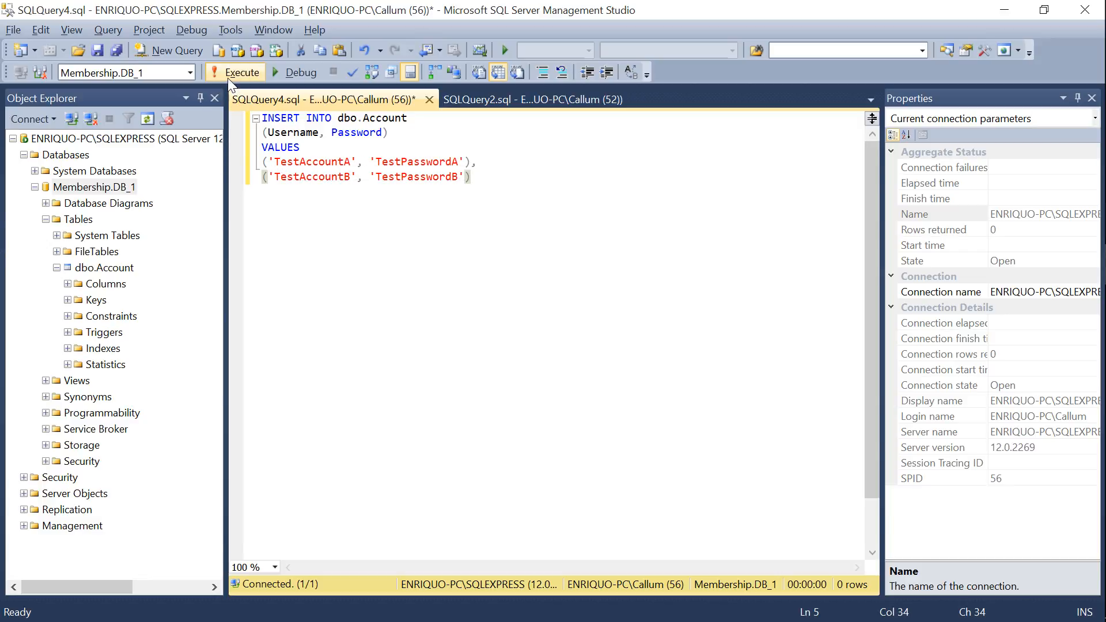
# - Execute the two-row INSERT query from the toolbar
pyautogui.click(242, 72)
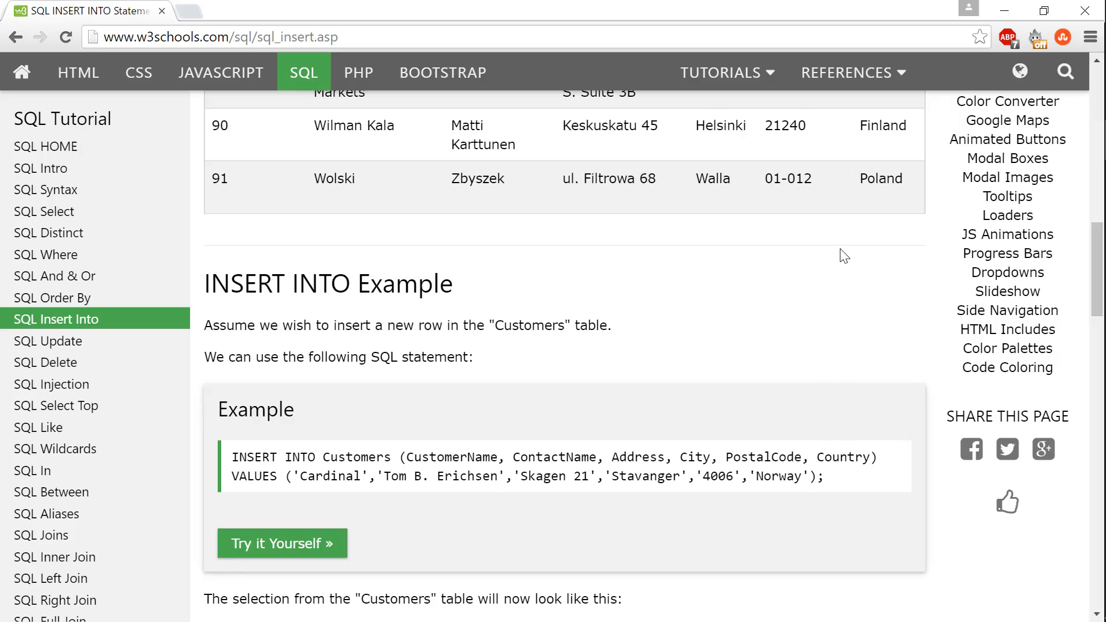
# - Scroll the W3Schools page down to 'Insert Data Only in Specified Columns'
pyautogui.scroll(-3)
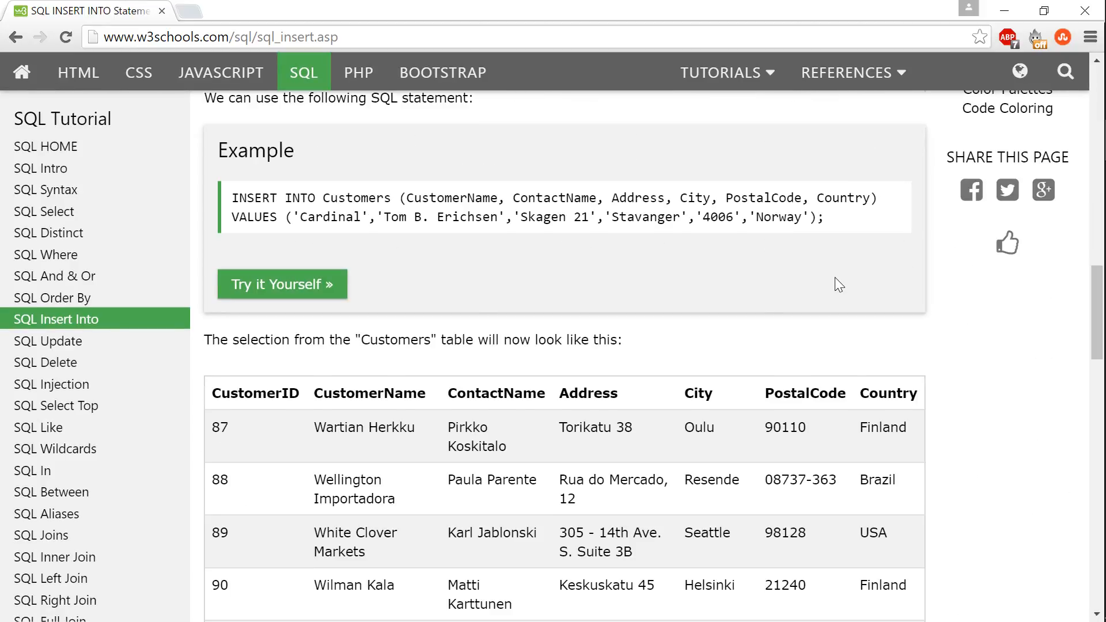
pyautogui.scroll(-3)
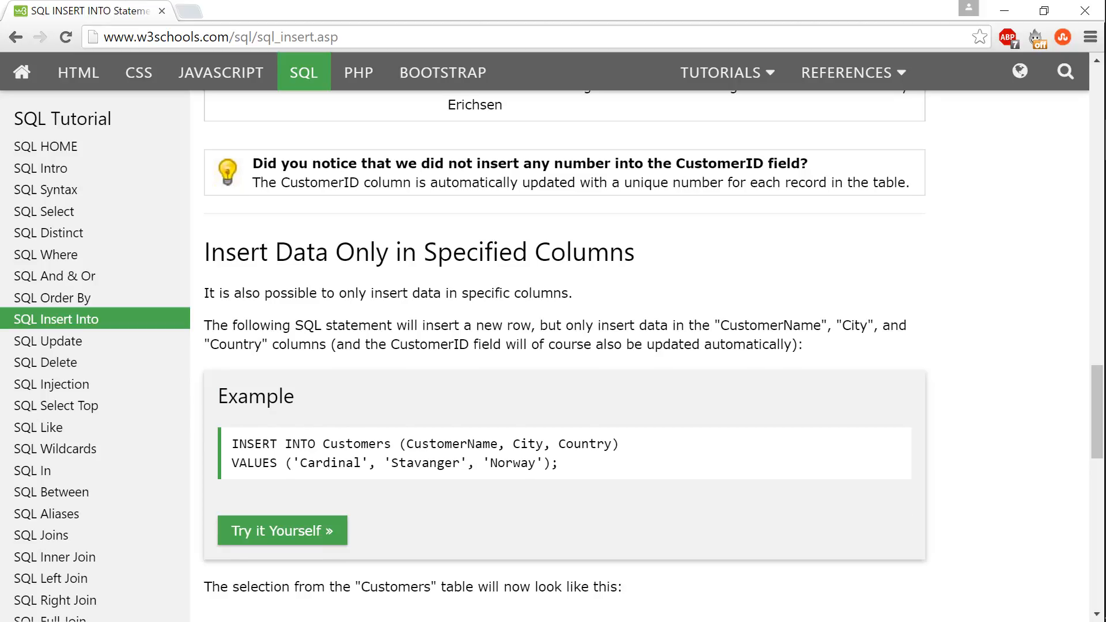
pyautogui.scroll(3)
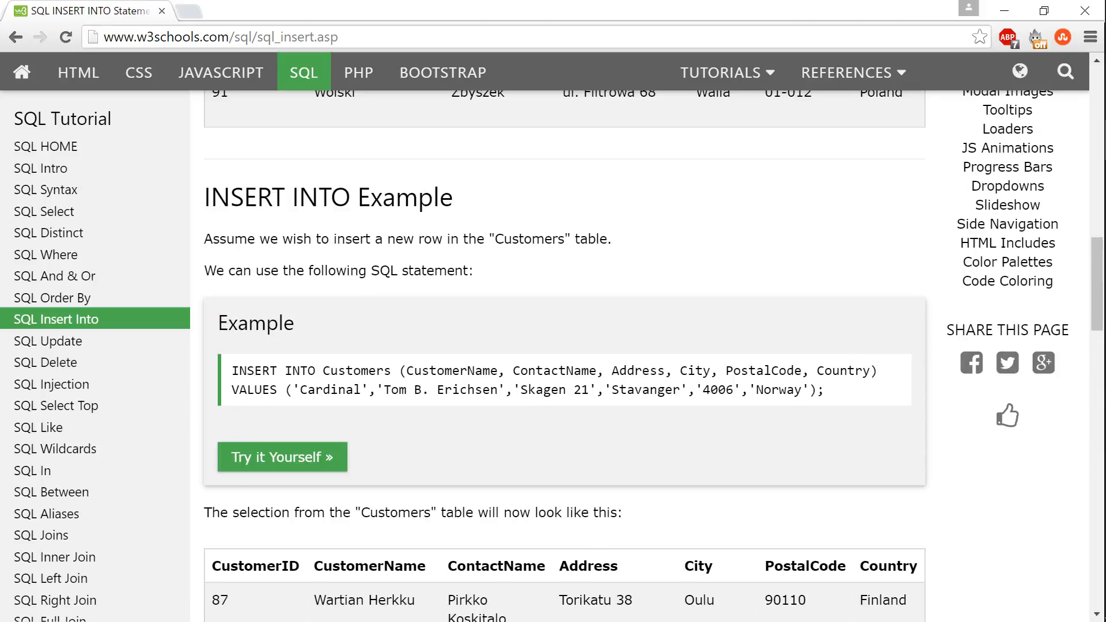
pyautogui.scroll(-3)
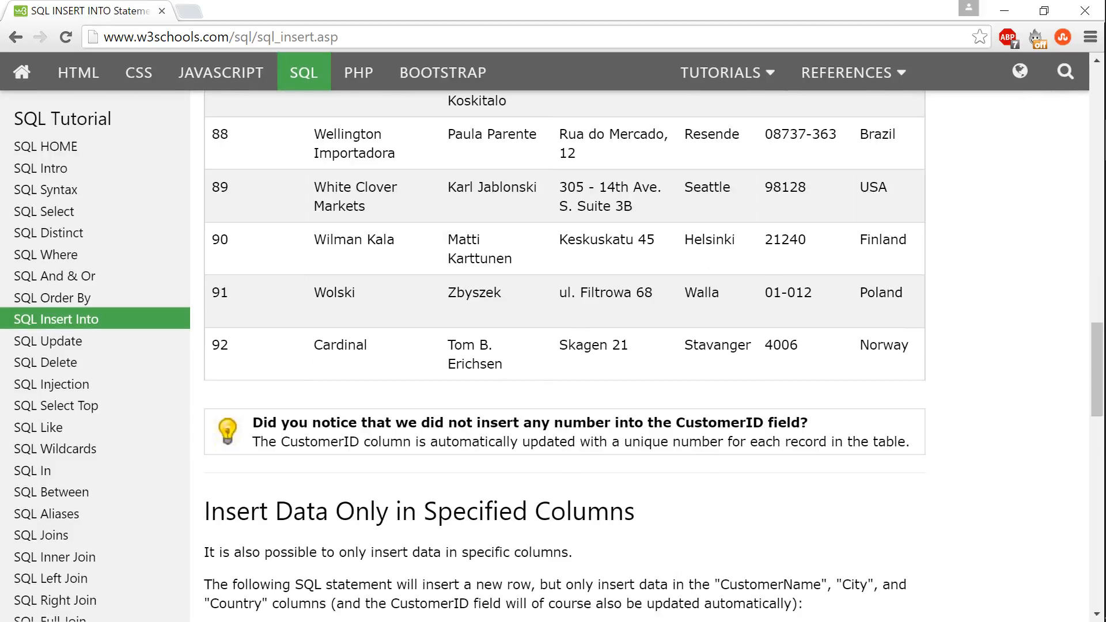
pyautogui.moveTo(645, 460)
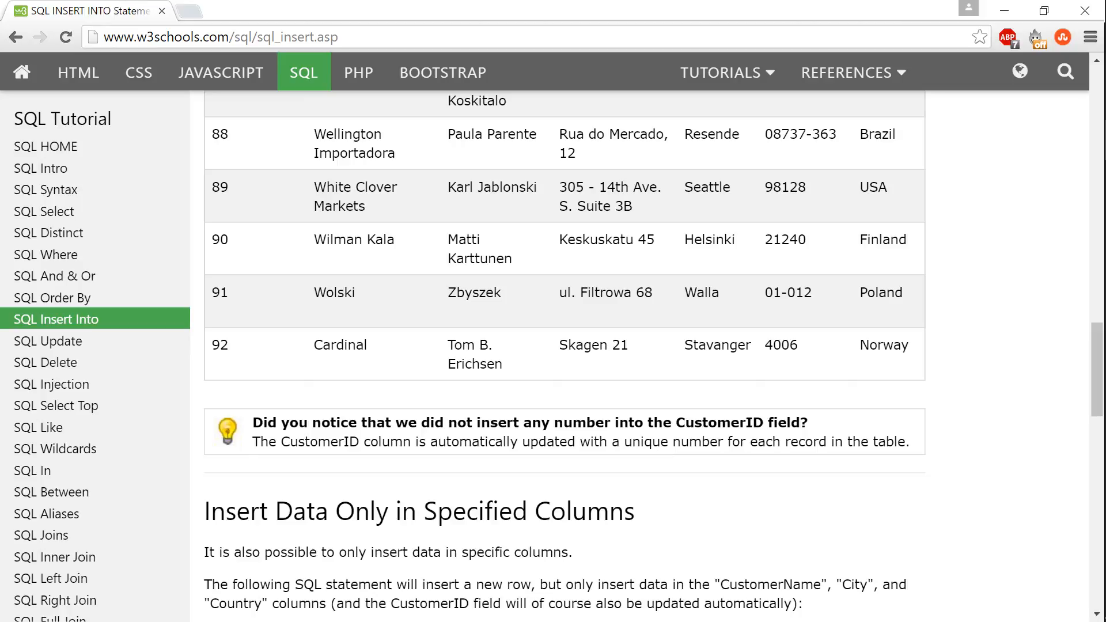
pyautogui.scroll(-3)
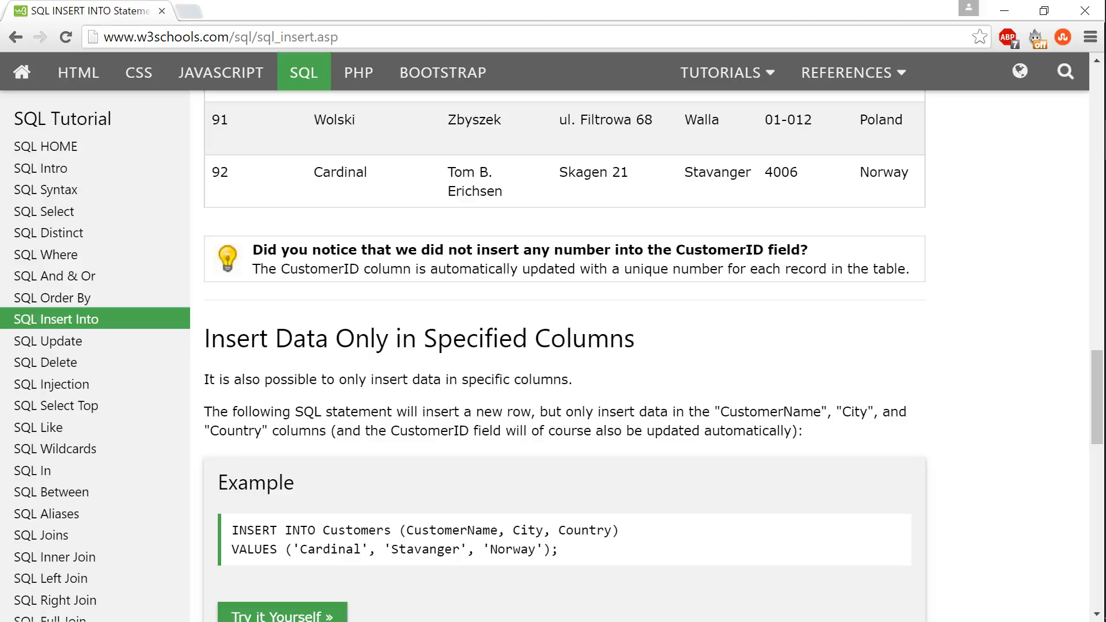
pyautogui.scroll(-3)
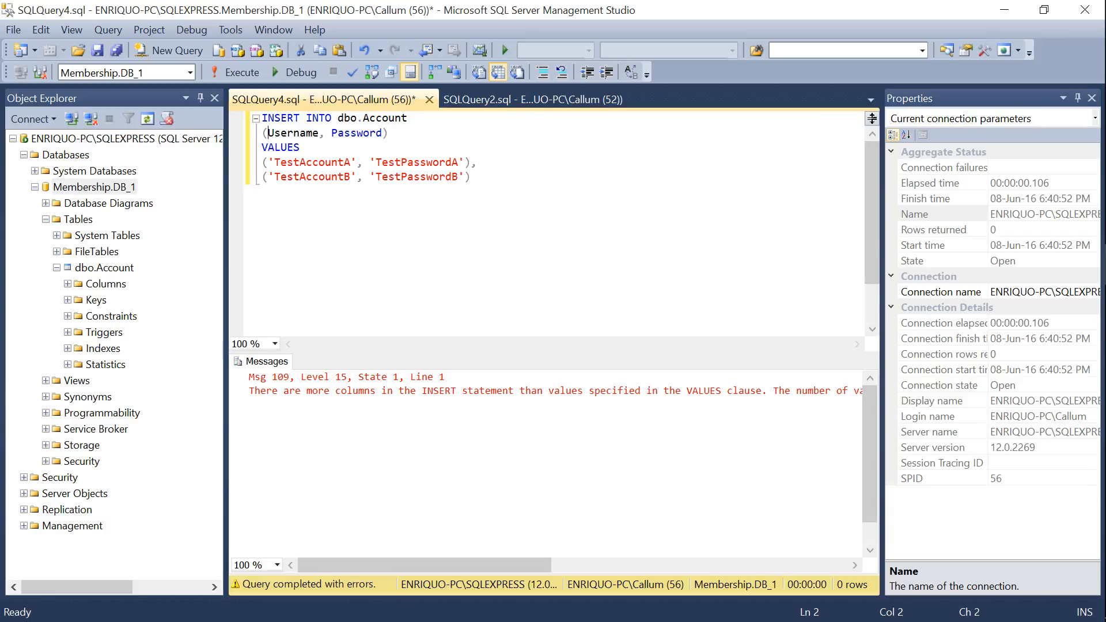
# - Return to the insert query and read the Msg 109 error about more columns than values
pyautogui.click(242, 72)
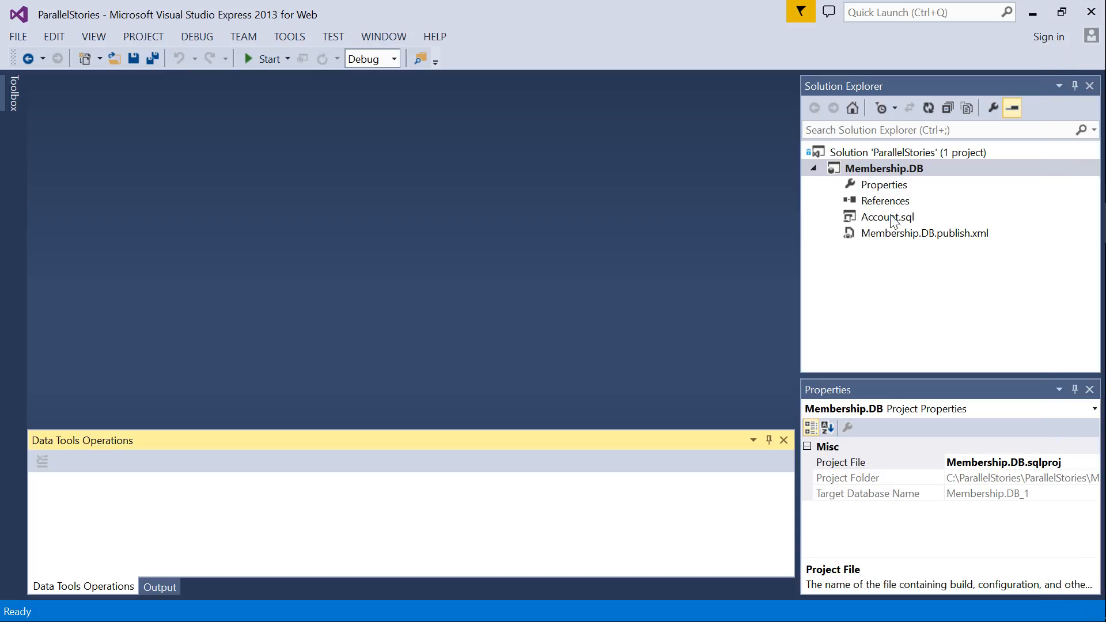
# - Open Account.sql's table design and select the uniqueidentifier Id primary key column
pyautogui.doubleClick(886, 217)
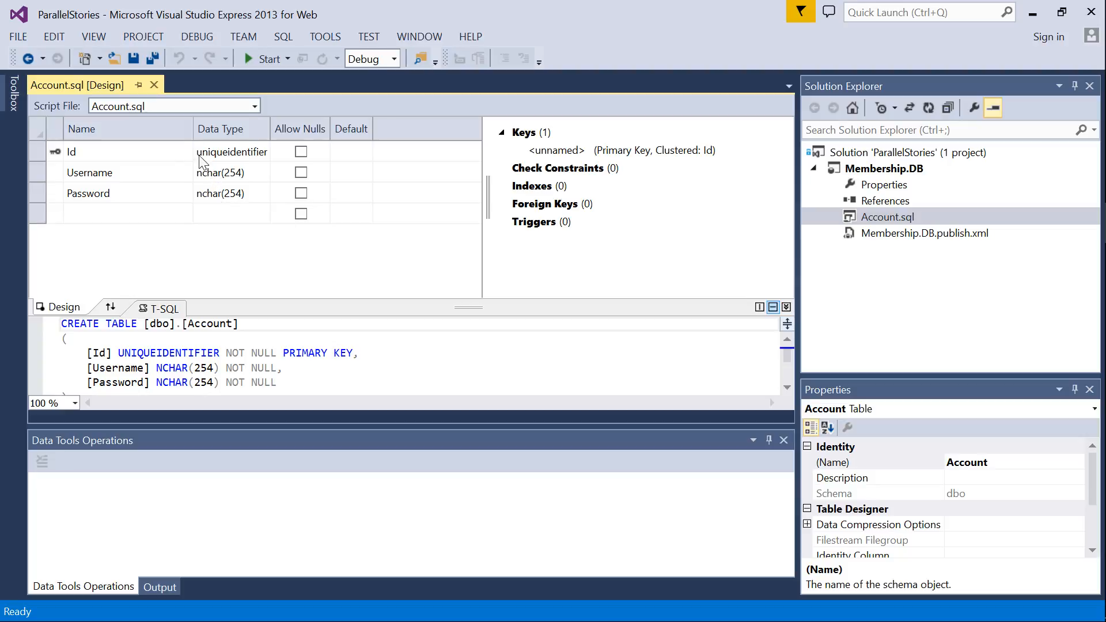
pyautogui.click(78, 150)
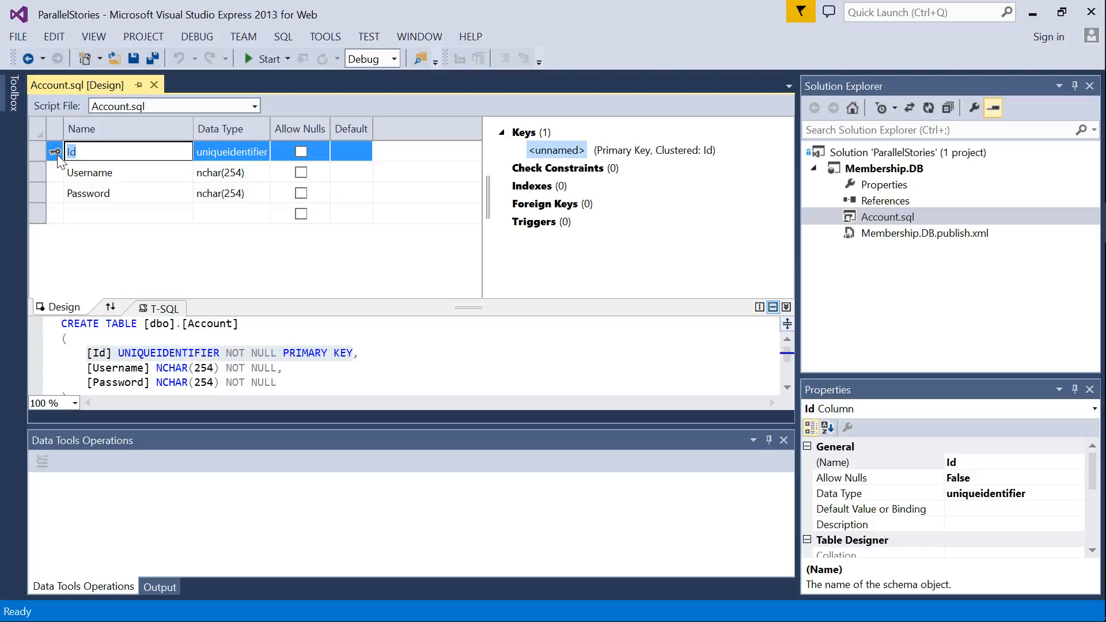
pyautogui.click(289, 368)
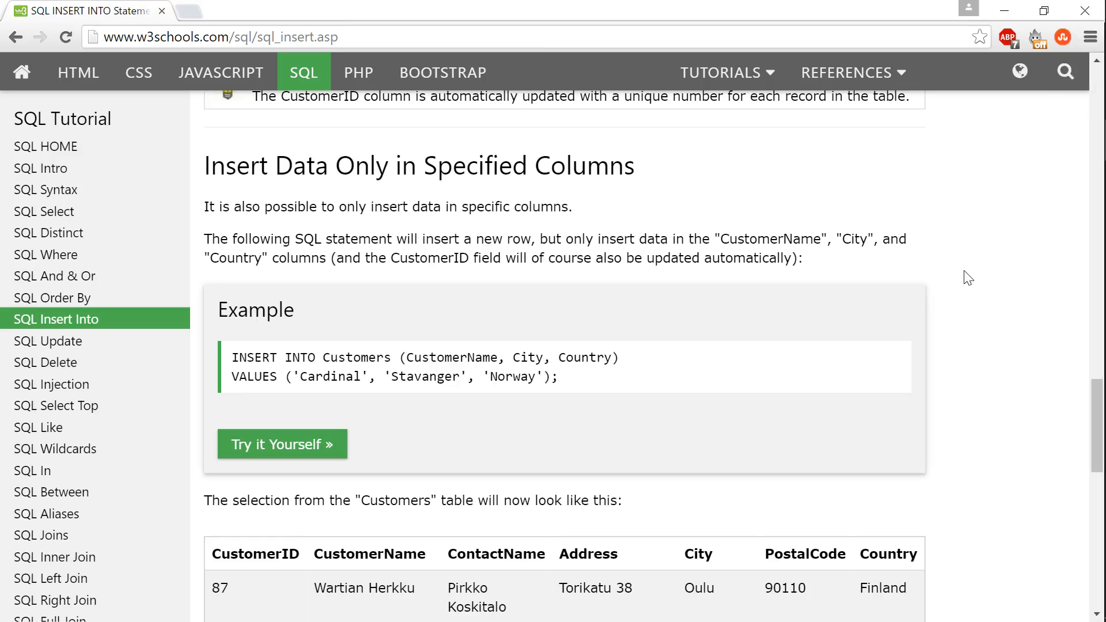
pyautogui.moveTo(994, 255)
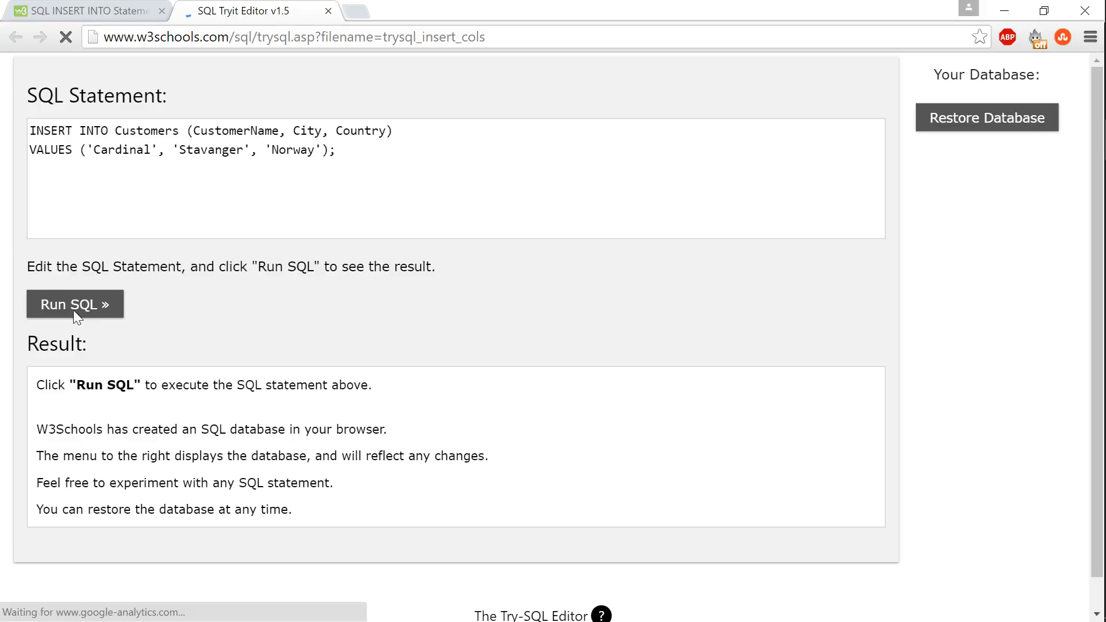
# - Run the W3Schools specified-columns INSERT INTO Customers example in the Try-SQL editor
pyautogui.click(75, 304)
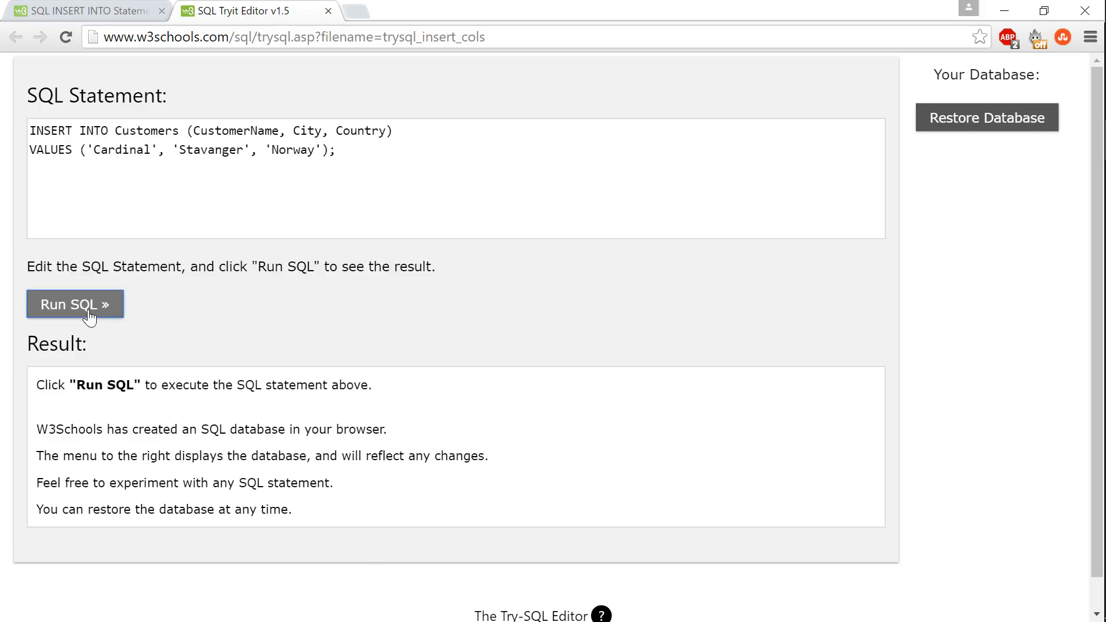
pyautogui.click(74, 304)
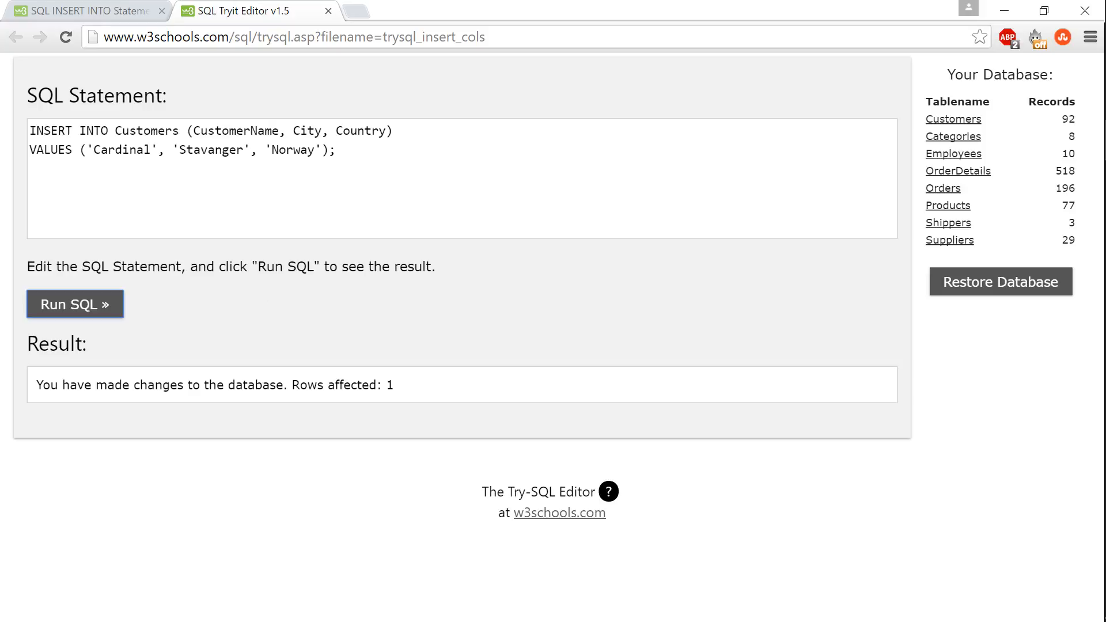
pyautogui.doubleClick(236, 131)
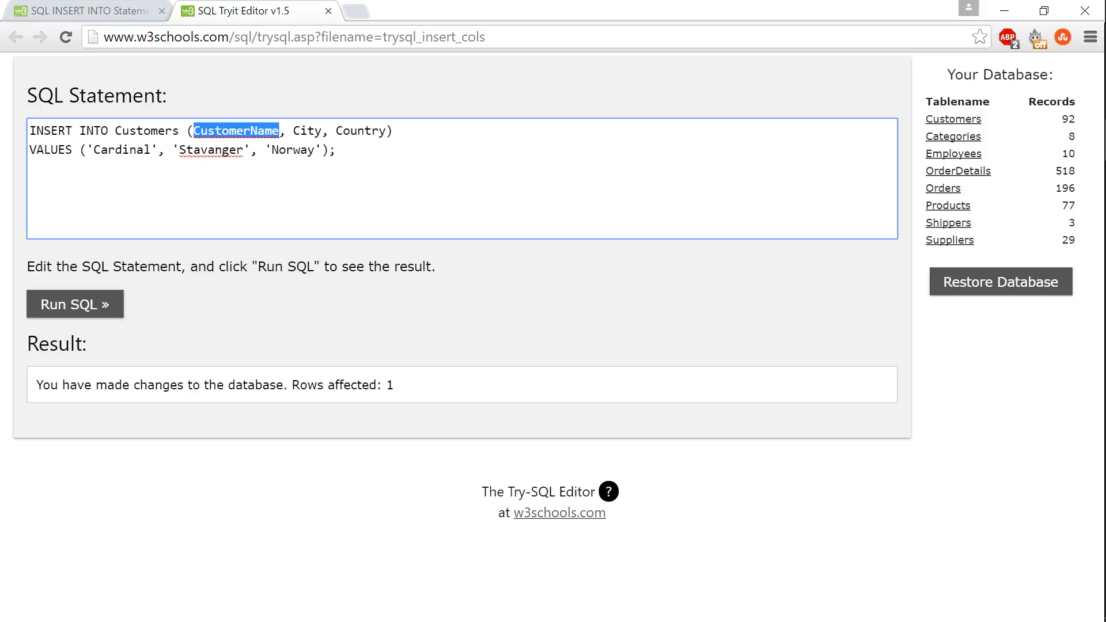
pyautogui.click(136, 131)
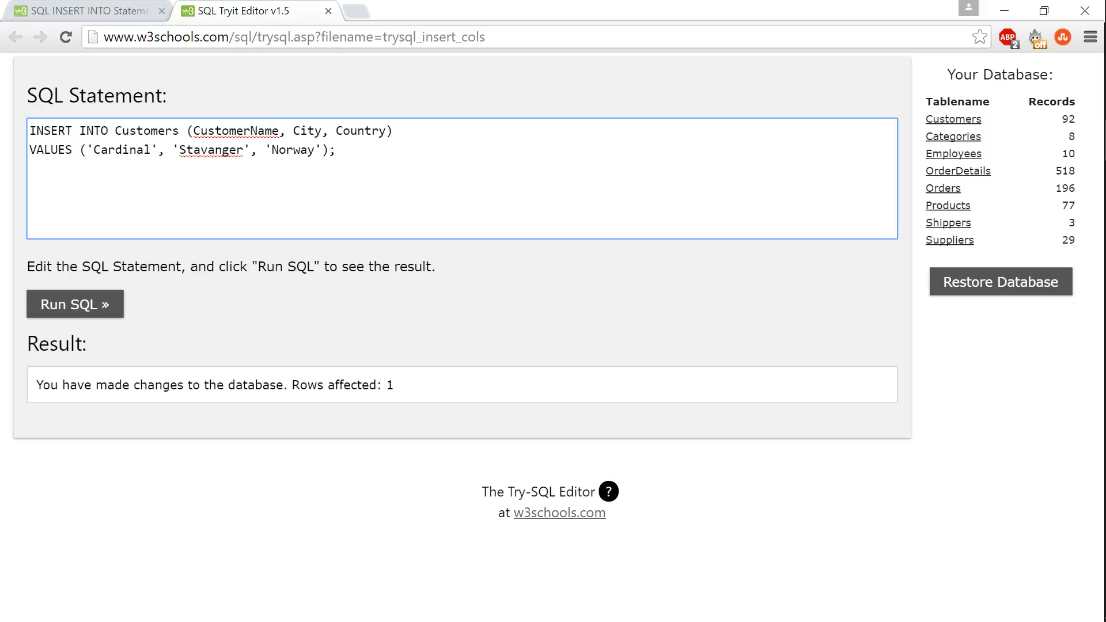
pyautogui.click(314, 150)
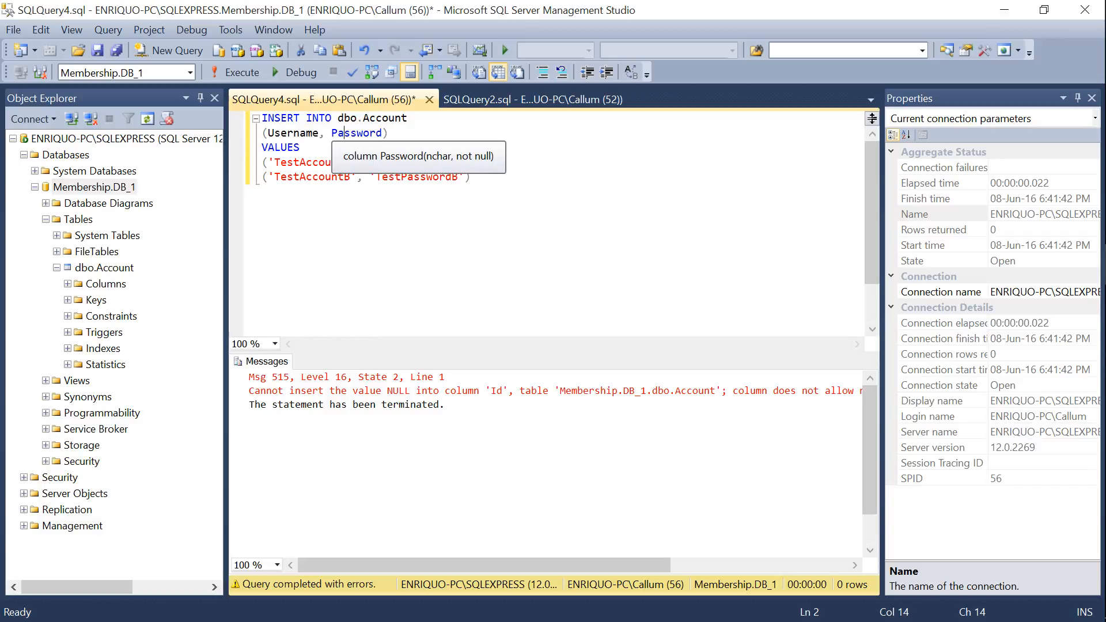
pyautogui.moveTo(295, 132)
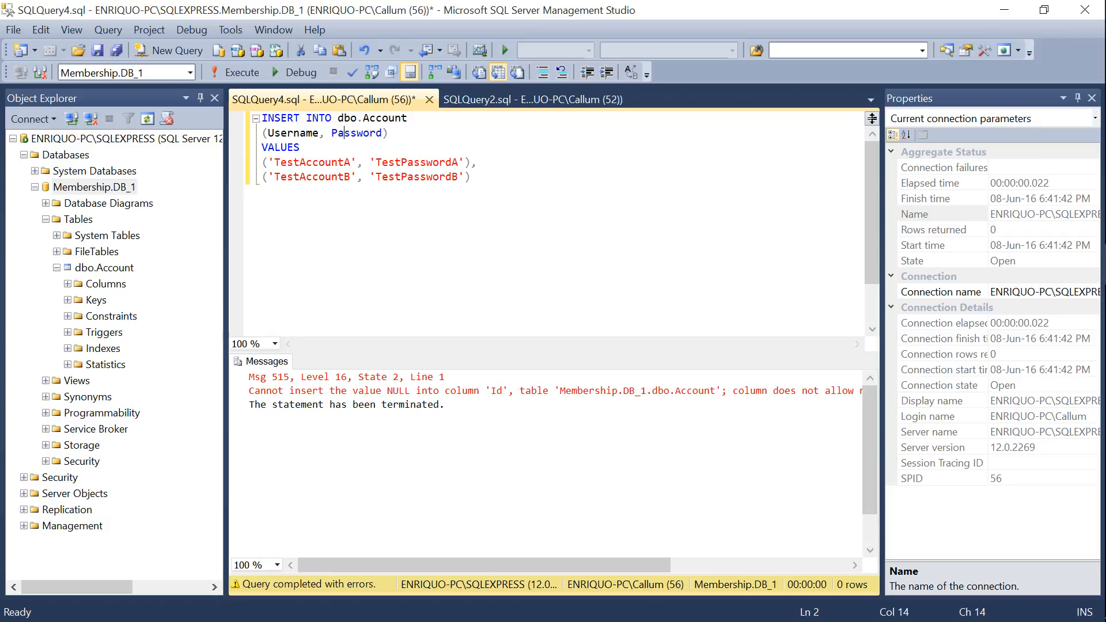
pyautogui.moveTo(69, 298)
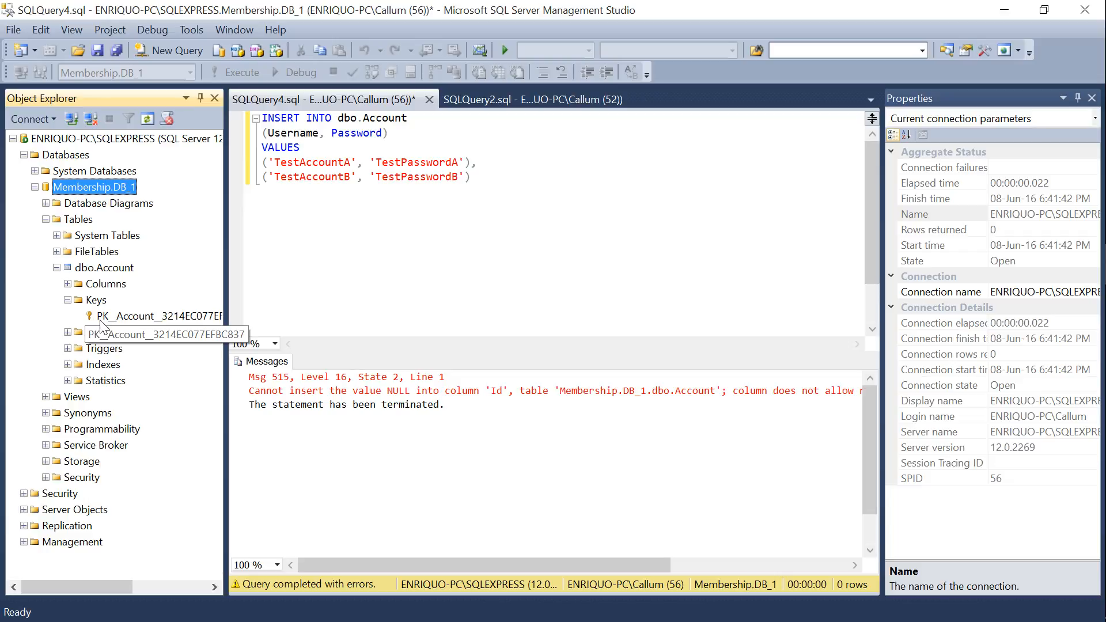
# - Expand dbo.Account > Keys to reveal the PK_Account primary key after the NULL Id error
pyautogui.click(159, 316)
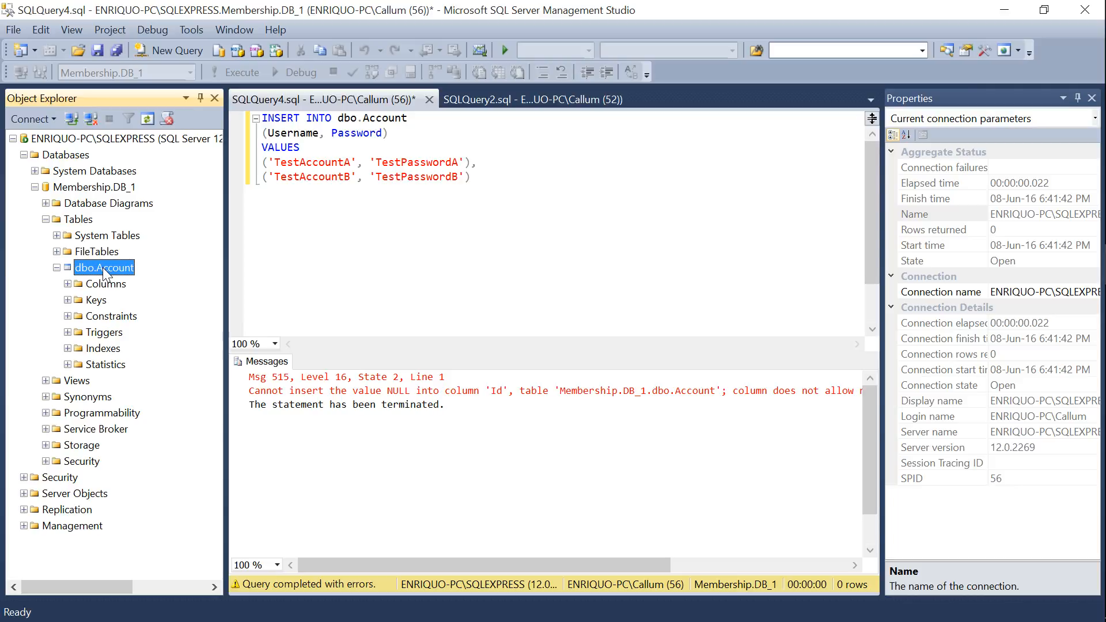
# - Bring up the dbo.Account context menu to script an INSERT template
pyautogui.rightClick(104, 268)
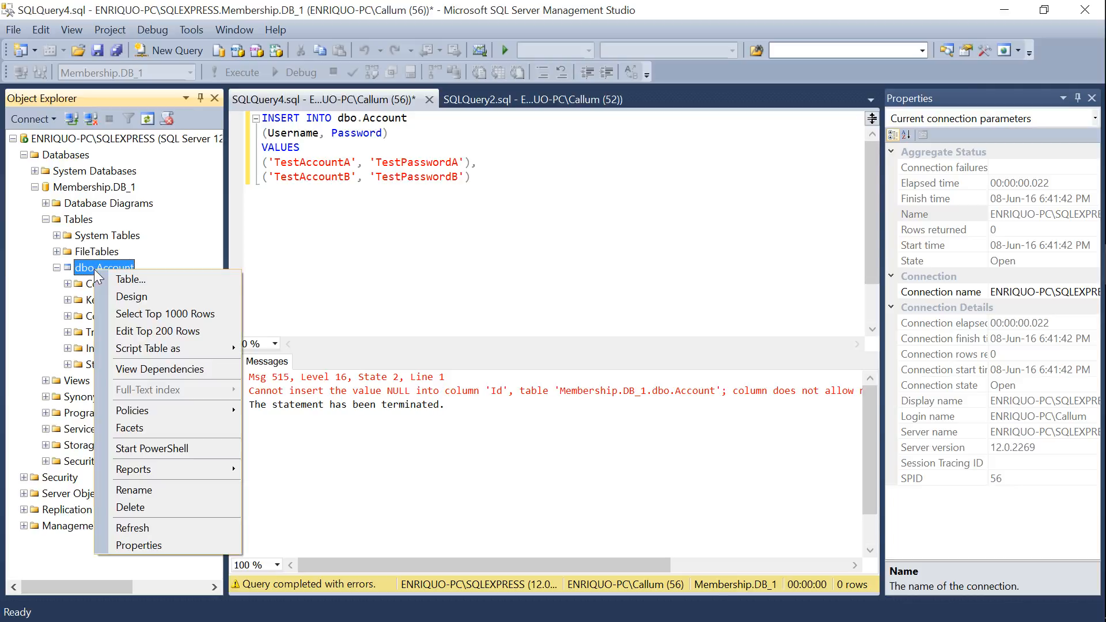
pyautogui.moveTo(166, 313)
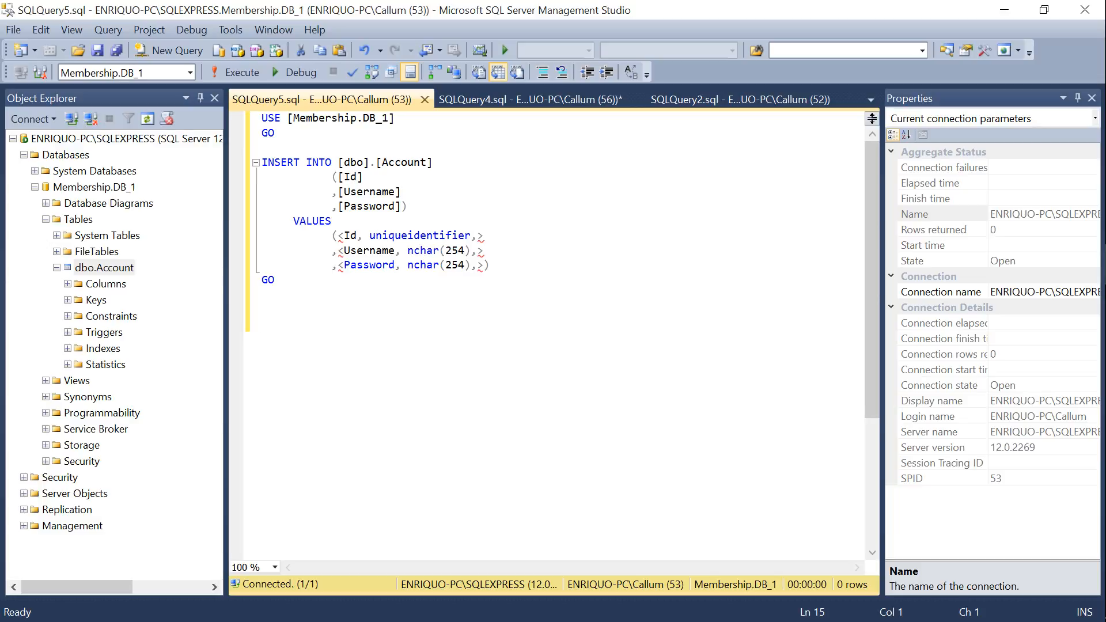
pyautogui.click(263, 324)
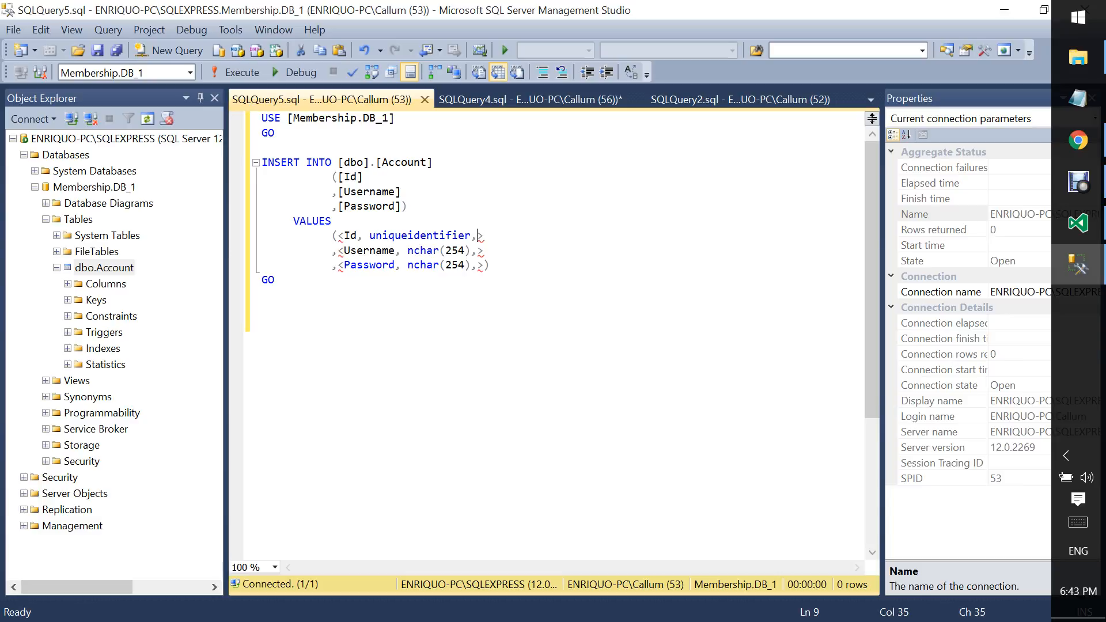
pyautogui.write('TestU')
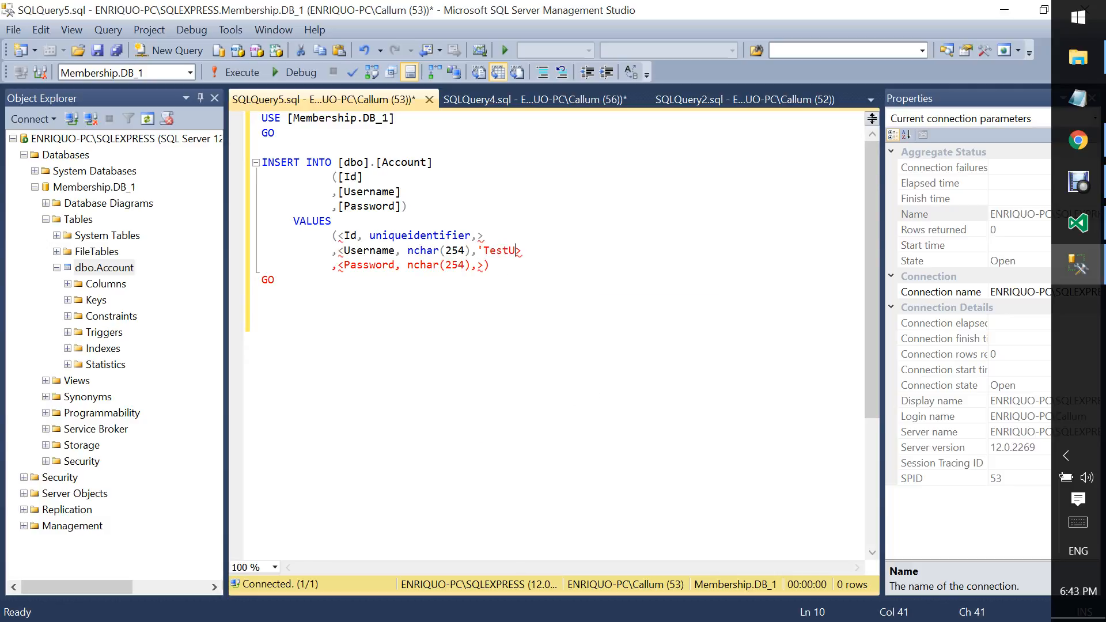
pyautogui.write('sername')
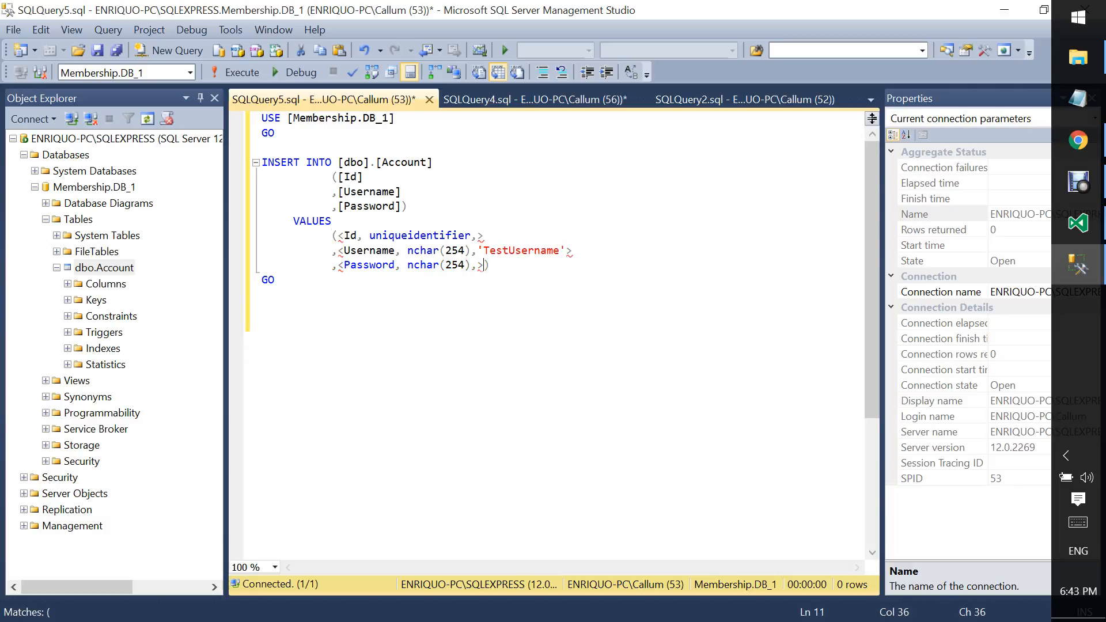
pyautogui.write("'TestA")
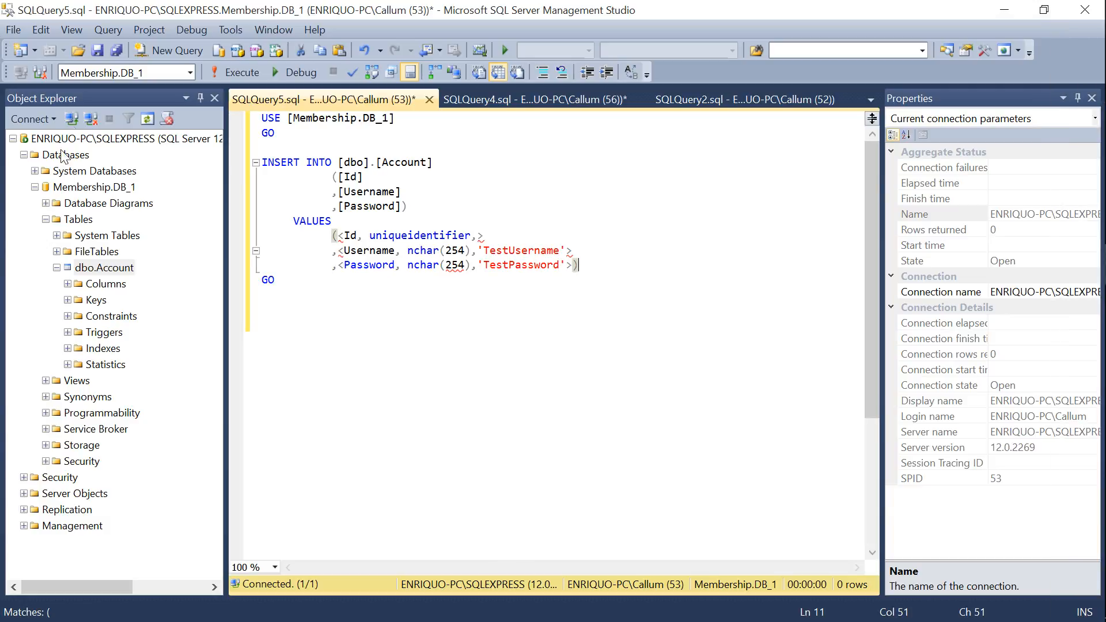
pyautogui.click(239, 72)
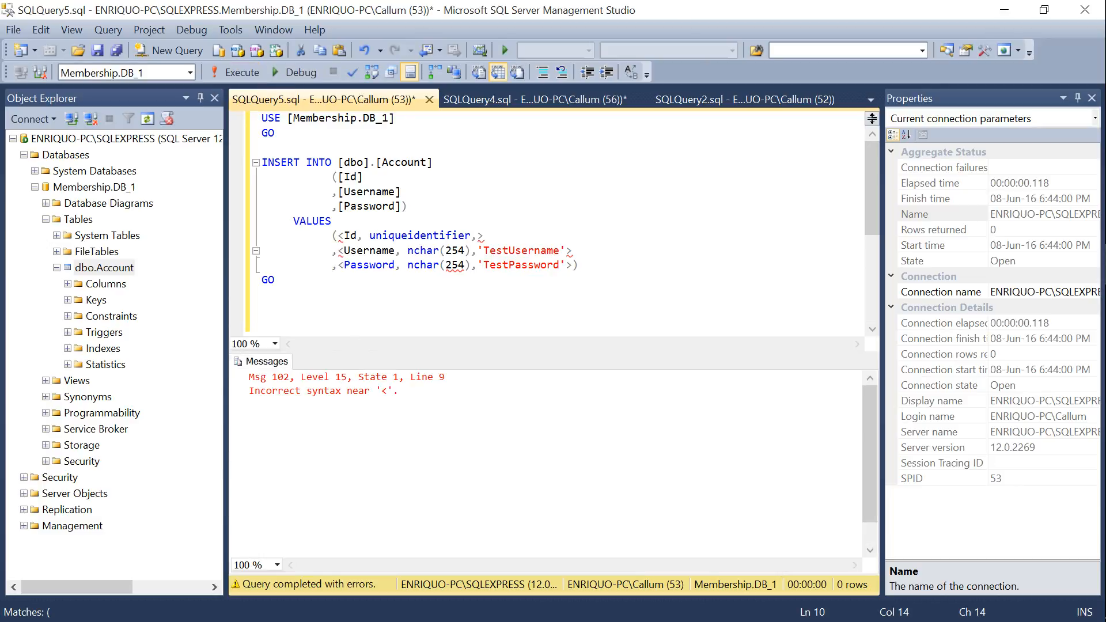
pyautogui.click(342, 235)
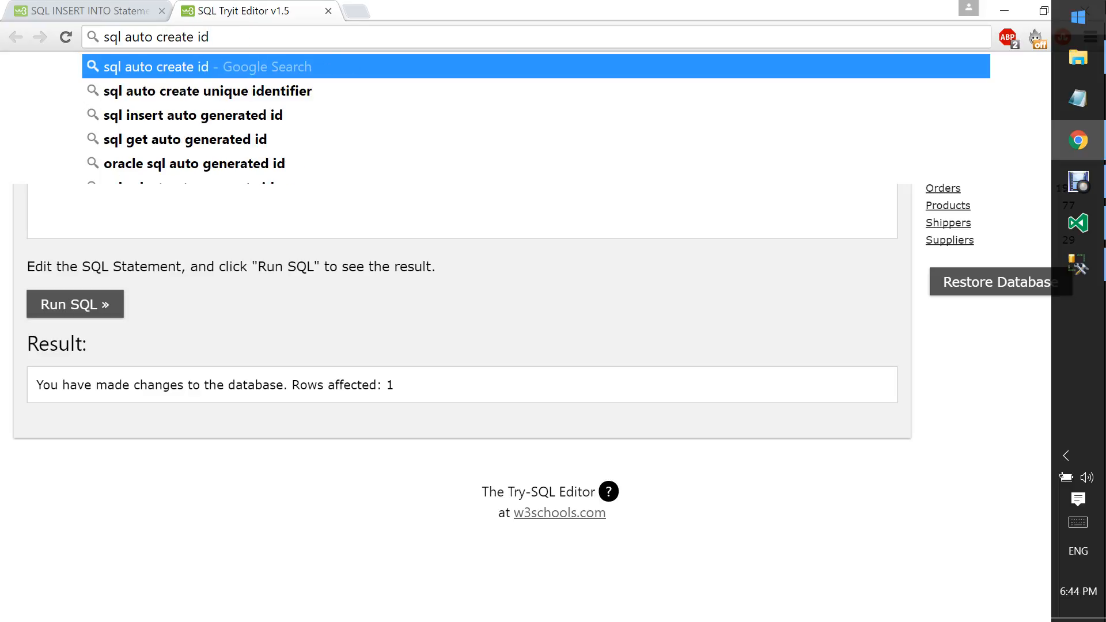
# - Search 'sql auto create unique identifier' and open the MSSQLTips article result
pyautogui.click(207, 91)
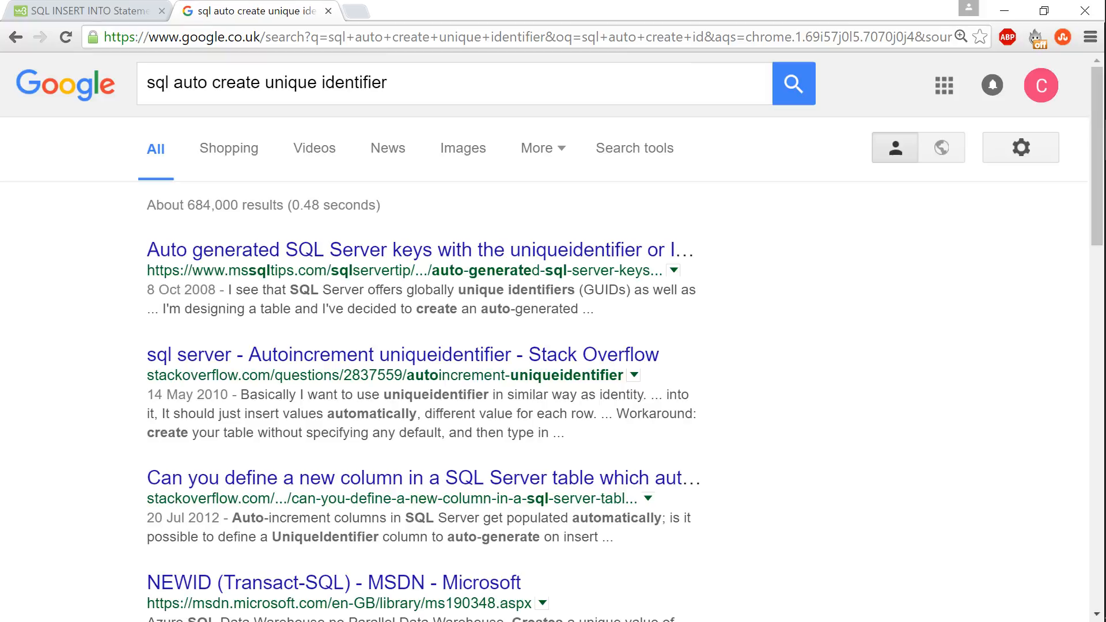
pyautogui.click(65, 37)
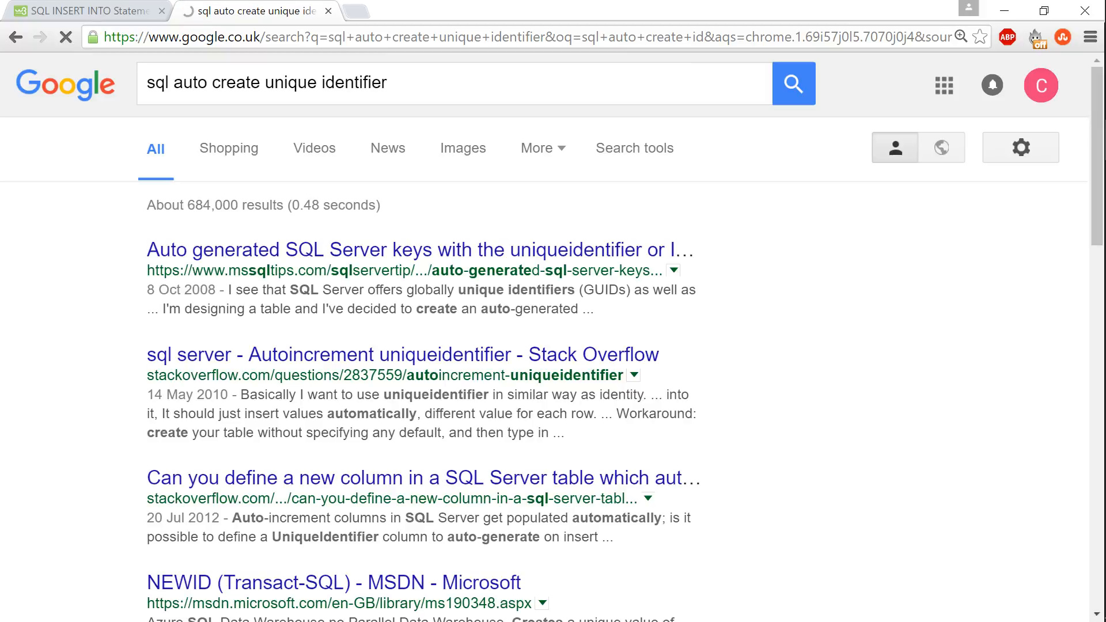
pyautogui.click(419, 250)
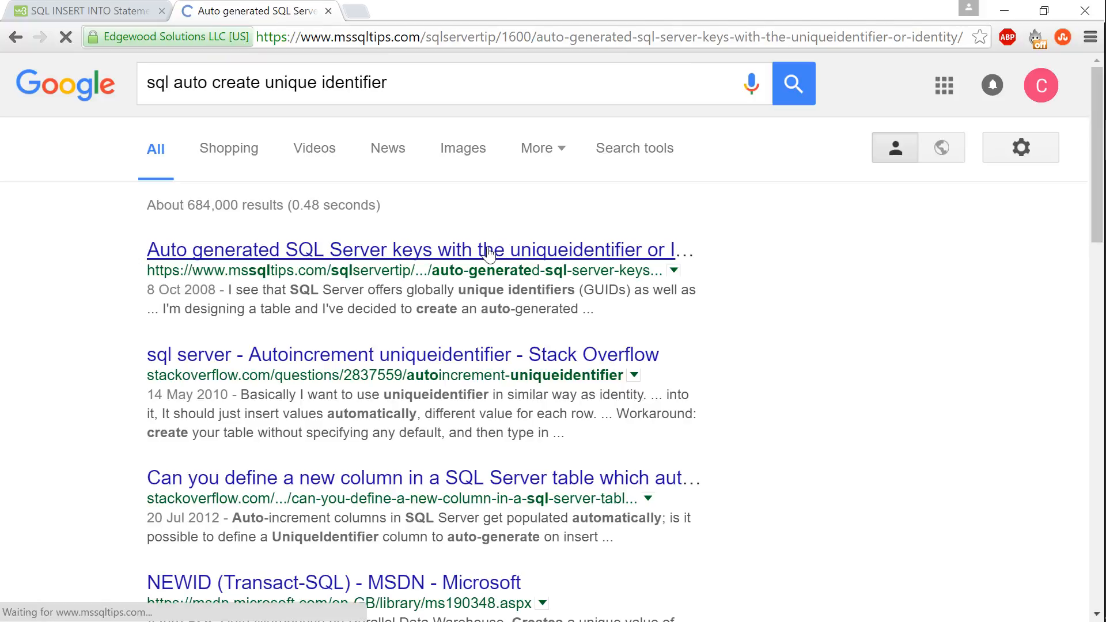
pyautogui.click(420, 250)
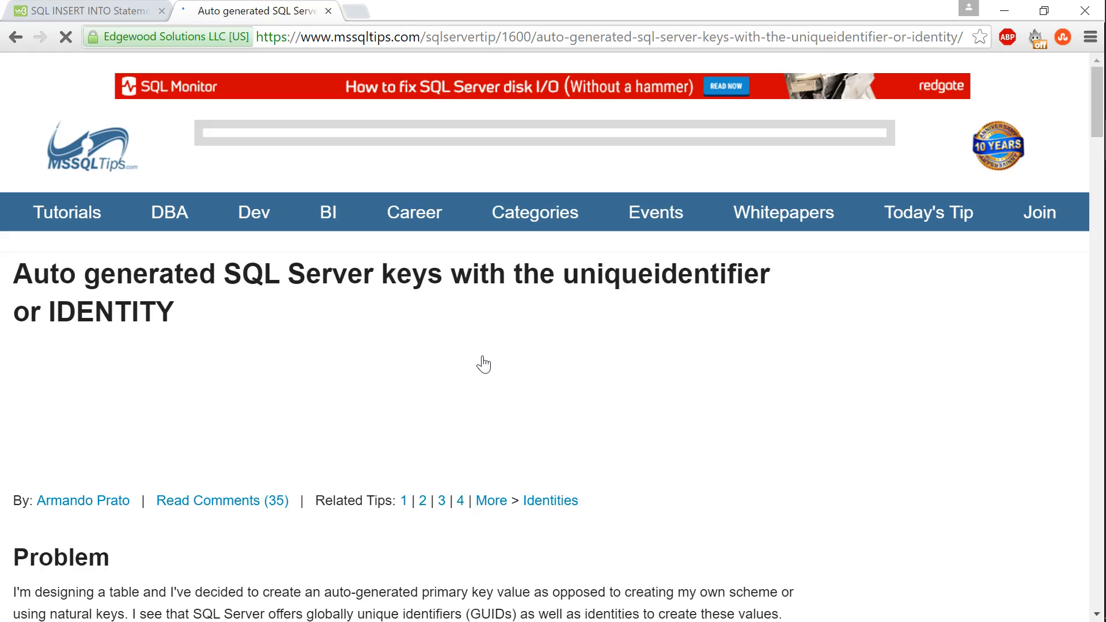
# - Scroll the article down to its NEWID() uniqueidentifier default example
pyautogui.scroll(-3)
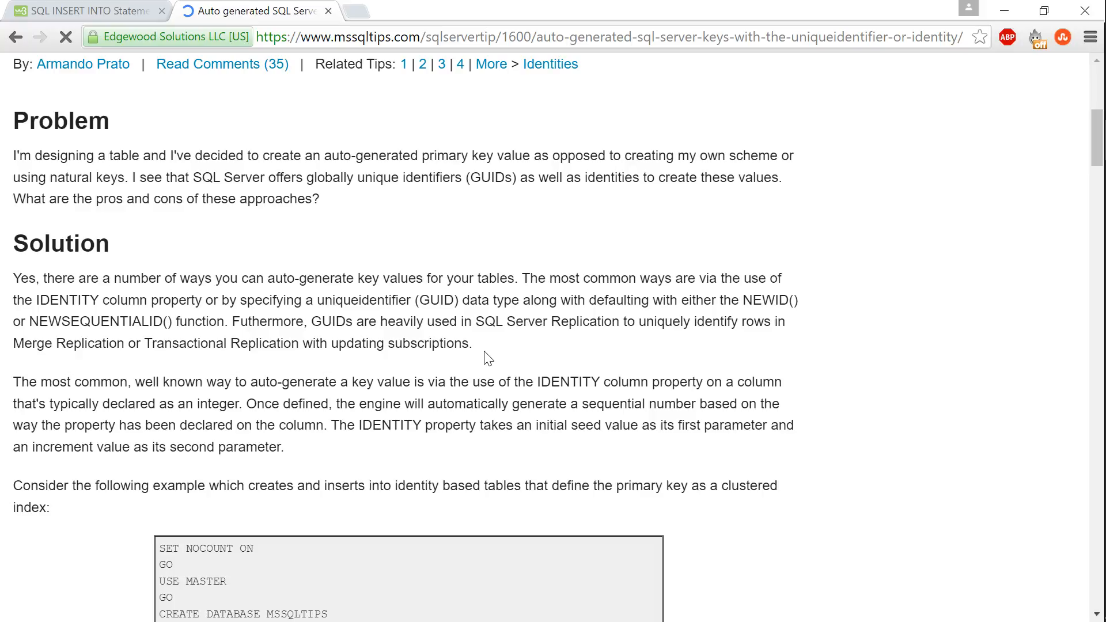
pyautogui.scroll(-3)
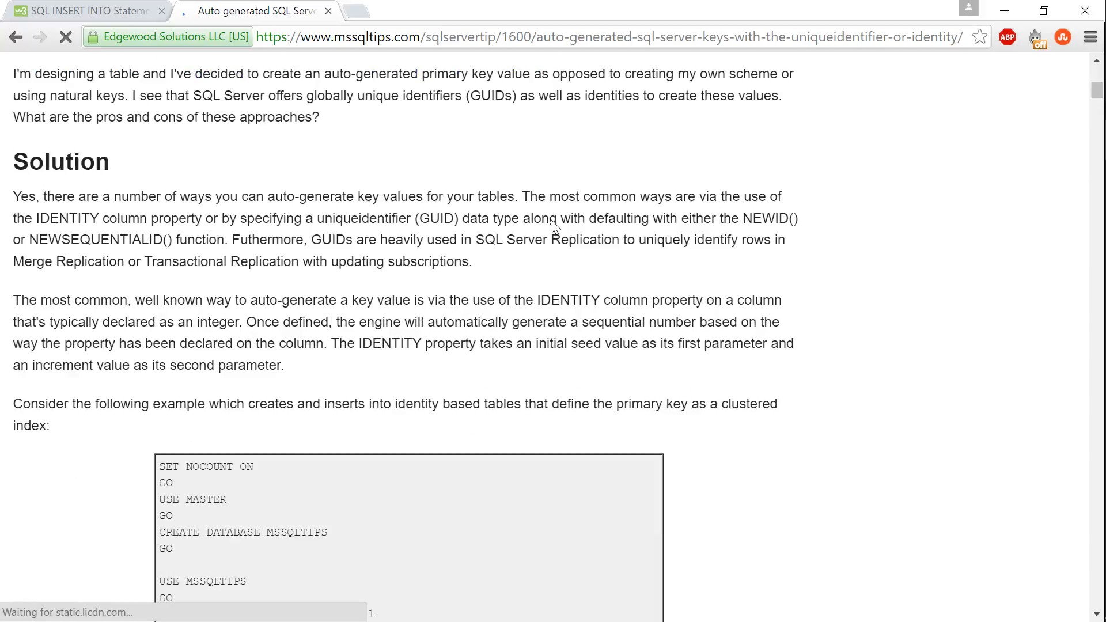
pyautogui.scroll(-3)
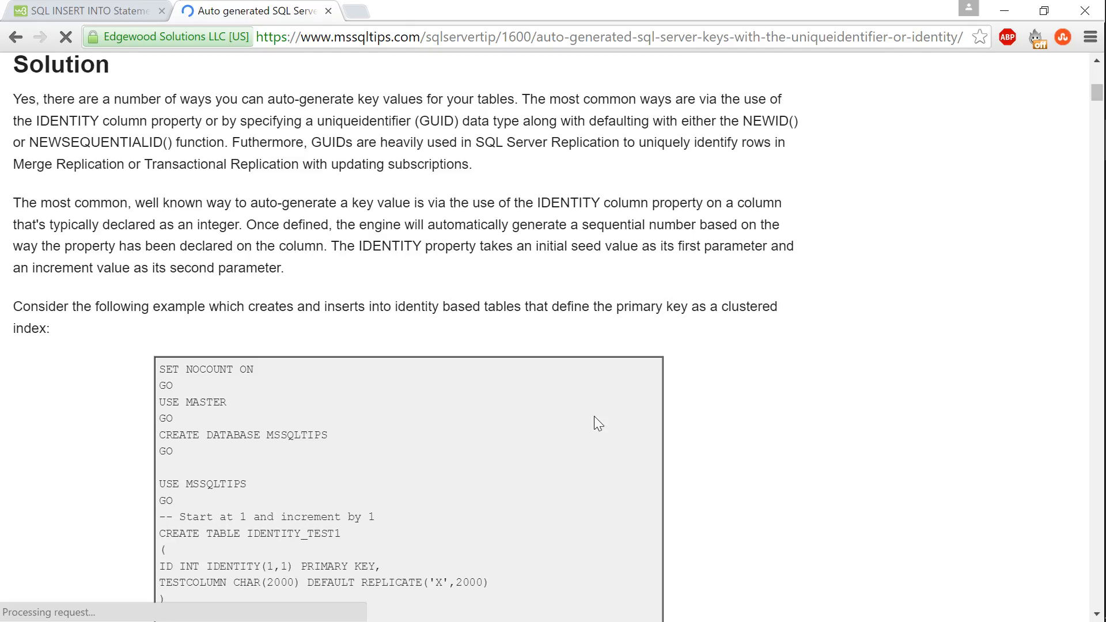
pyautogui.scroll(-3)
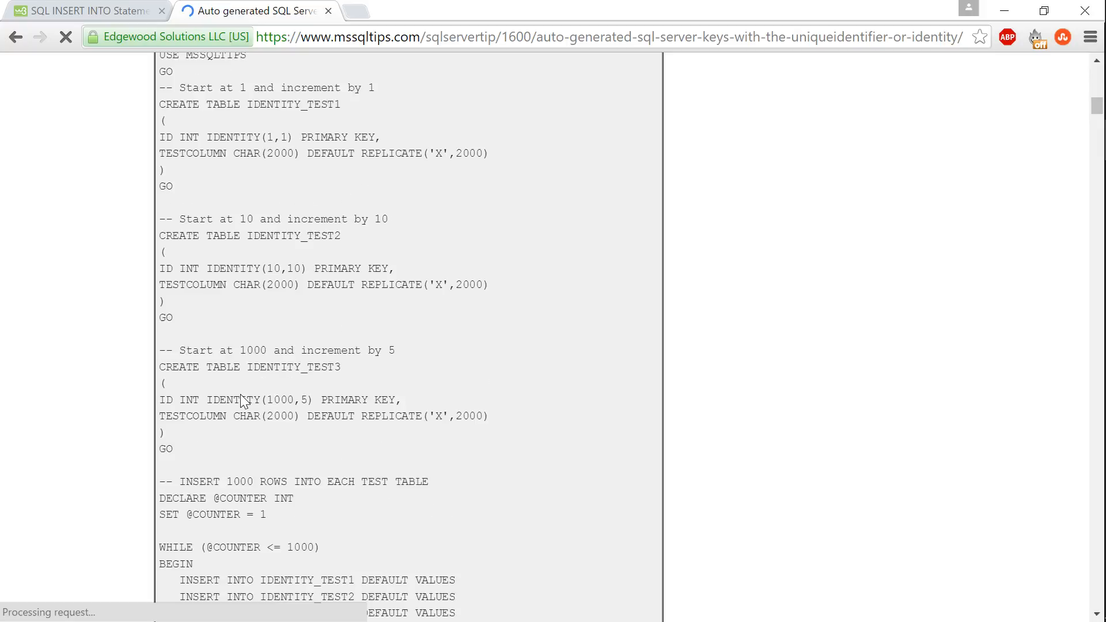
pyautogui.scroll(-3)
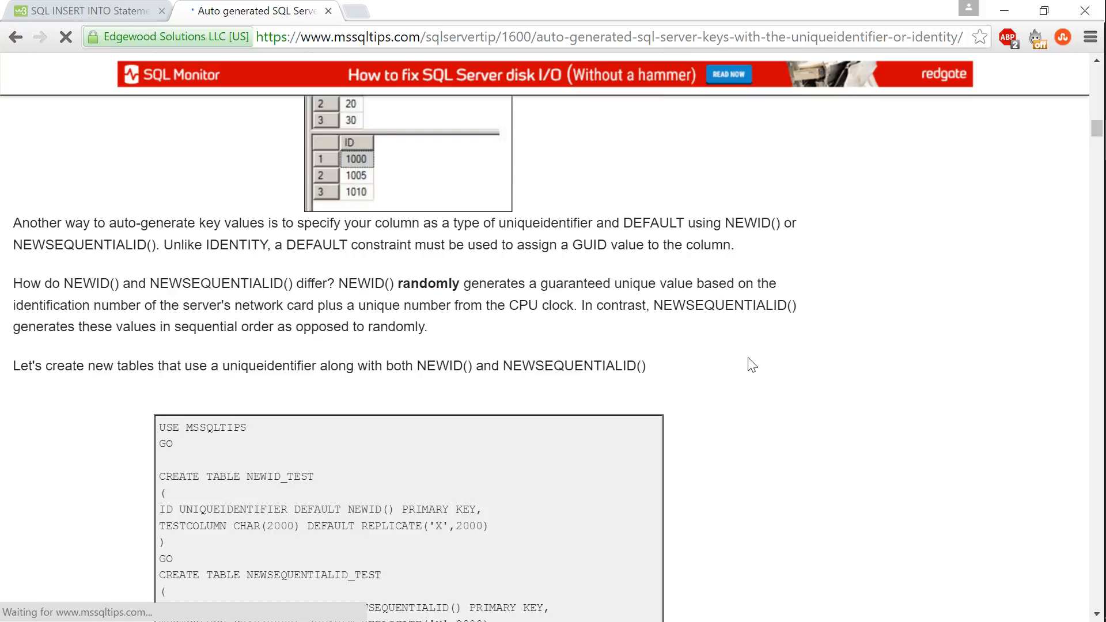
pyautogui.scroll(-3)
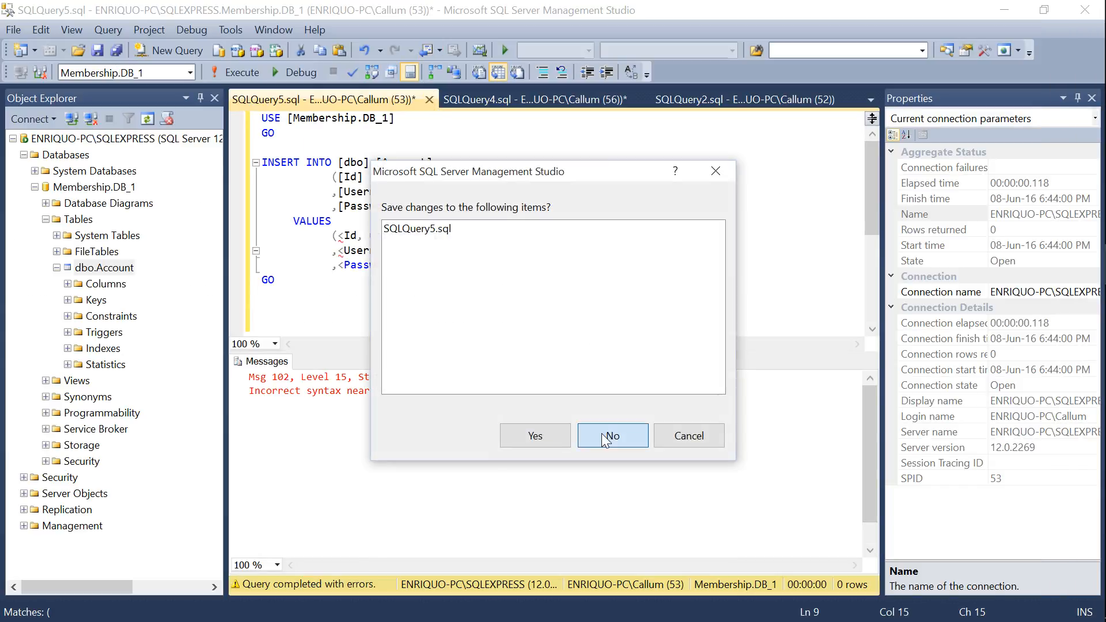
# - Discard SQLQuery5.sql, prefix both VALUES rows with NewId(), and execute the insert
pyautogui.click(612, 436)
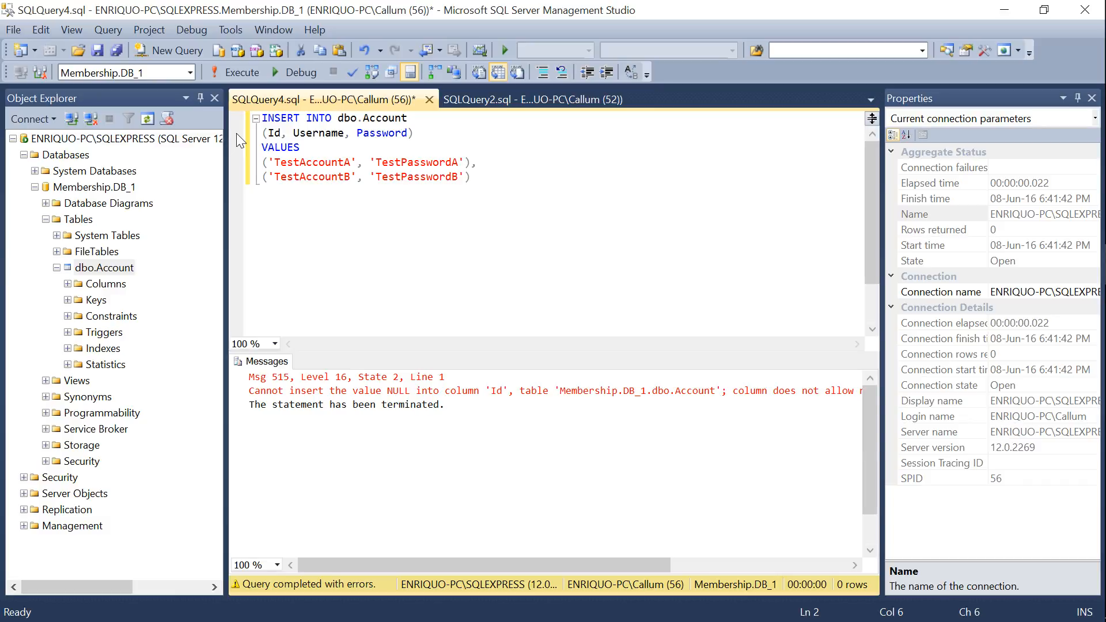
pyautogui.click(268, 162)
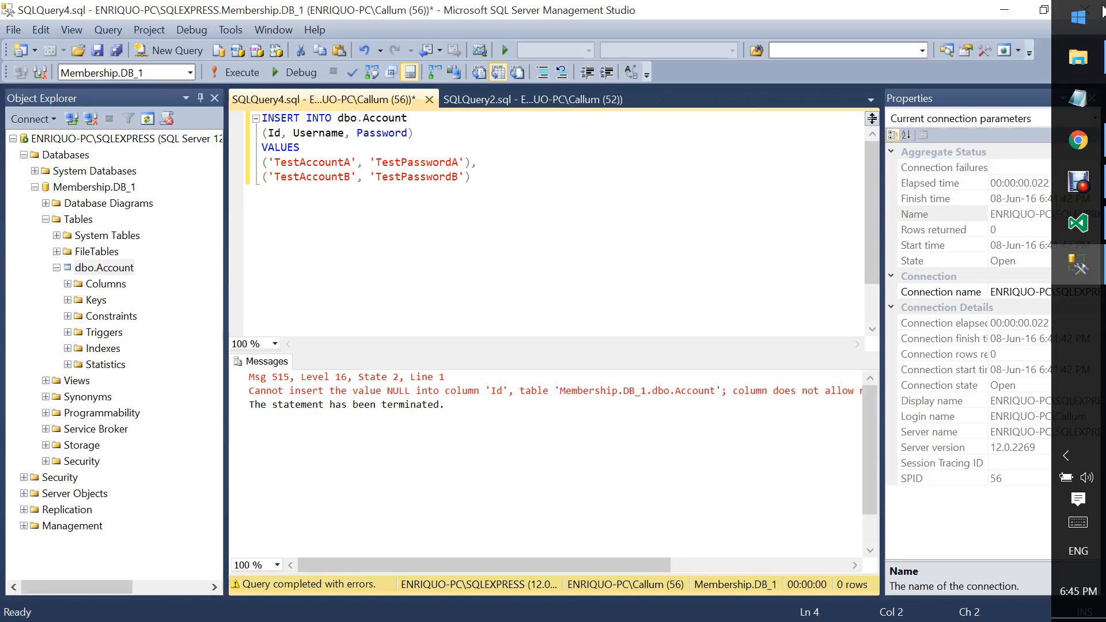
pyautogui.write('NewId(),')
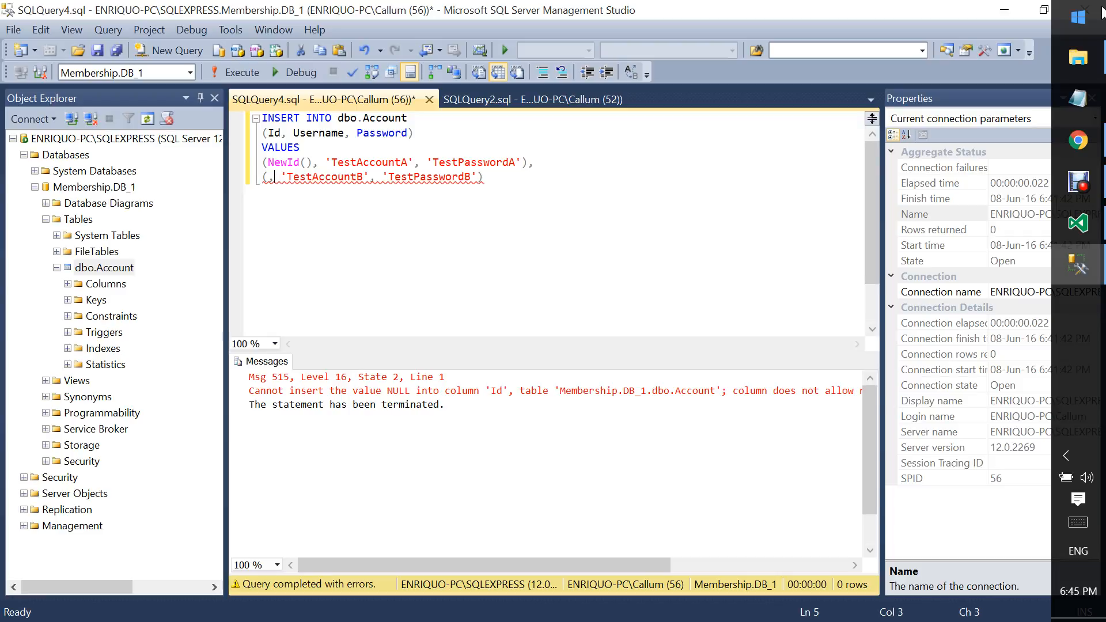
pyautogui.write('NewId()')
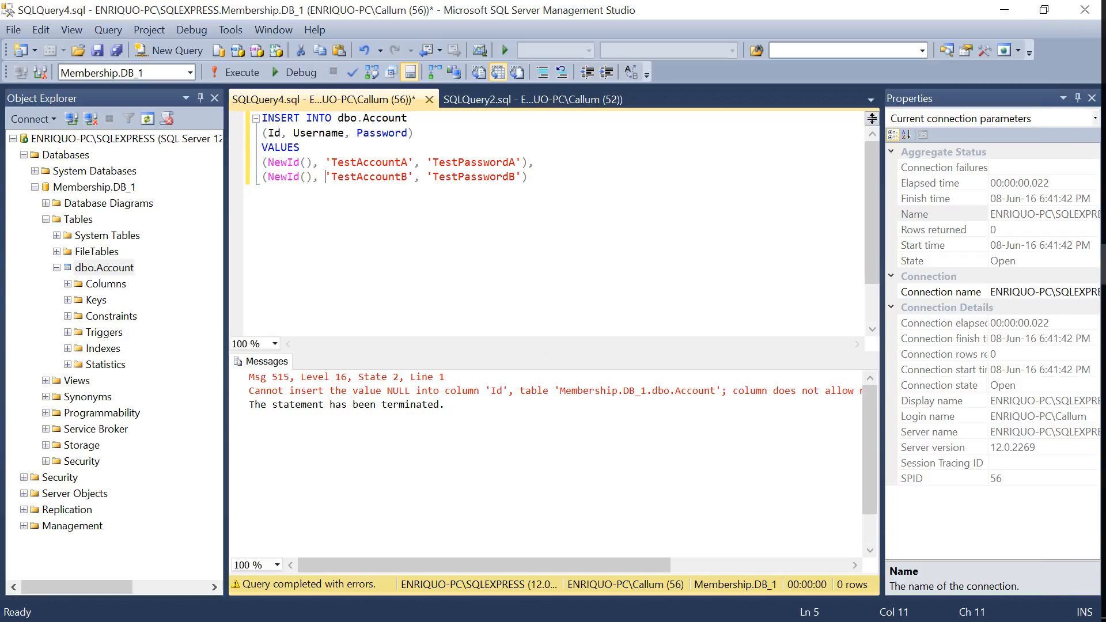
pyautogui.click(235, 72)
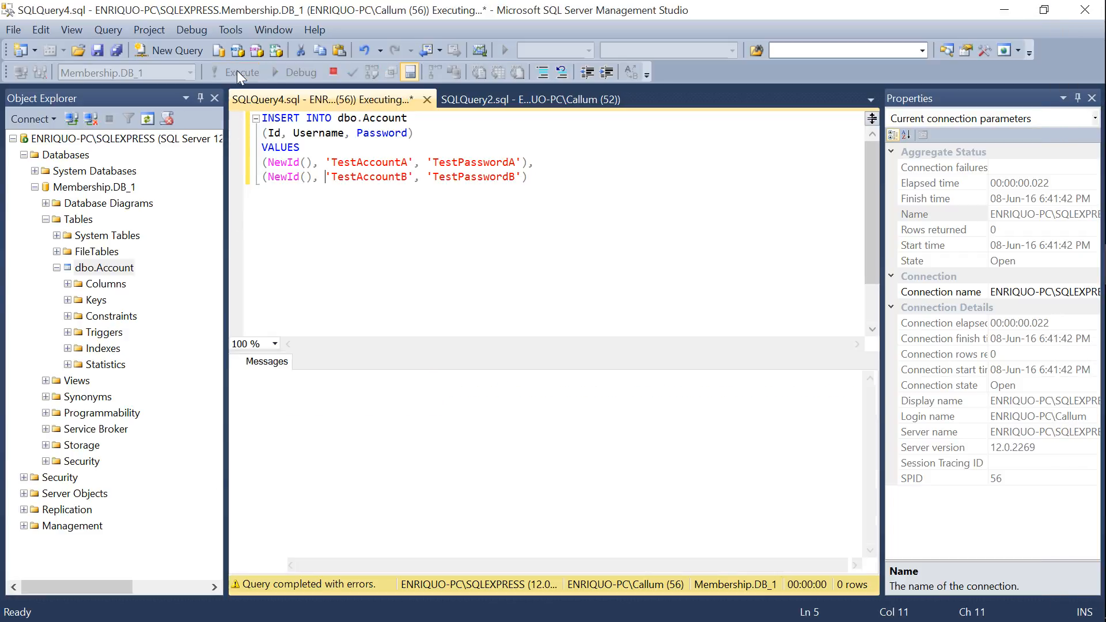
# - Run Select Top 1000 Rows on dbo.Account
pyautogui.click(235, 72)
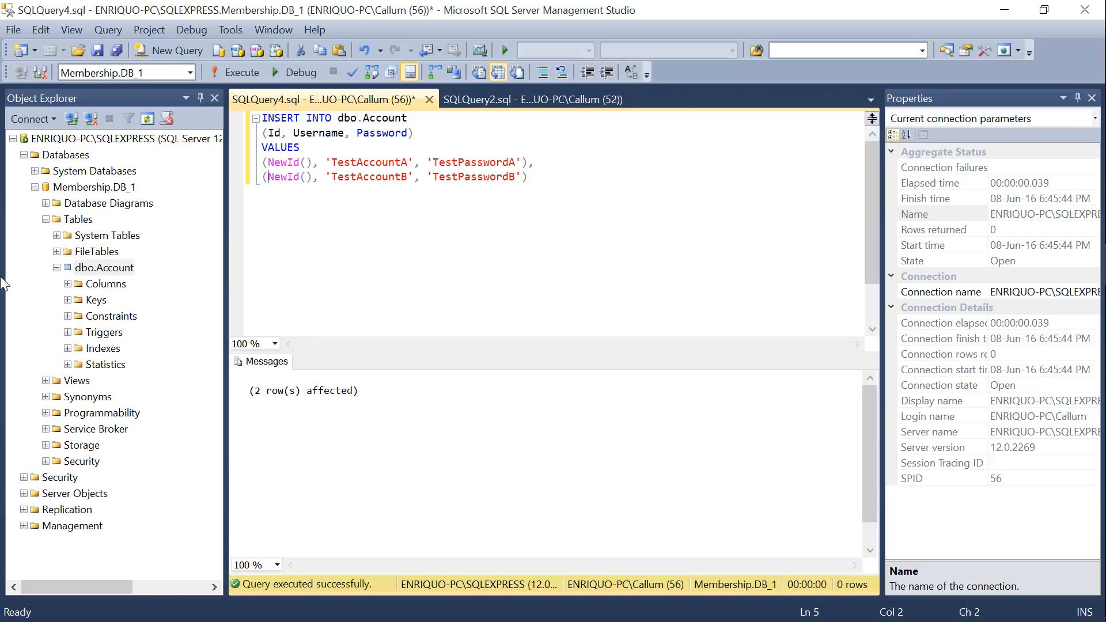
pyautogui.rightClick(104, 268)
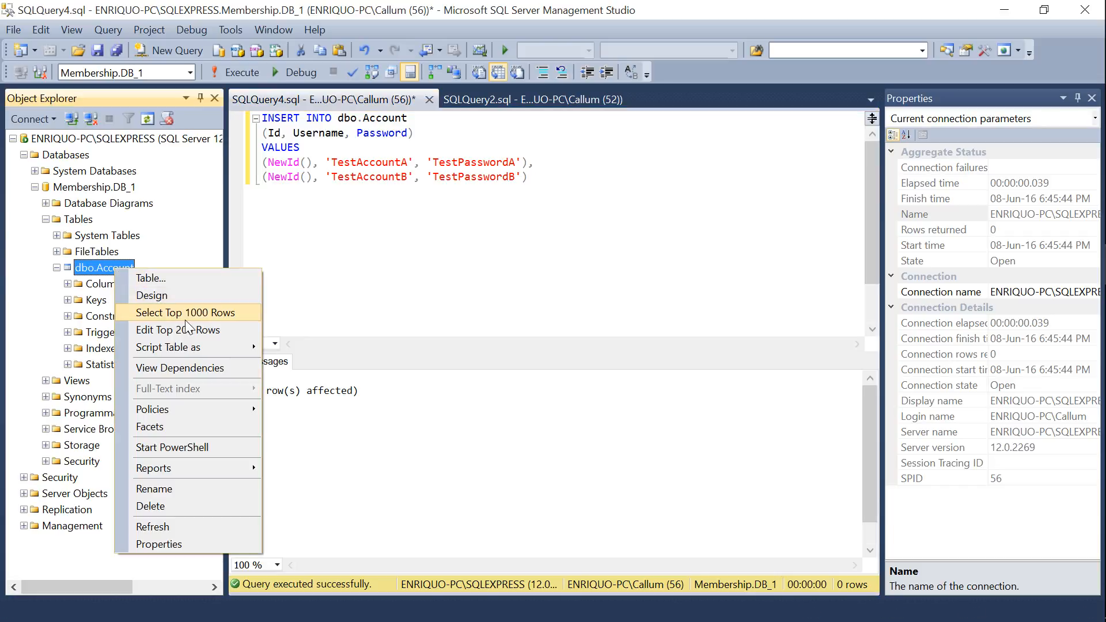
pyautogui.click(186, 312)
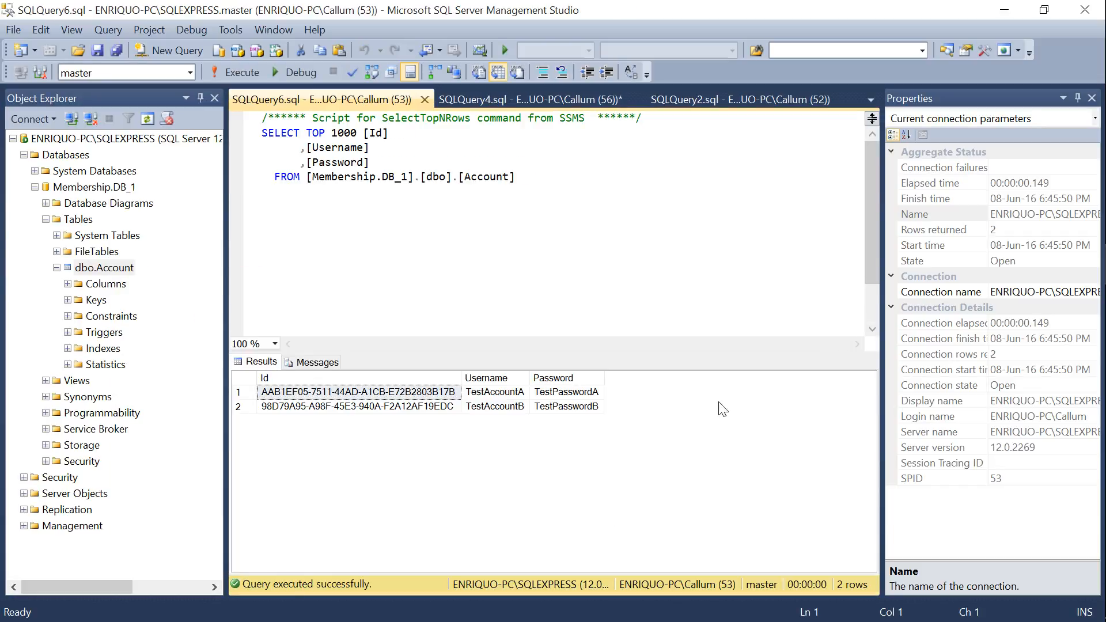
# - Inspect the generated GUID Ids and password of TestAccountA and TestAccountB in the results
pyautogui.click(356, 406)
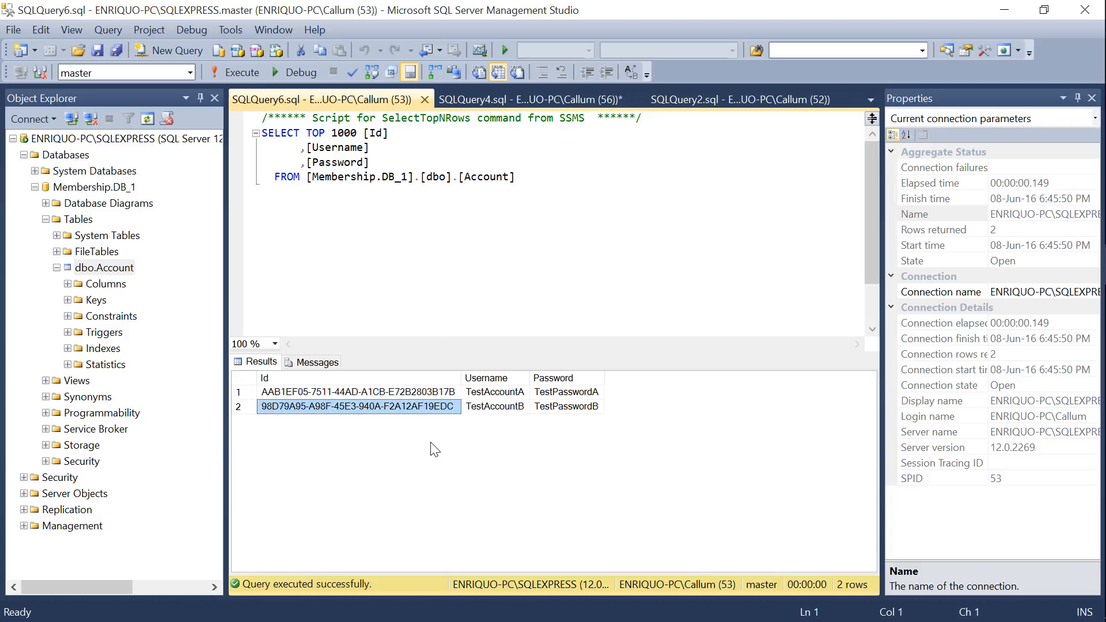
pyautogui.click(356, 392)
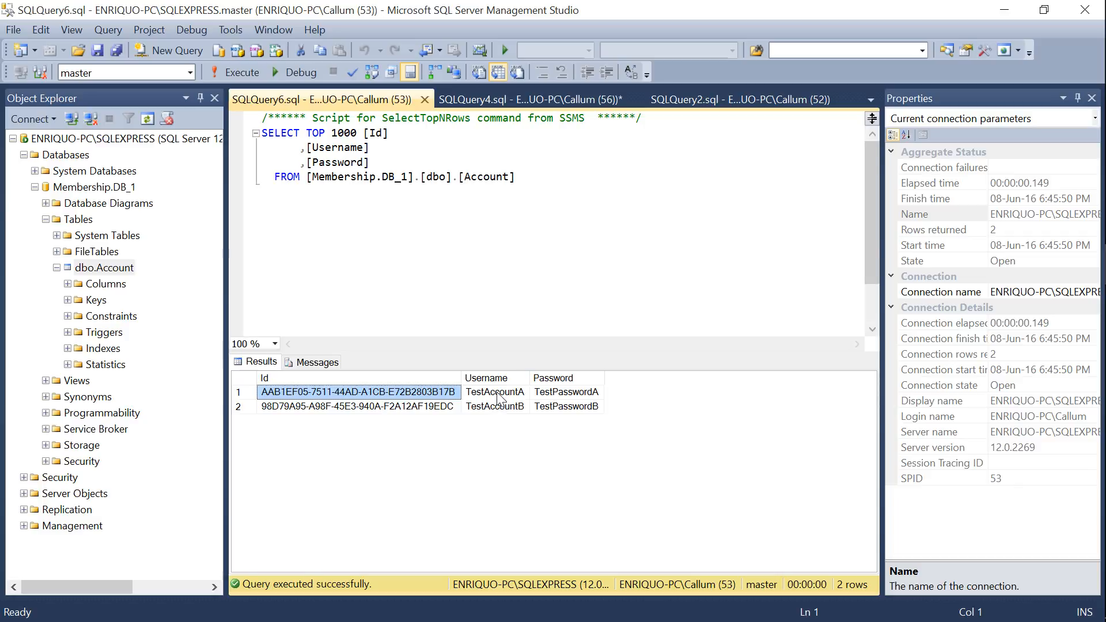
pyautogui.click(494, 406)
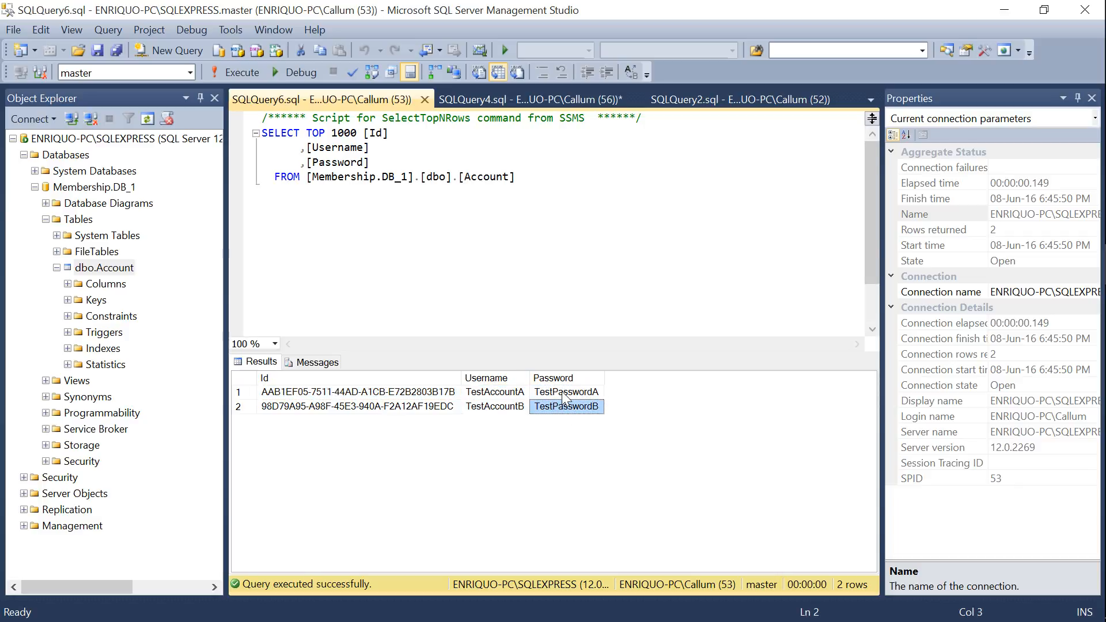
pyautogui.click(352, 406)
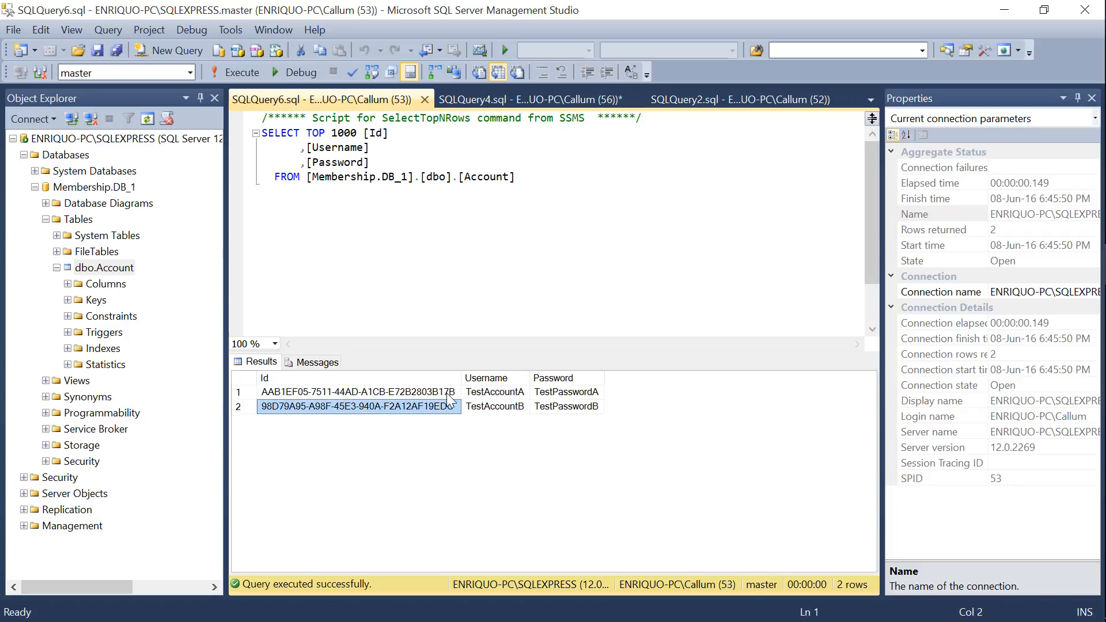
pyautogui.click(356, 392)
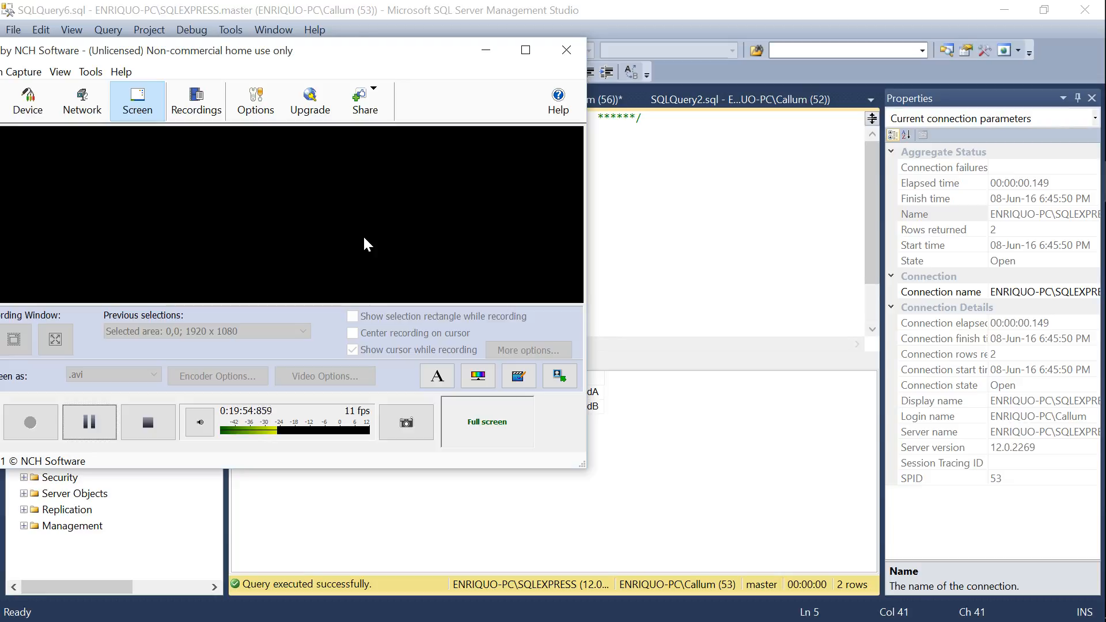
pyautogui.moveTo(346, 257)
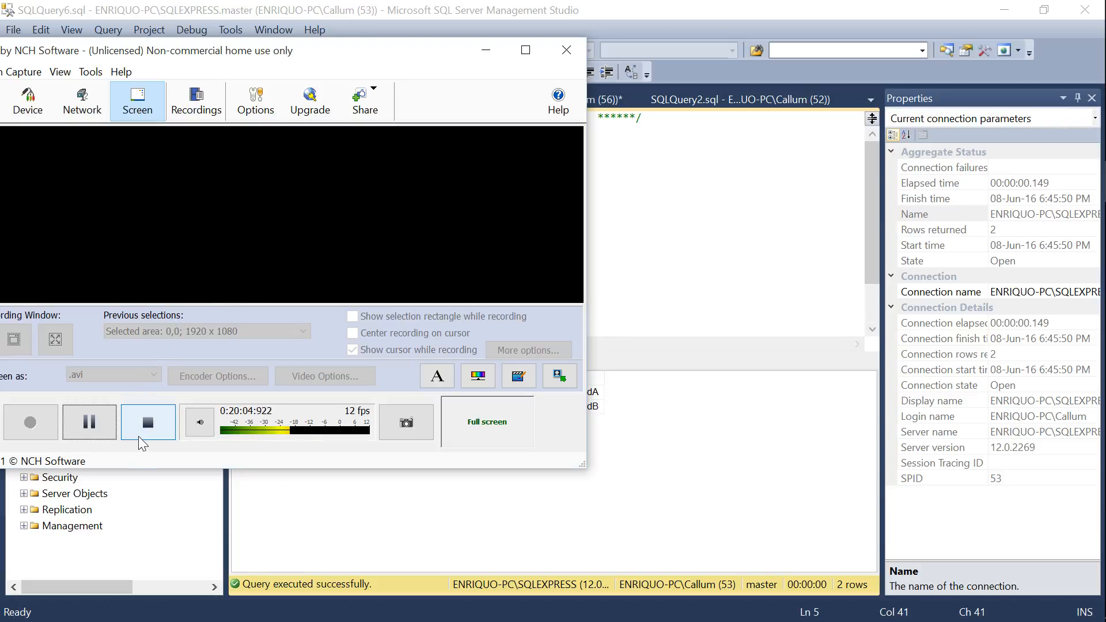
pyautogui.moveTo(148, 422)
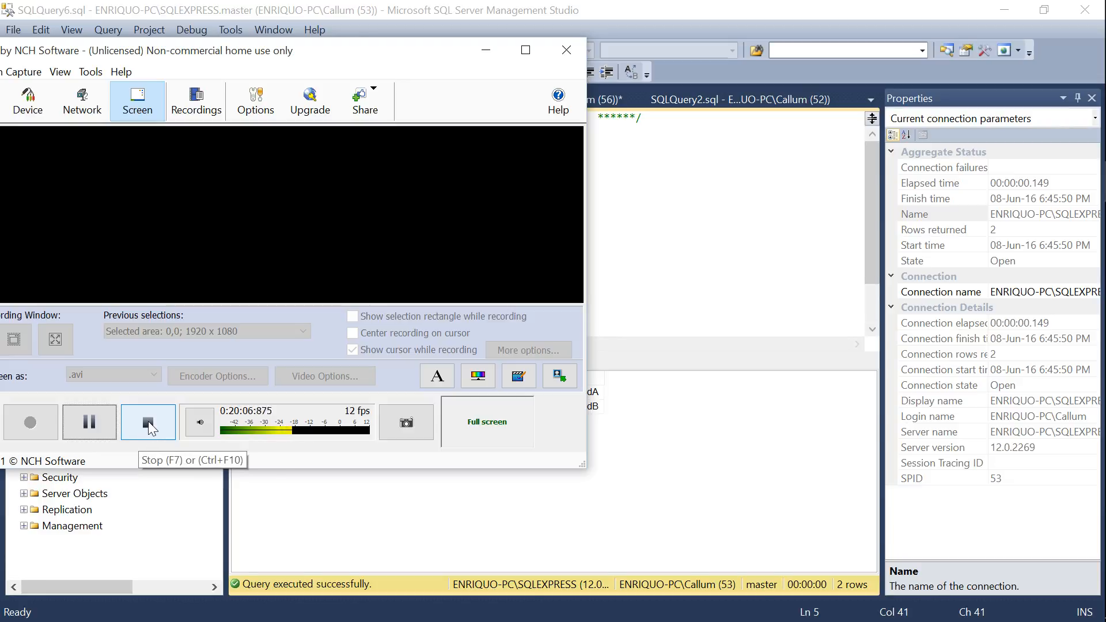